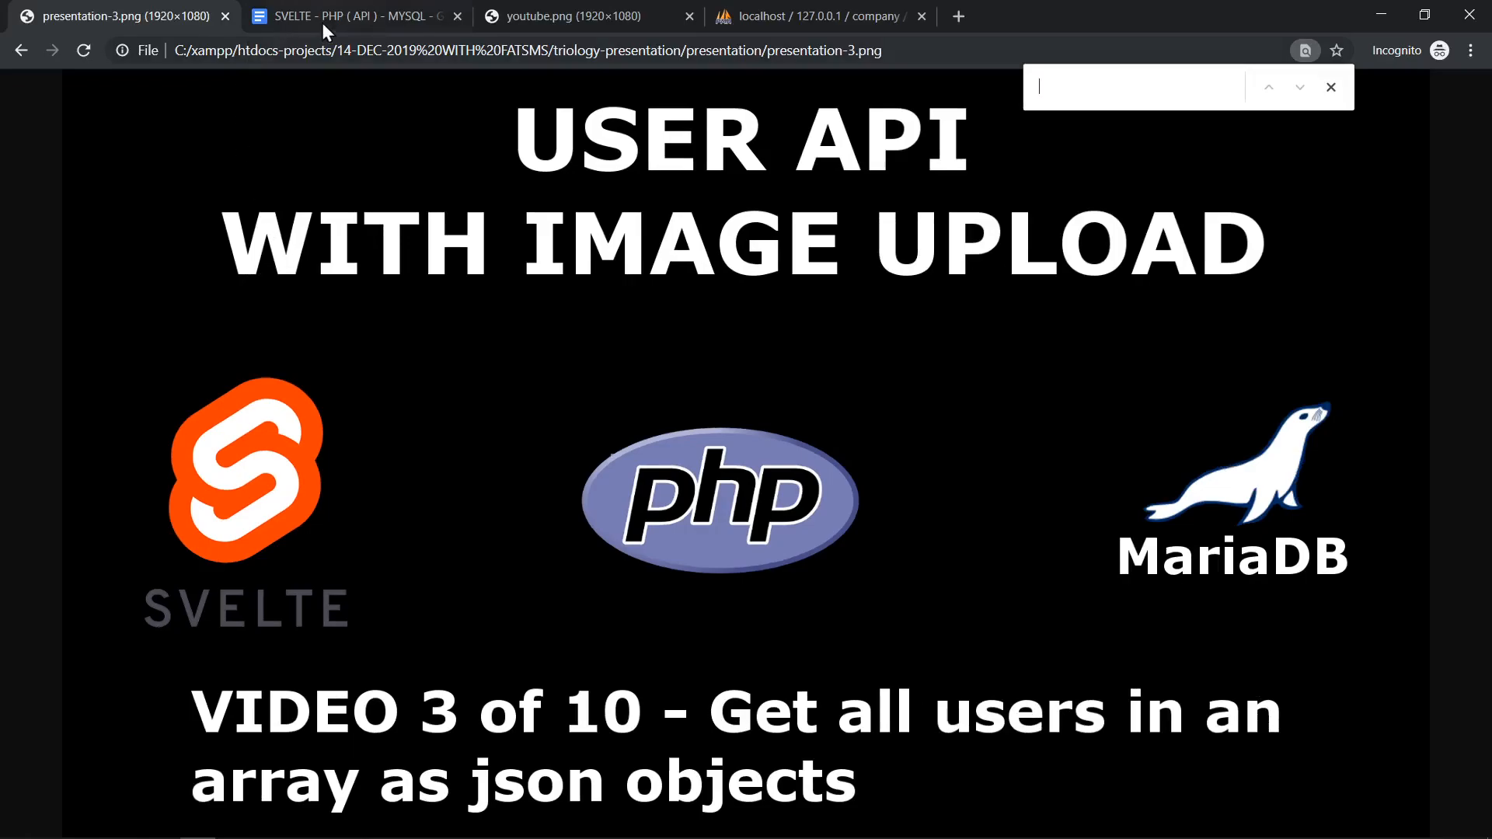
# - Switch to the Google Docs course outline listing the Get all users step
pyautogui.click(353, 15)
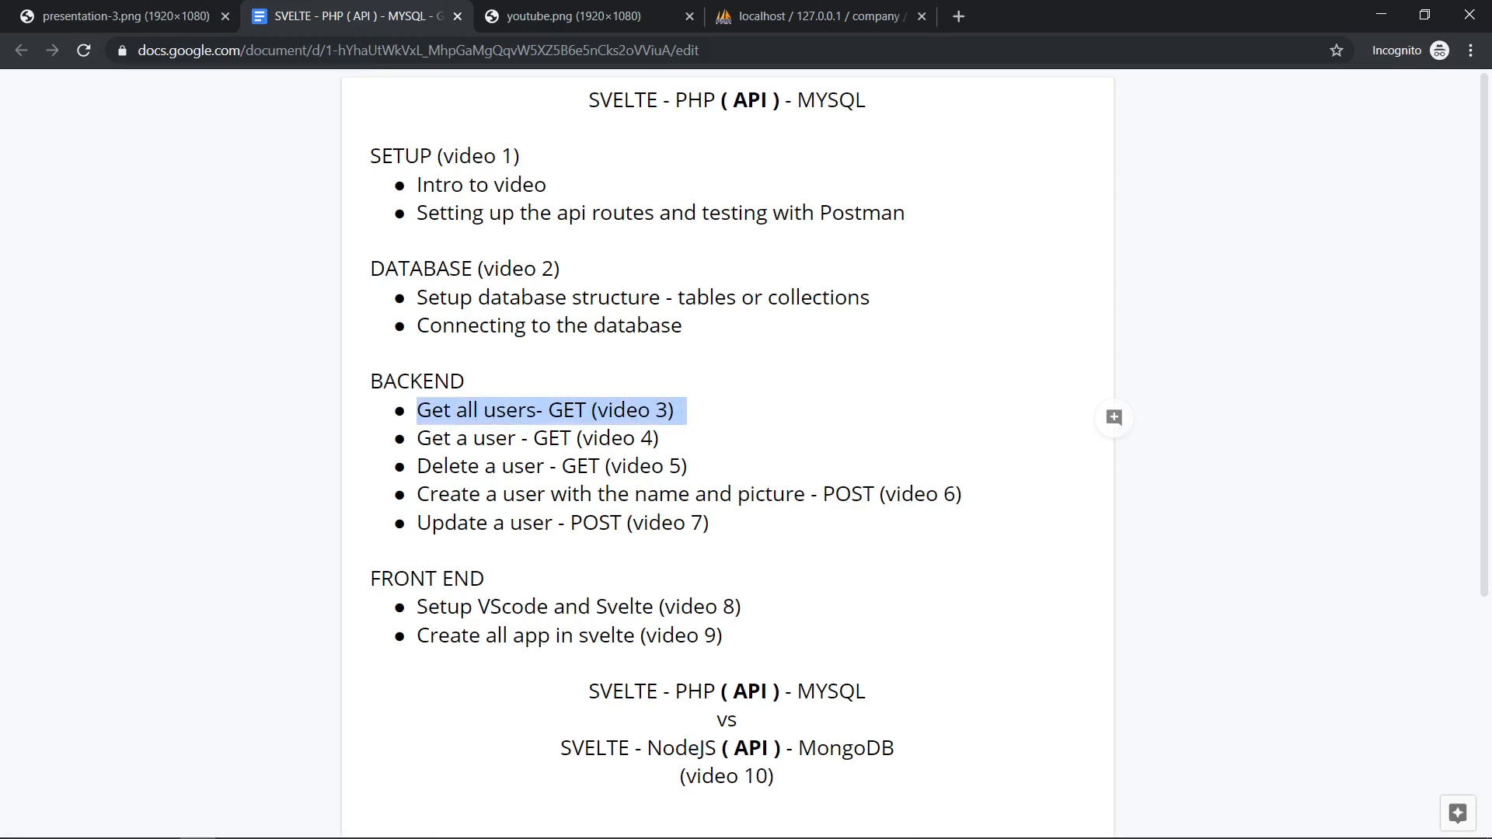
pyautogui.moveTo(664, 402)
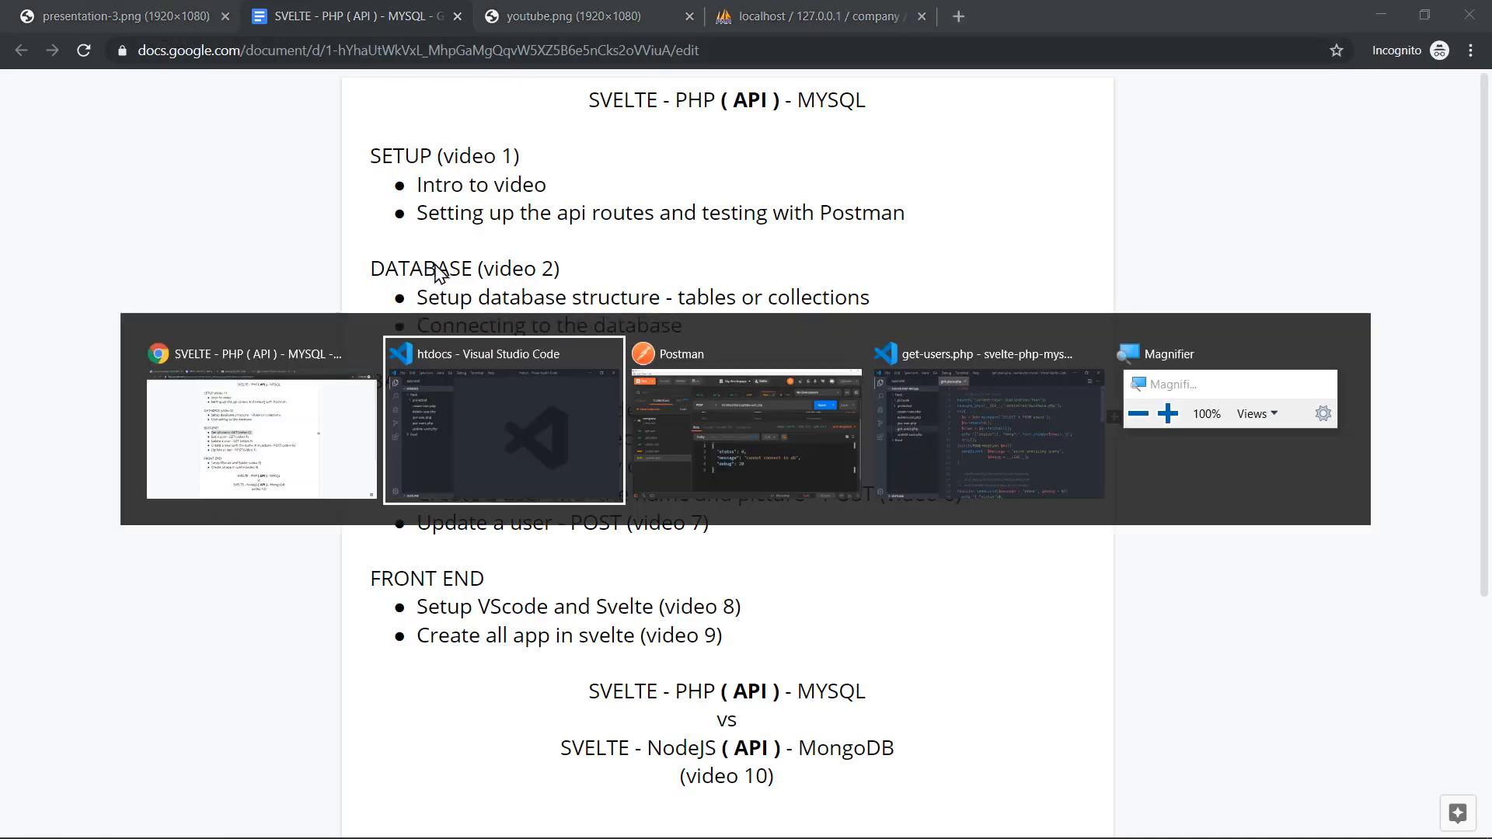
# - Bring up get-users.php with its hard-coded two-user echo, then move to Postman
pyautogui.click(502, 422)
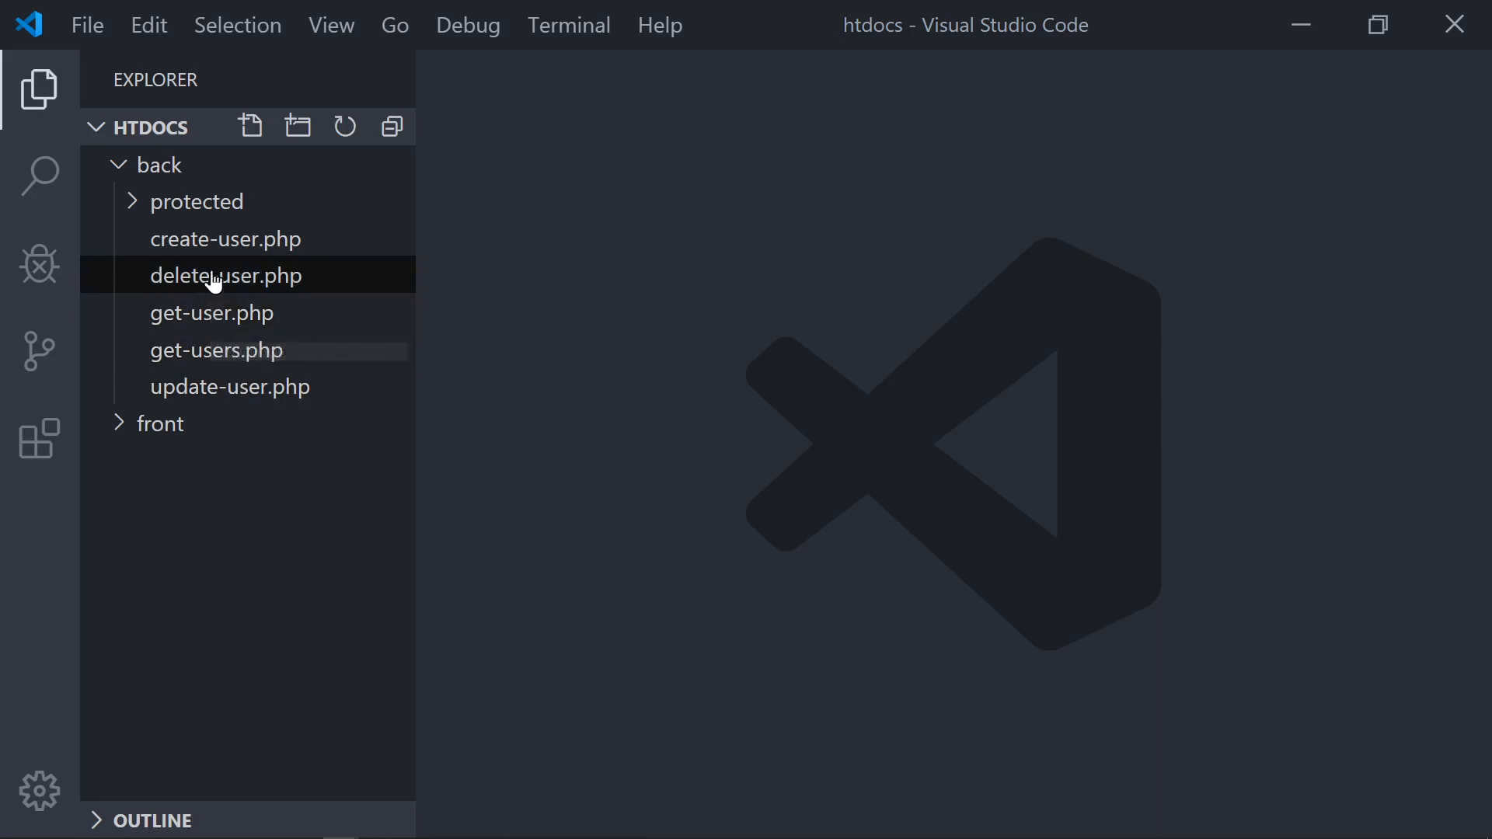
pyautogui.click(214, 350)
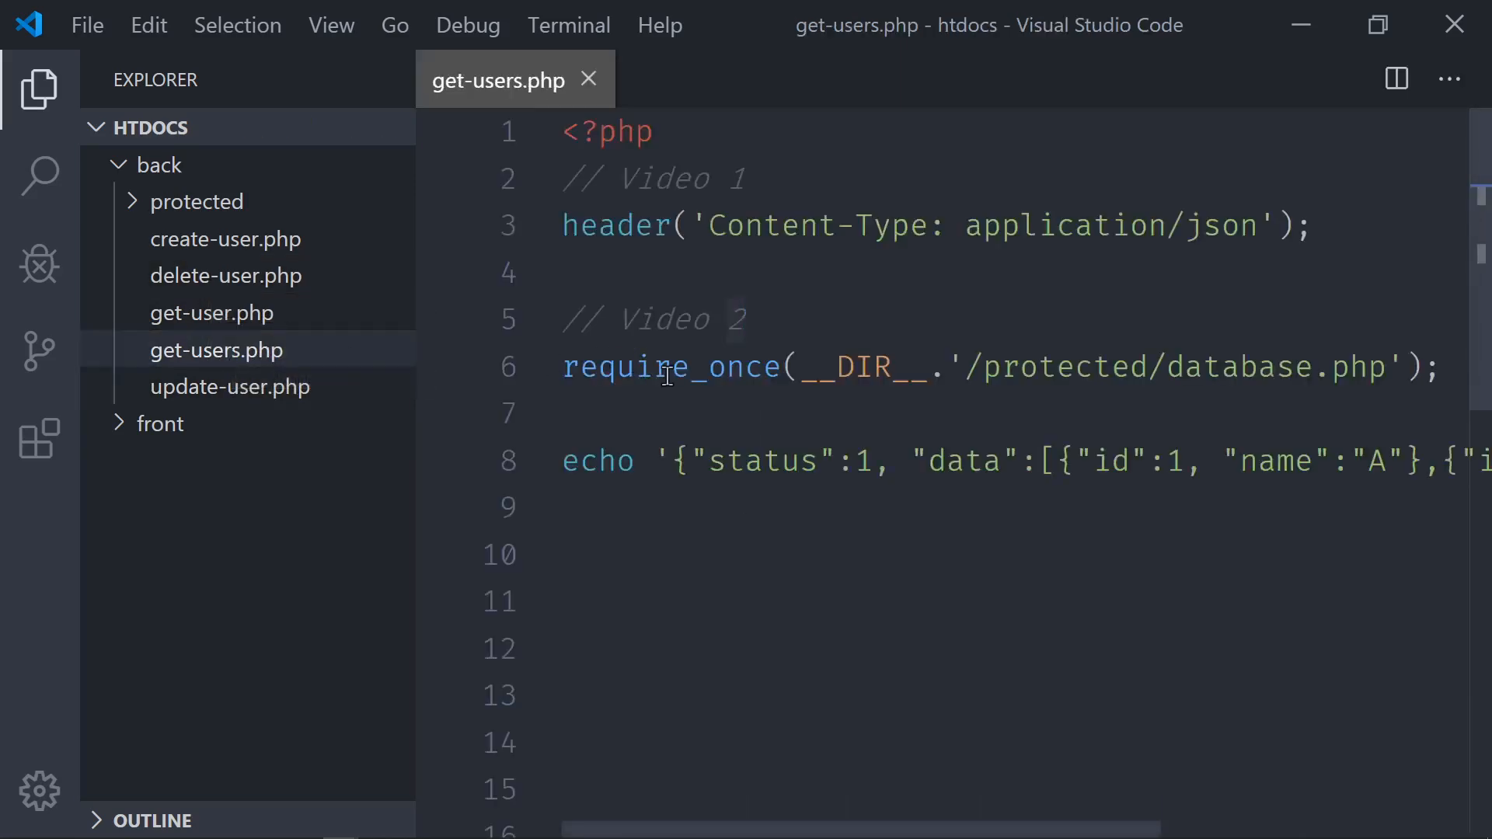
pyautogui.click(37, 90)
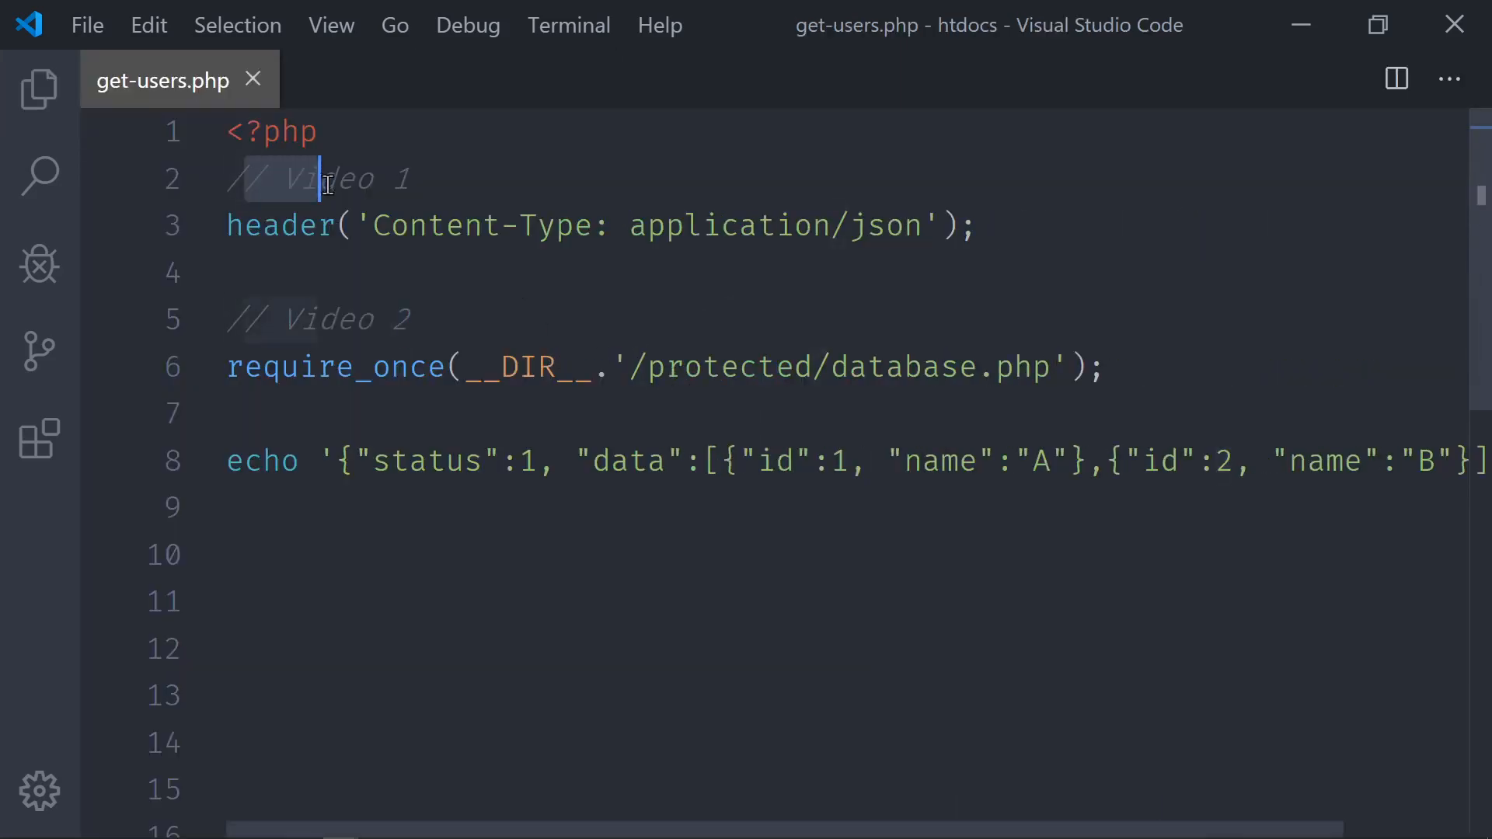
pyautogui.click(371, 369)
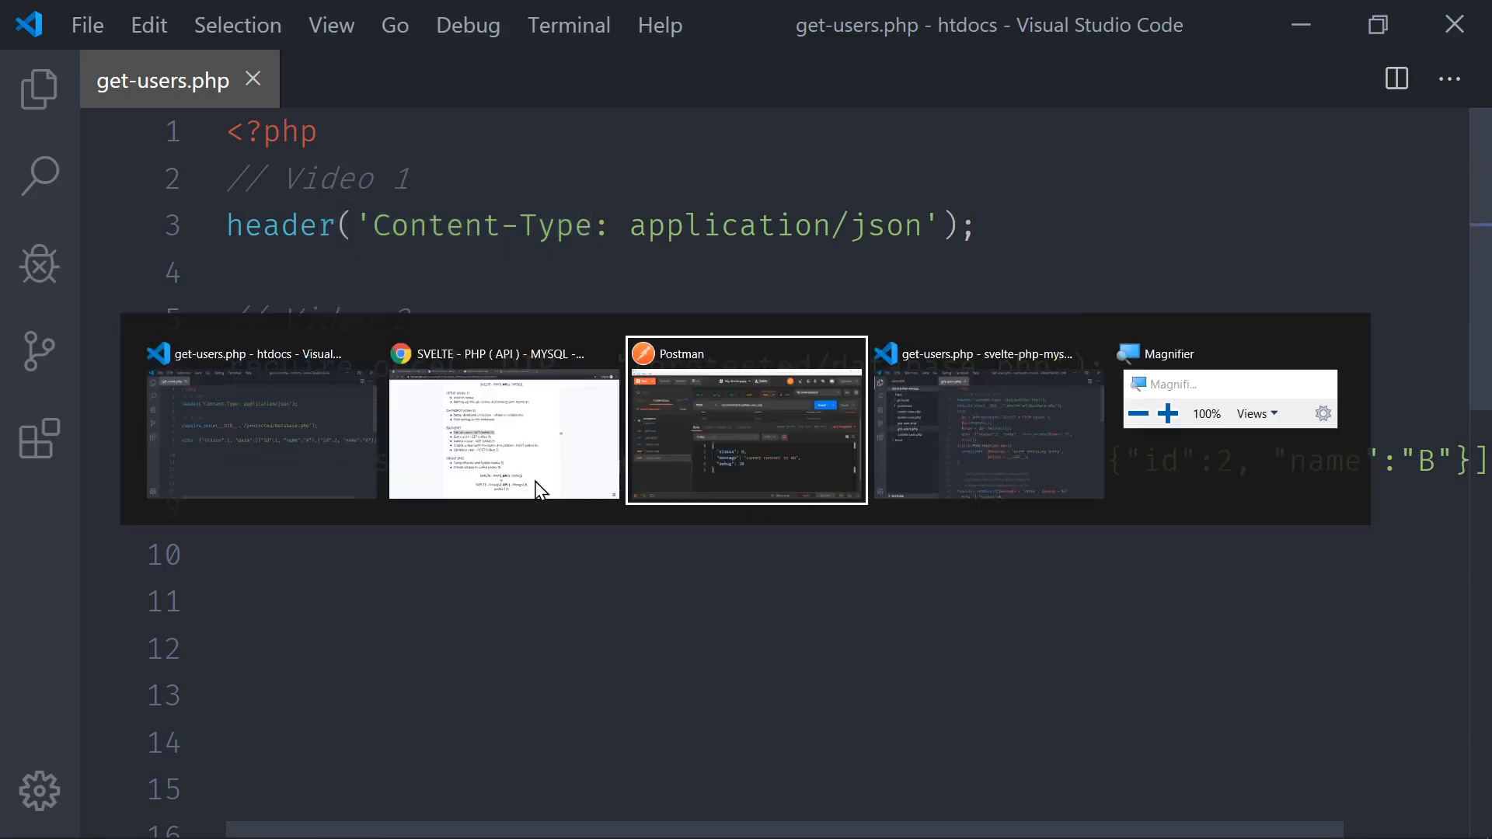
pyautogui.click(745, 421)
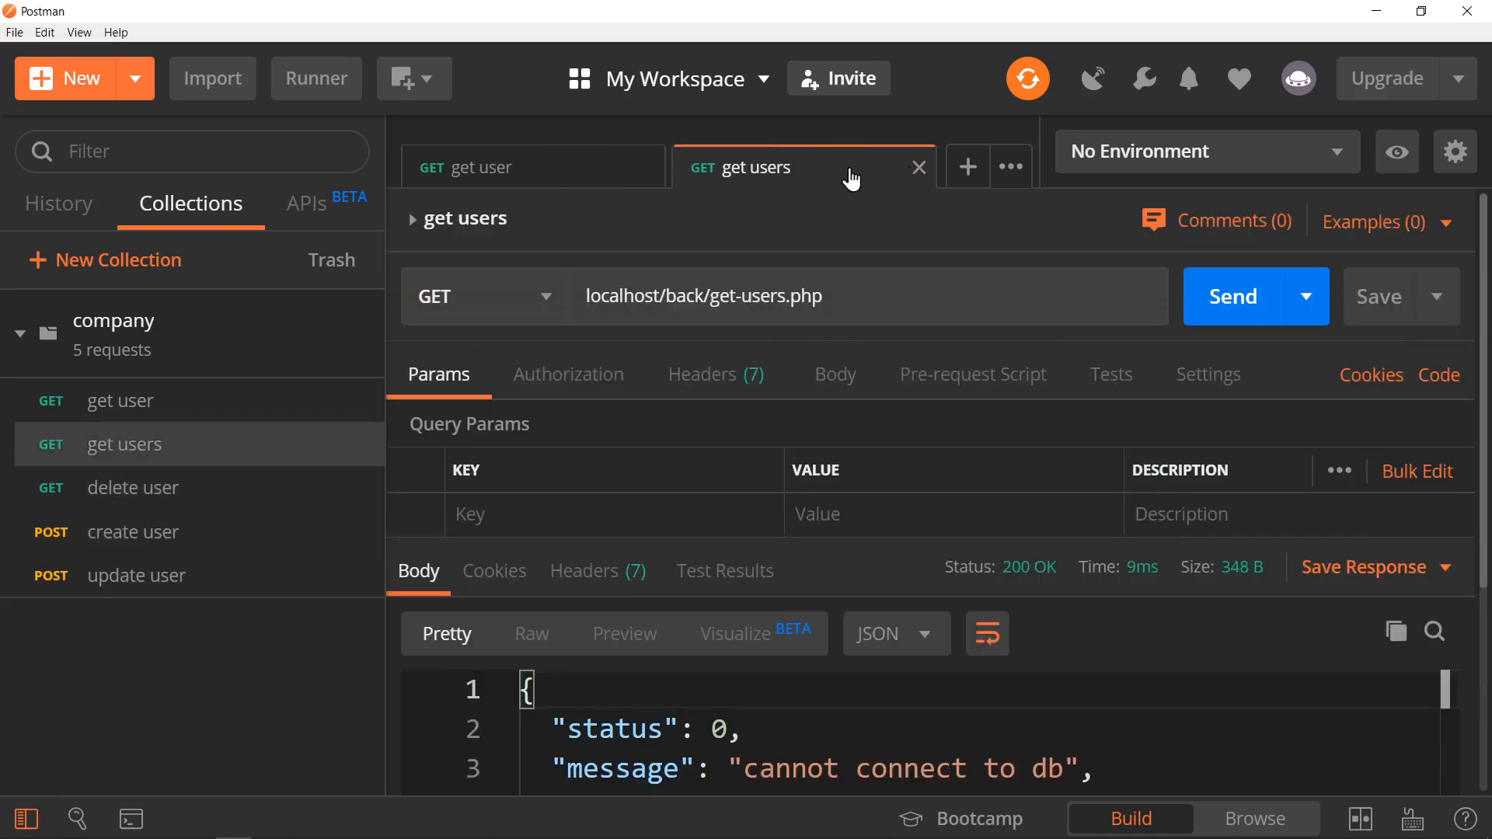
# - Send the saved get users request and get status 0, cannot connect to db
pyautogui.click(917, 166)
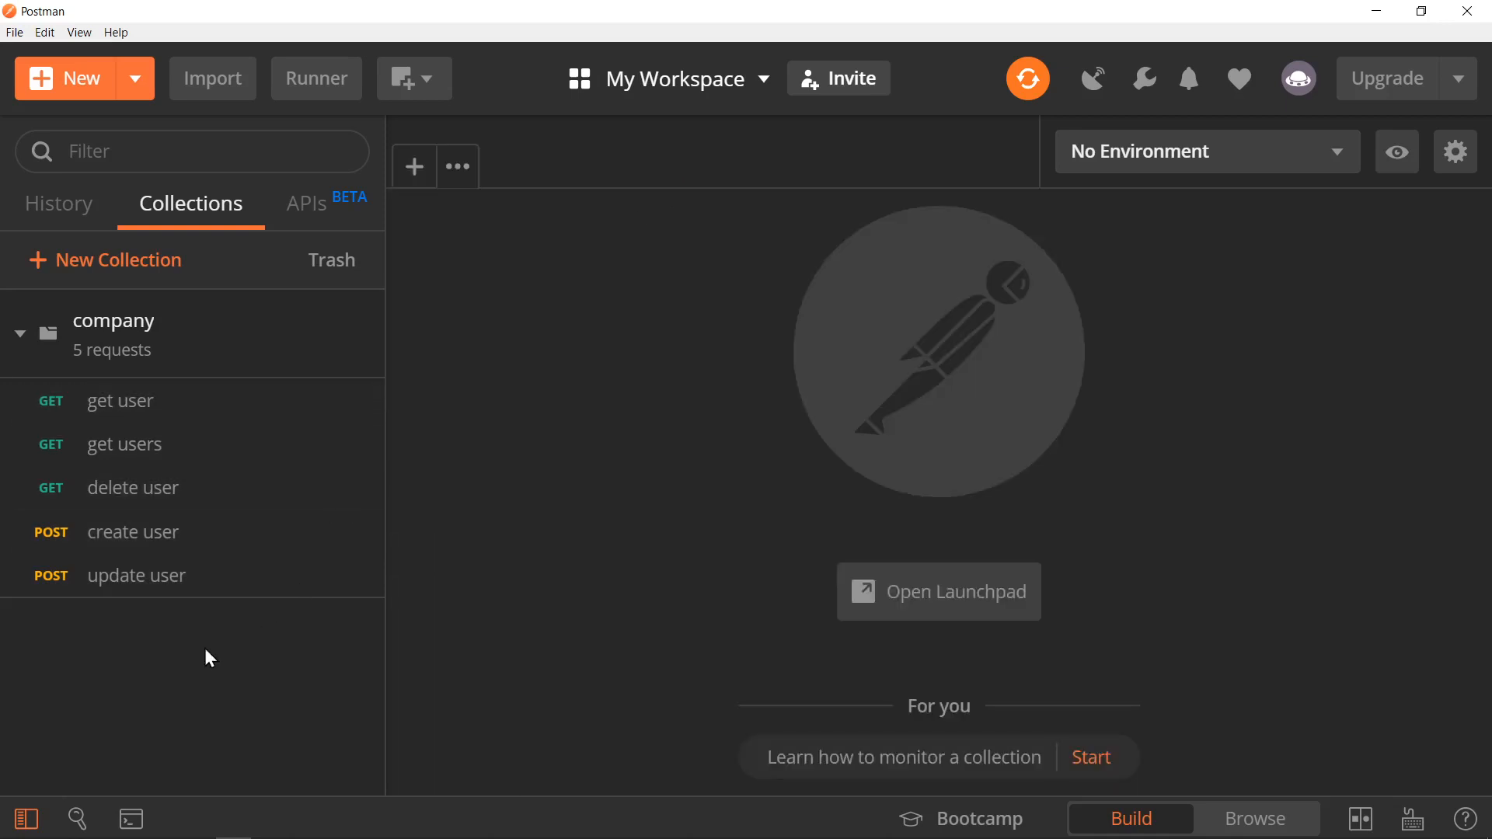
pyautogui.moveTo(124, 445)
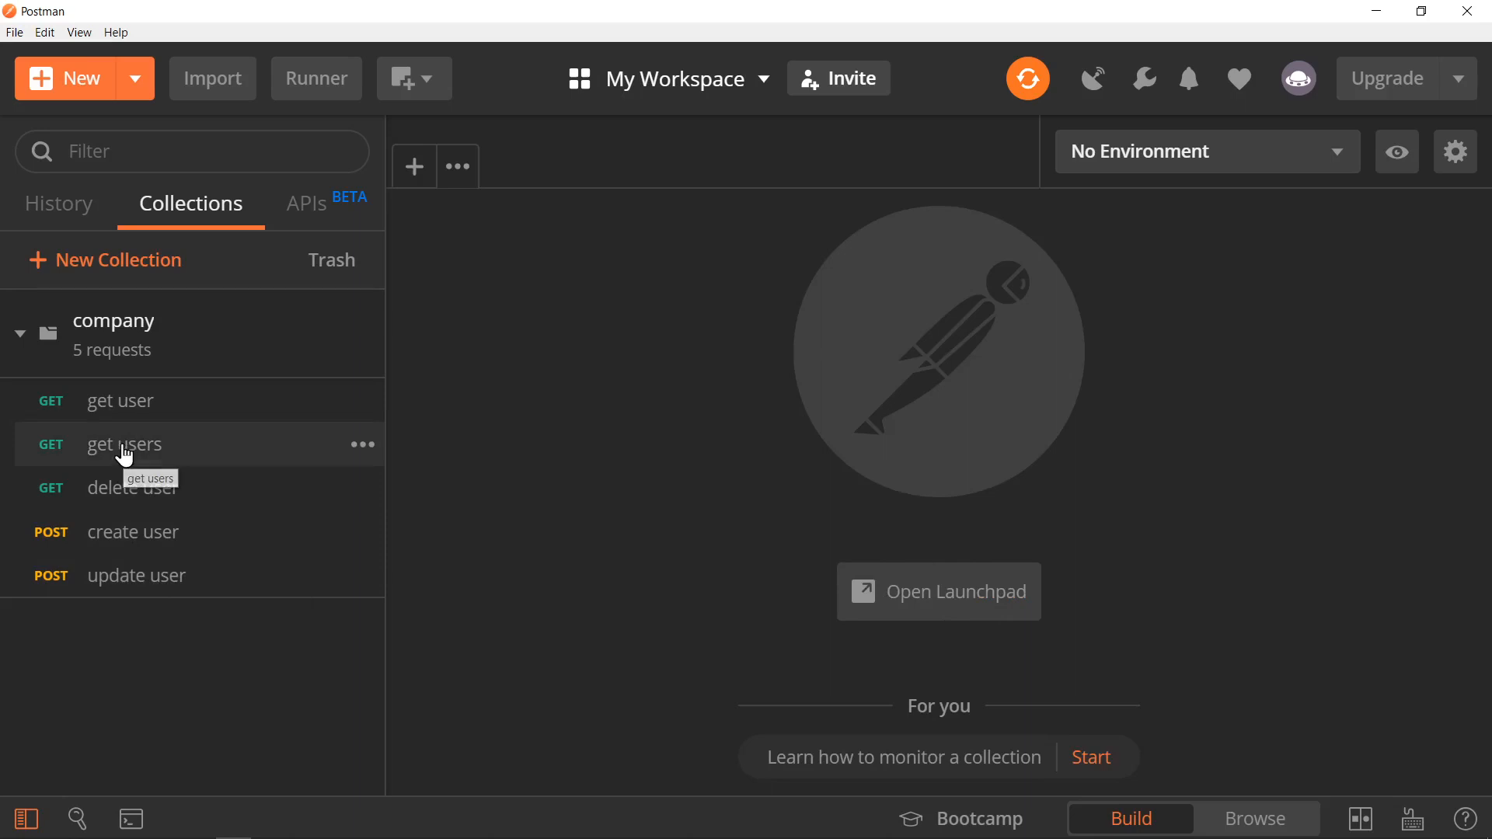
pyautogui.click(124, 445)
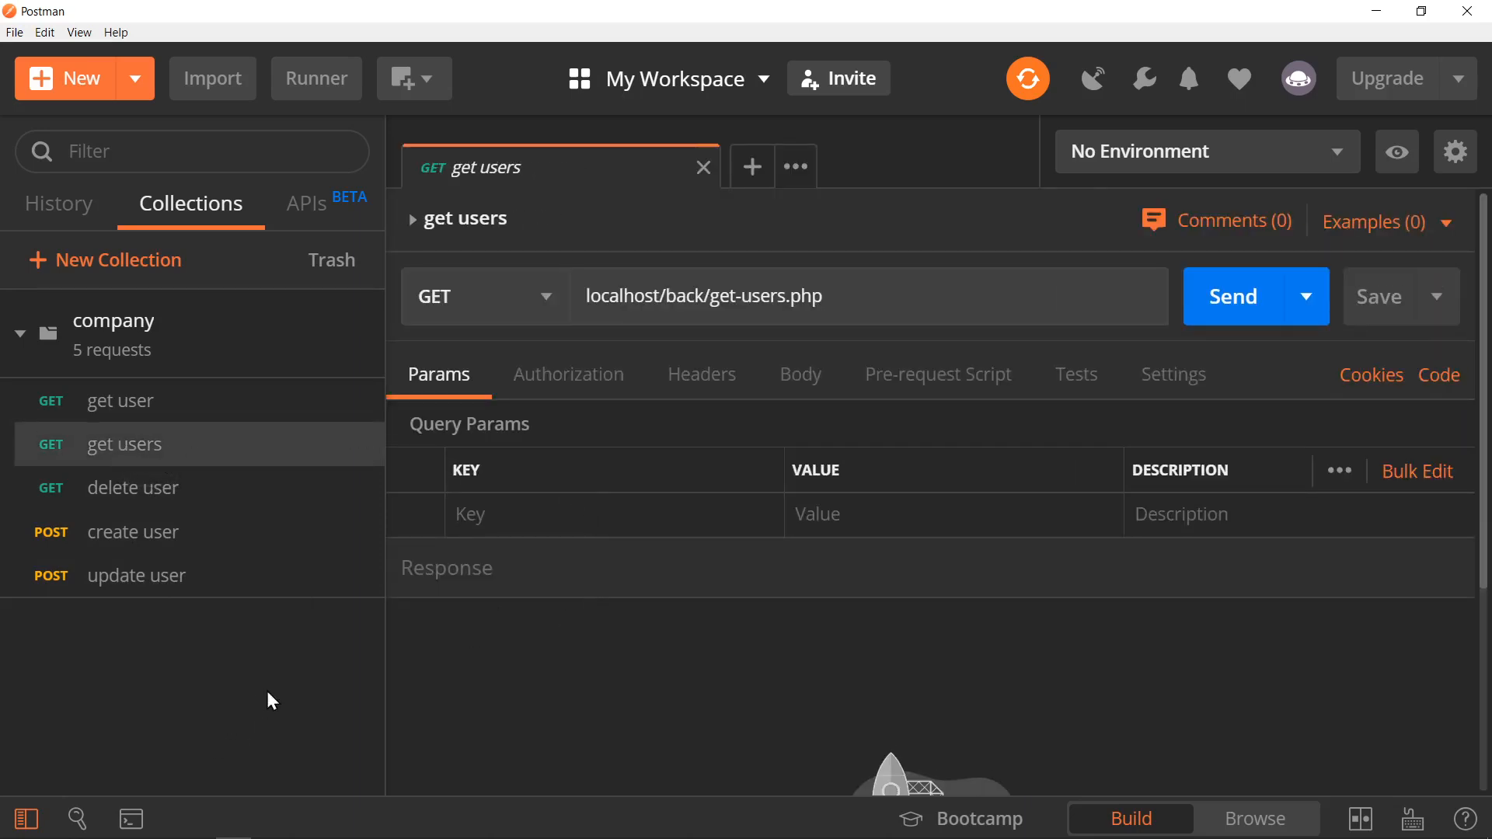
pyautogui.click(1231, 296)
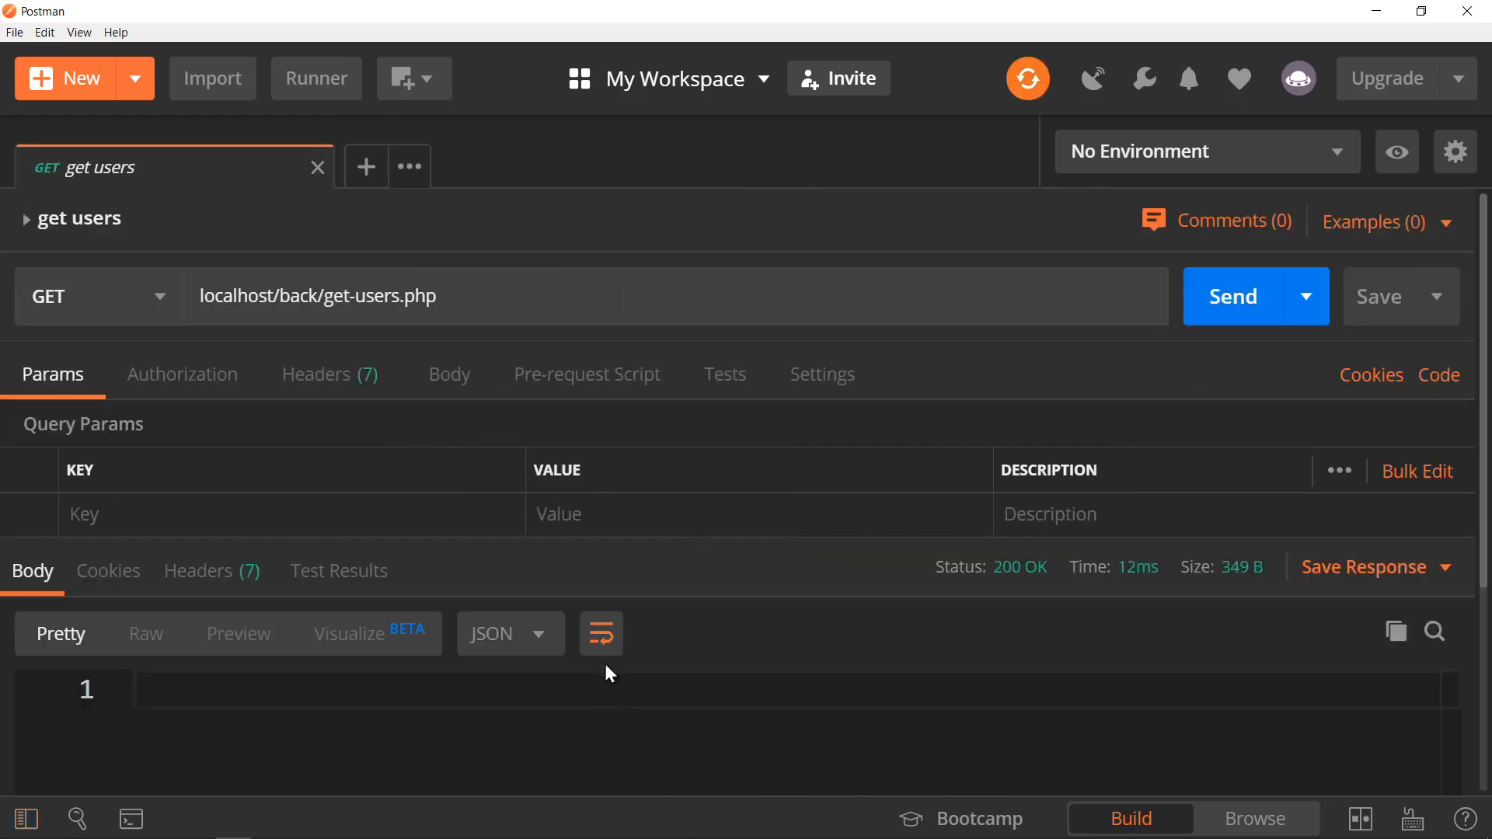
pyautogui.click(1231, 296)
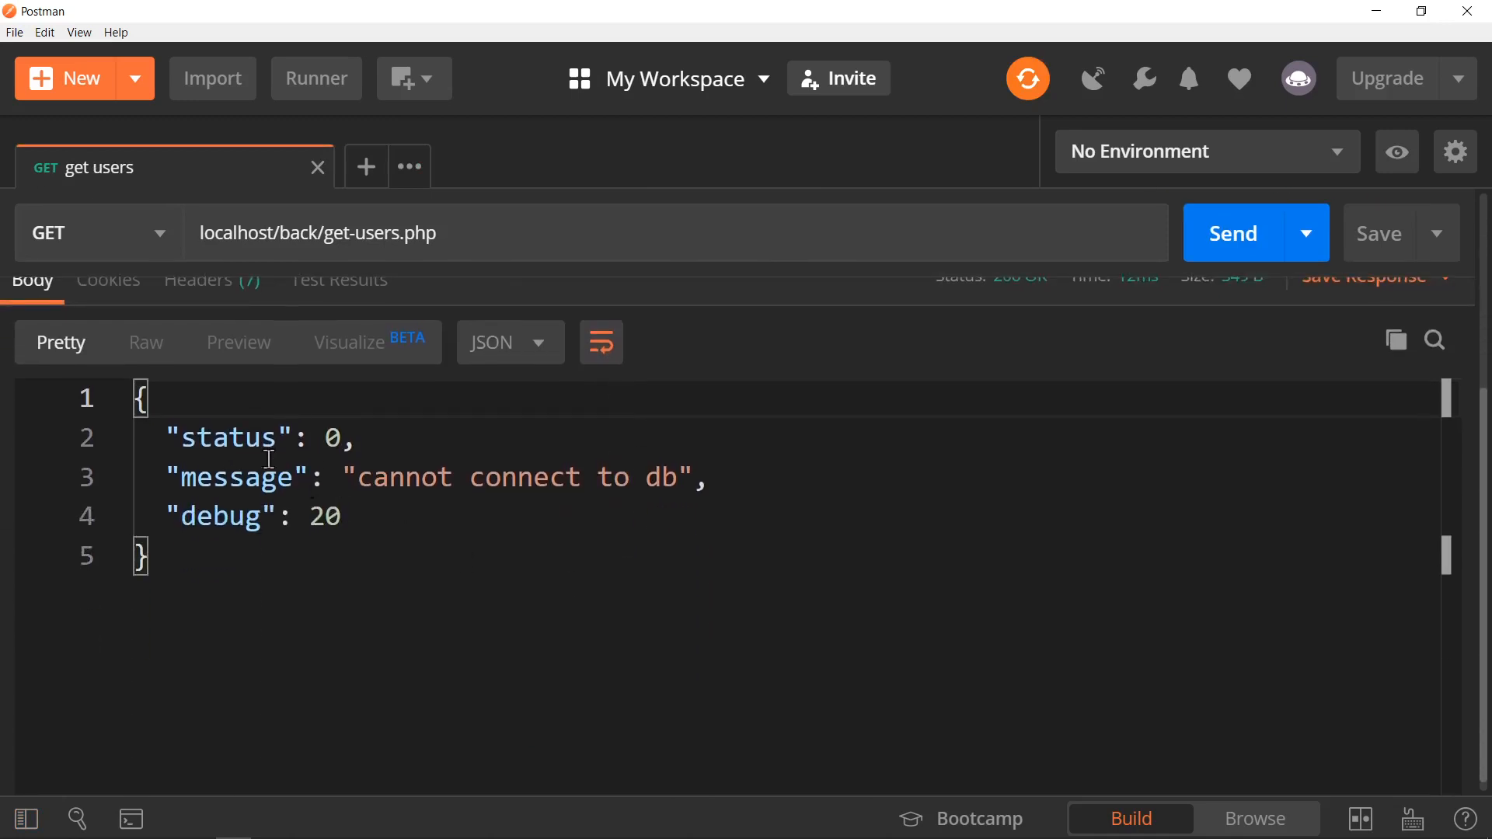
pyautogui.moveTo(408, 522)
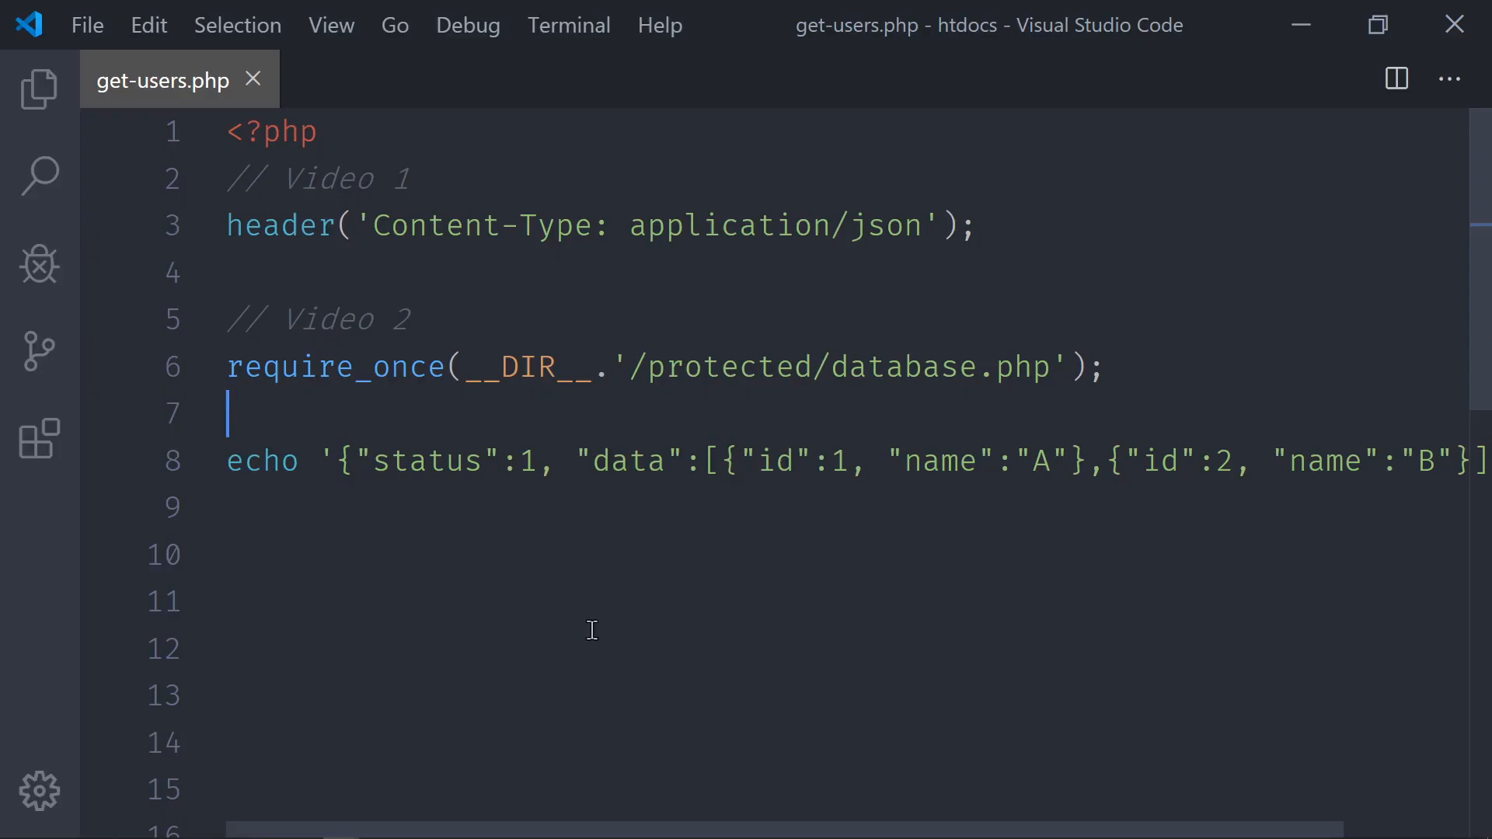
pyautogui.moveTo(197, 824)
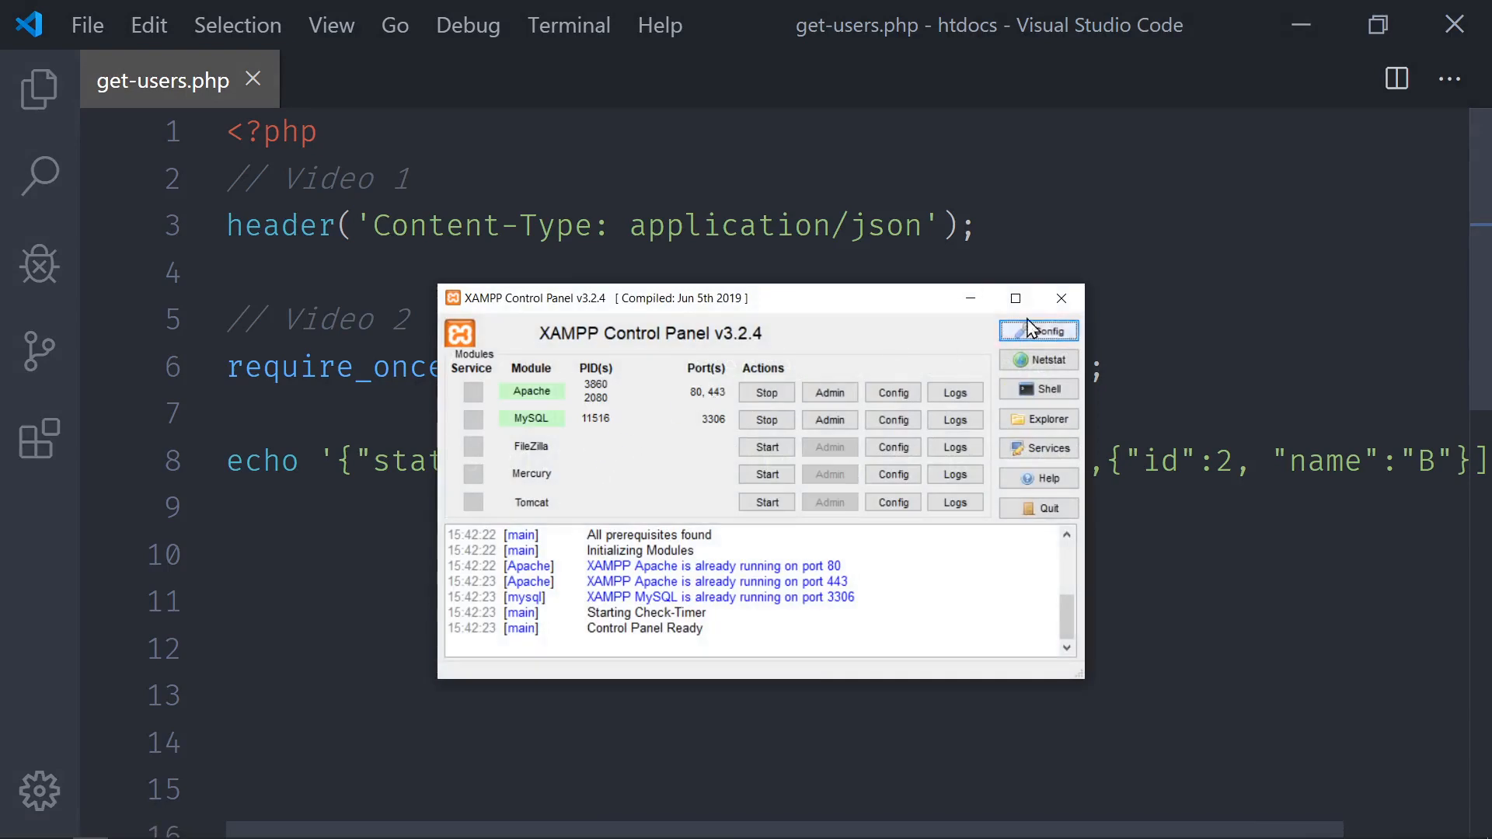
pyautogui.click(1060, 298)
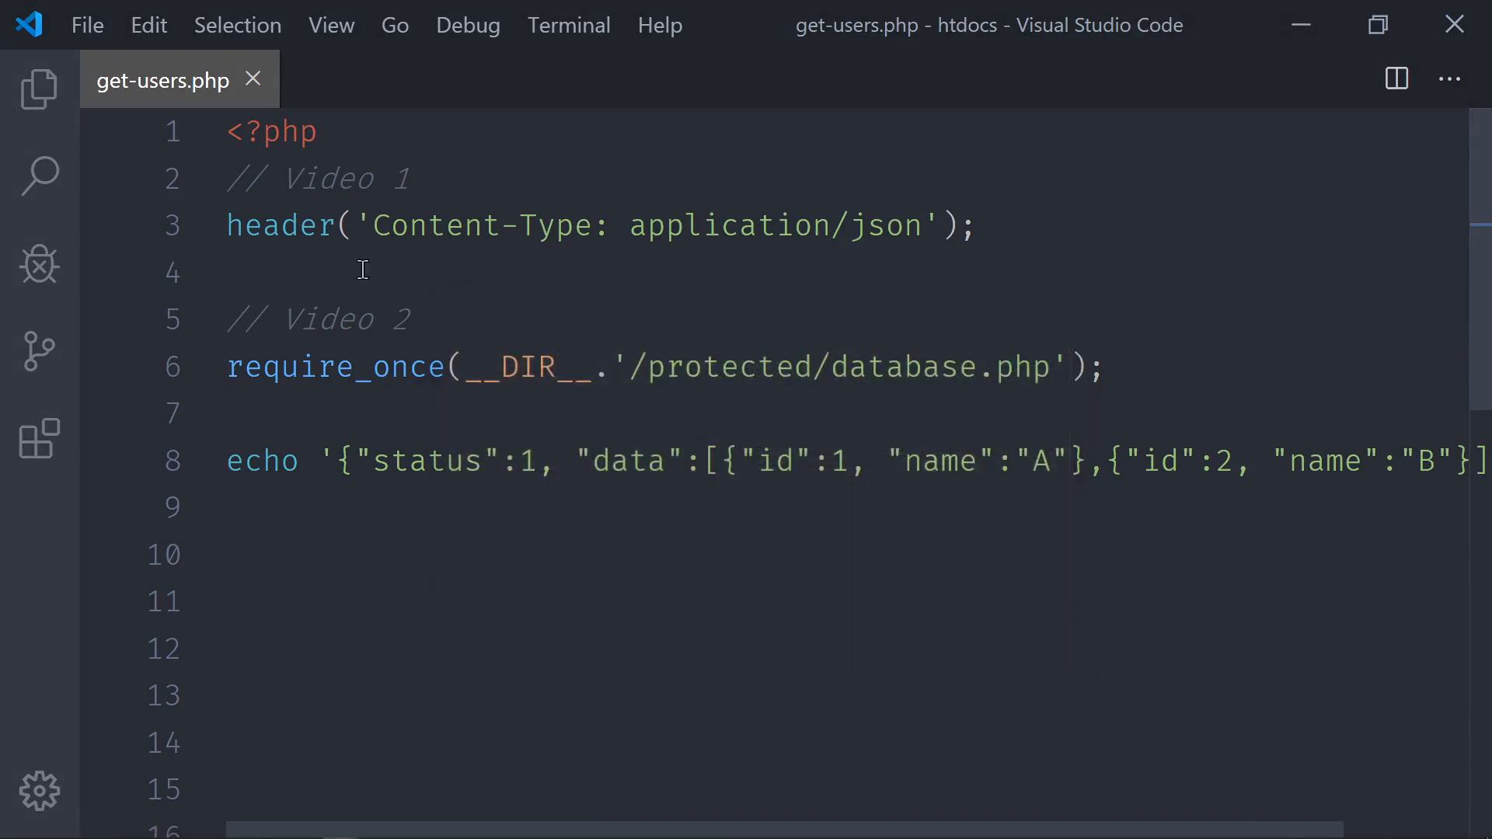
pyautogui.moveTo(952, 387)
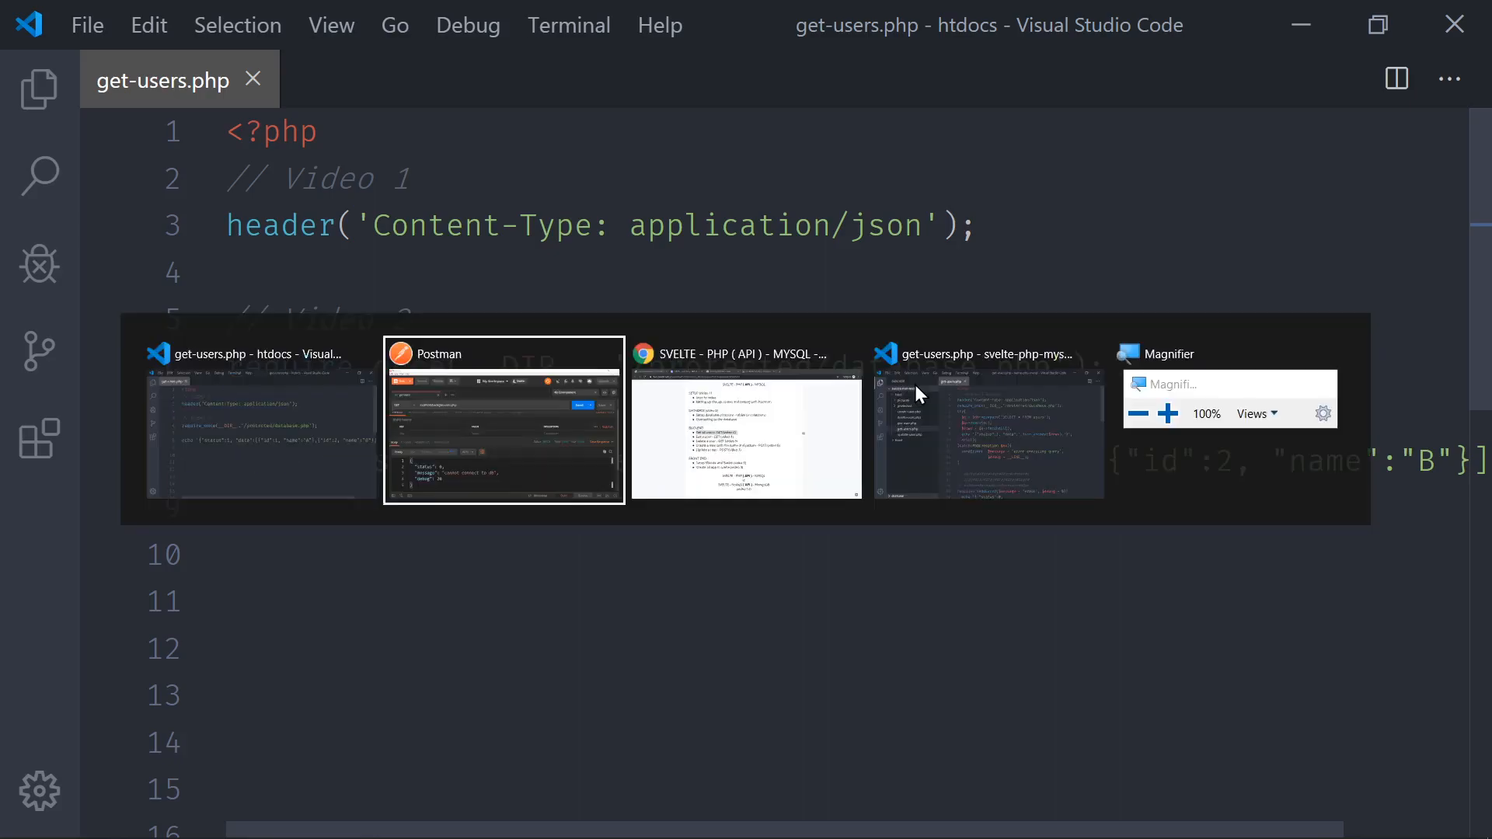
pyautogui.click(502, 421)
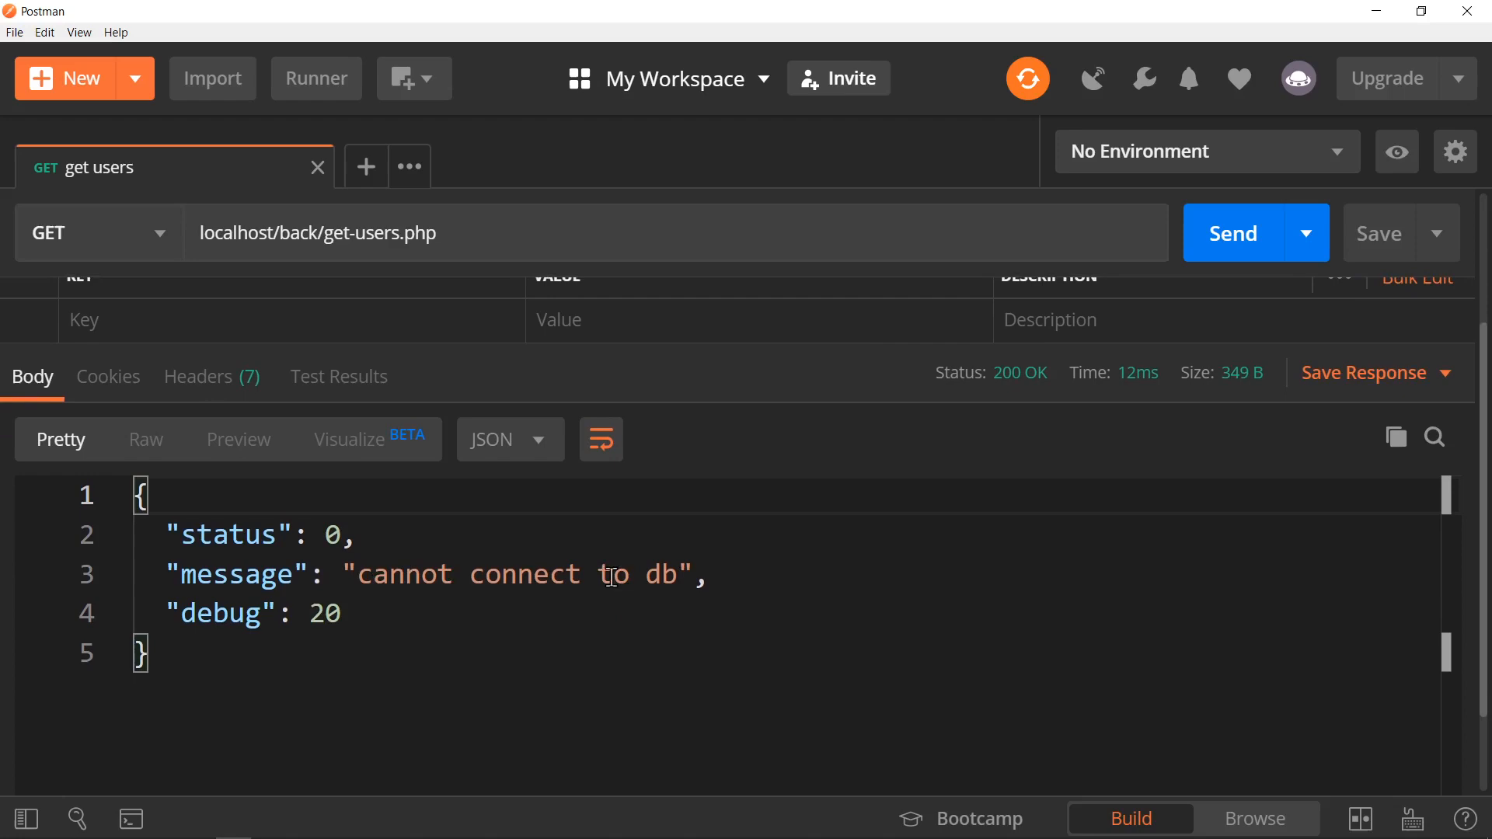
pyautogui.moveTo(320, 264)
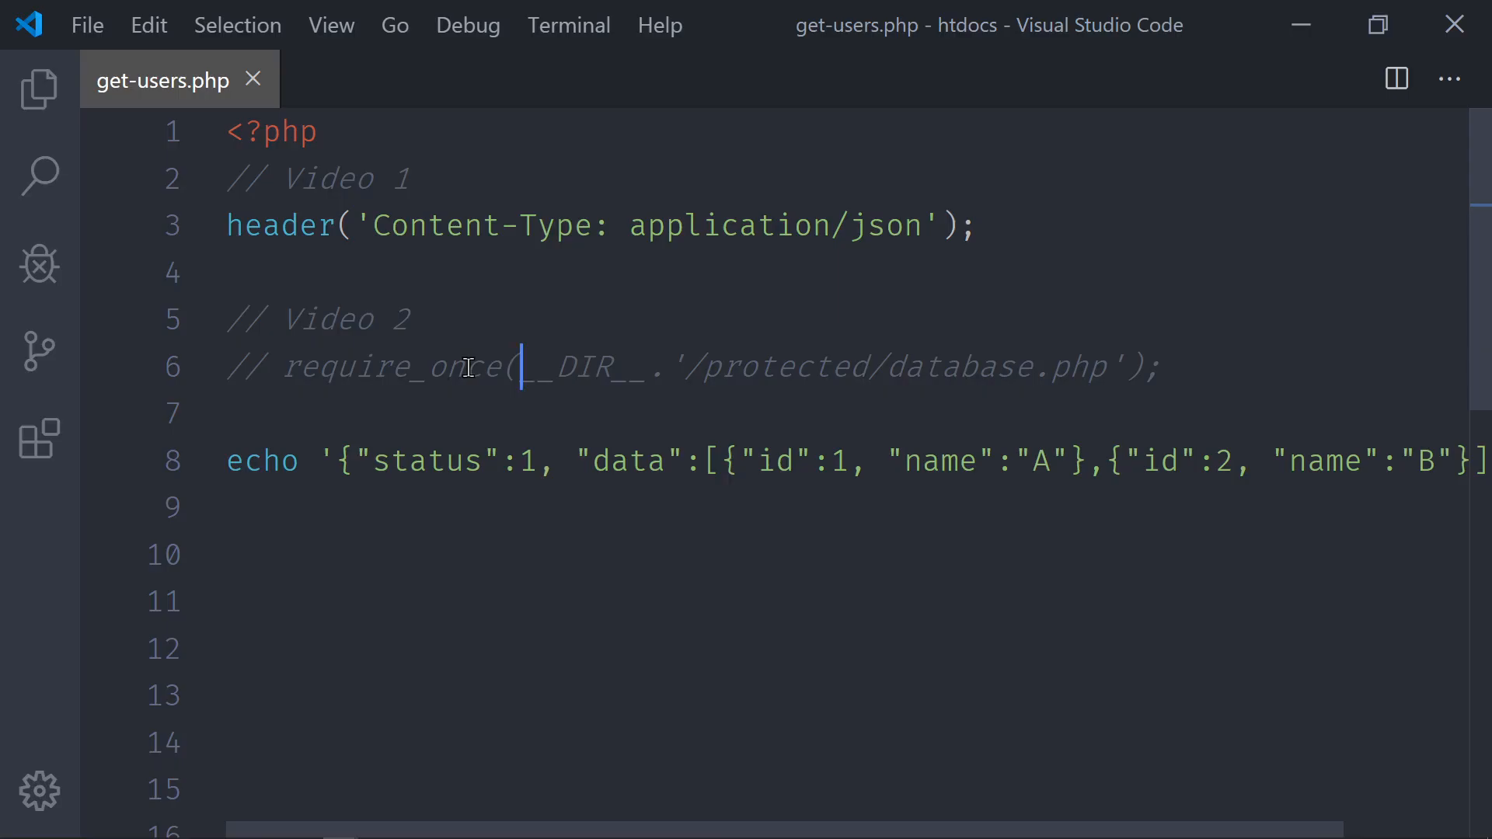
pyautogui.click(1253, 231)
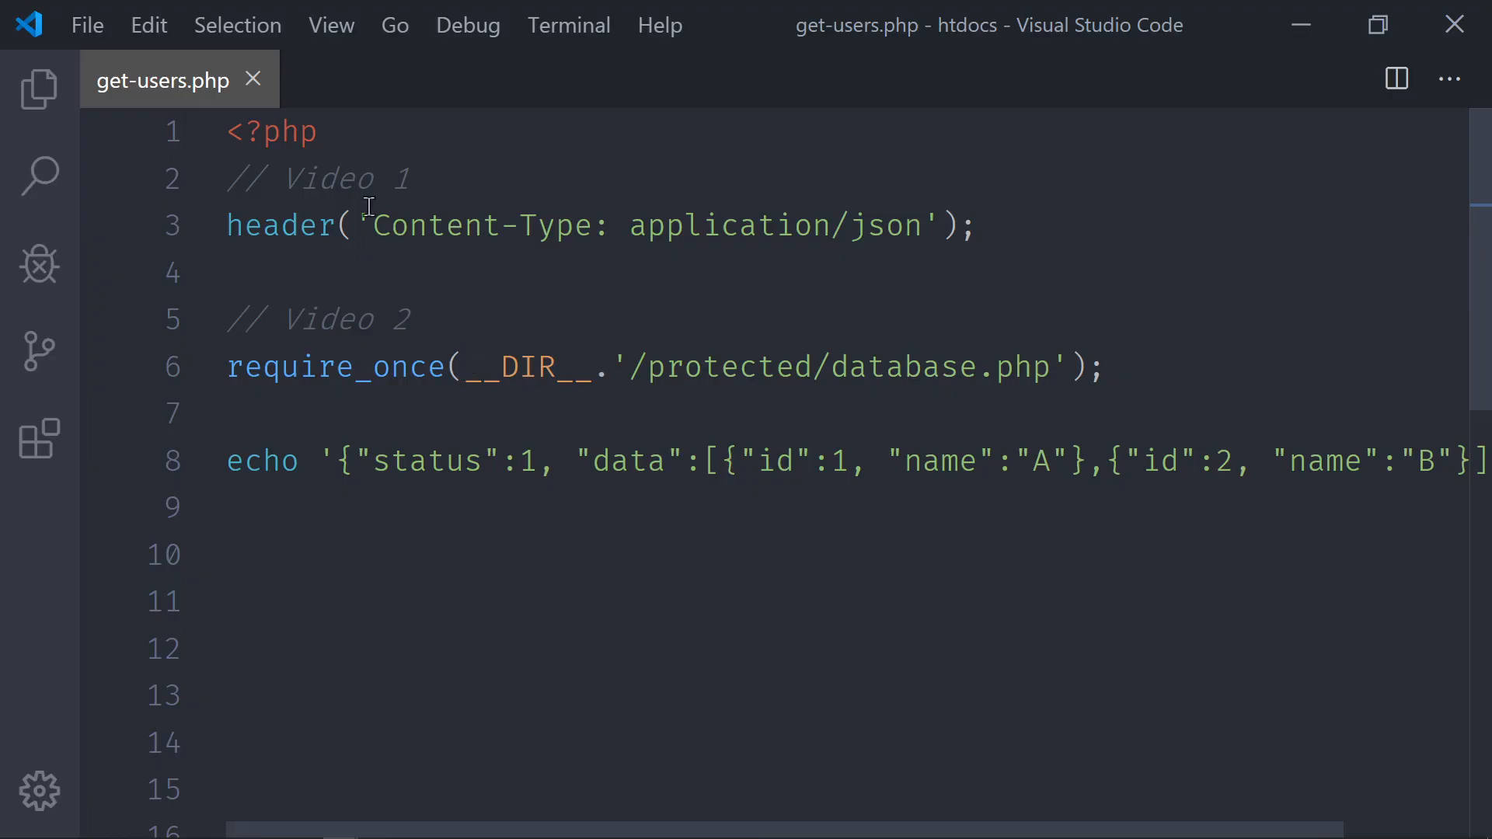
# - Correct database.php's username from rootx to root and add space above the echo in get-users.php
pyautogui.press('ctrl+p')
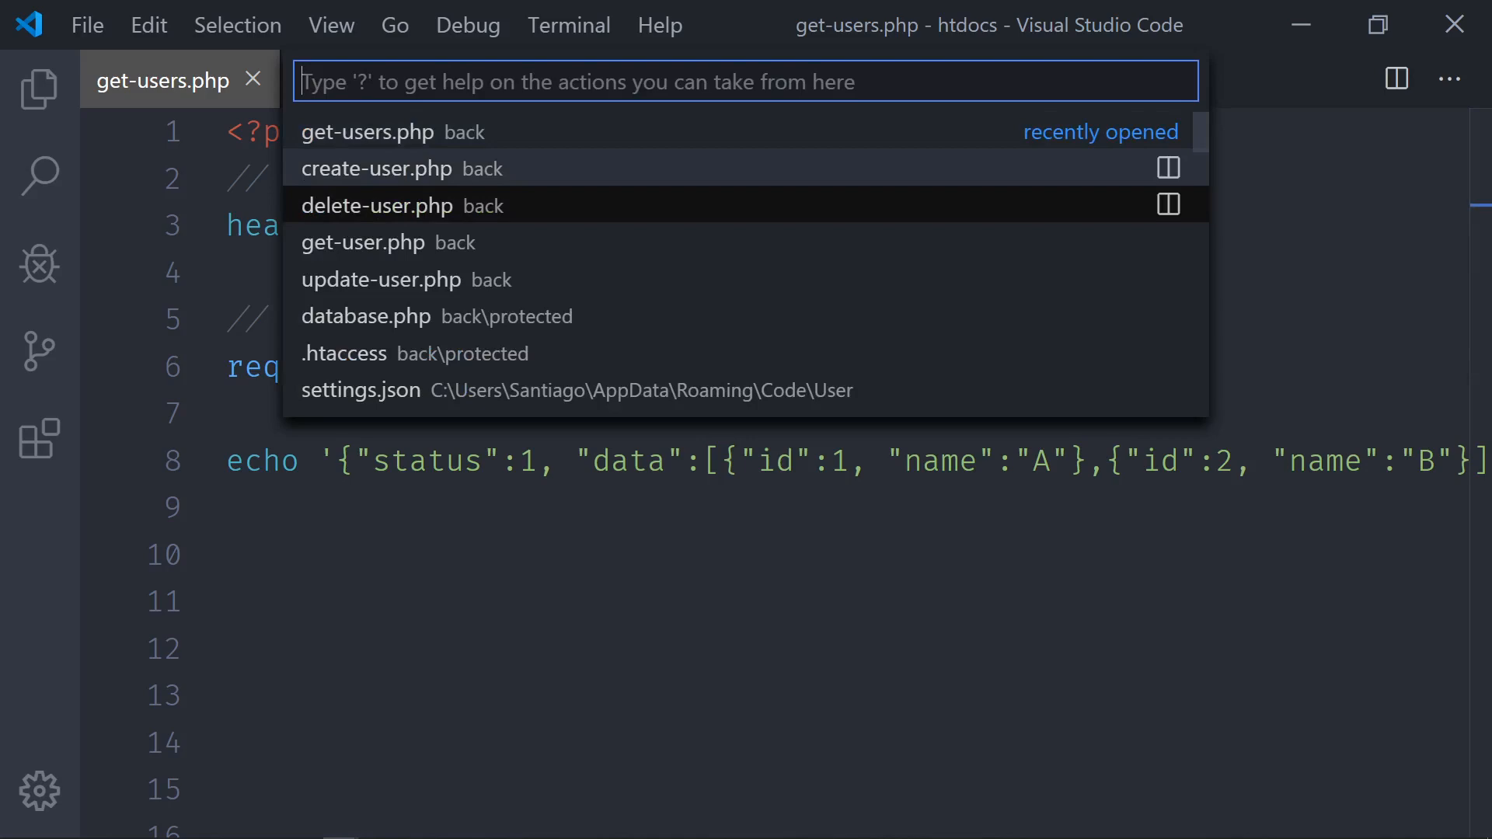
pyautogui.click(366, 316)
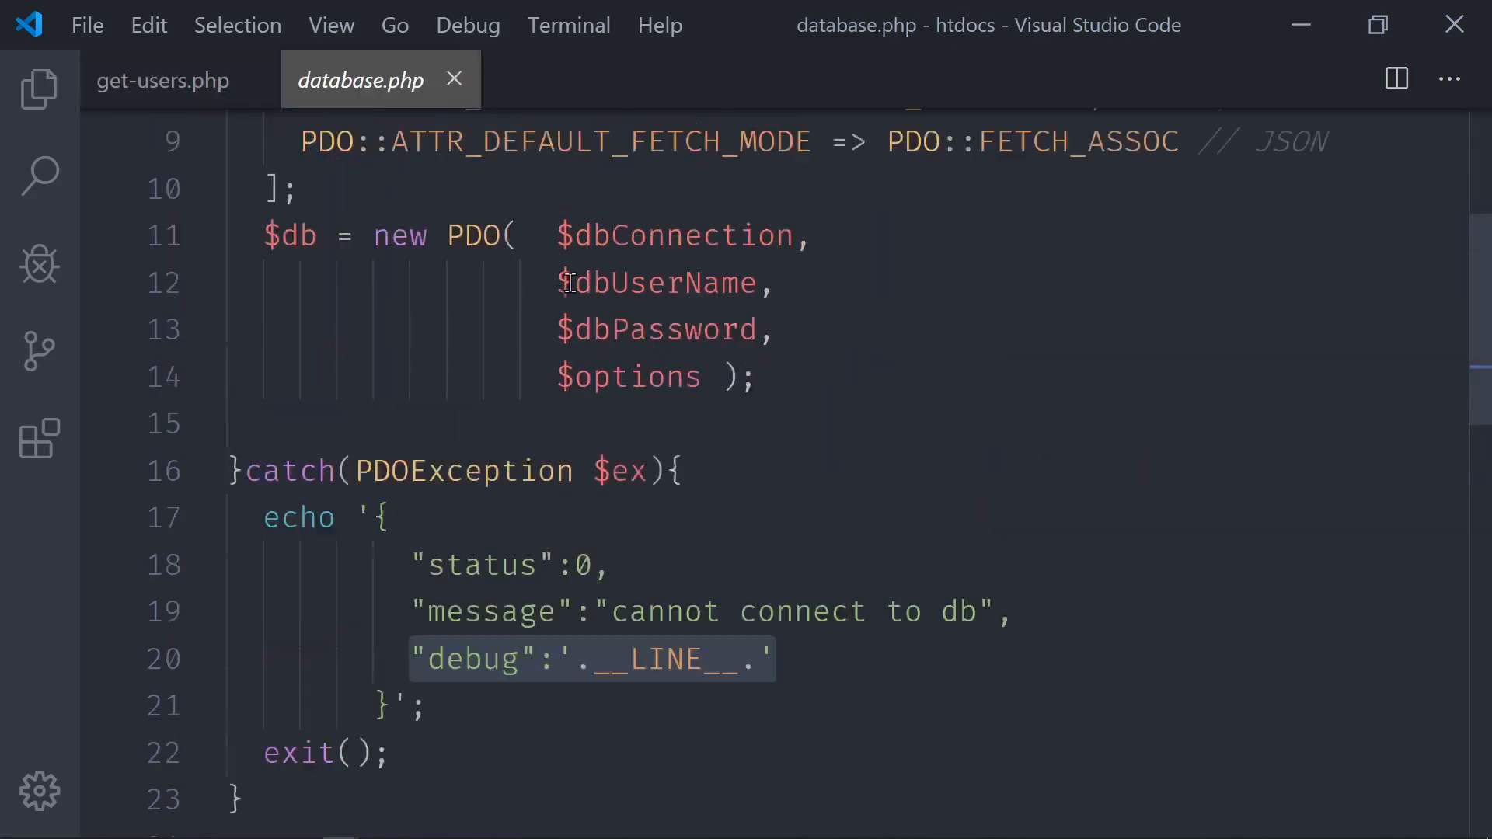
pyautogui.scroll(3)
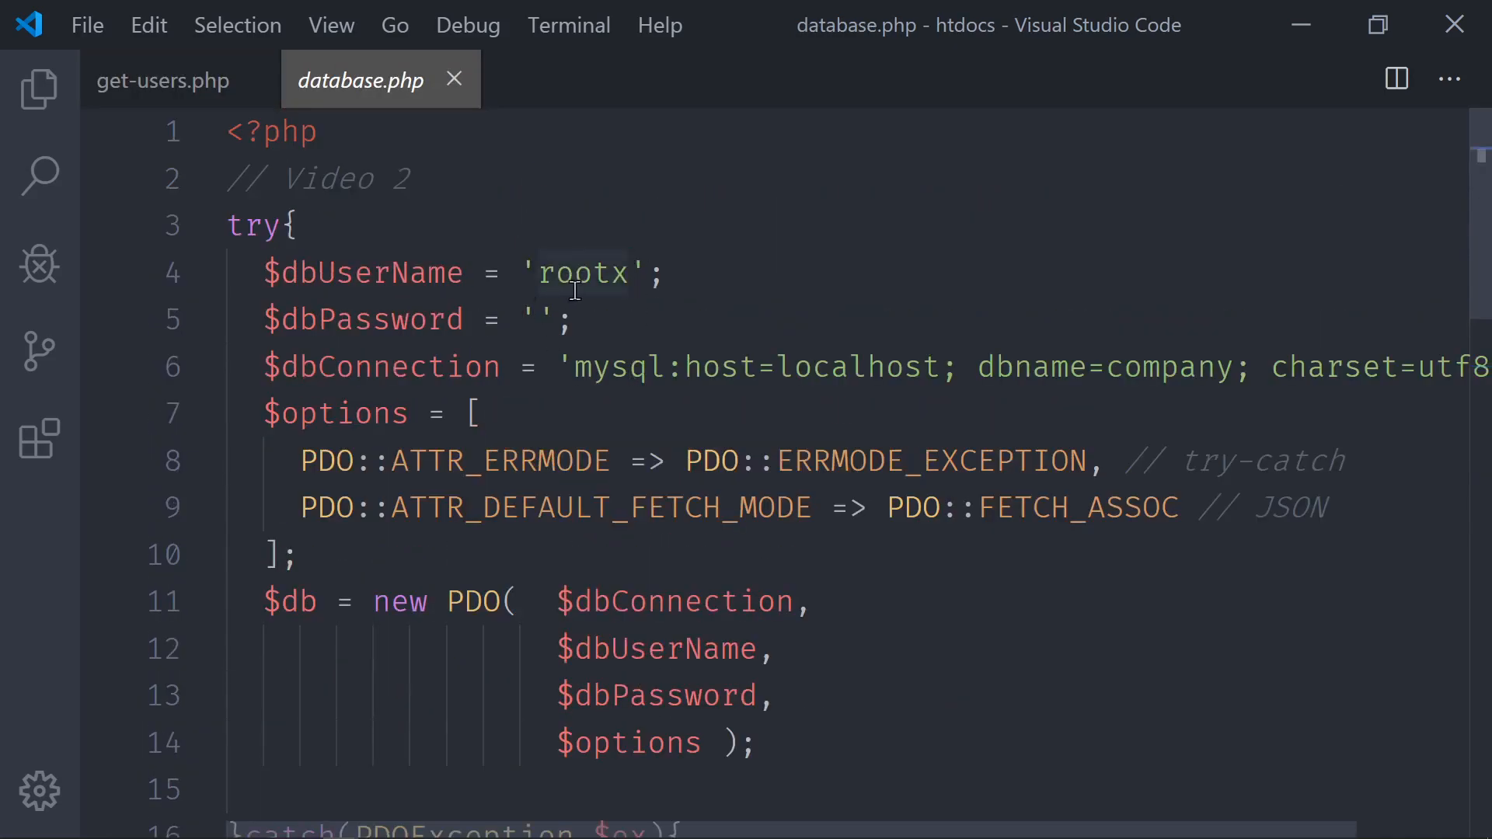
pyautogui.moveTo(687, 320)
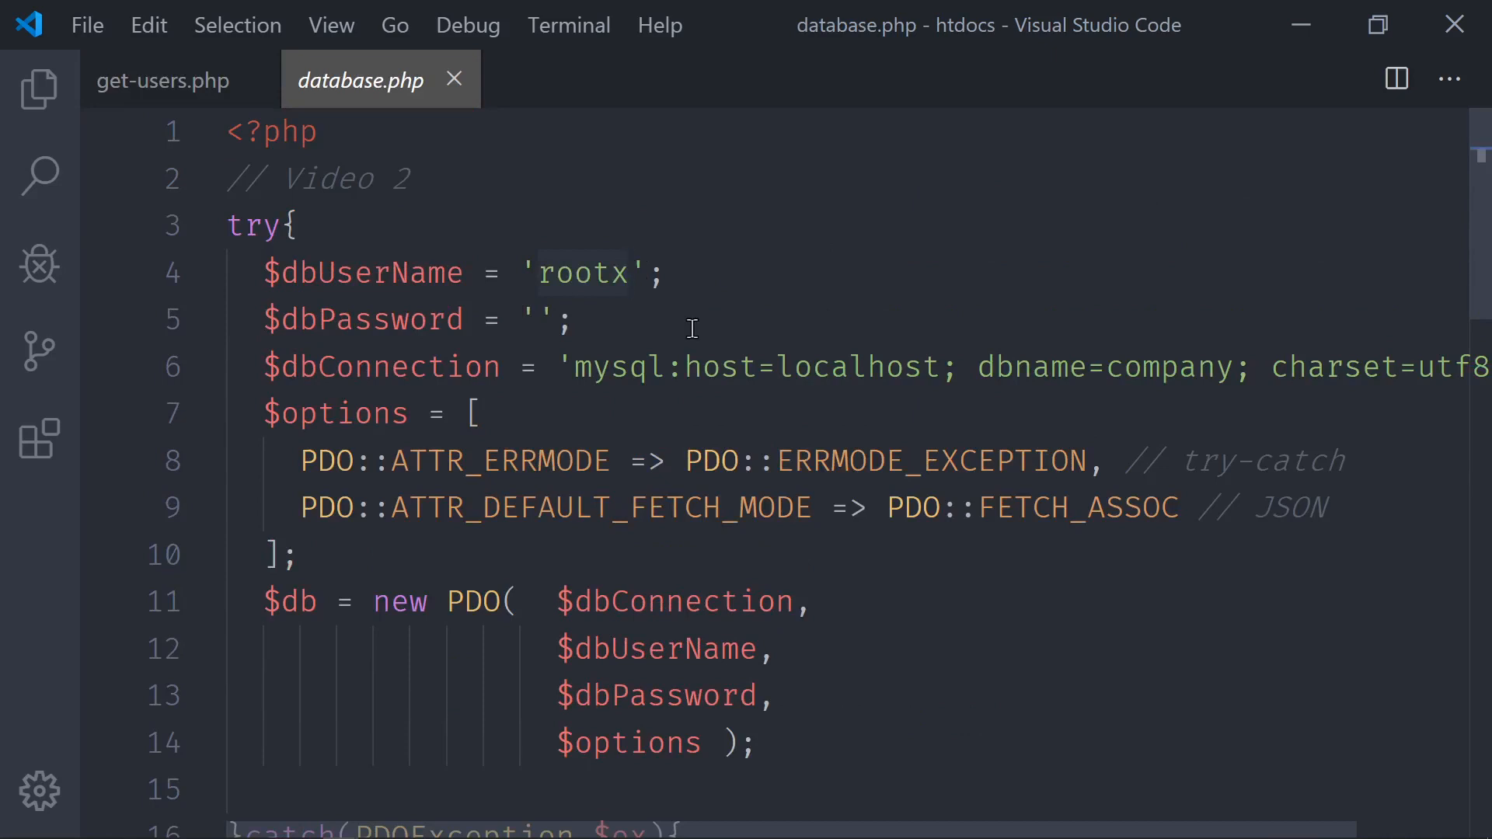
pyautogui.press('Backspace')
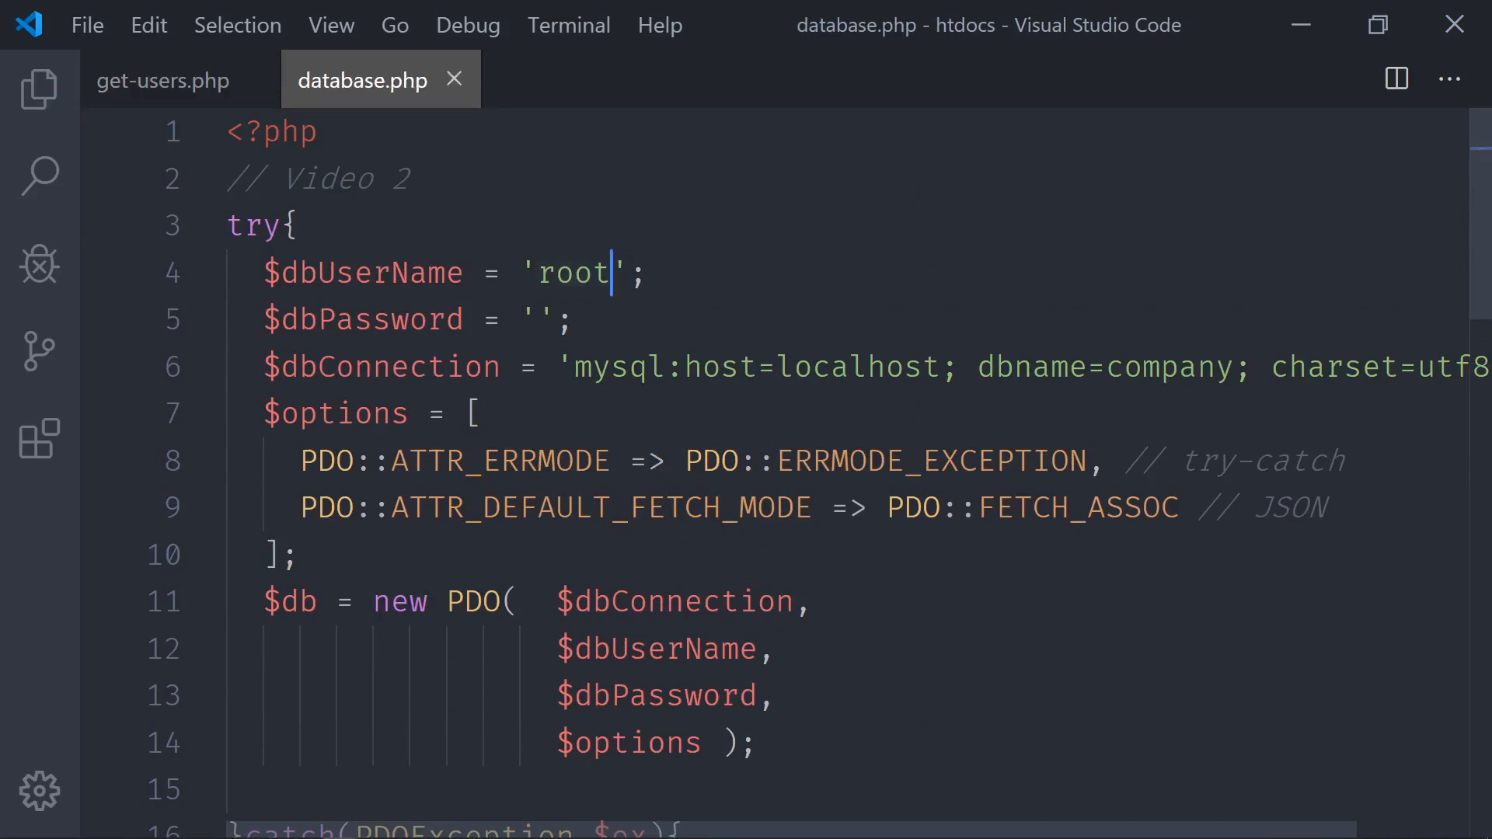
pyautogui.moveTo(664, 294)
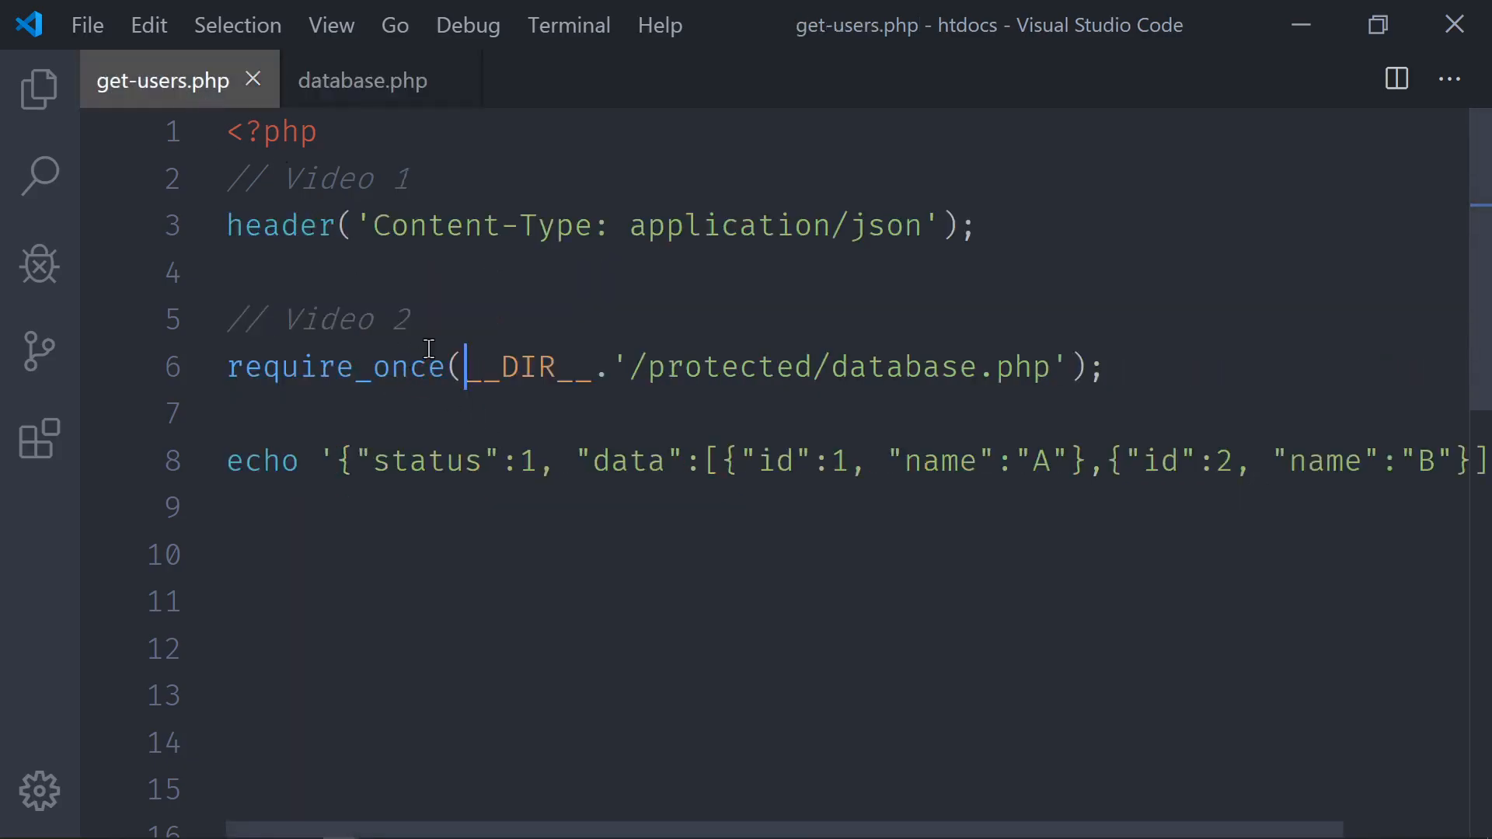
pyautogui.moveTo(363, 416)
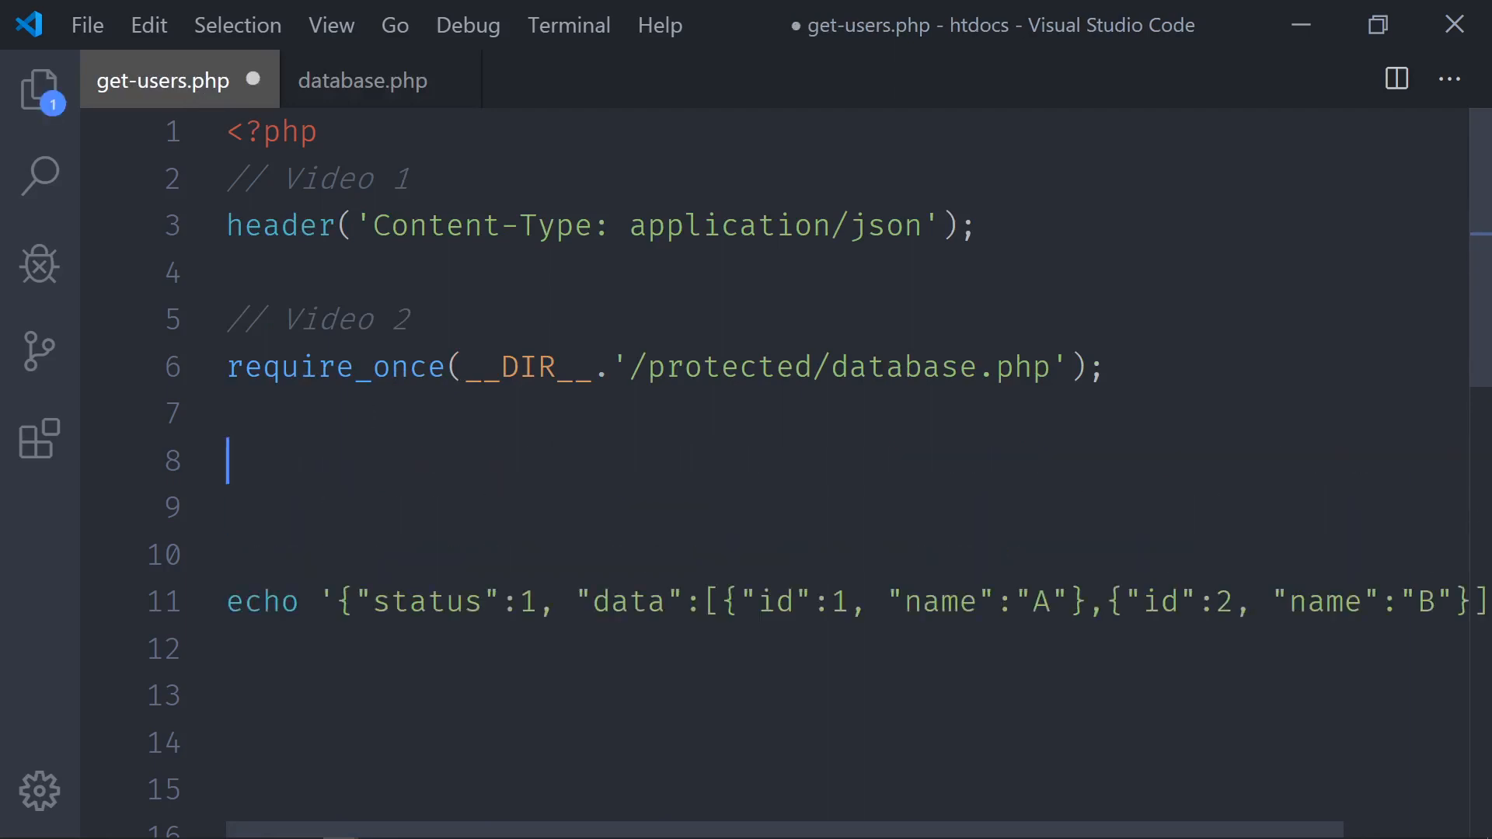
pyautogui.press('Enter')
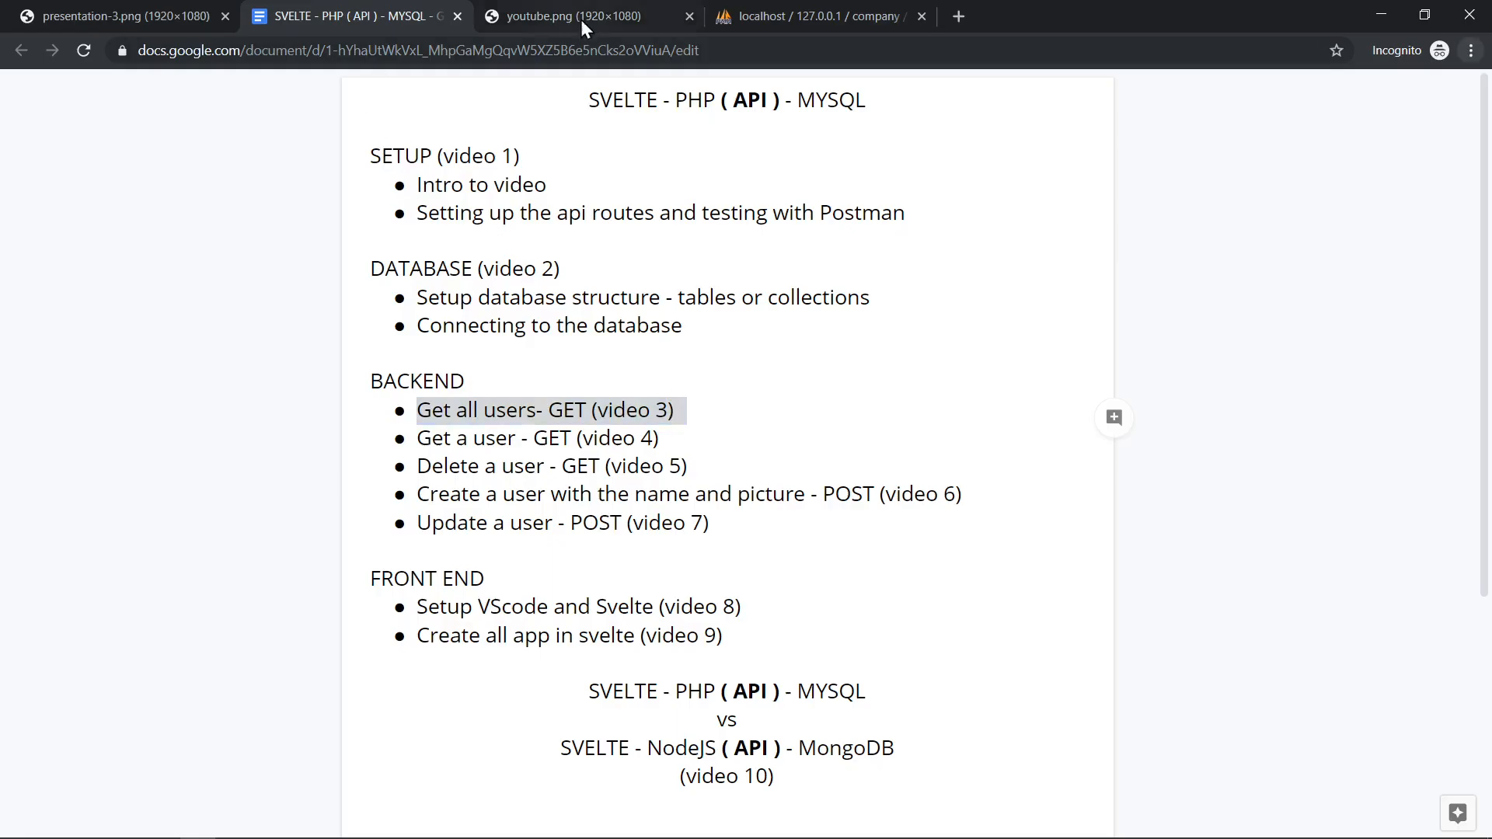
# - Check the users table's two rows in phpMyAdmin and return to get-users.php
pyautogui.click(816, 15)
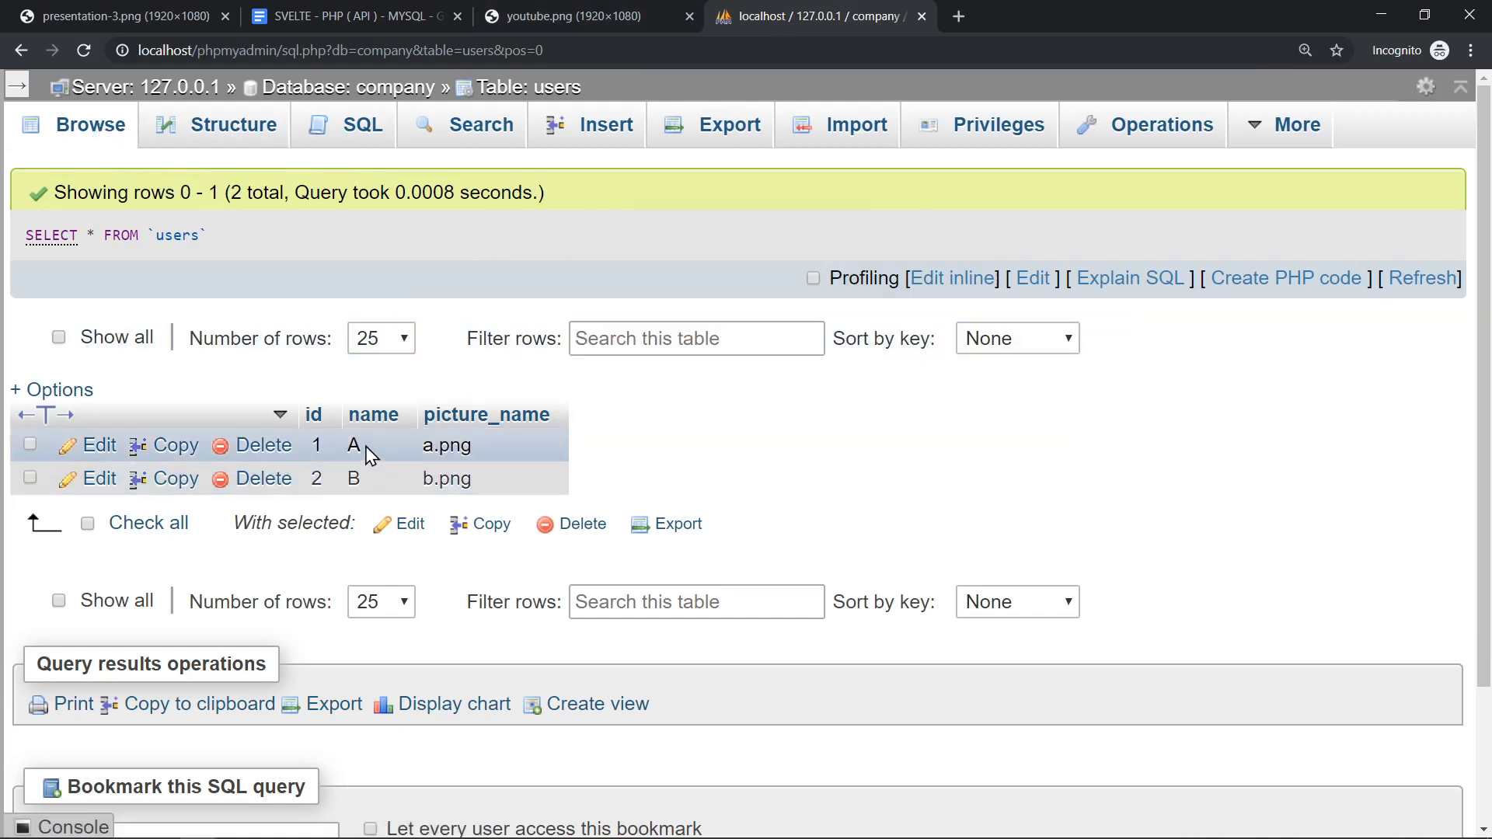
pyautogui.moveTo(387, 462)
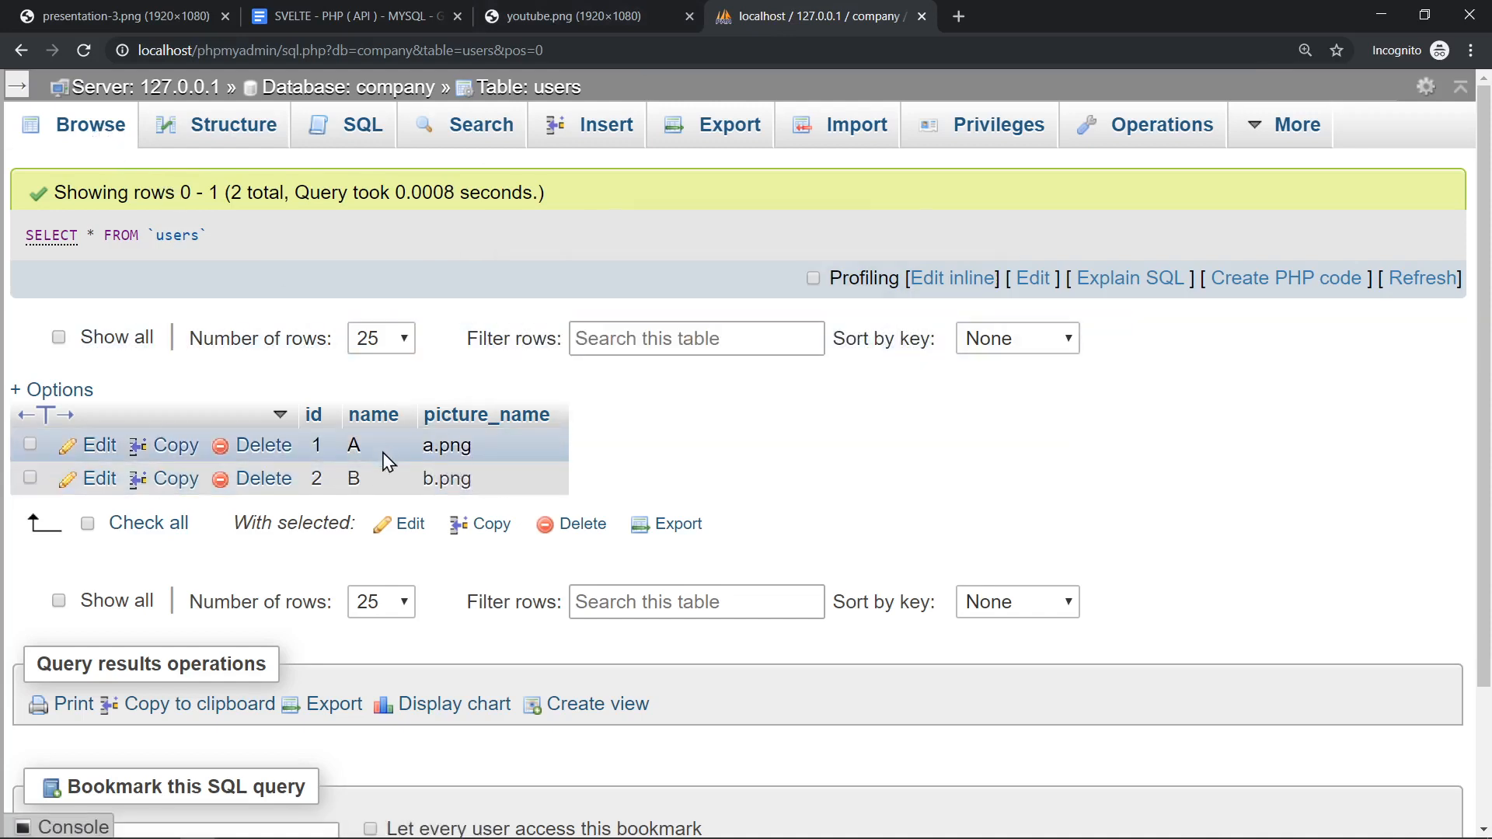
pyautogui.moveTo(523, 467)
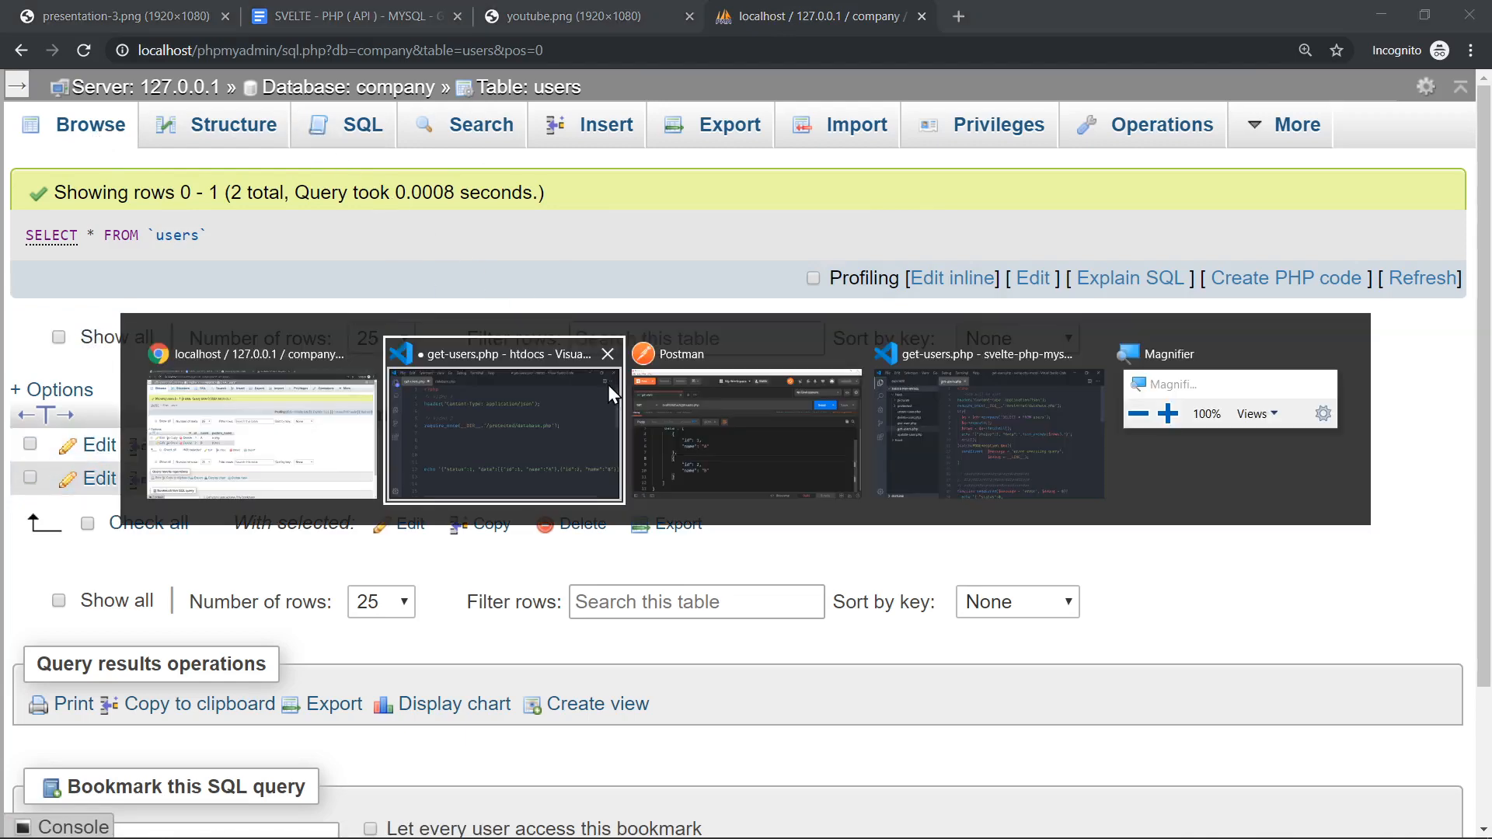
pyautogui.click(502, 422)
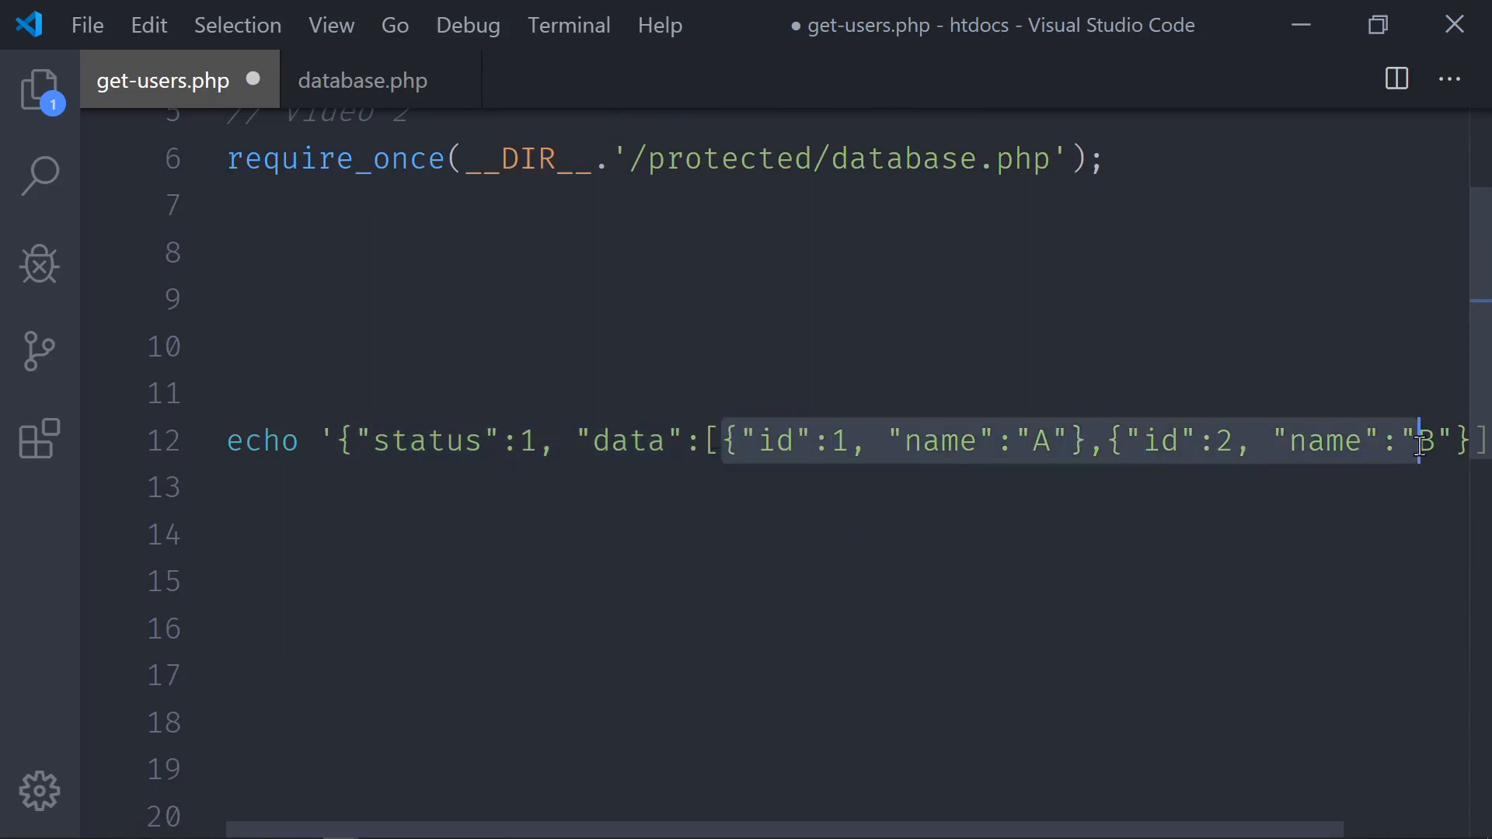
# - Write an empty try block with catch(PDOException $ex){ } above the echo
pyautogui.hscroll(3)
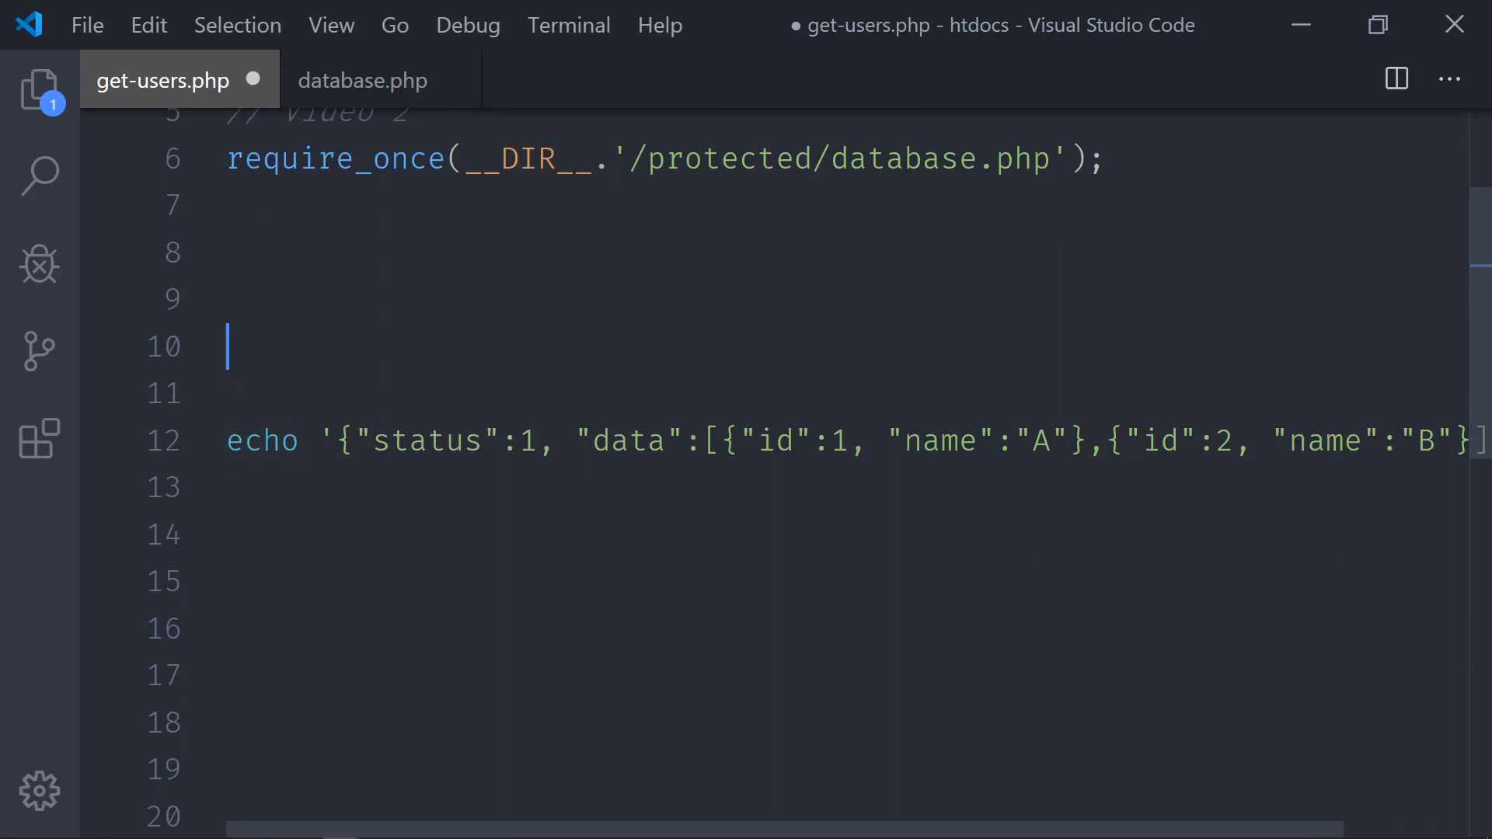
pyautogui.scroll(3)
pyautogui.write('try{')
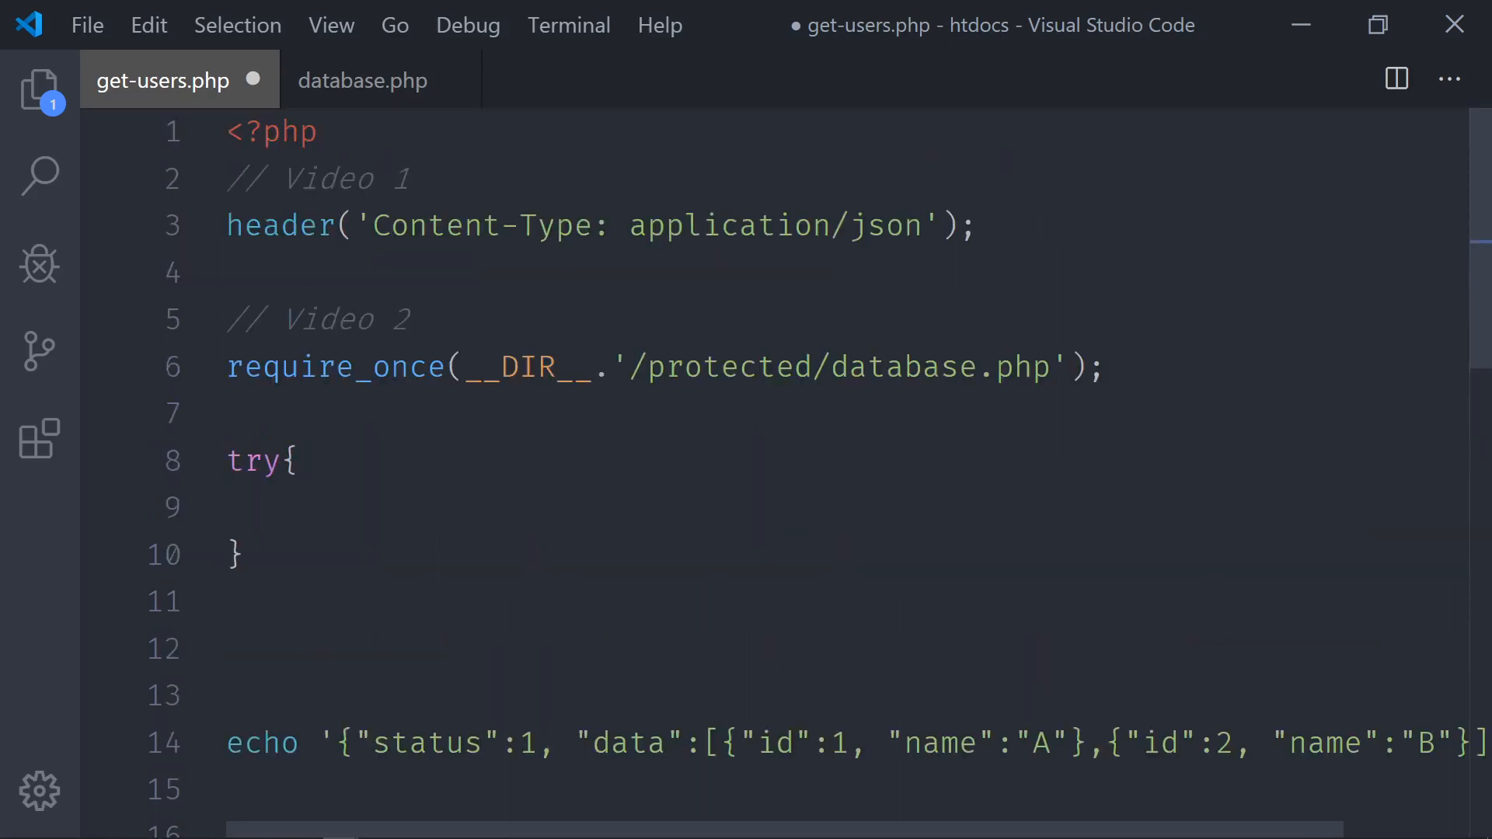
pyautogui.write('catch()')
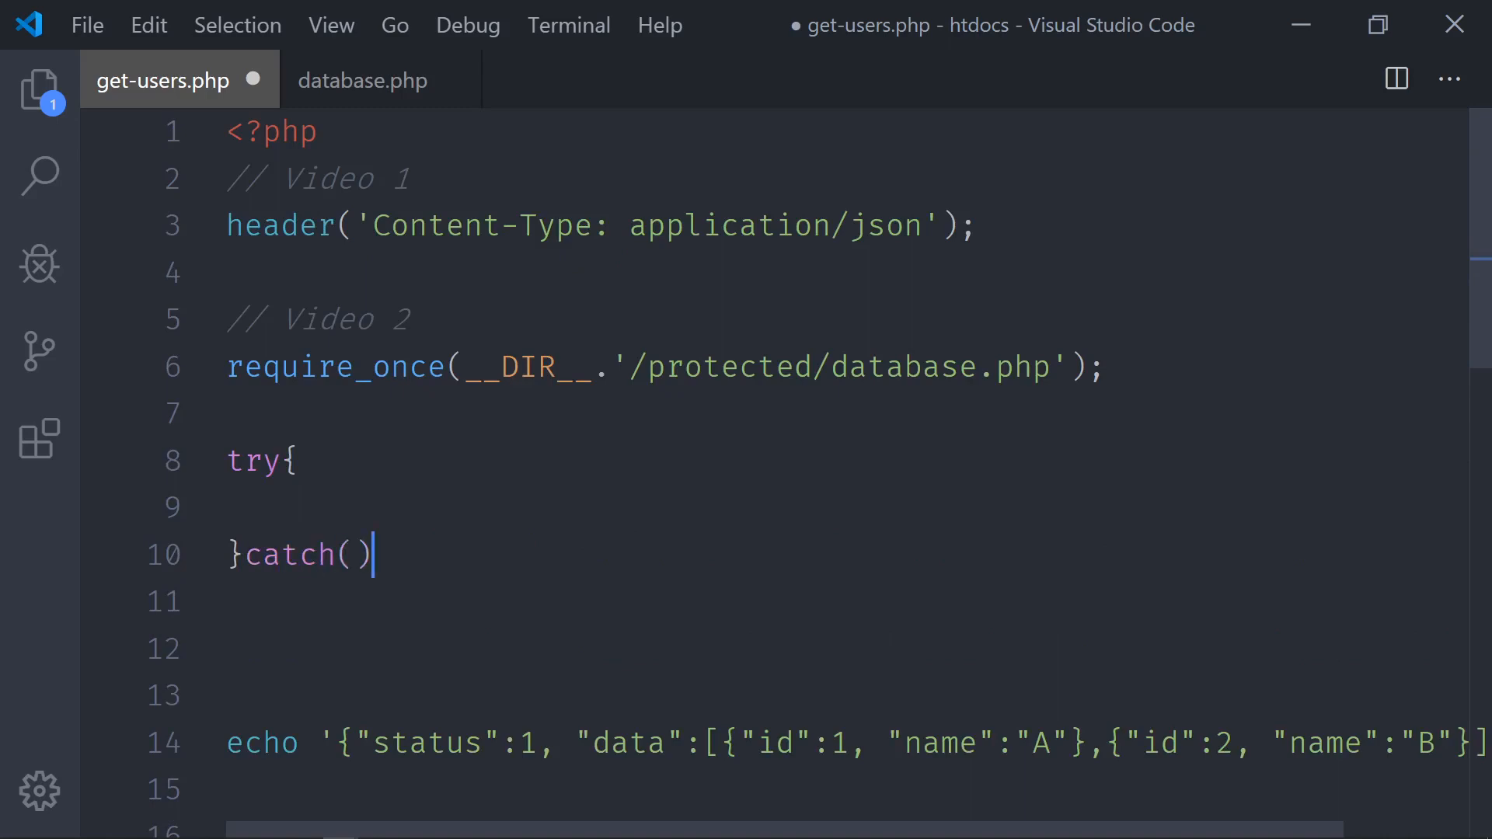
pyautogui.write('{')
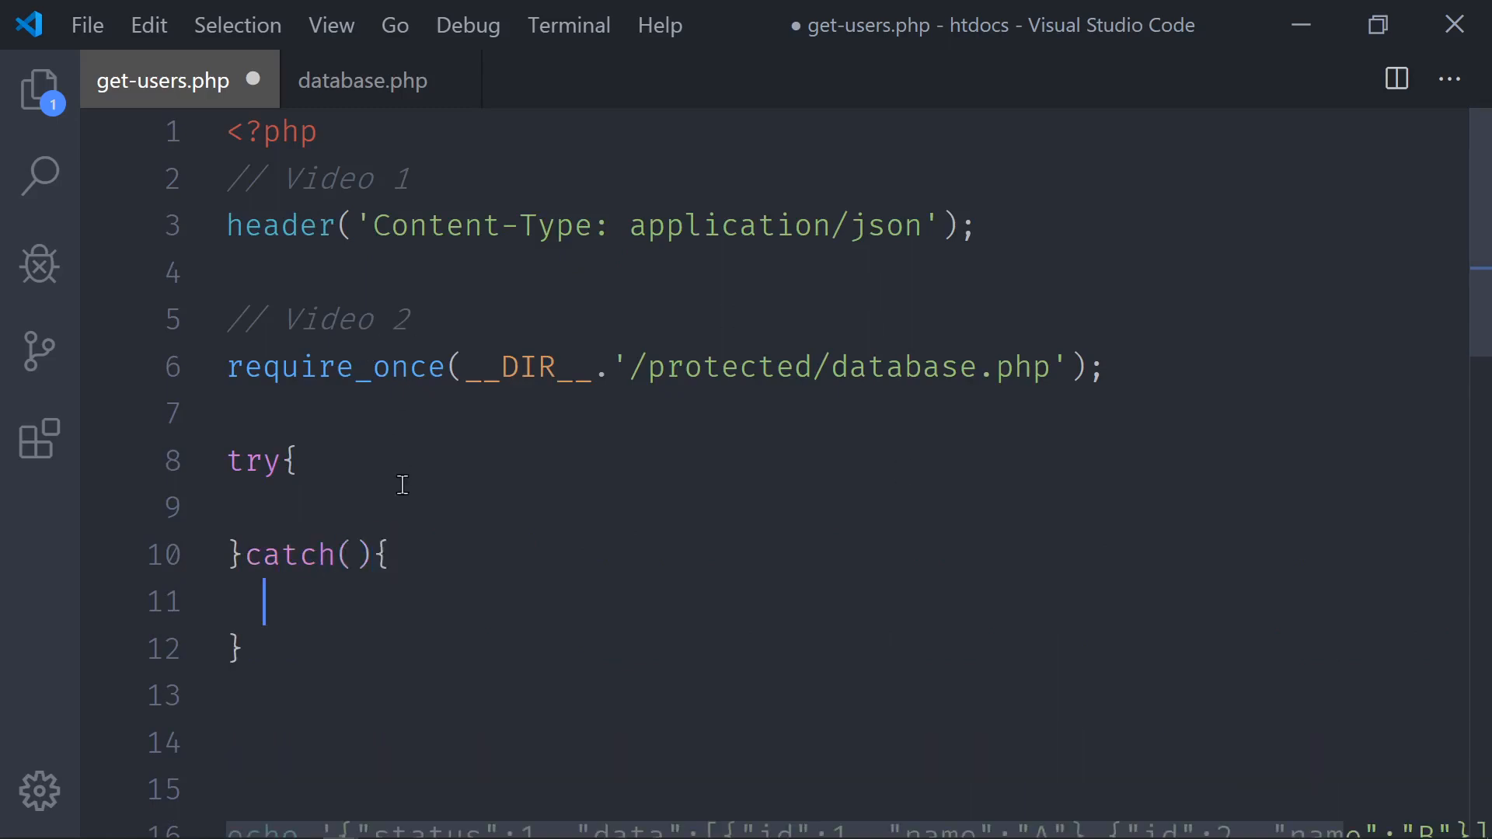
pyautogui.write('PDO')
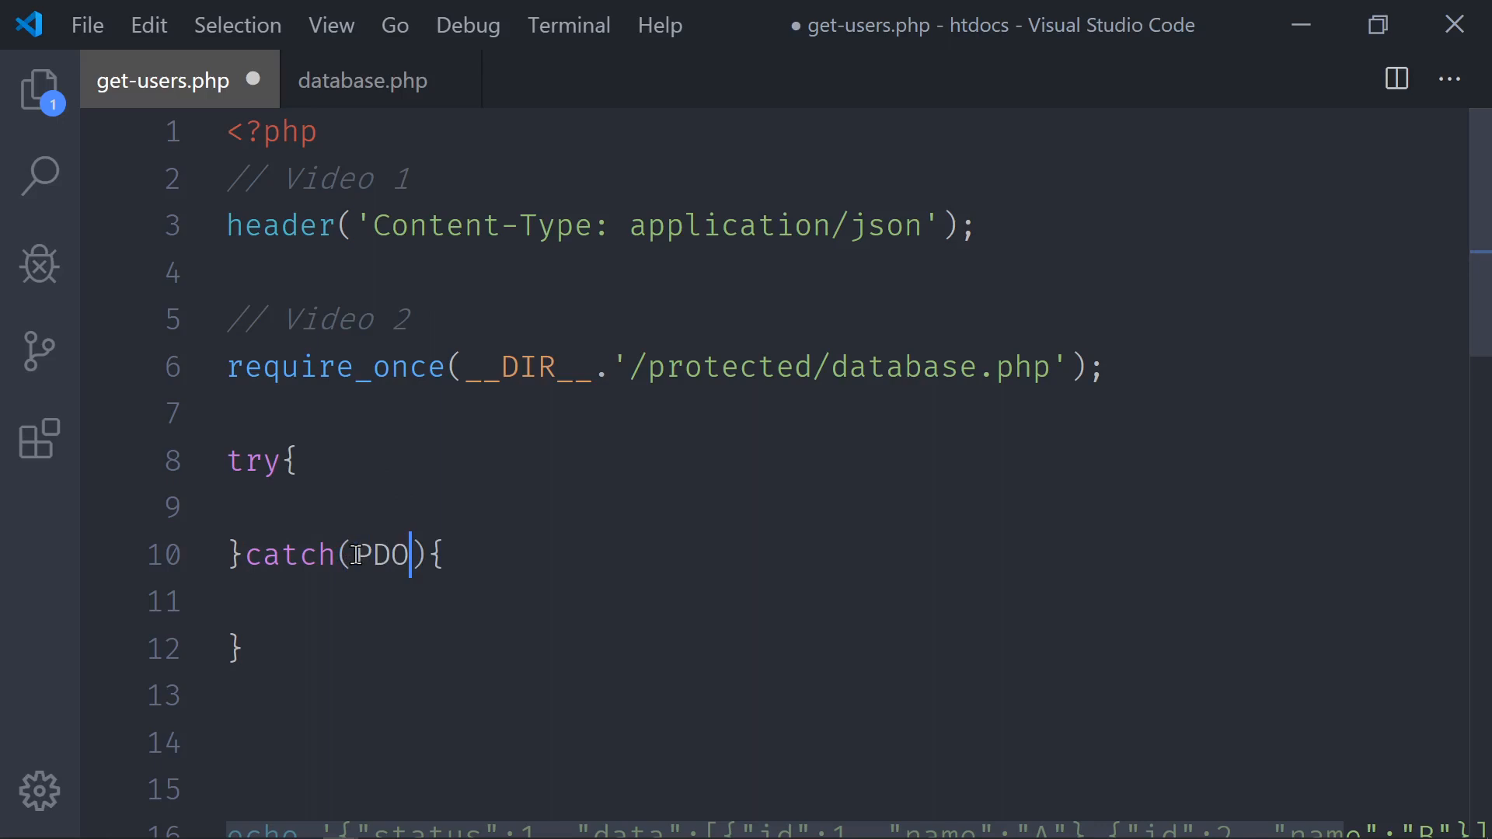
pyautogui.write('Exception')
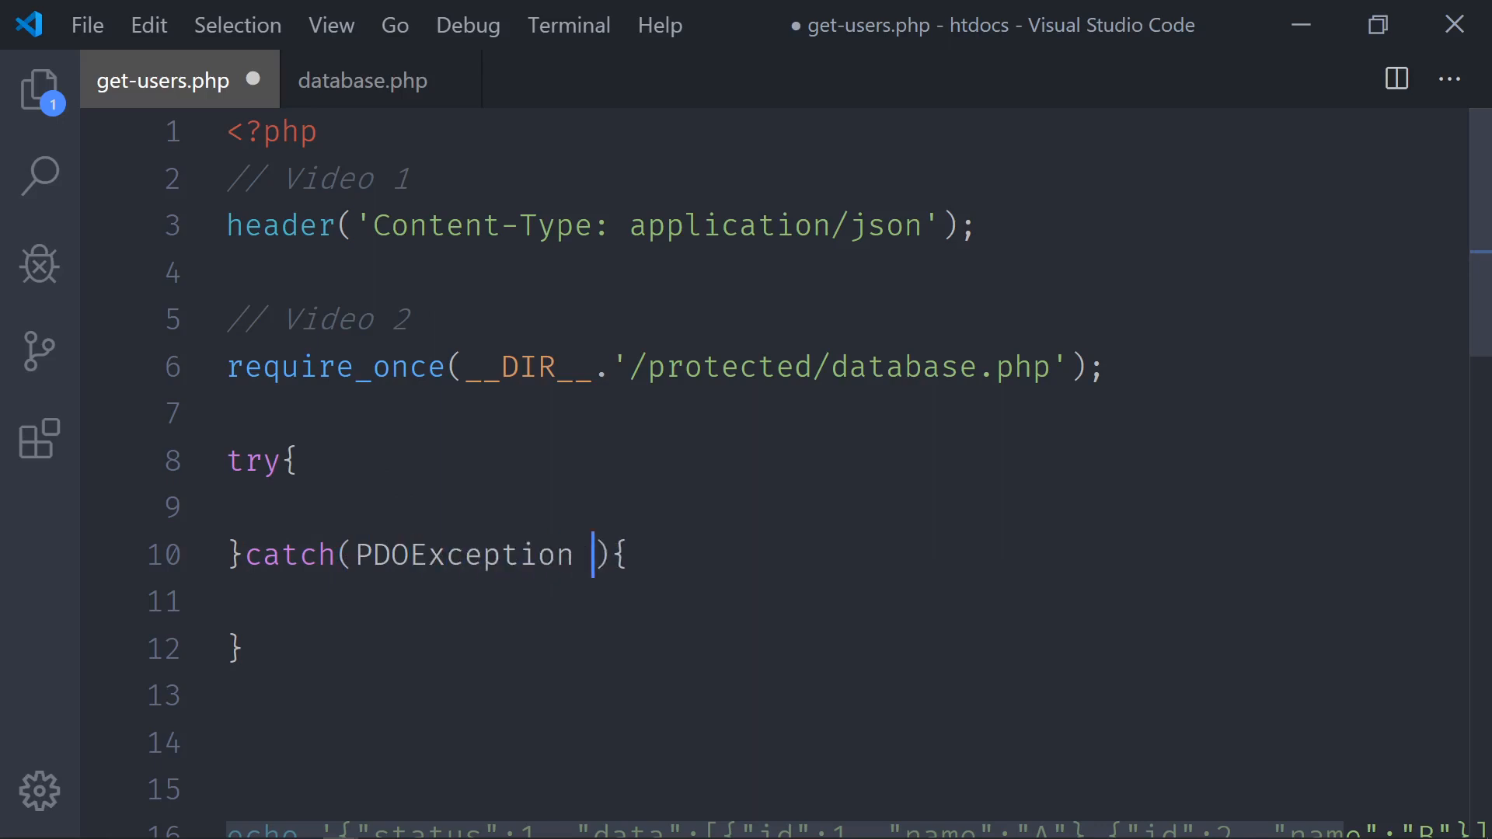
pyautogui.write('$ex')
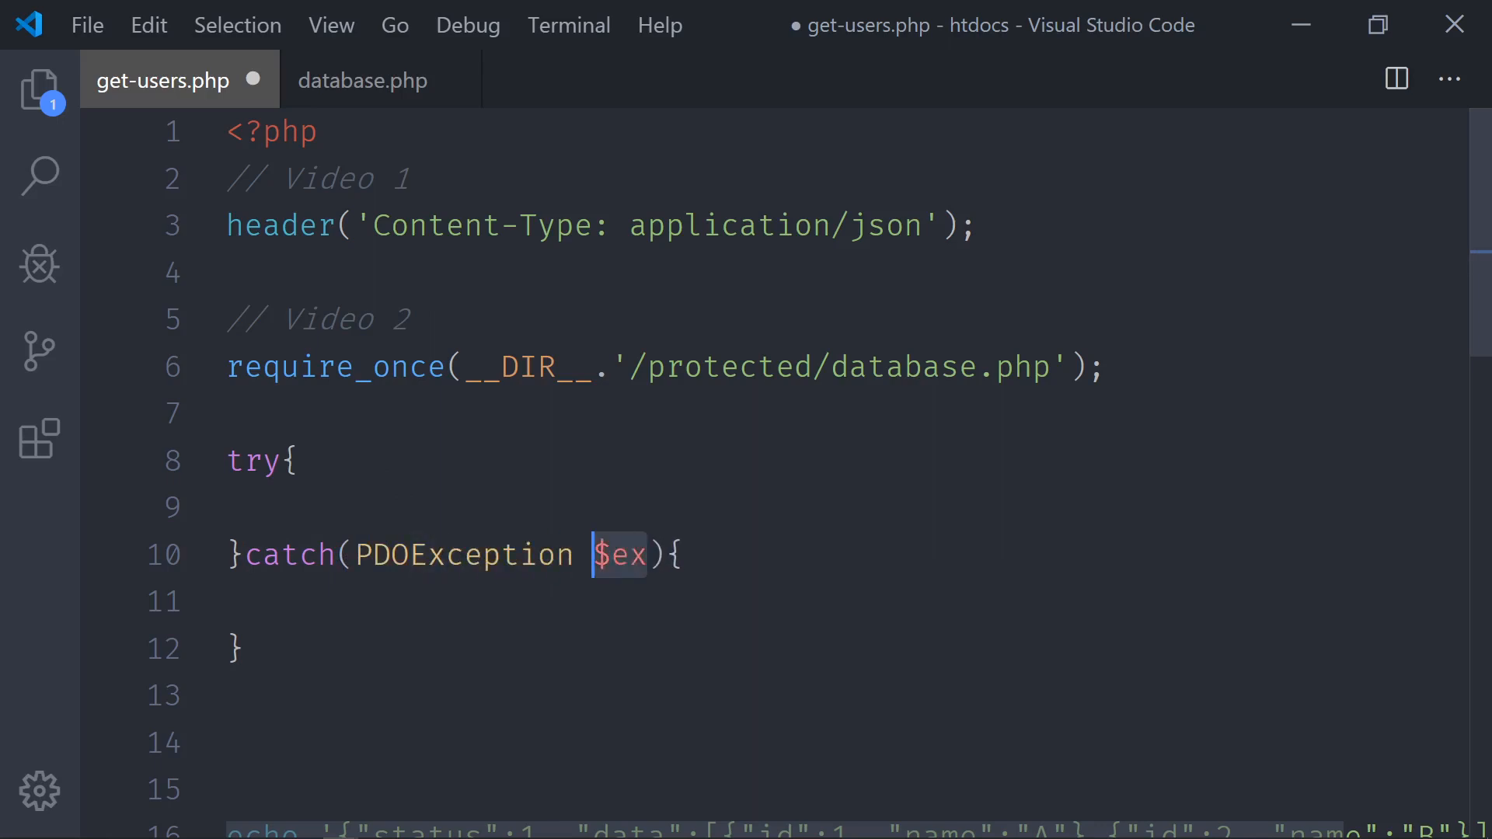
pyautogui.click(328, 556)
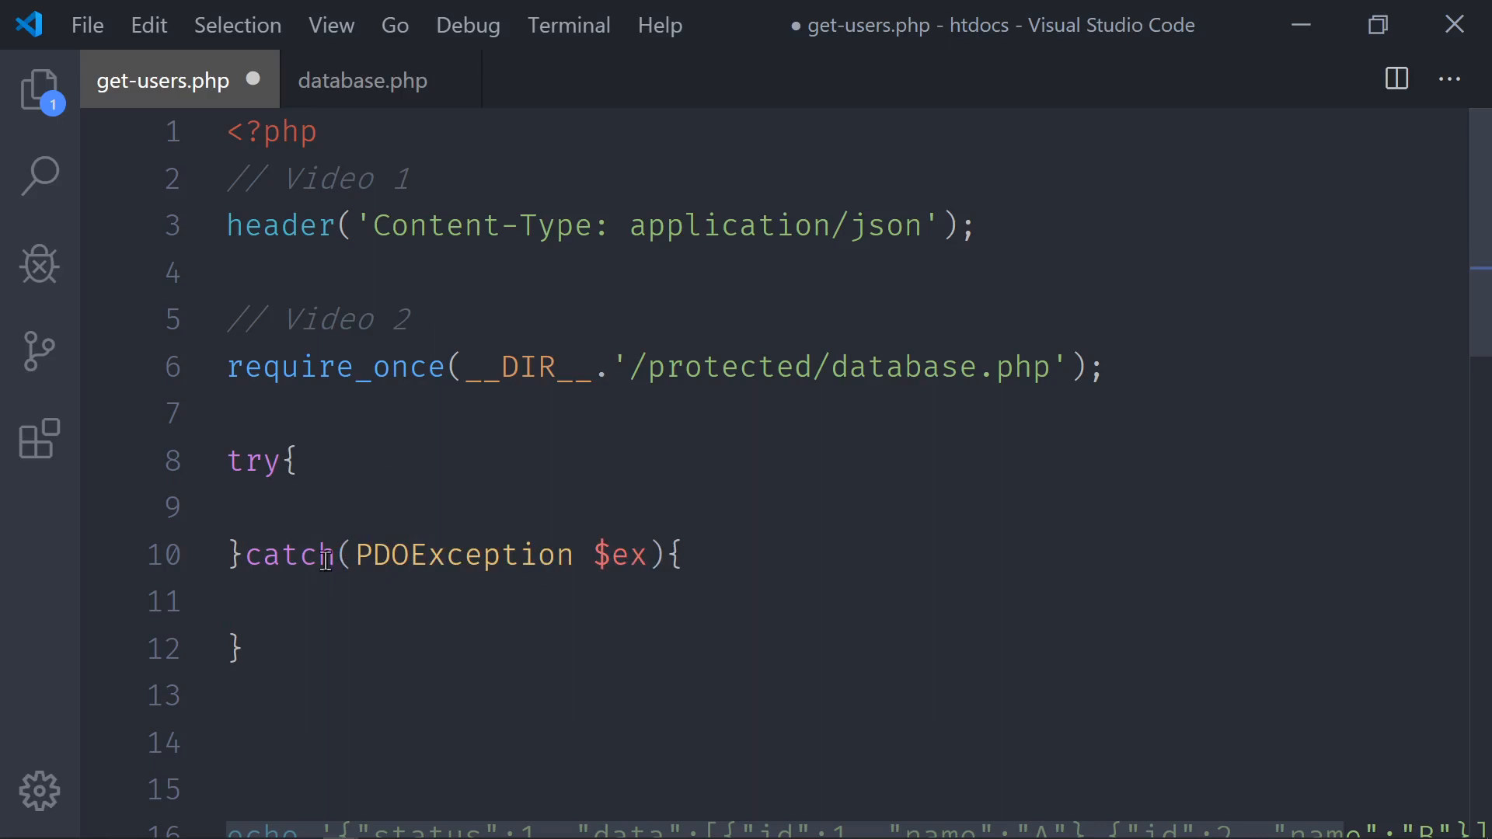
pyautogui.scroll(-3)
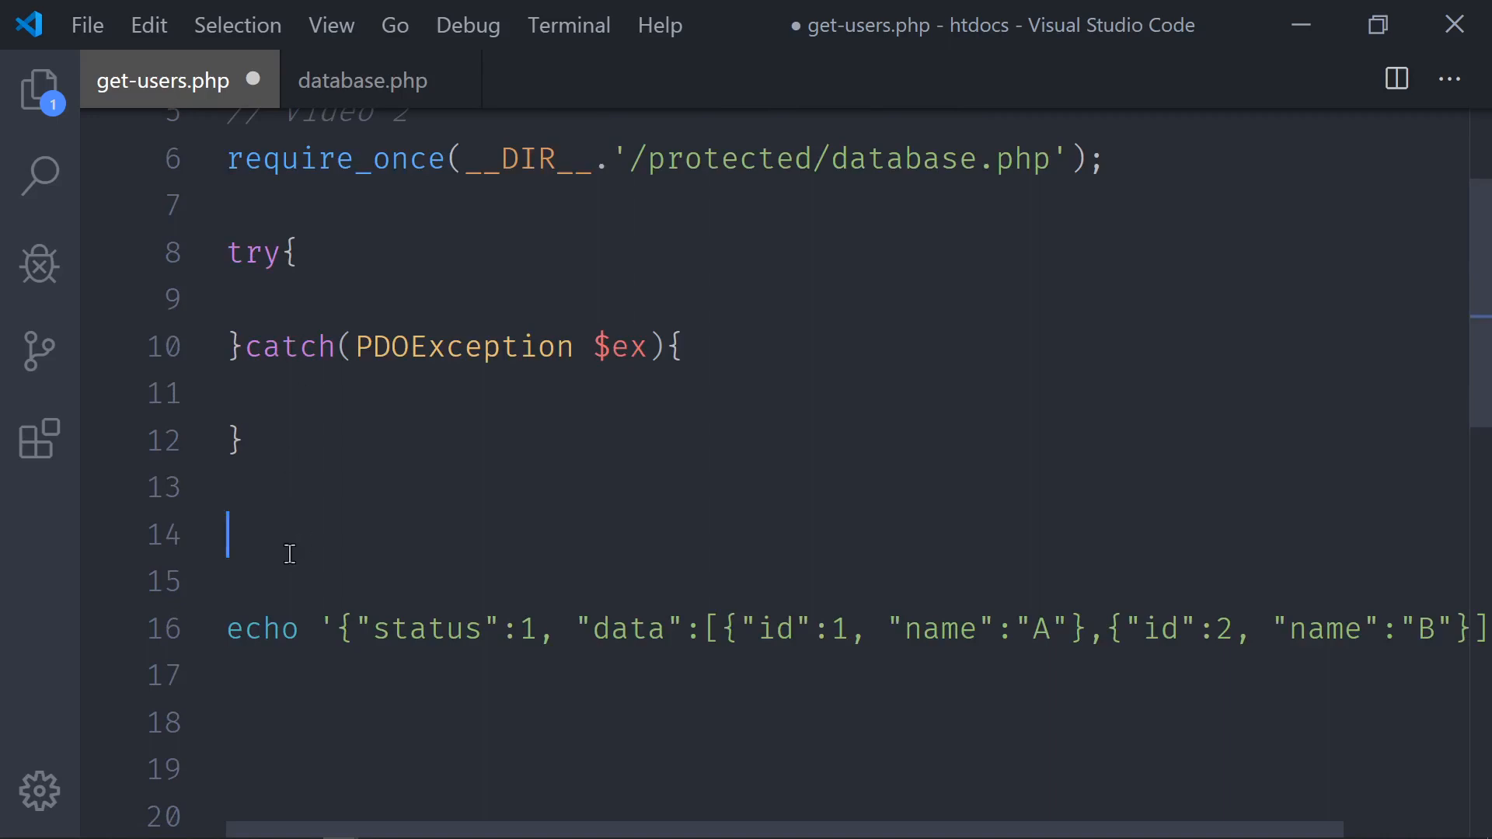
# - Jot a temporary comment listing image and email fields, then delete that line
pyautogui.press('Backspace')
pyautogui.write('// name')
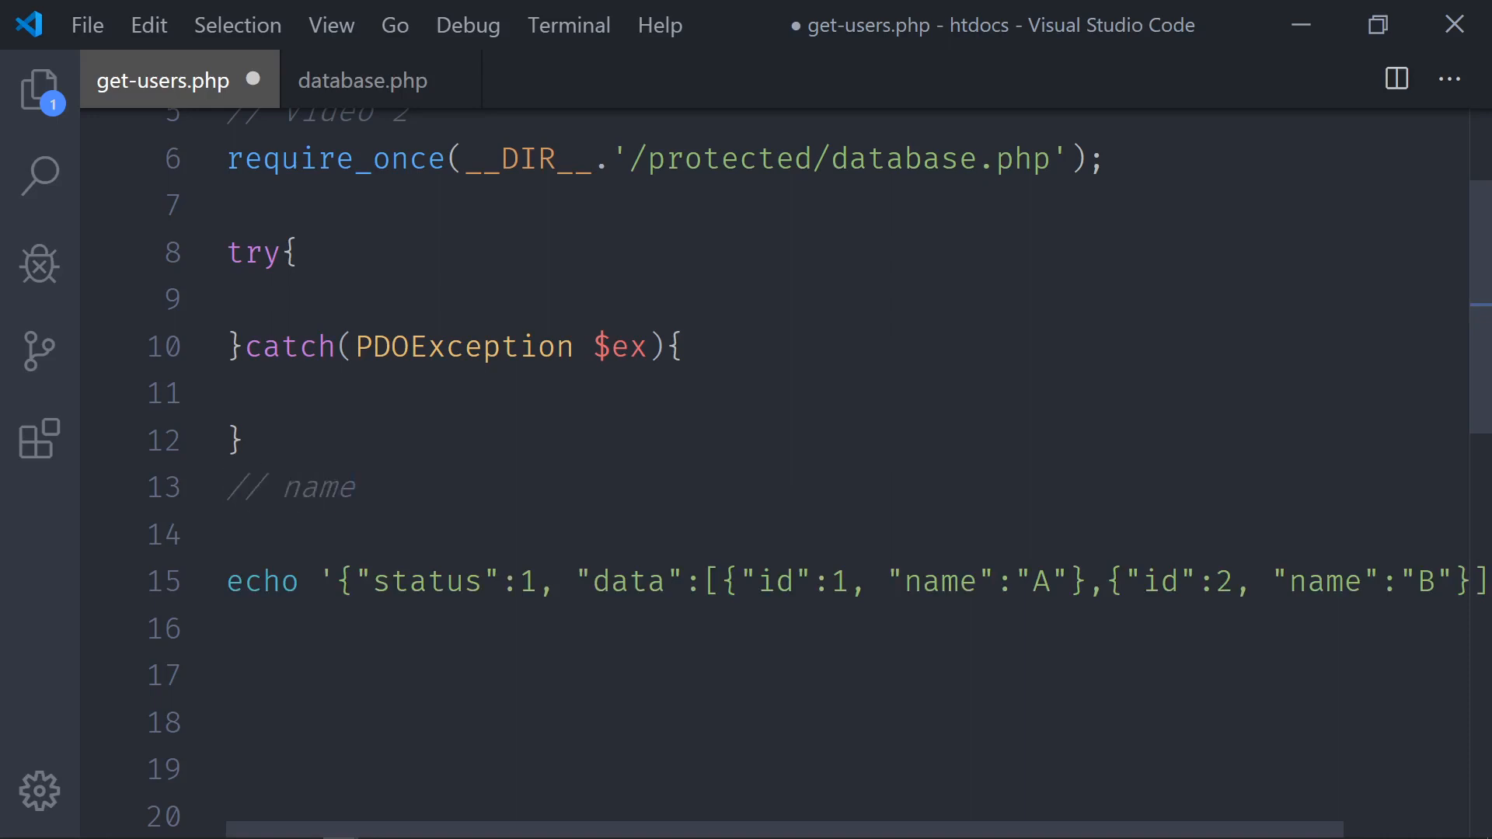
pyautogui.write(', image')
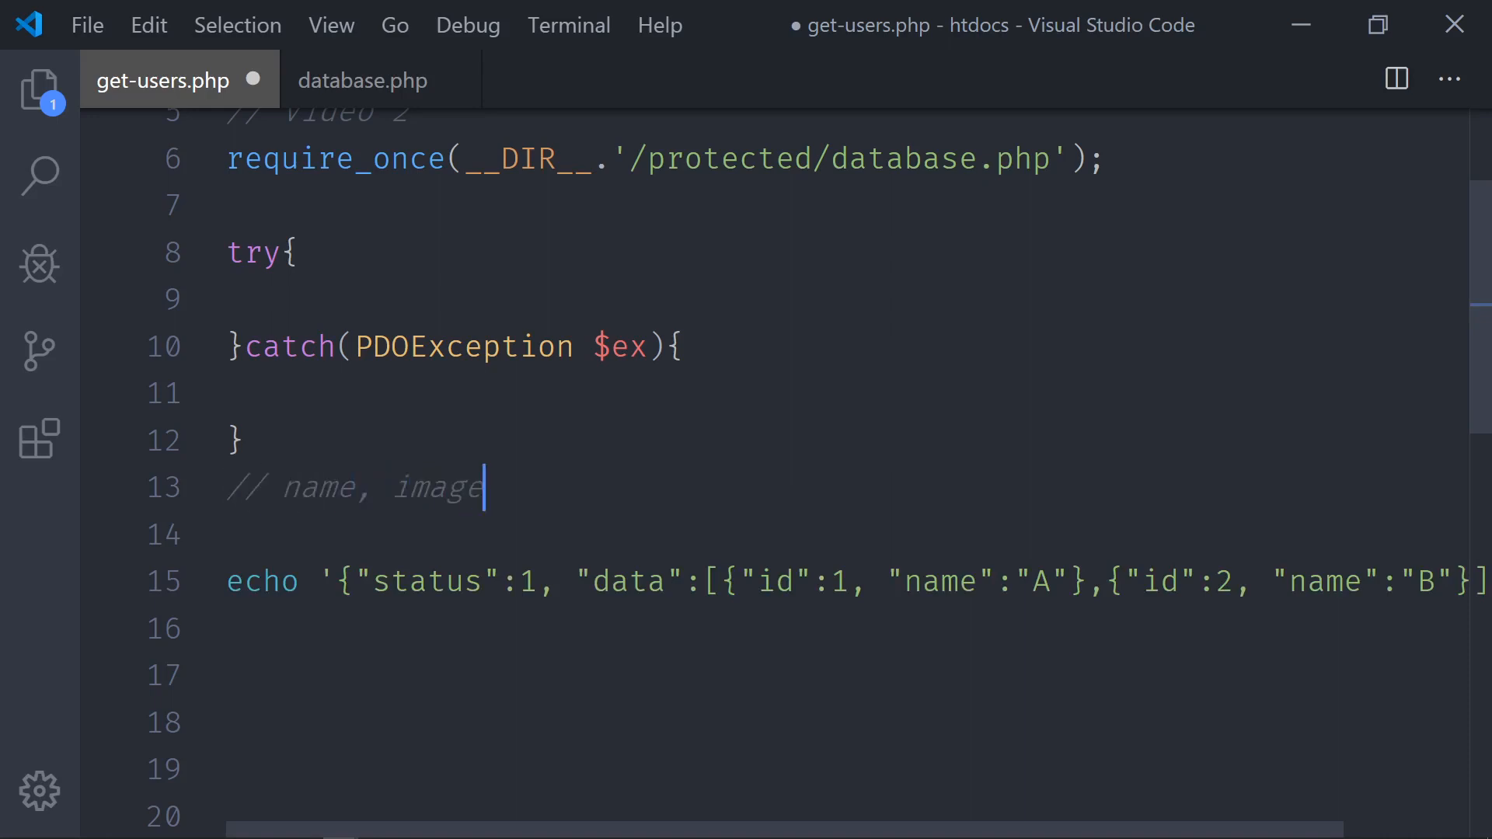
pyautogui.write(',')
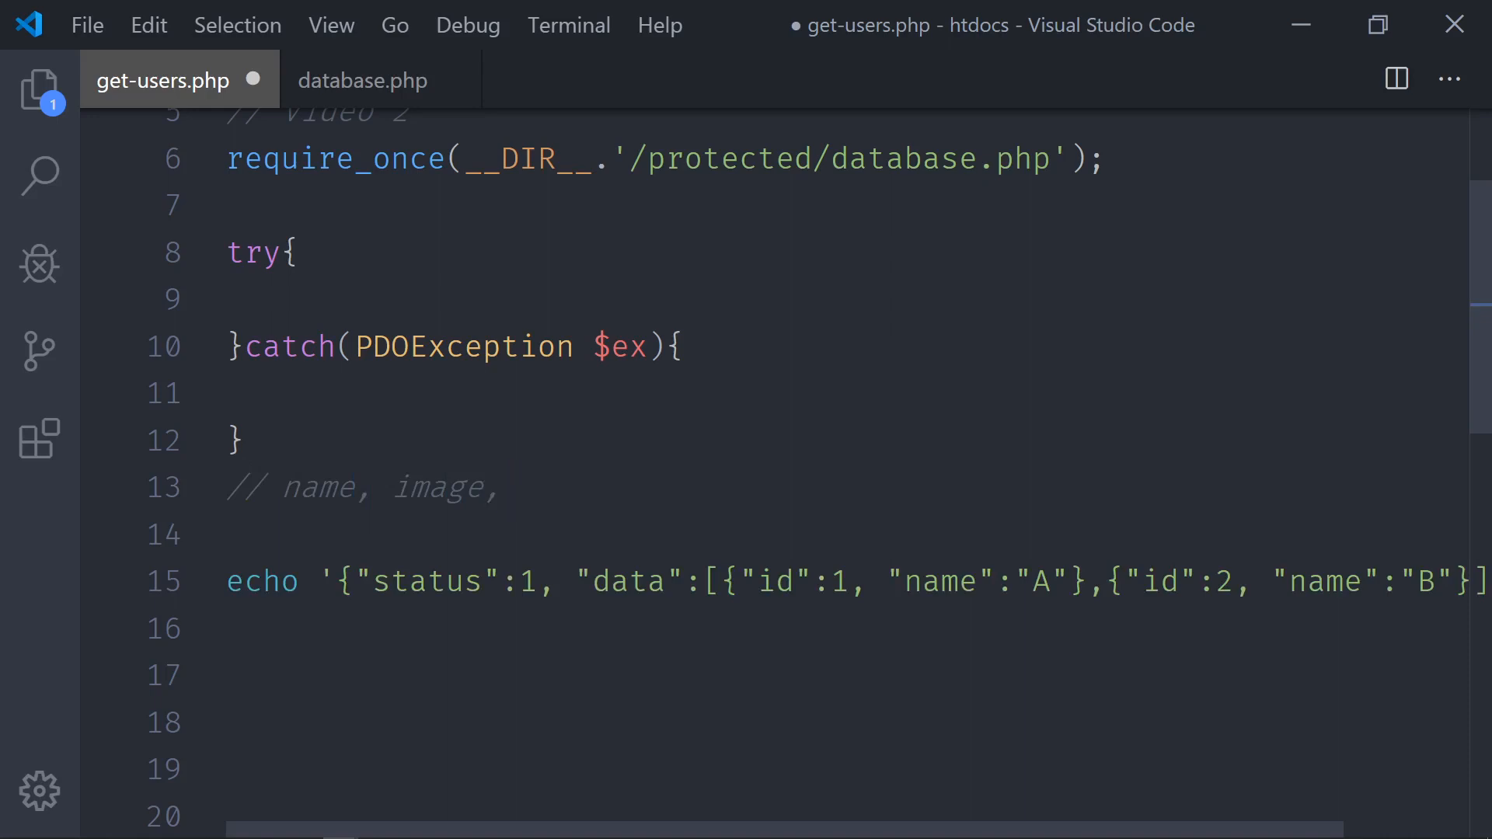
pyautogui.write('email')
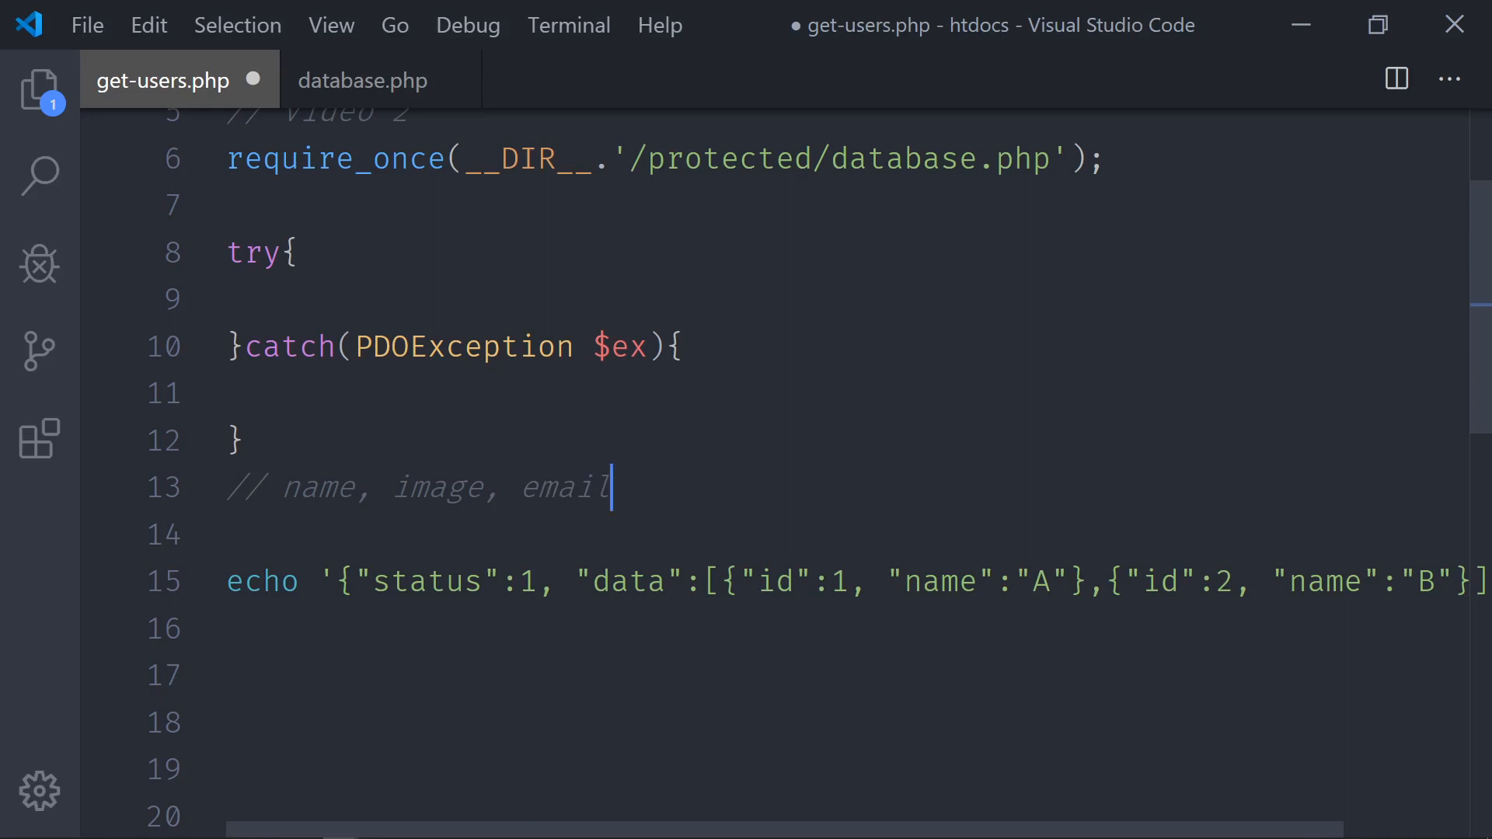
pyautogui.press('Ctrl+Shift+K')
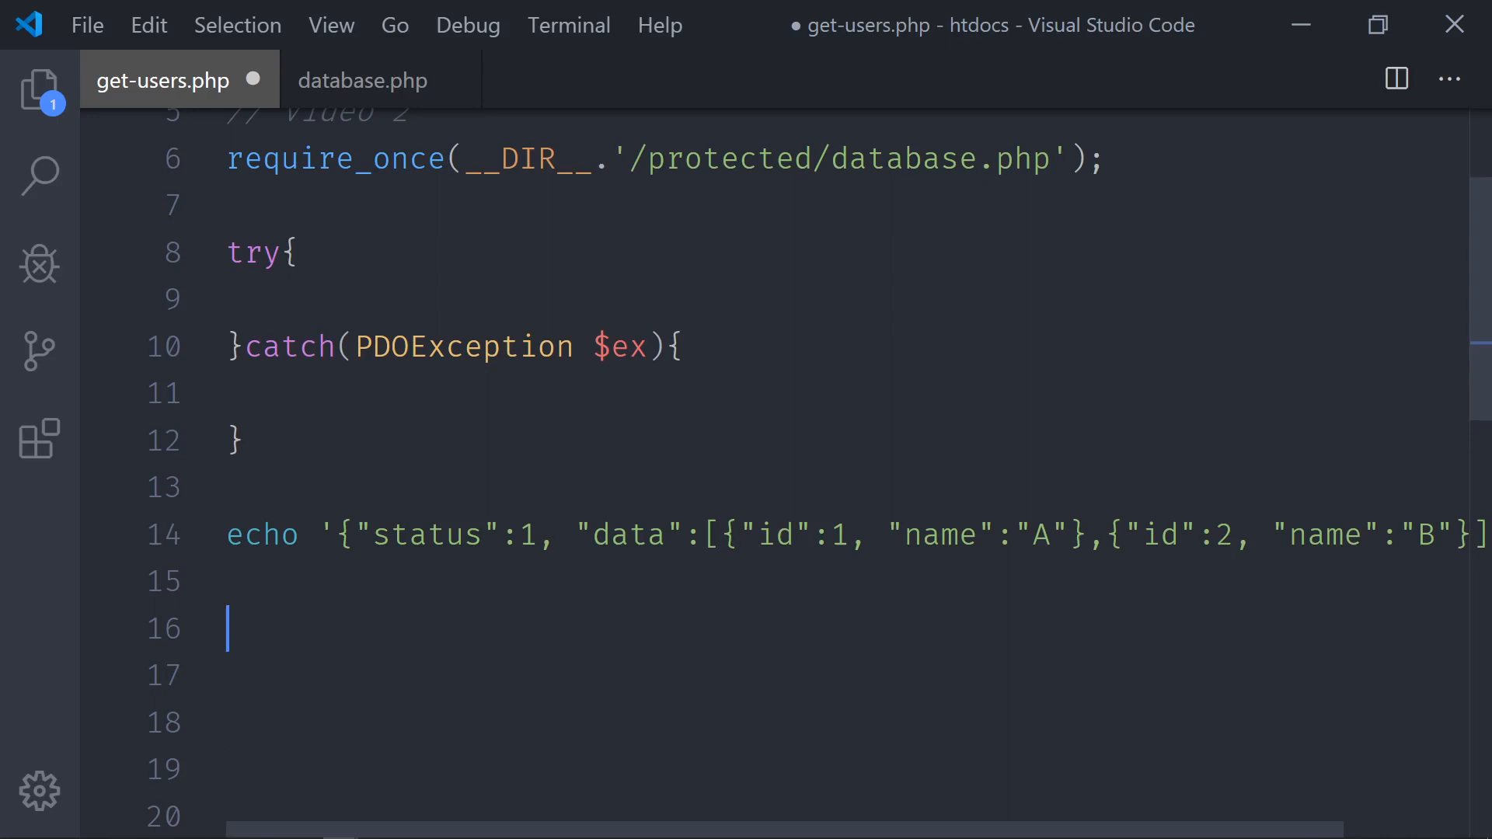
# - Start a function below the echo, first naming it sendError
pyautogui.scroll(-3)
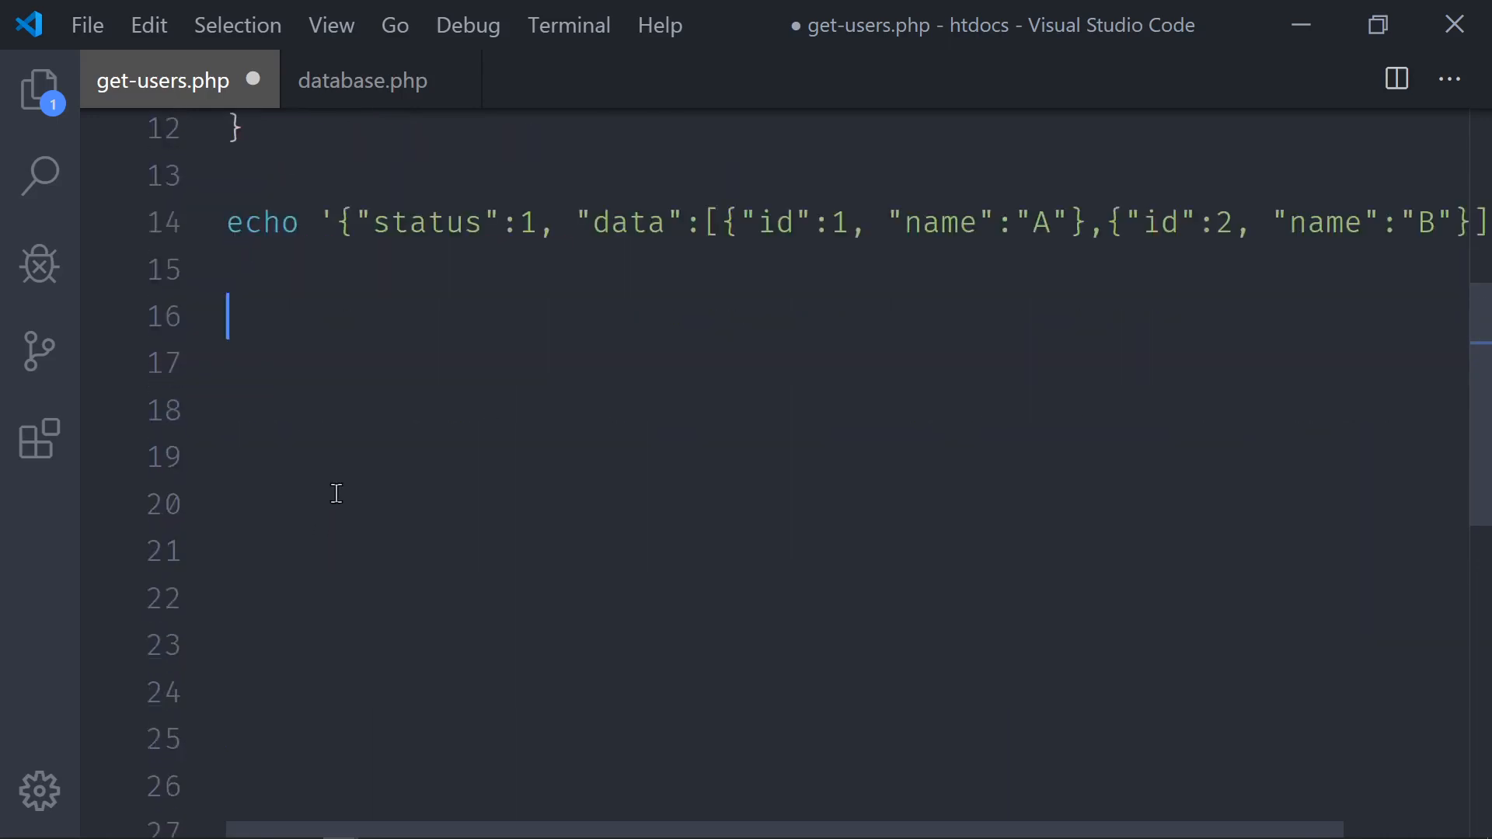
pyautogui.write('function err(){')
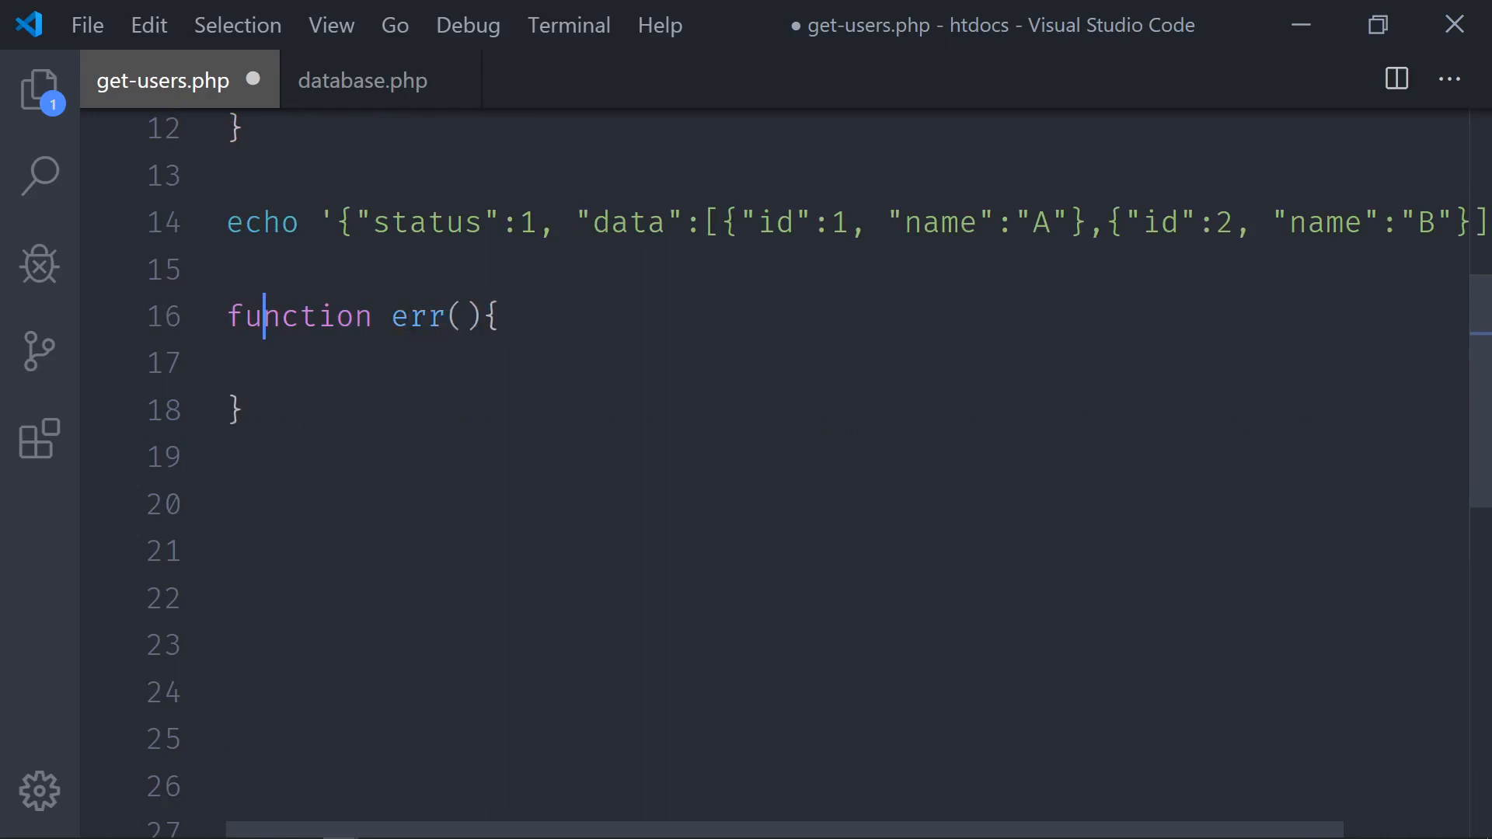
pyautogui.write('s')
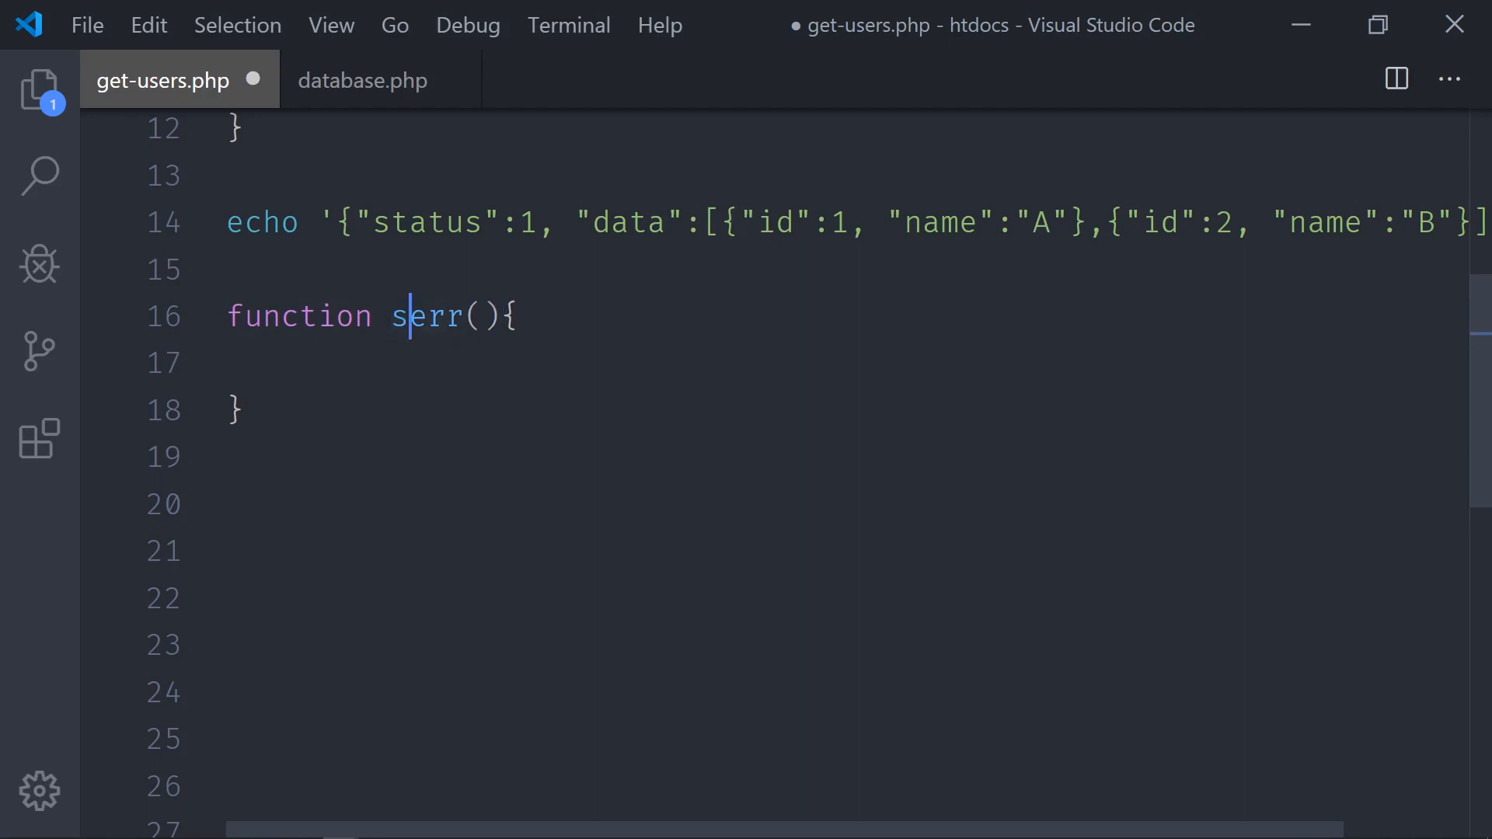
pyautogui.write('endE')
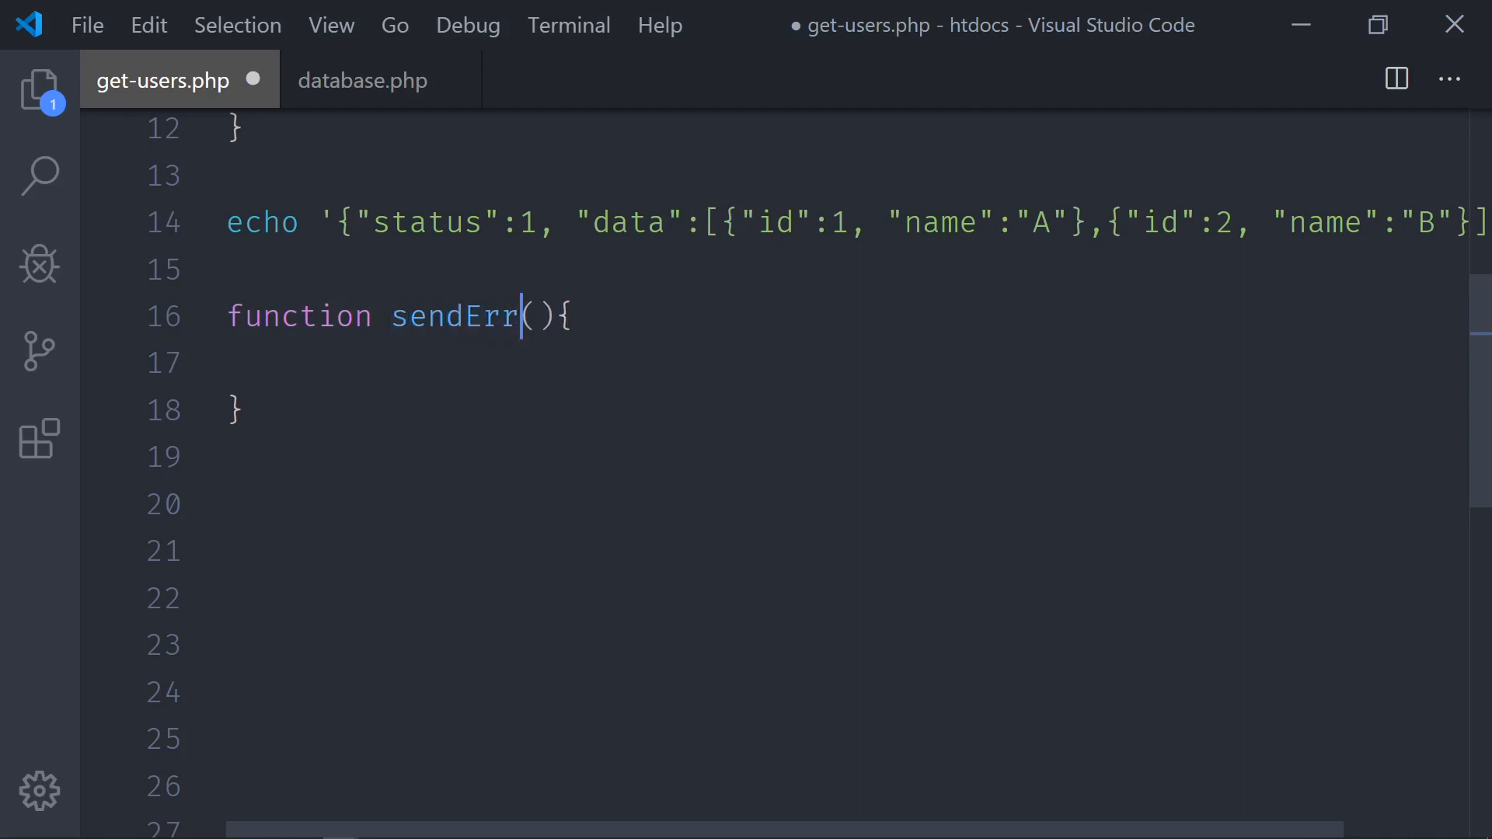
pyautogui.write('or')
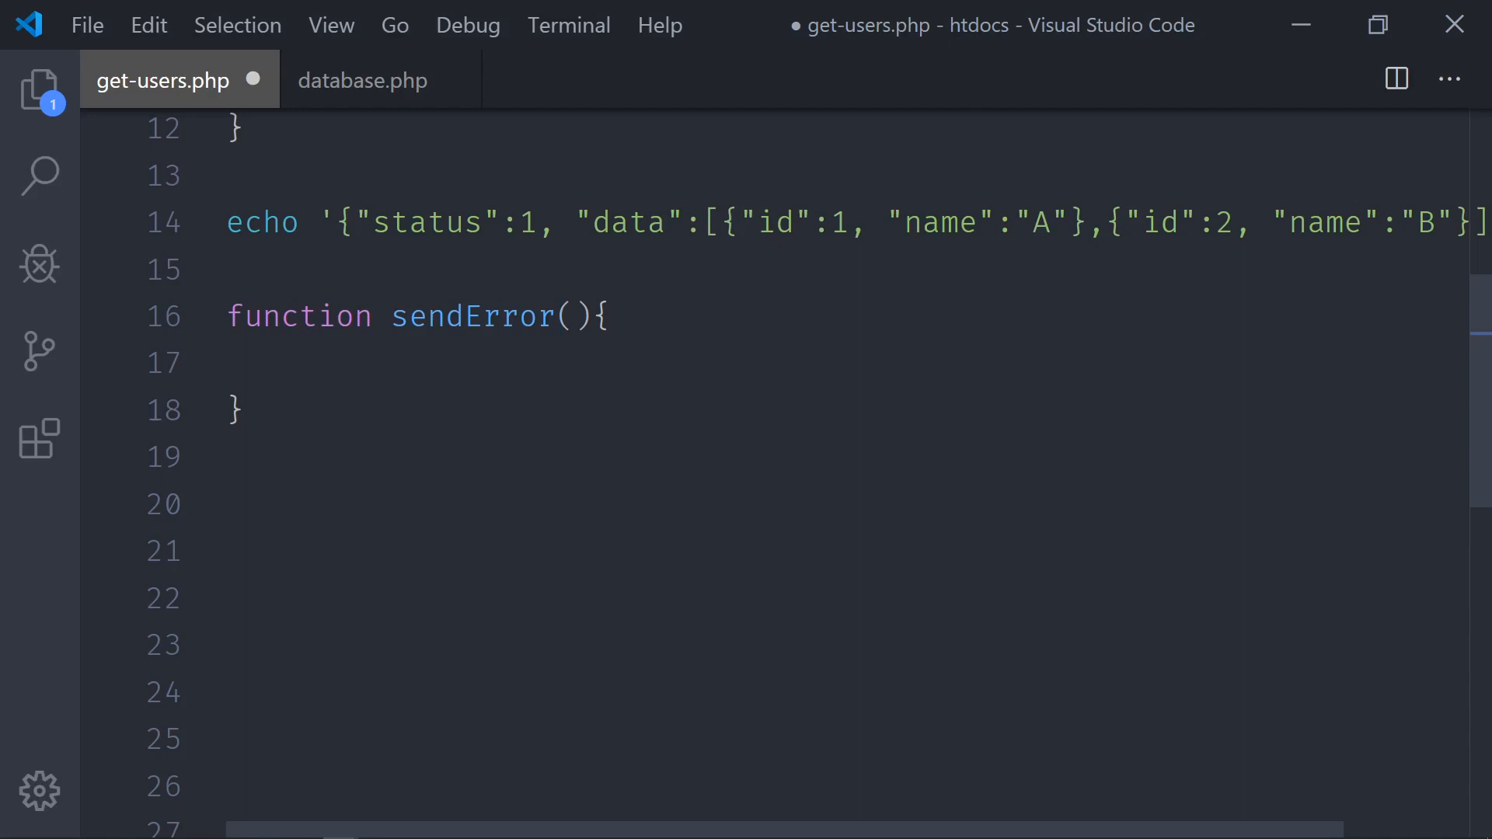
# - Rename the function to err and open a new line above it
pyautogui.doubleClick(473, 315)
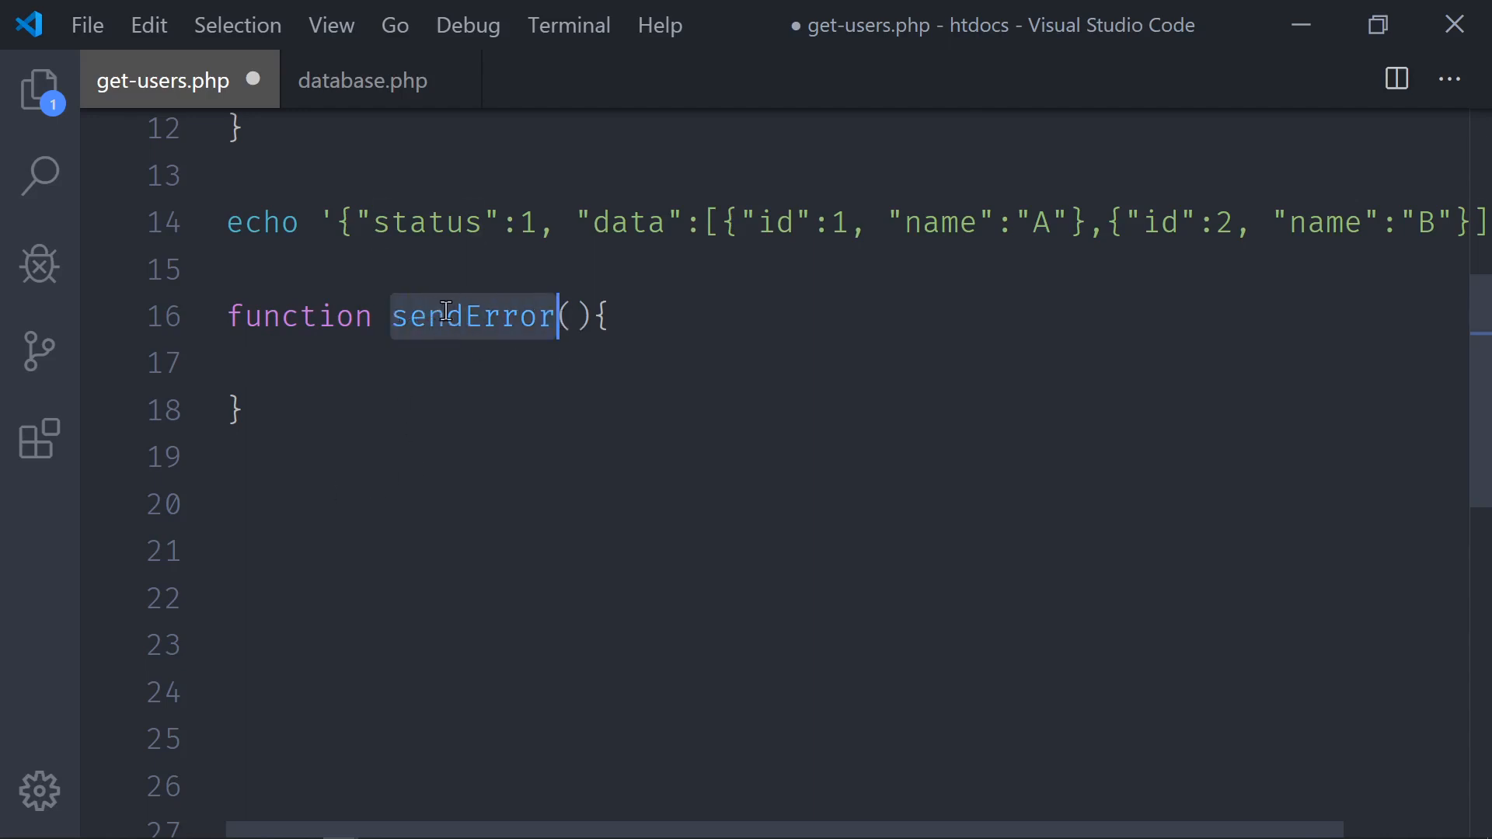
pyautogui.moveTo(493, 317)
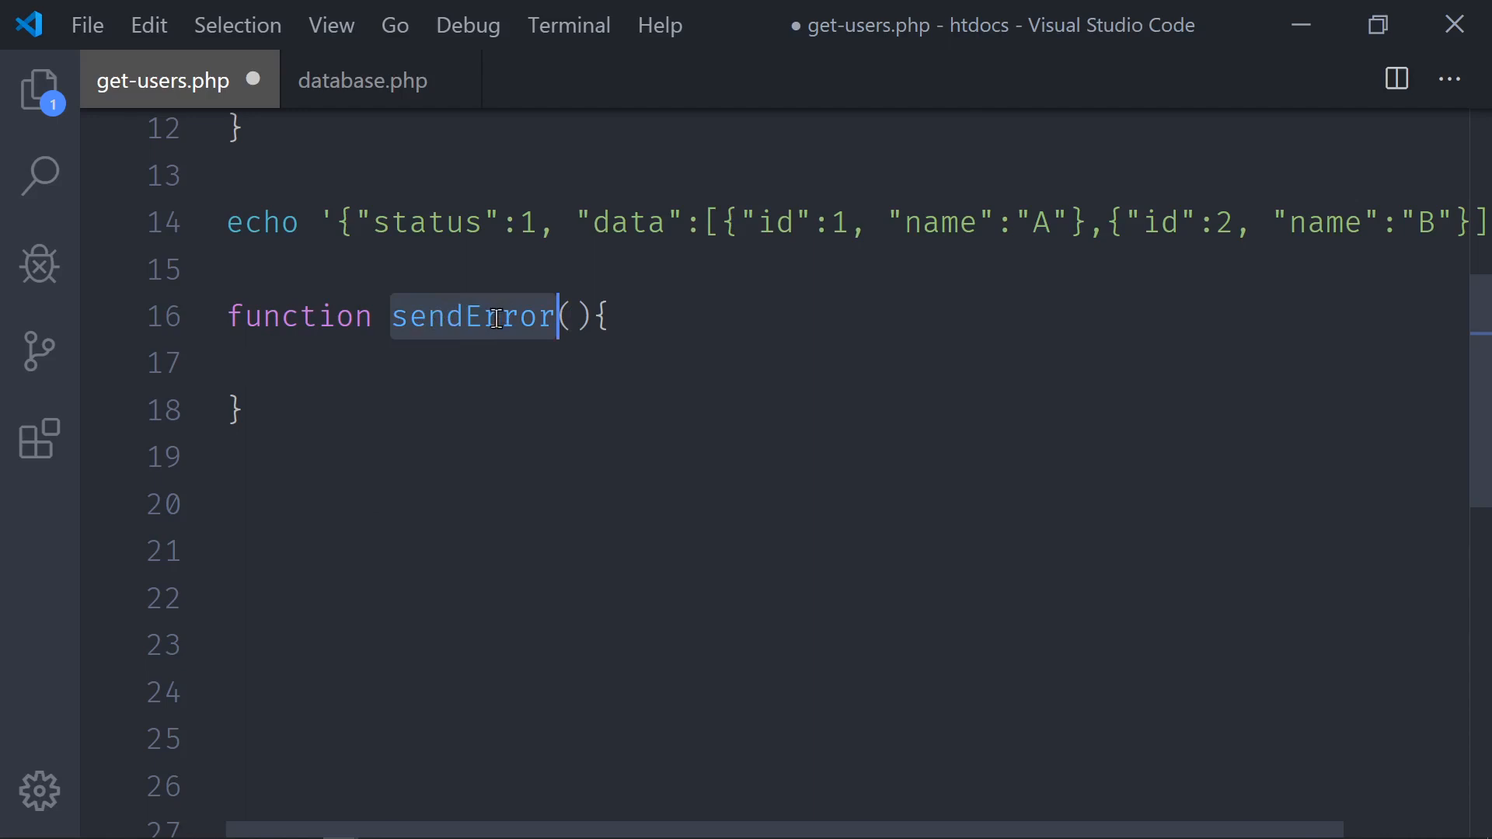
pyautogui.moveTo(137, 94)
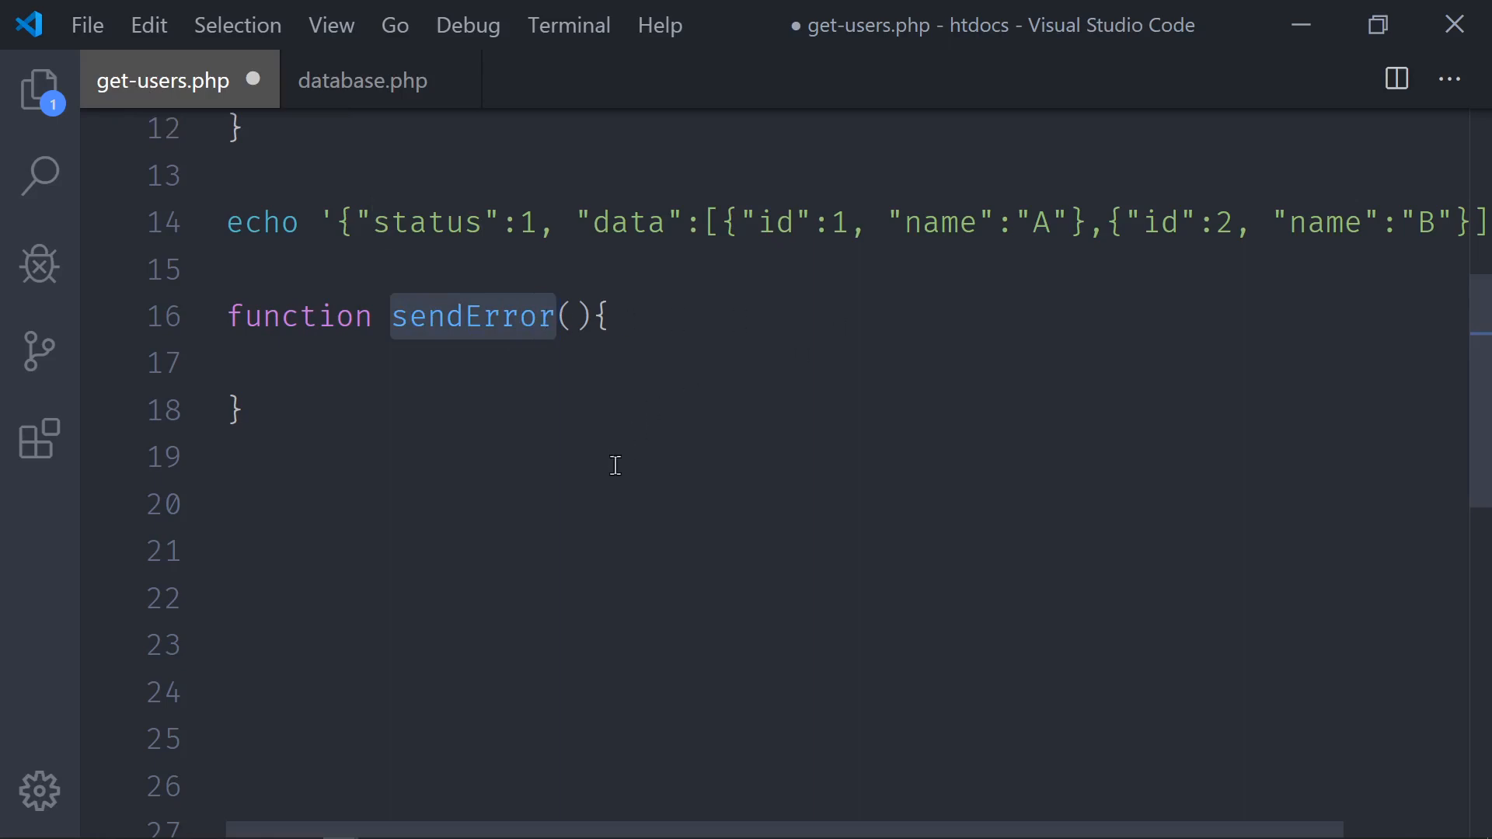
pyautogui.write('err')
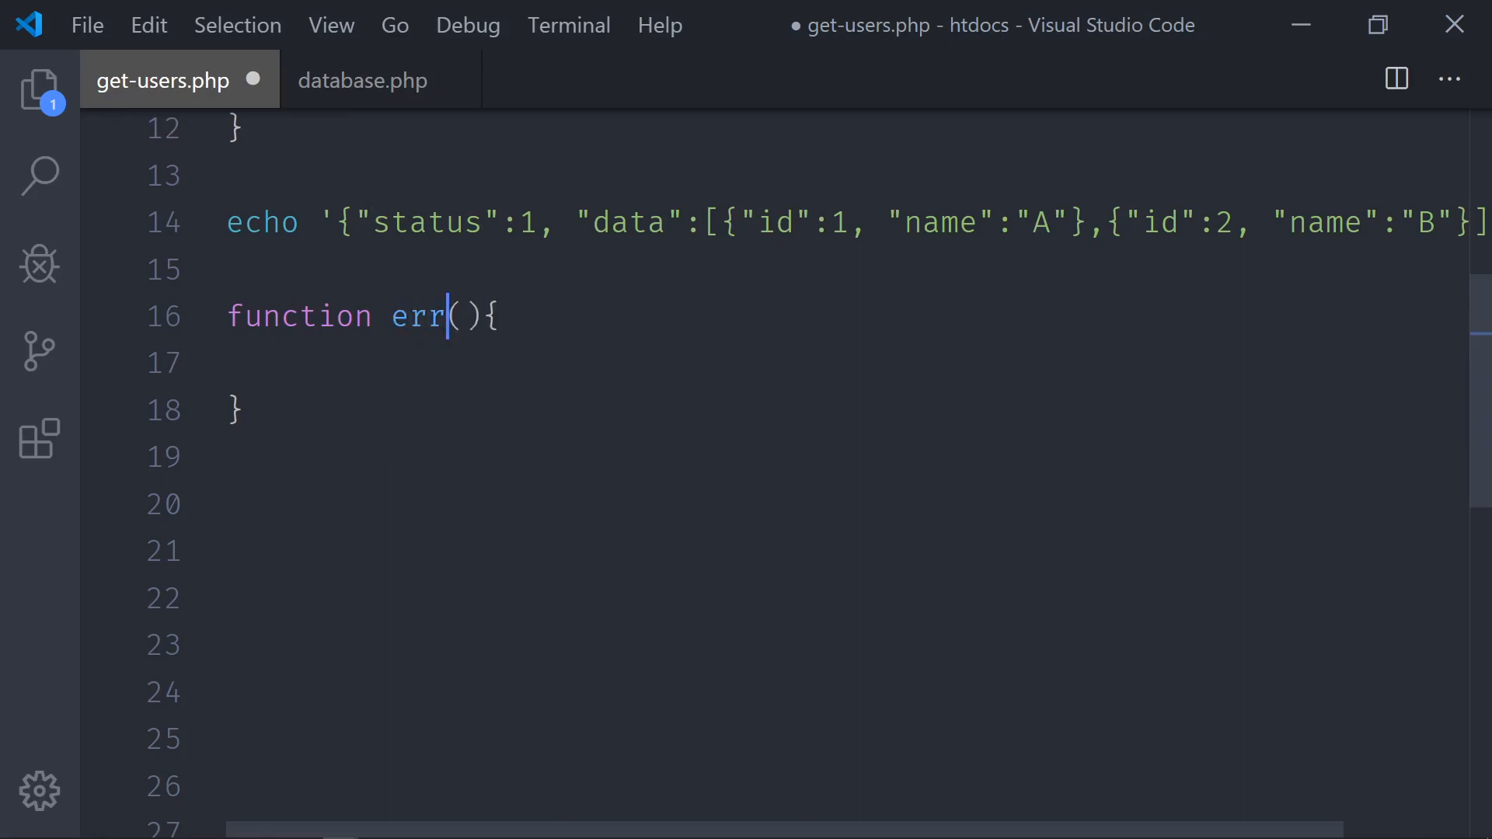
pyautogui.click(457, 316)
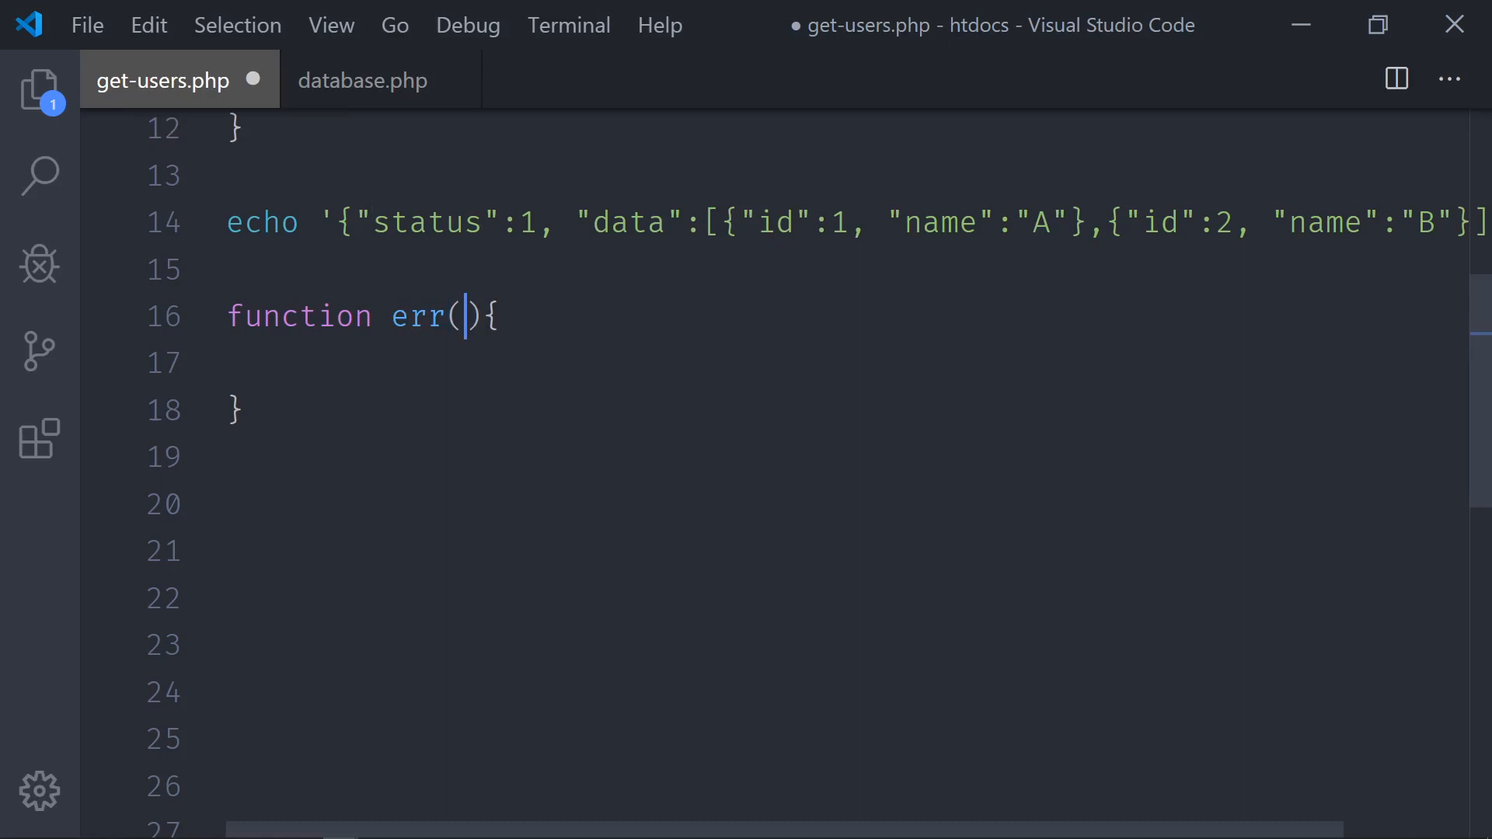
pyautogui.press('Enter')
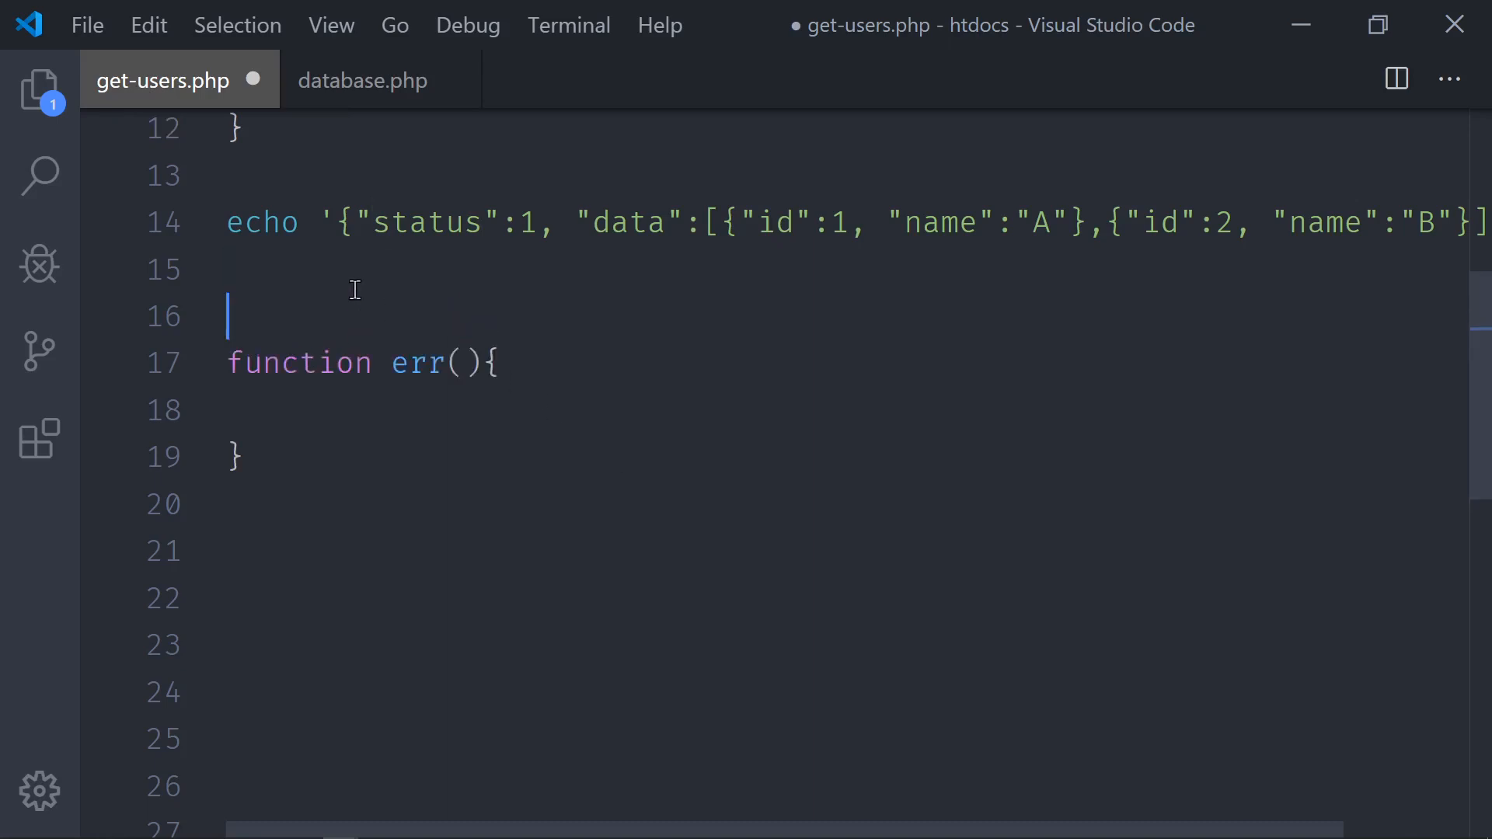
# - Add hash-mark divider comment lines above the empty err() function
pyautogui.write('##############################')
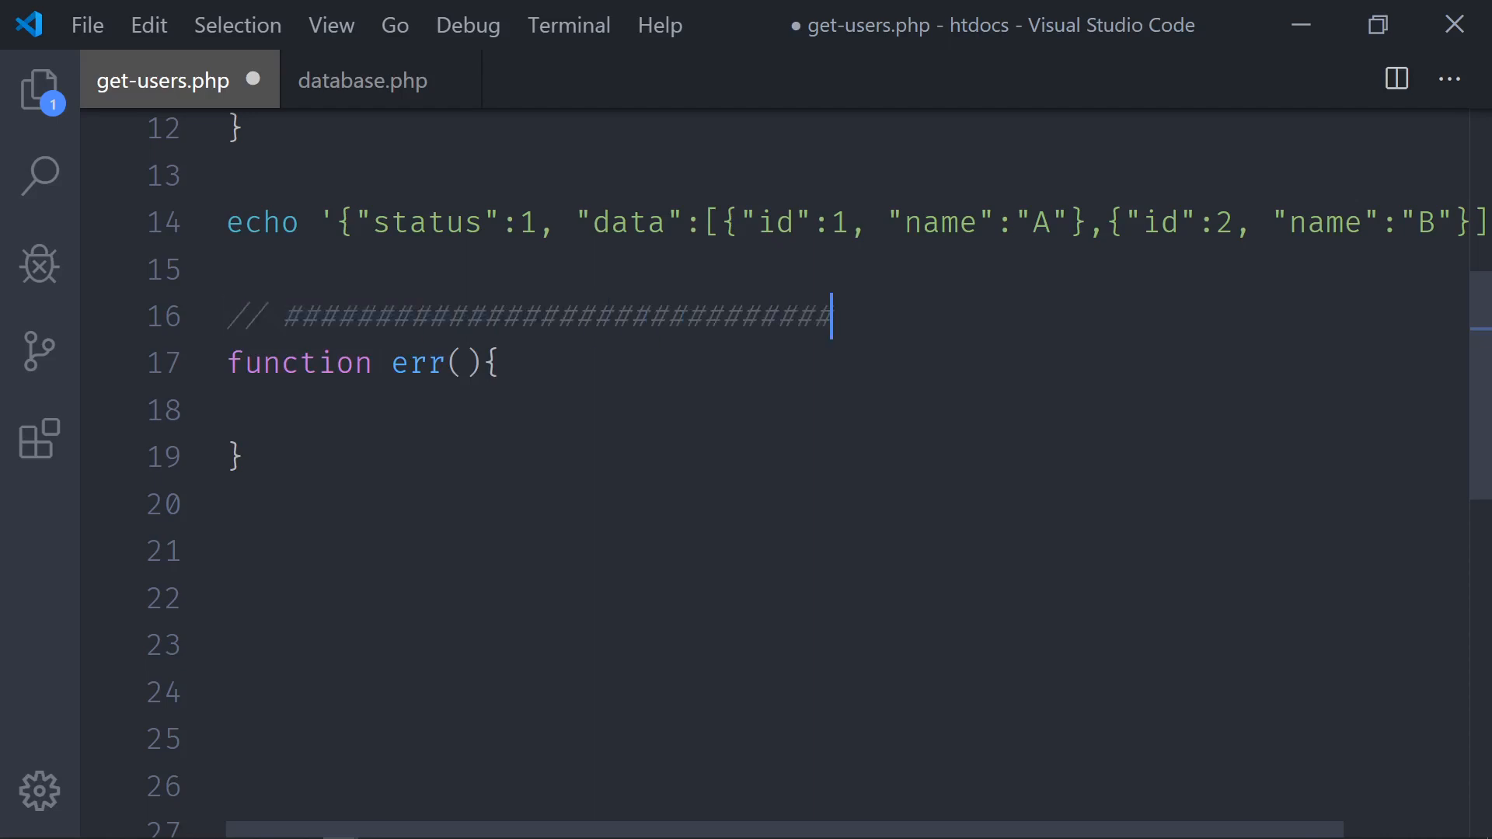
pyautogui.press('enter')
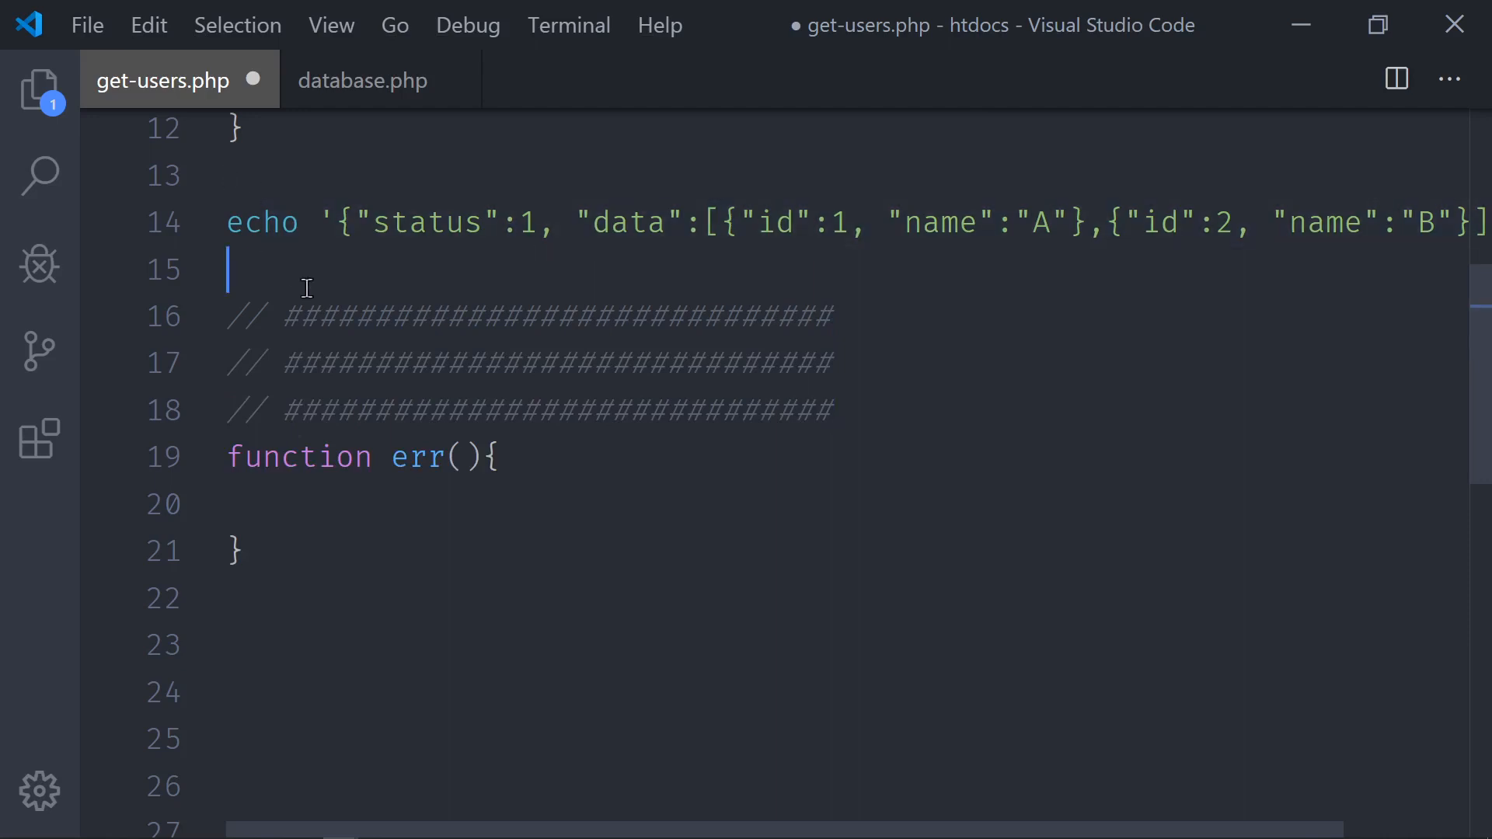
pyautogui.scroll(-3)
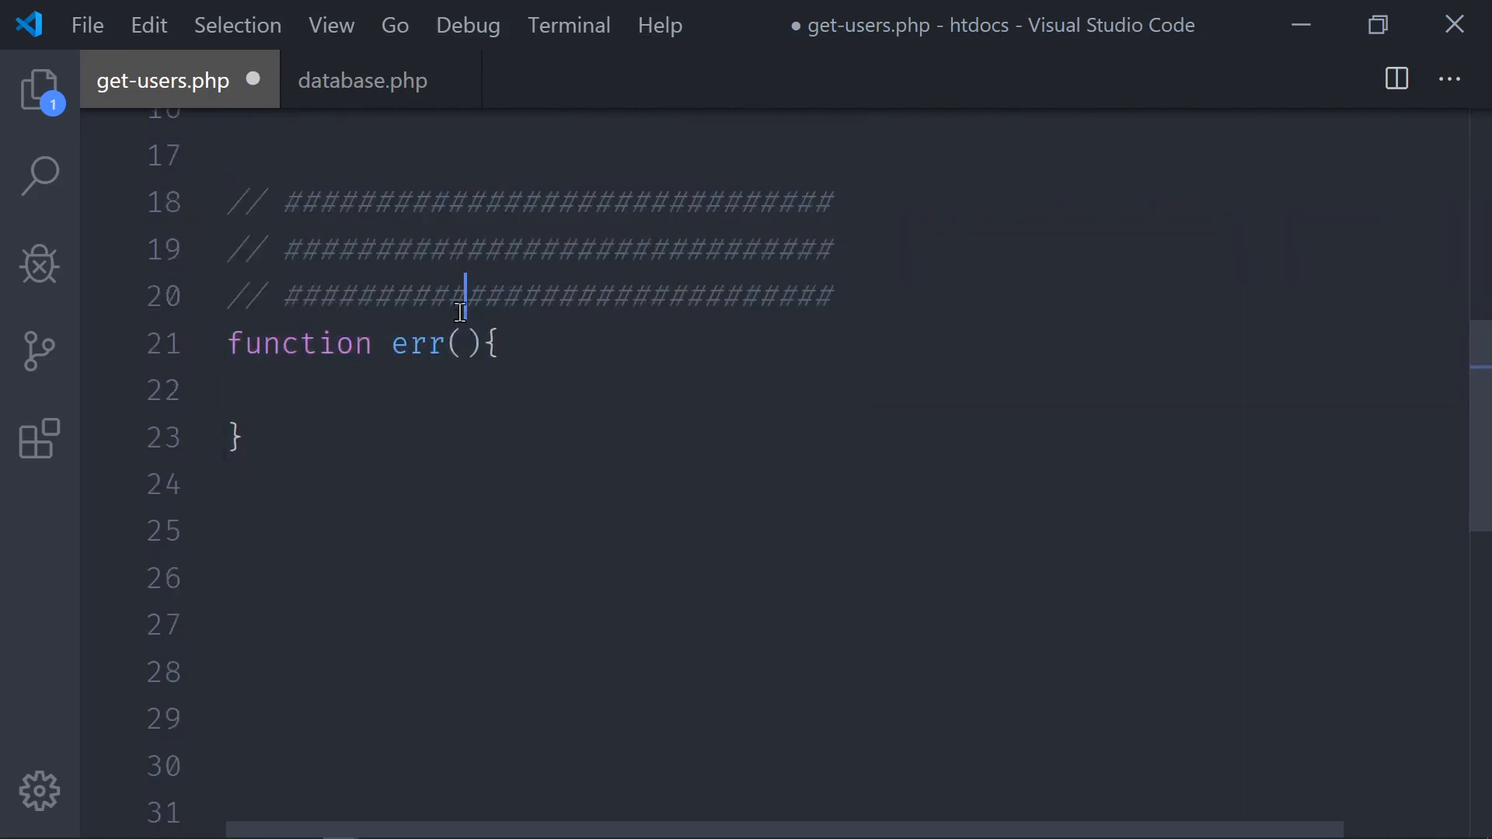
pyautogui.scroll(-3)
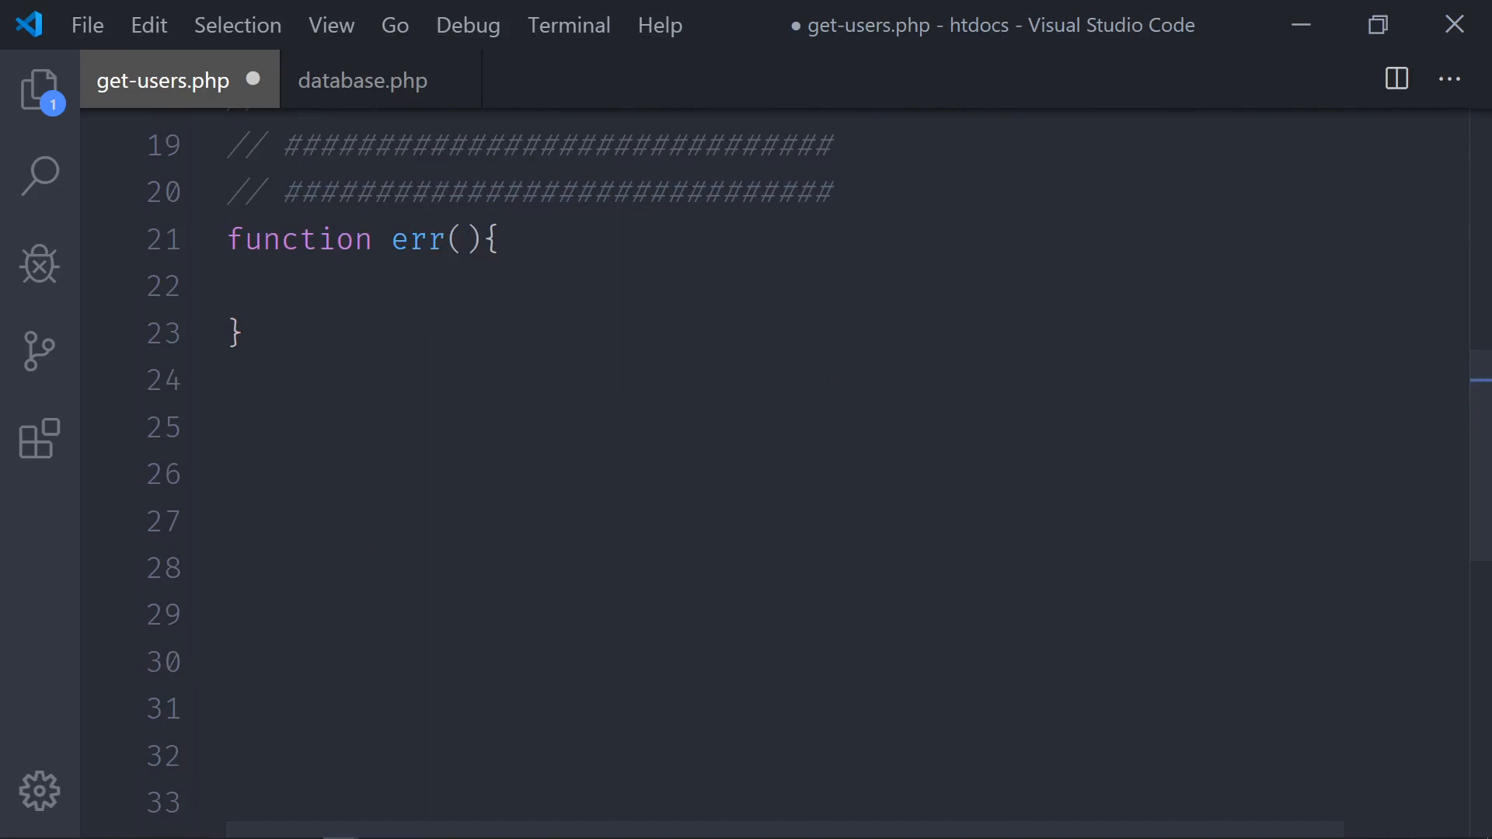
pyautogui.moveTo(357, 316)
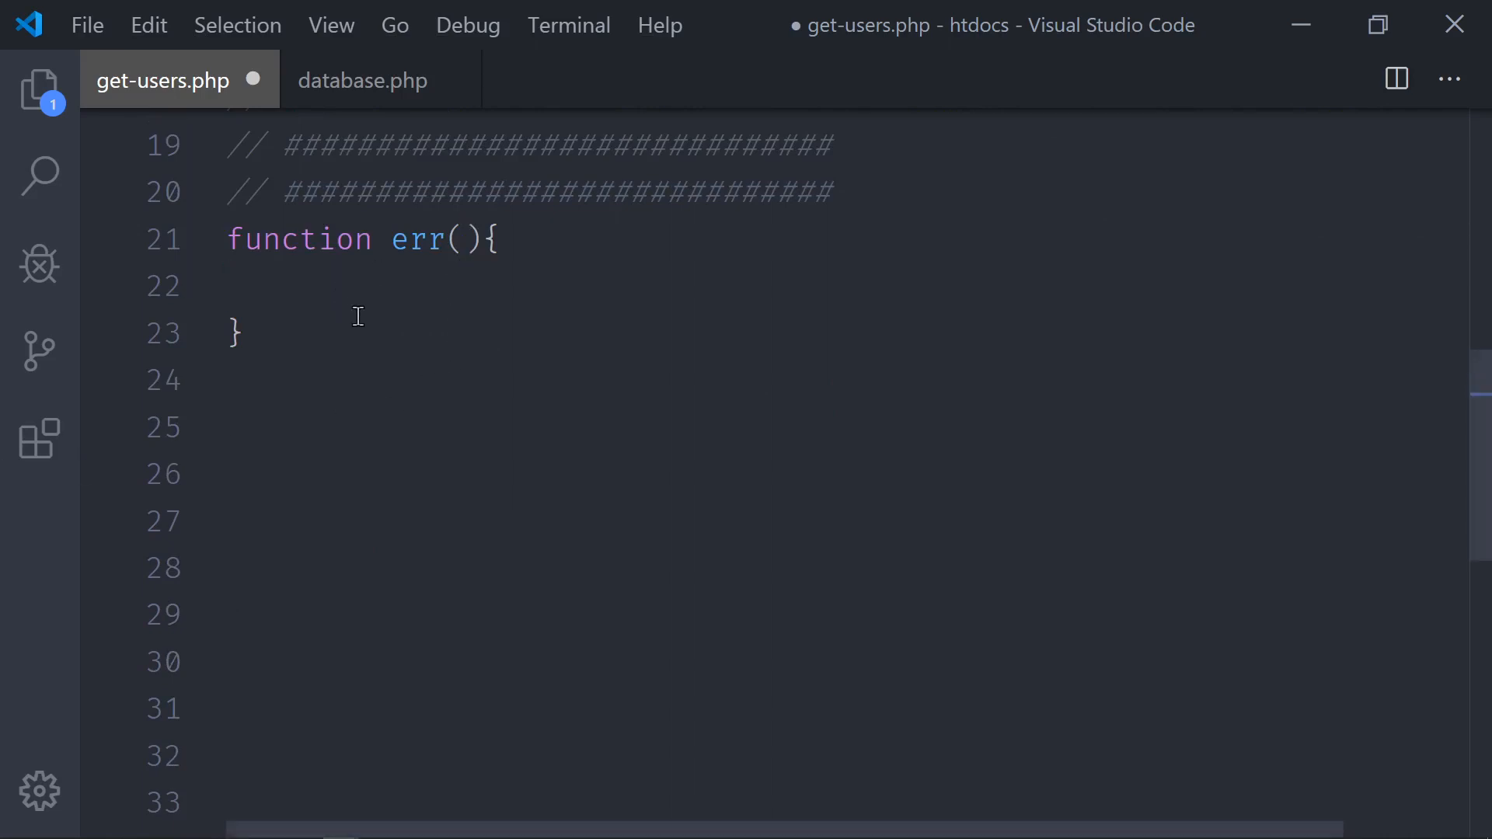
pyautogui.moveTo(529, 362)
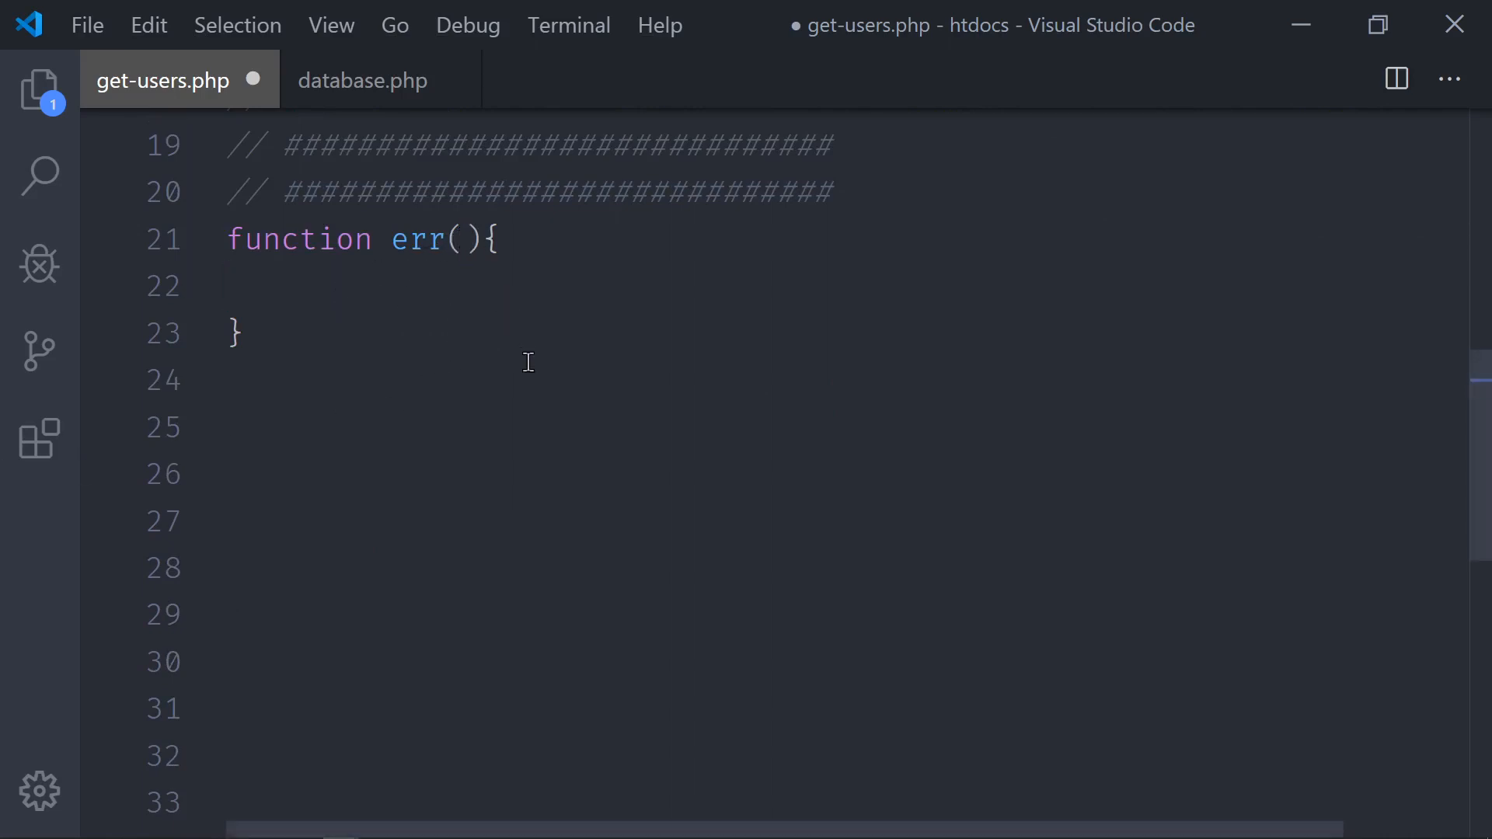
pyautogui.moveTo(538, 388)
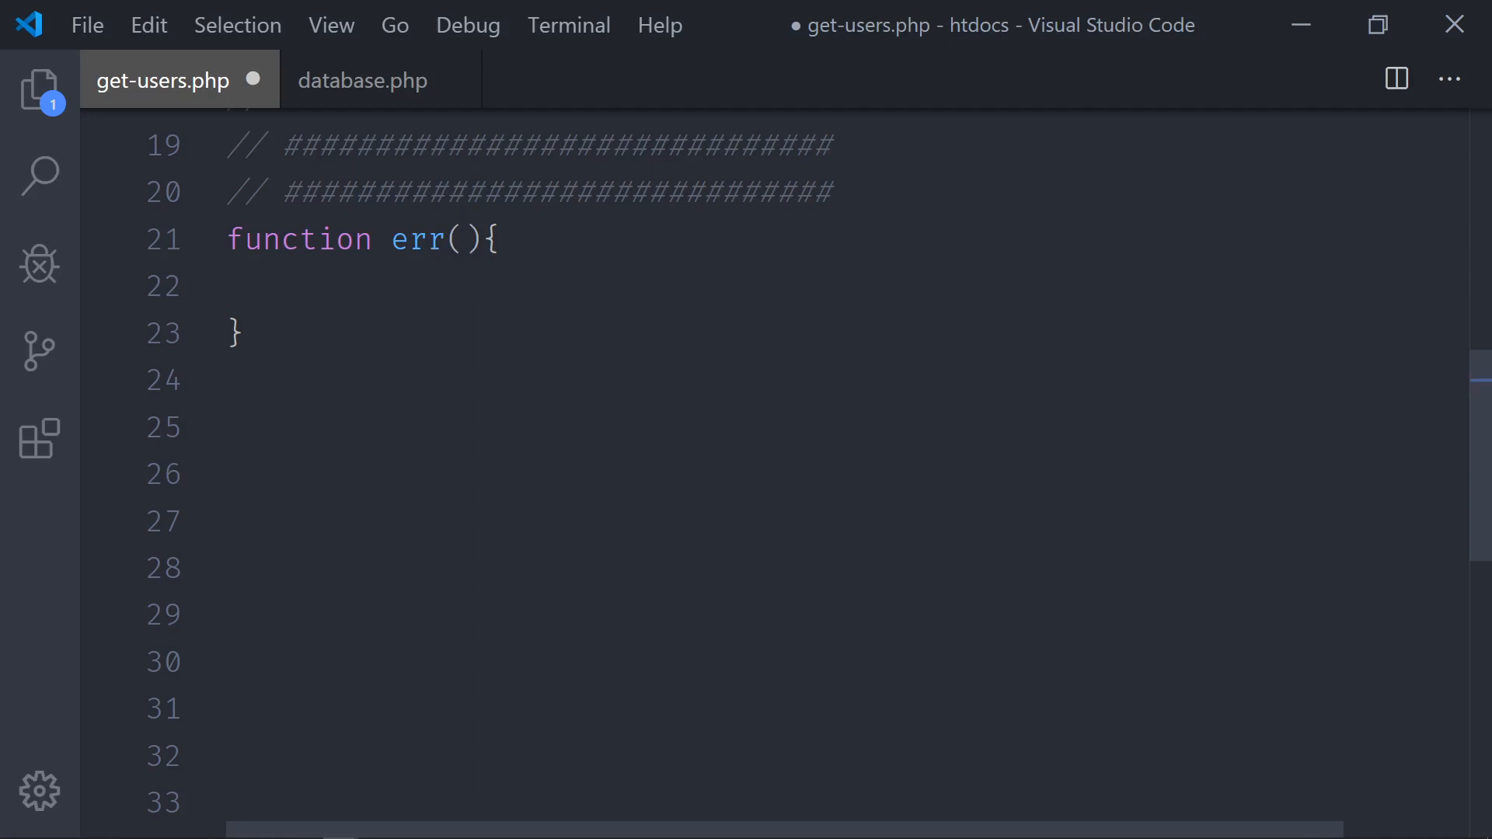
# - Give err the parameters $message and $debug
pyautogui.write('$')
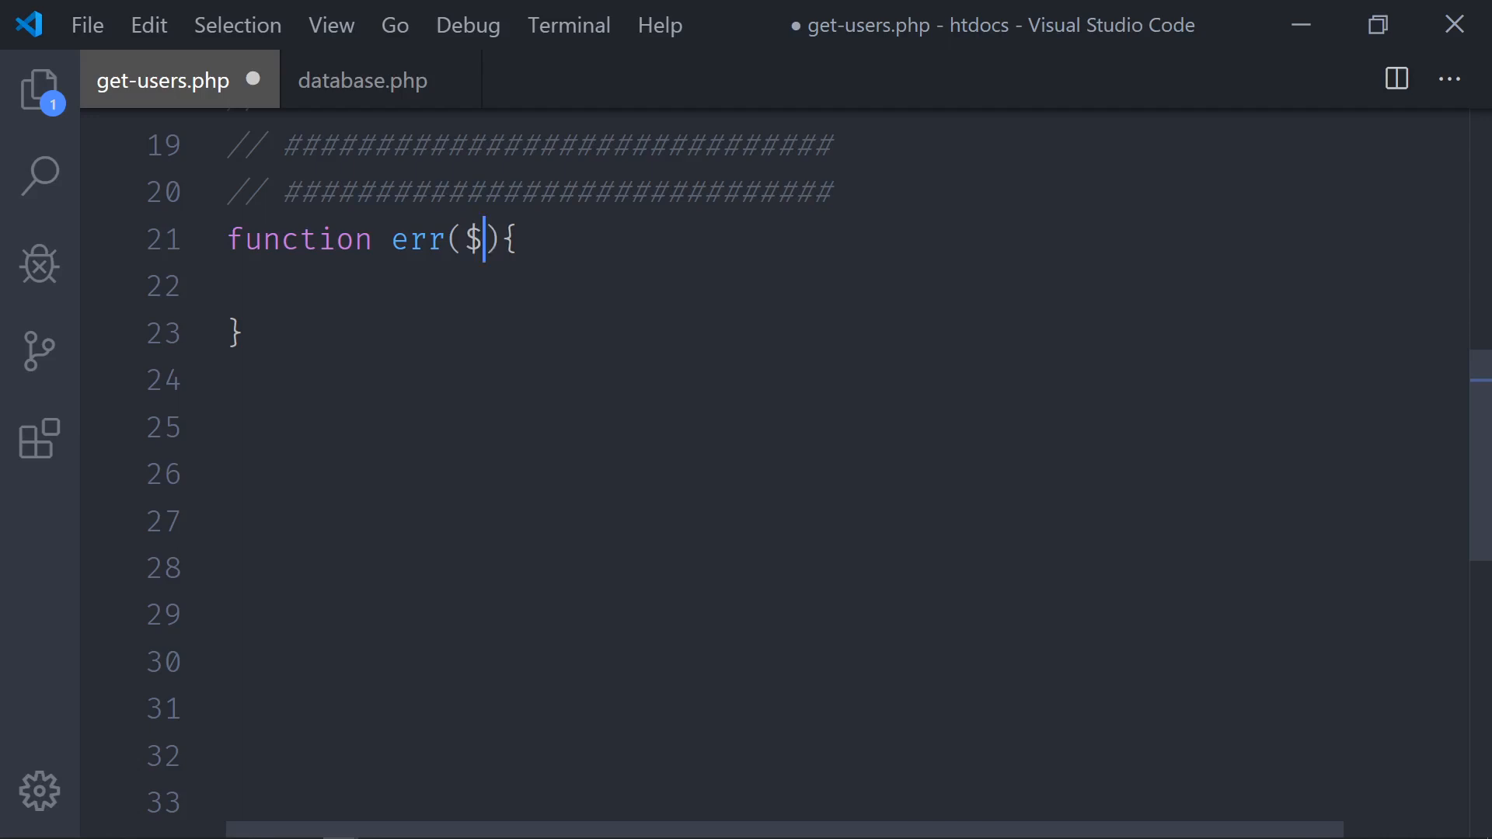
pyautogui.write('message,')
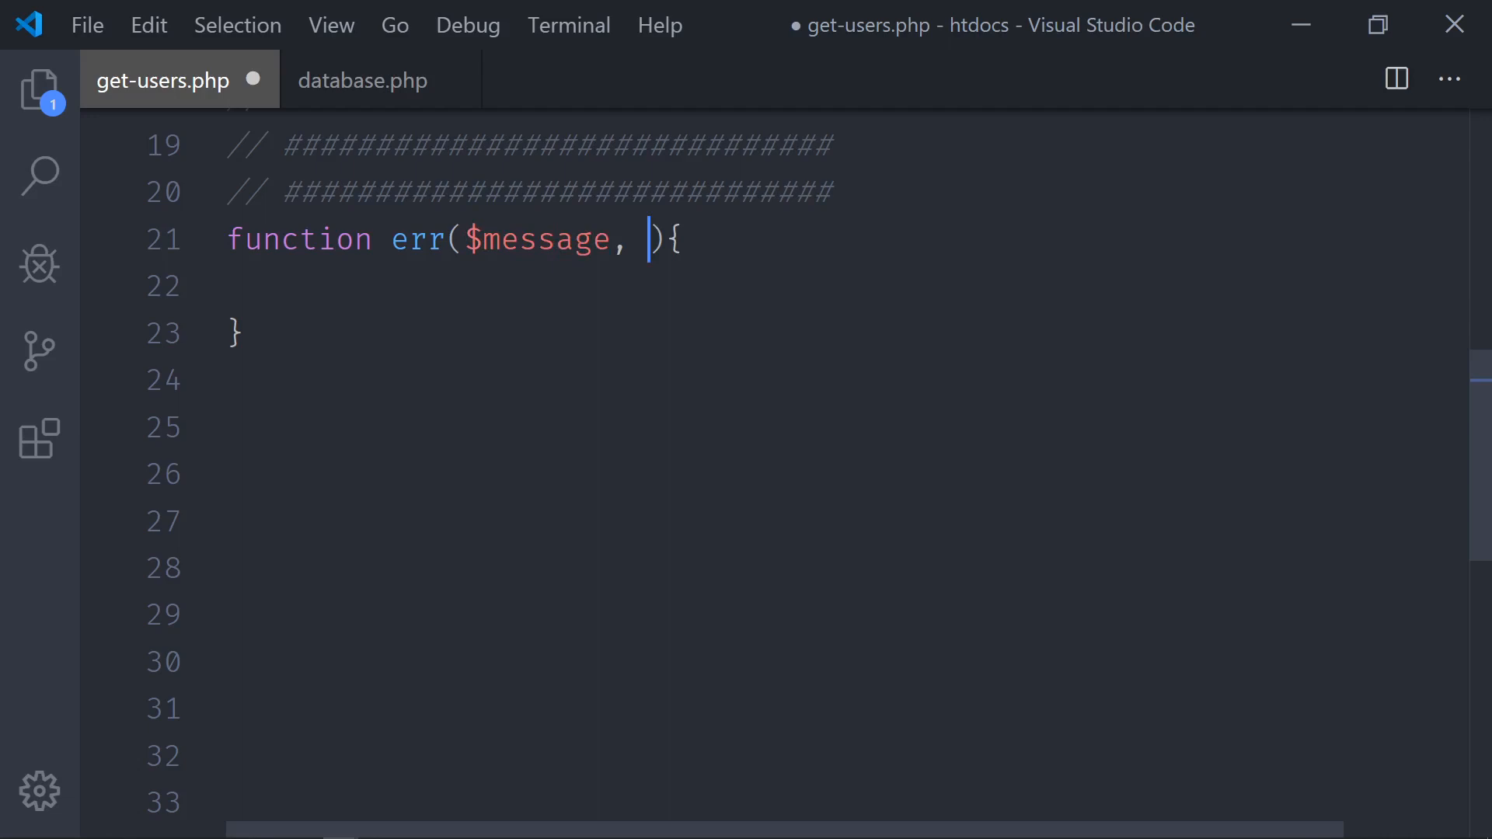
pyautogui.write('$')
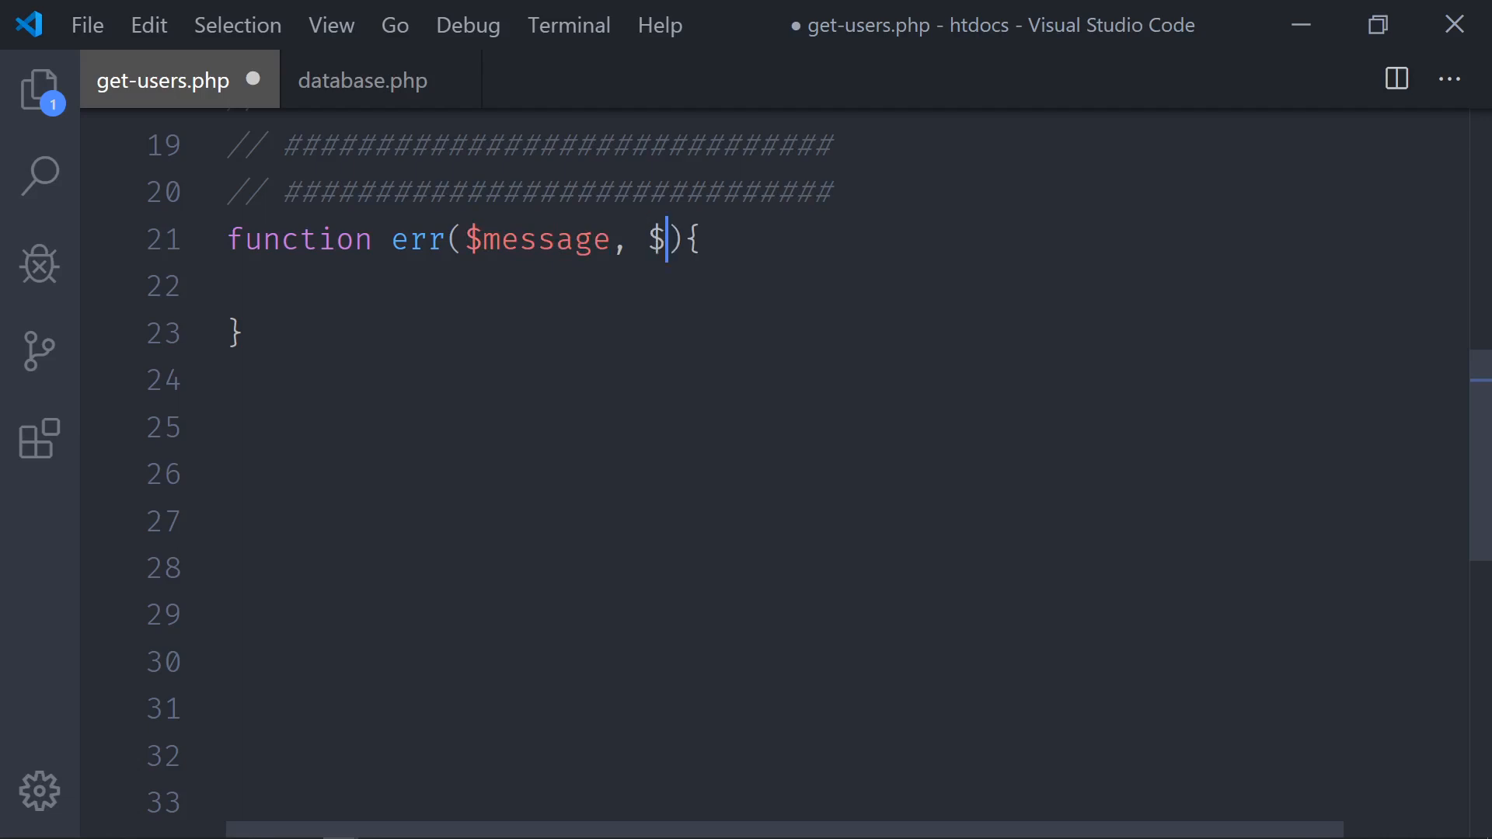
pyautogui.write('debug')
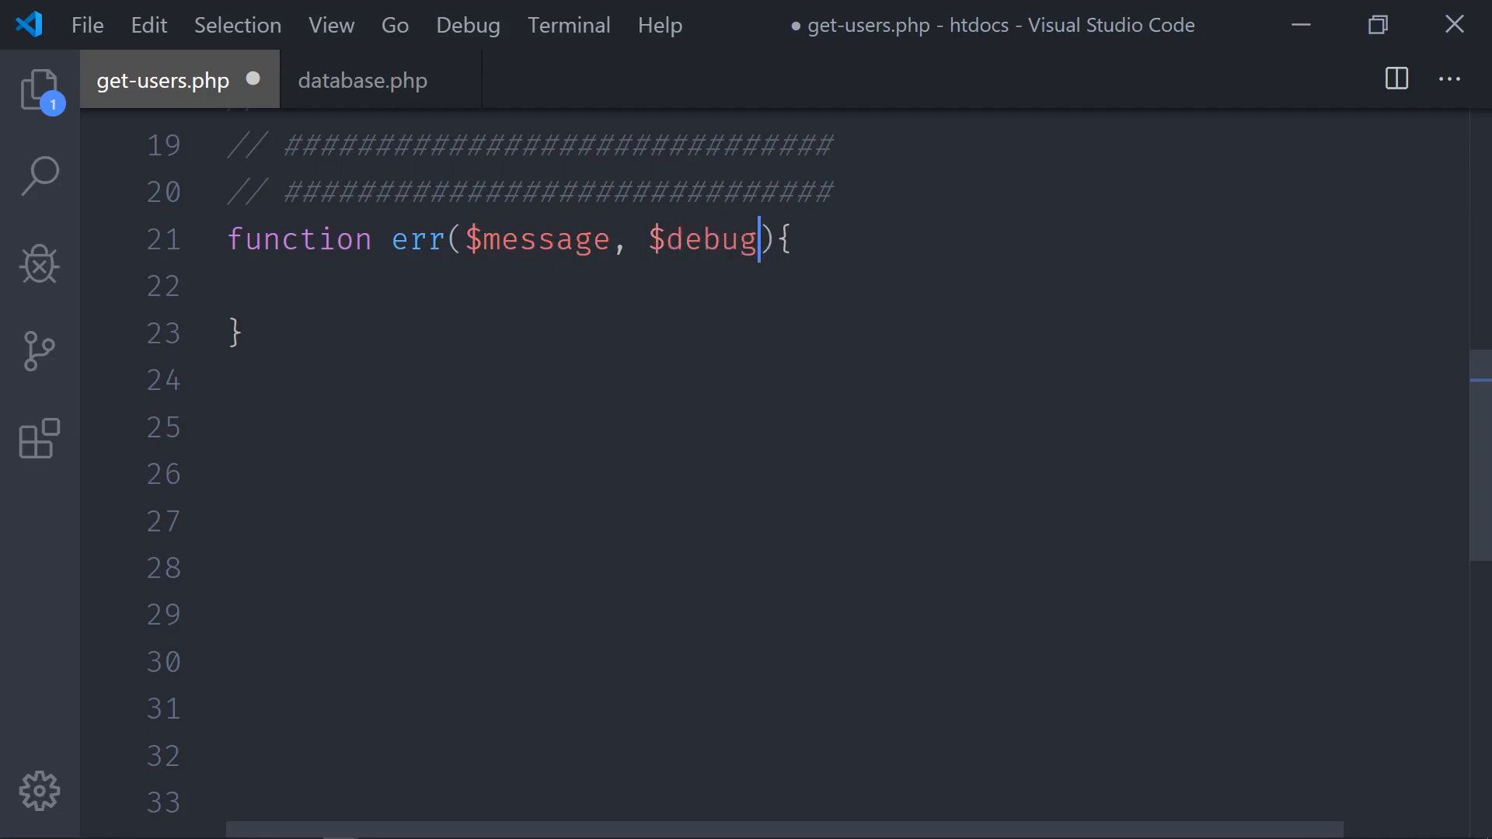
# - Label the err function with a // Video 3 comment above it
pyautogui.scroll(3)
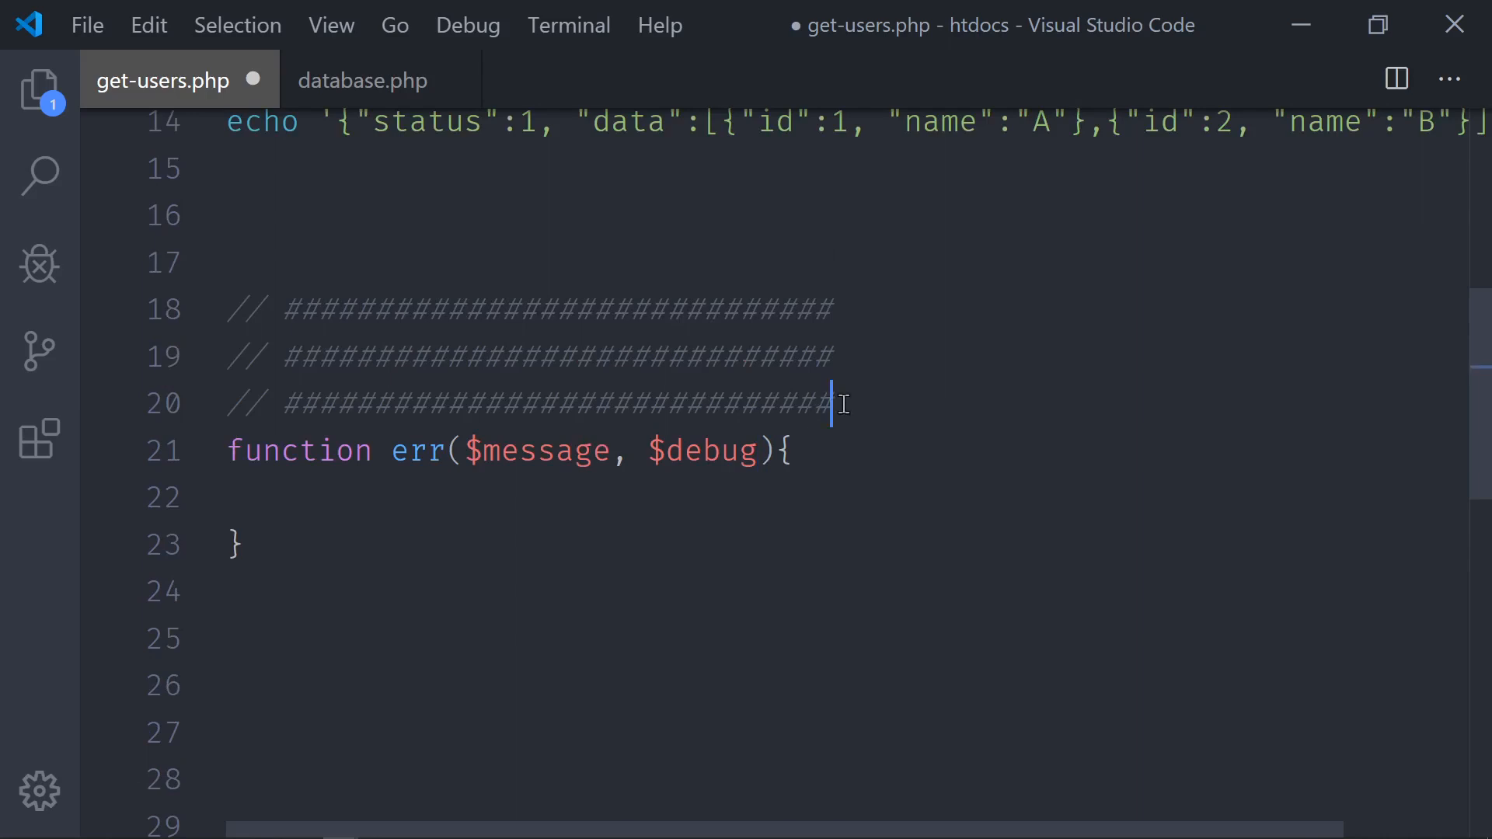
pyautogui.write('// Video')
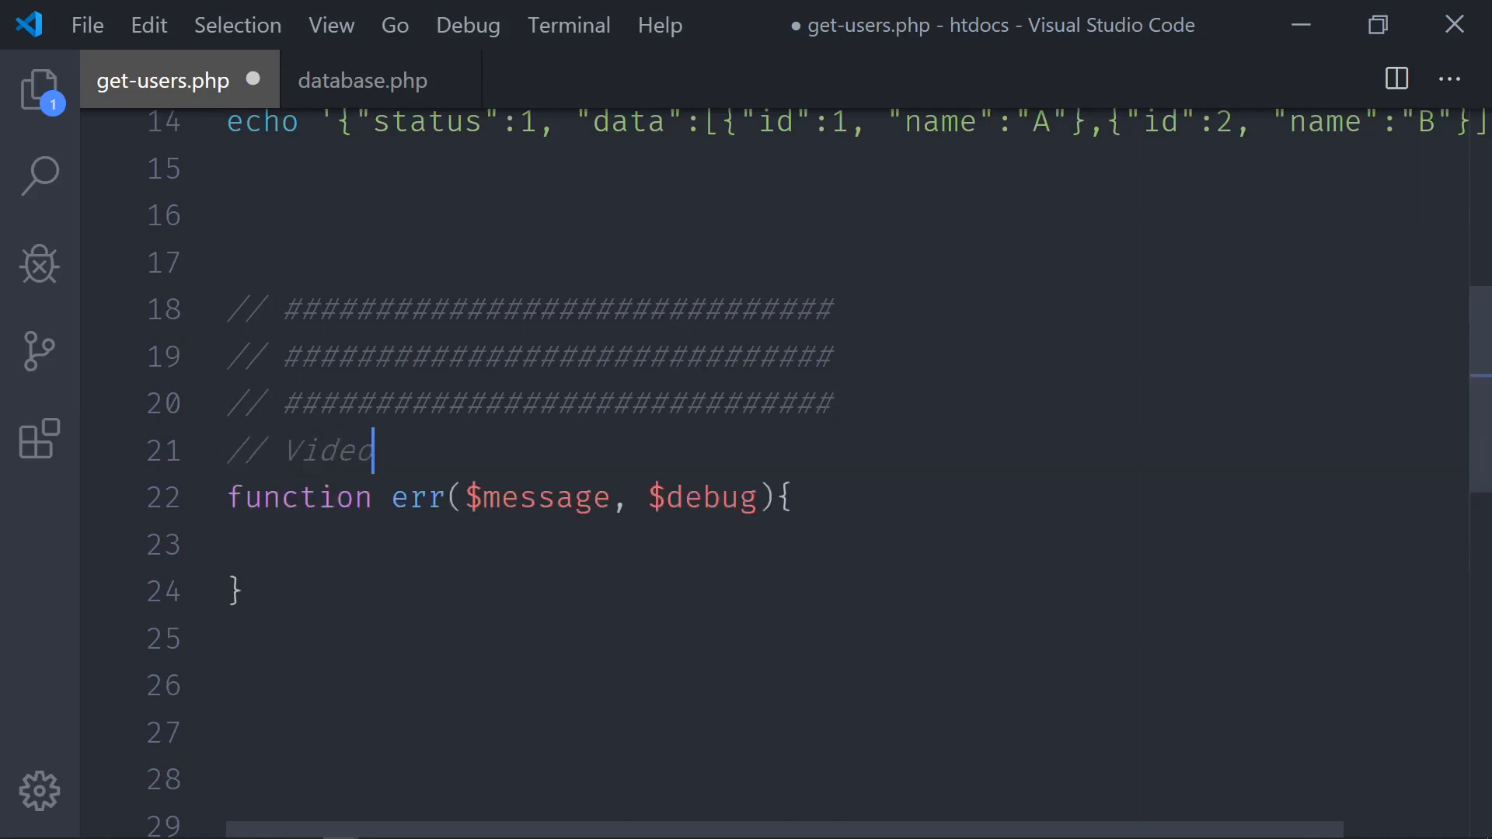
pyautogui.write('3')
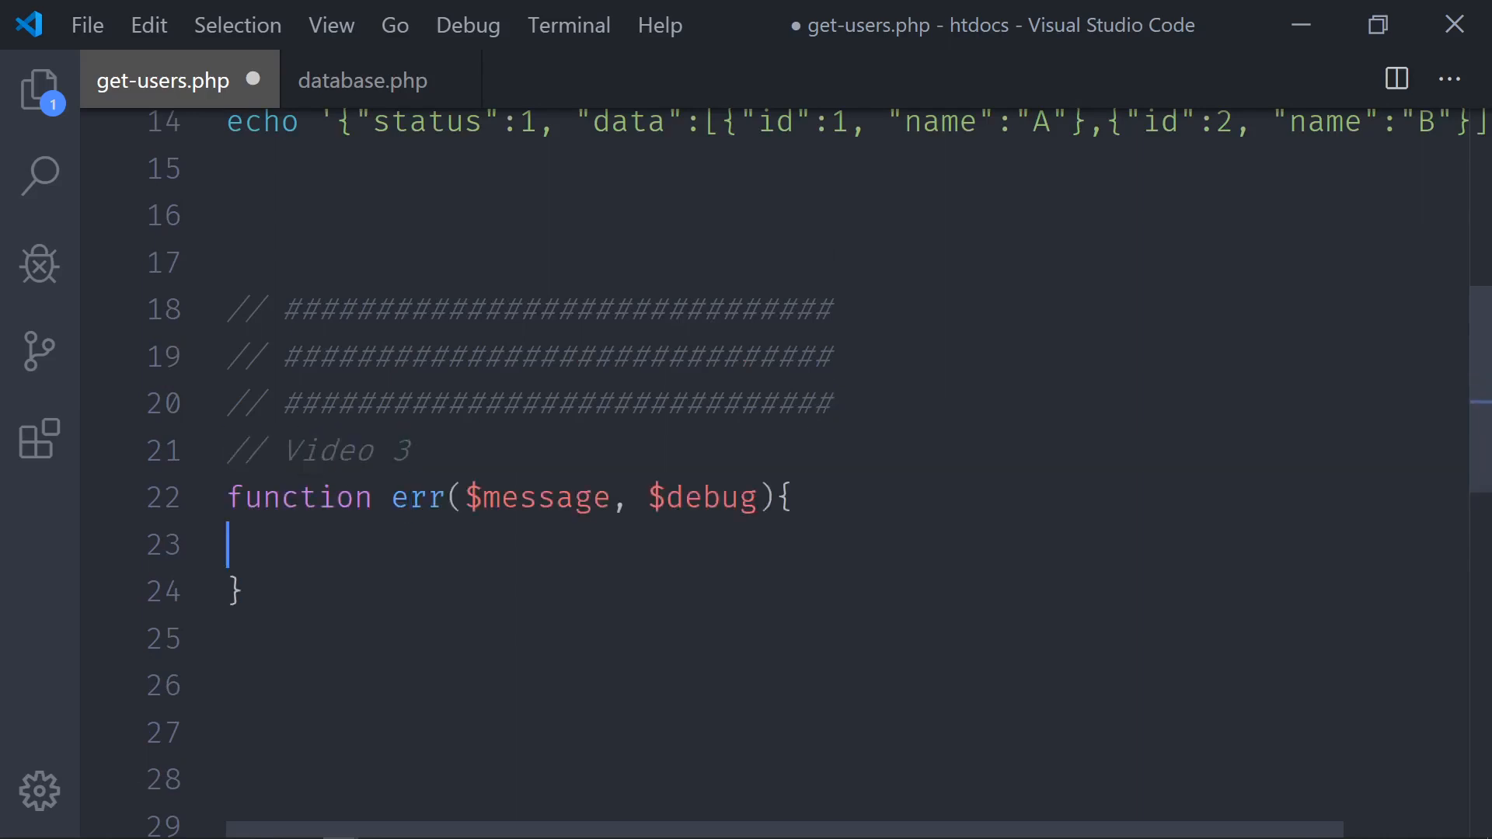
pyautogui.scroll(-3)
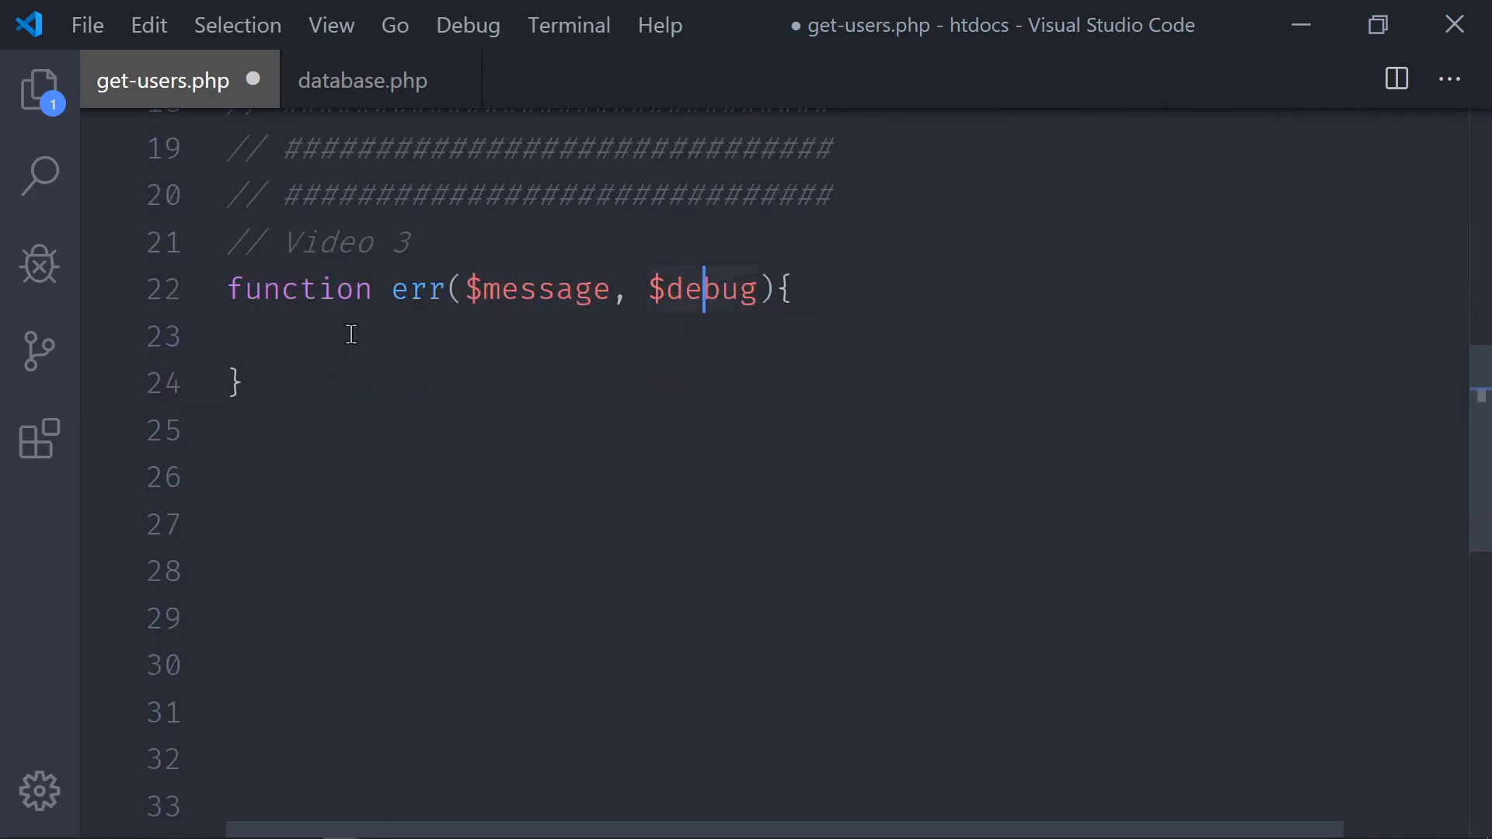
# - Have err echo a JSON string starting with "status":0
pyautogui.write('e')
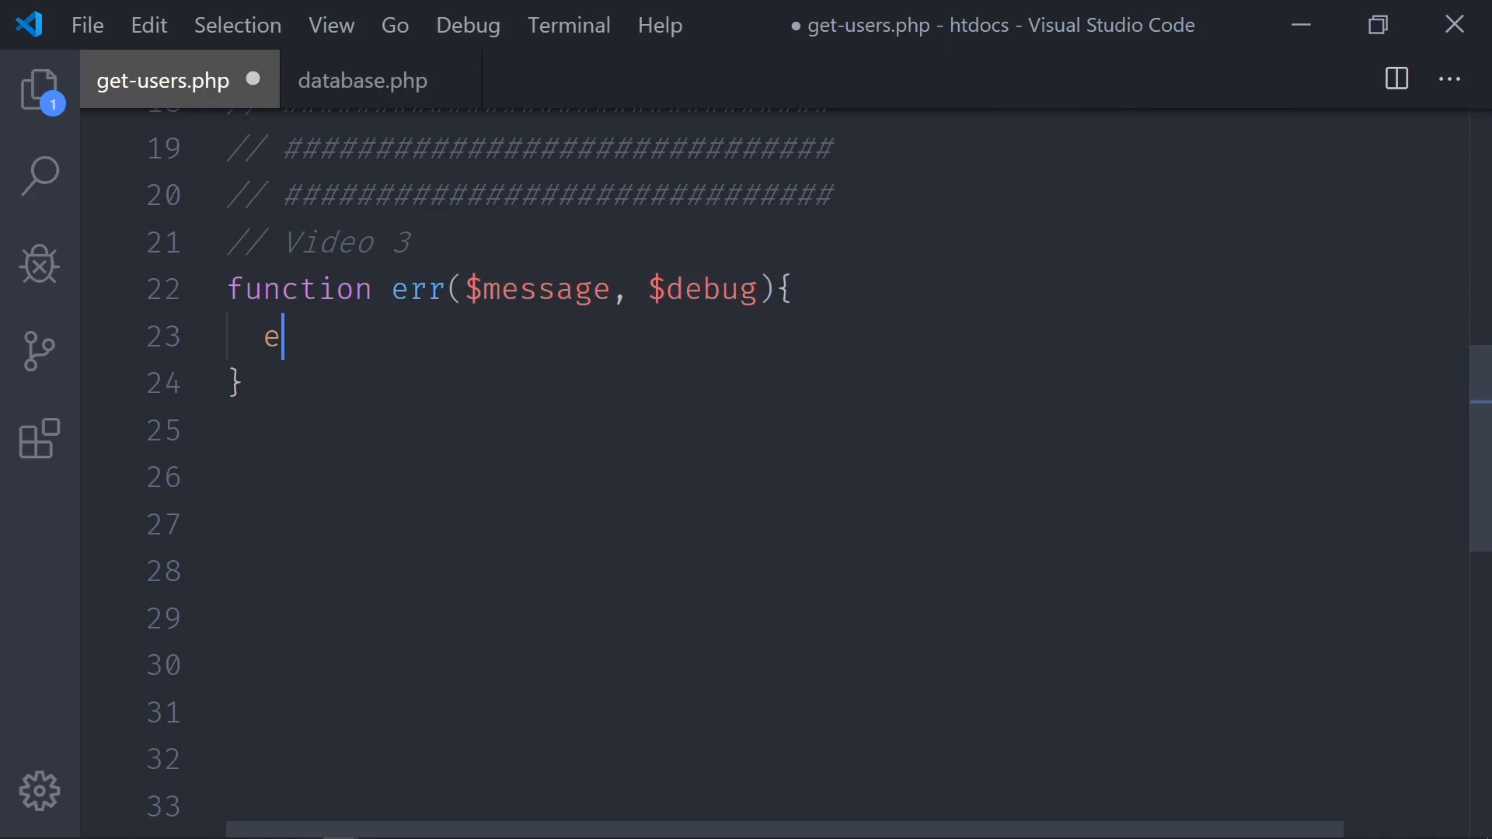
pyautogui.write('cho')
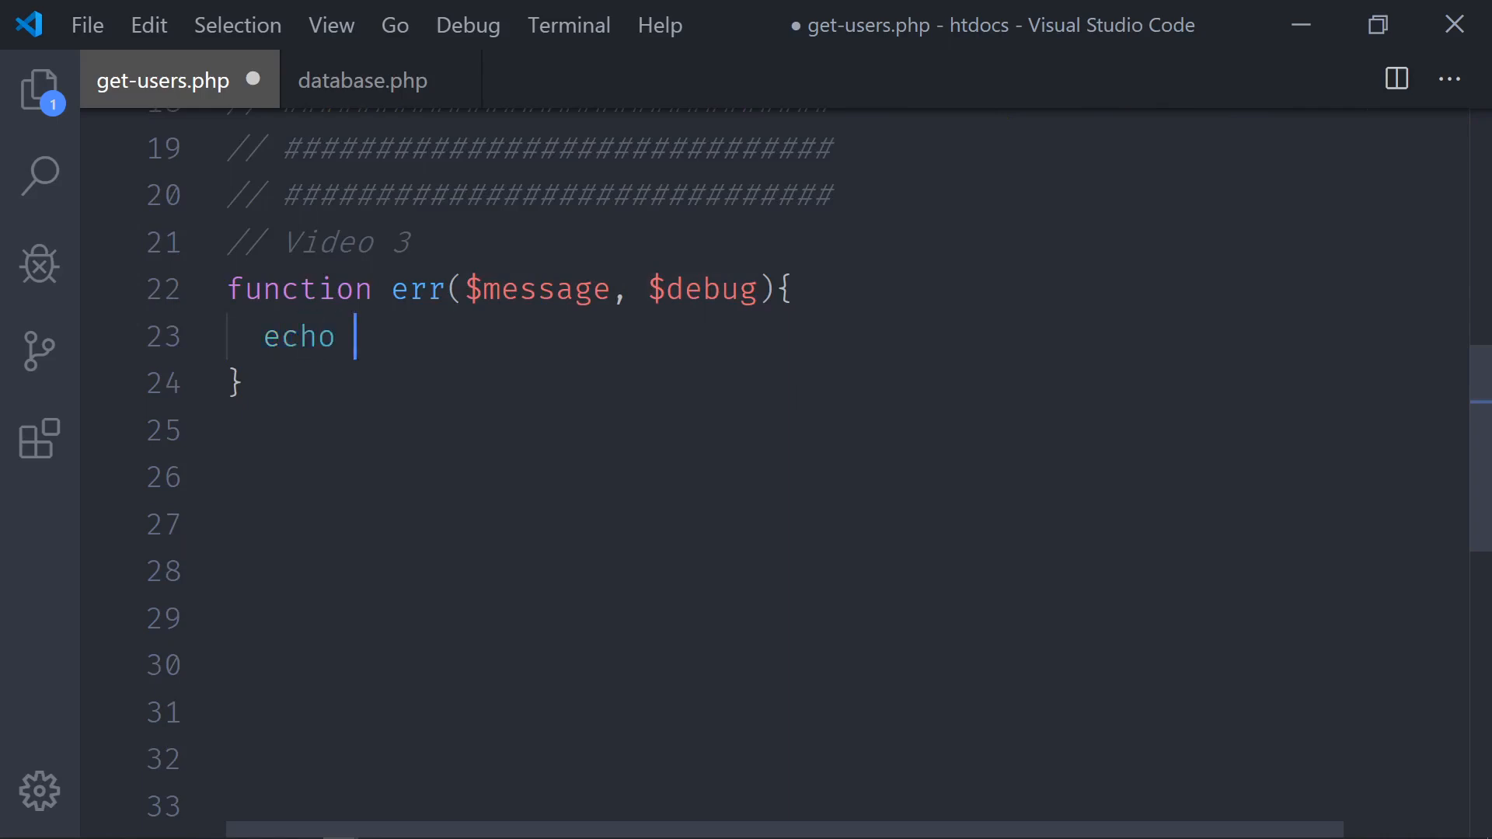
pyautogui.write("''")
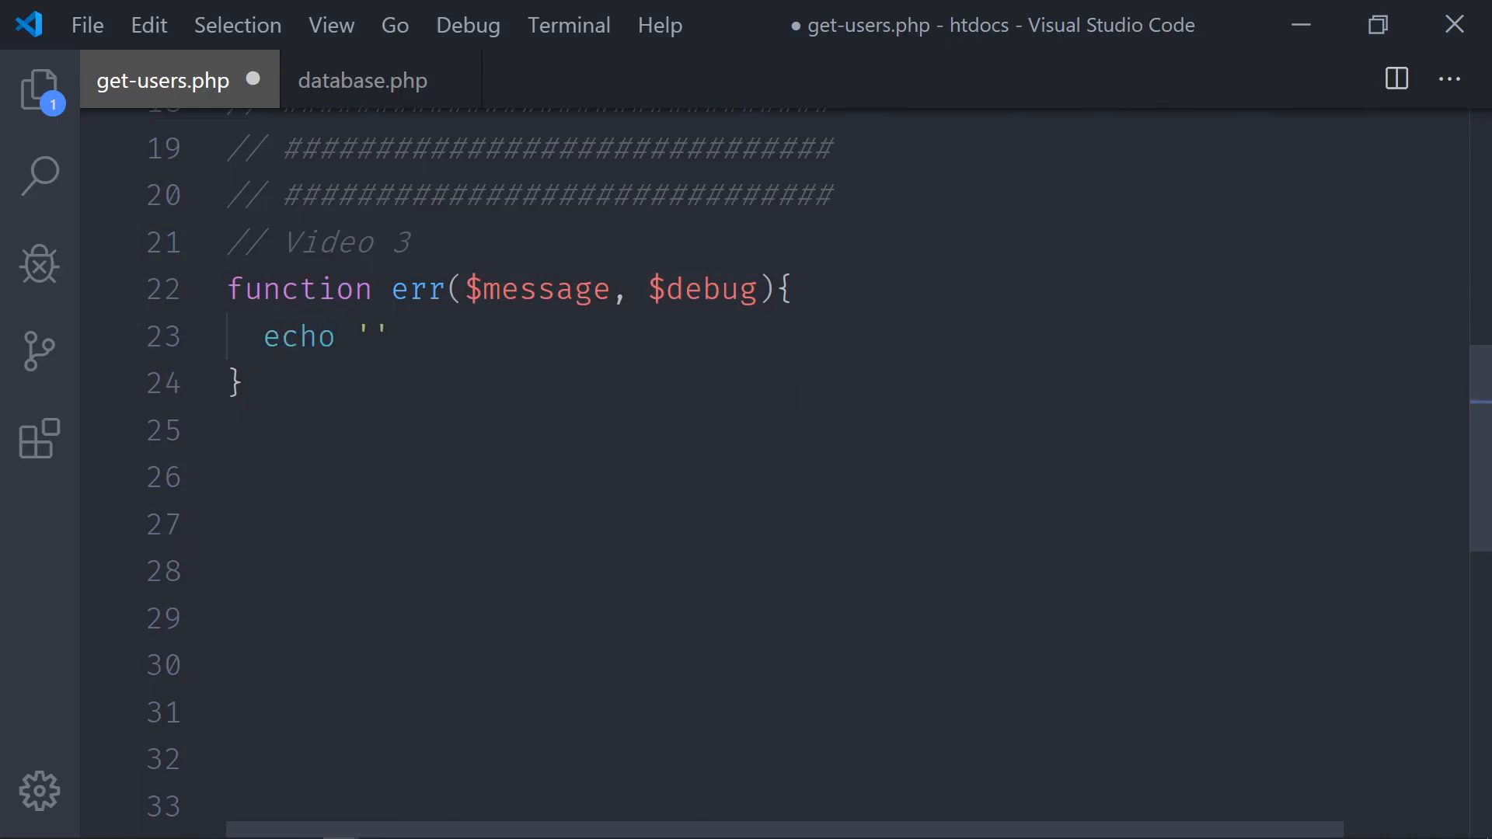
pyautogui.write('{}')
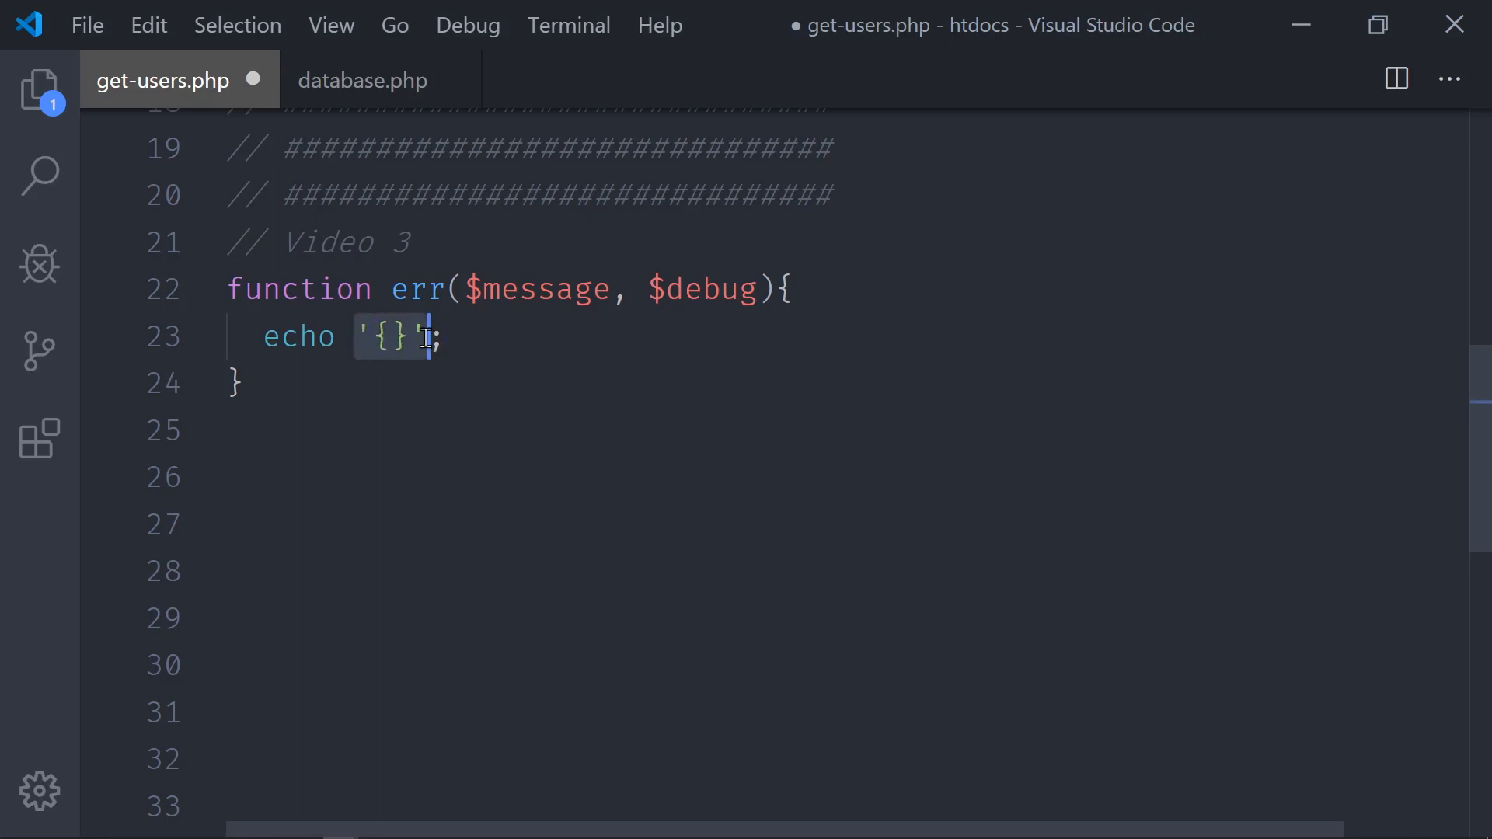
pyautogui.scroll(3)
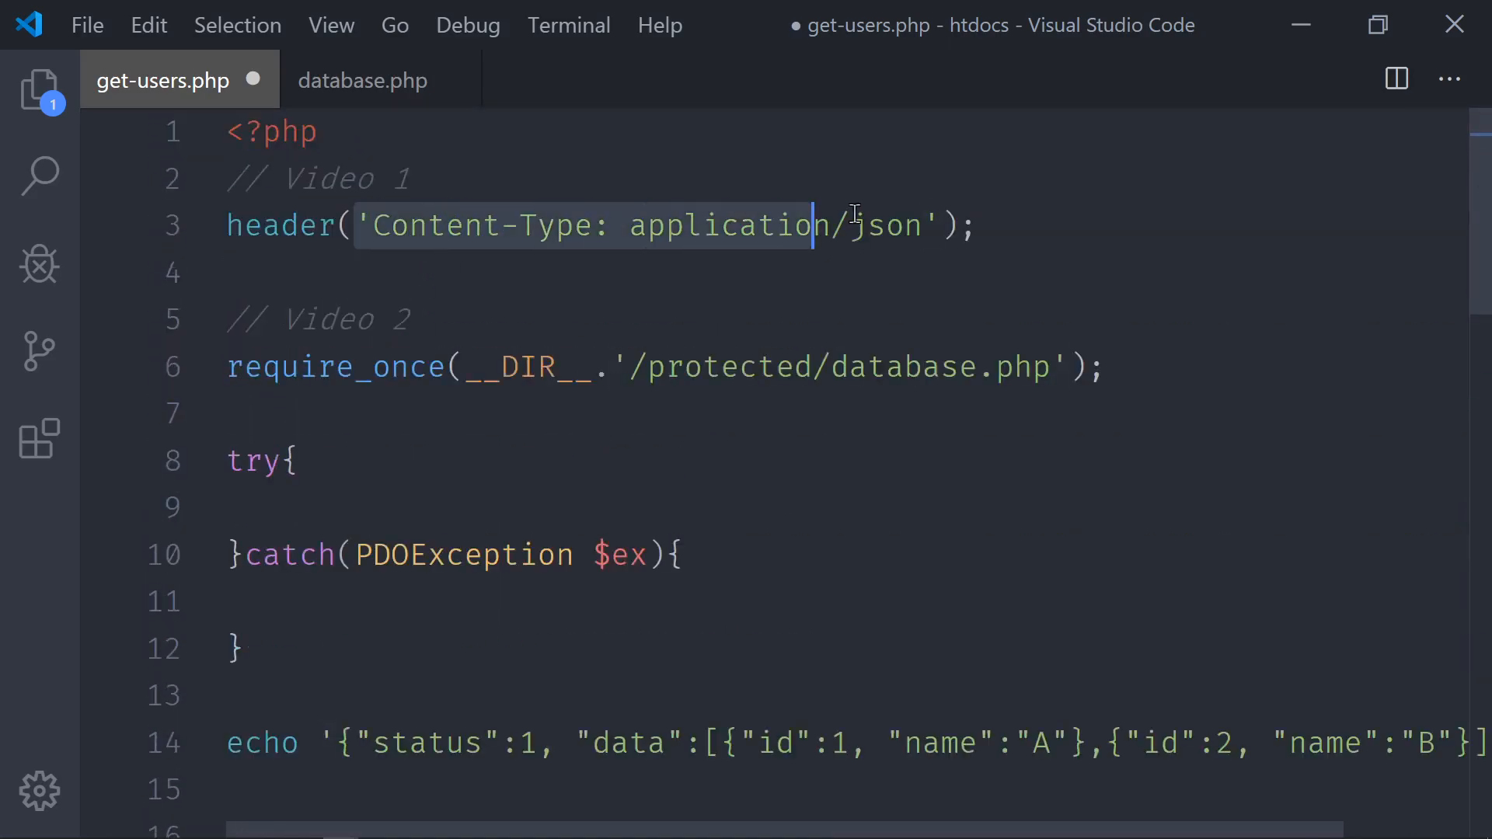
pyautogui.scroll(-3)
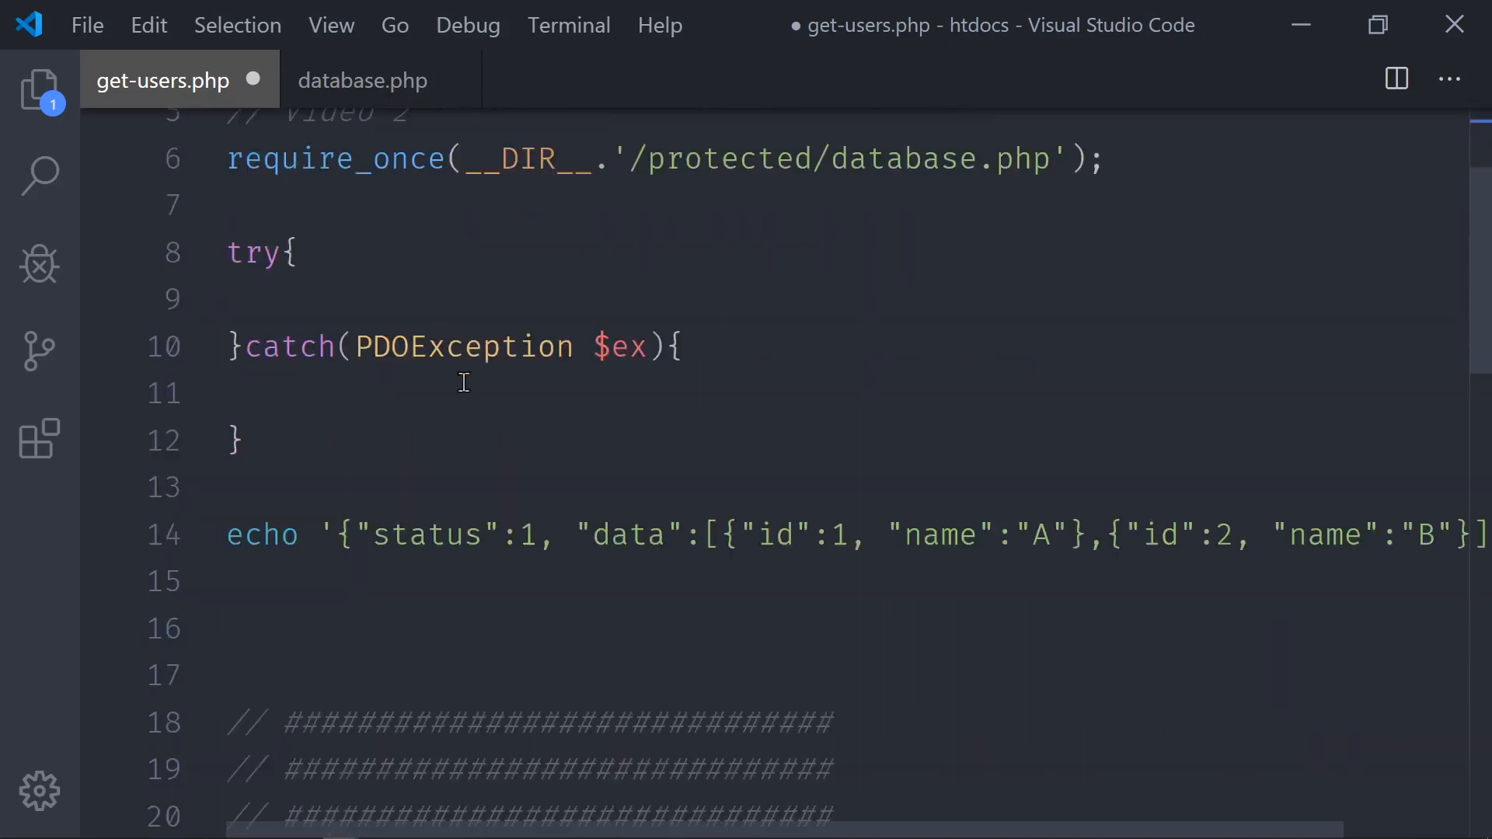
pyautogui.scroll(-3)
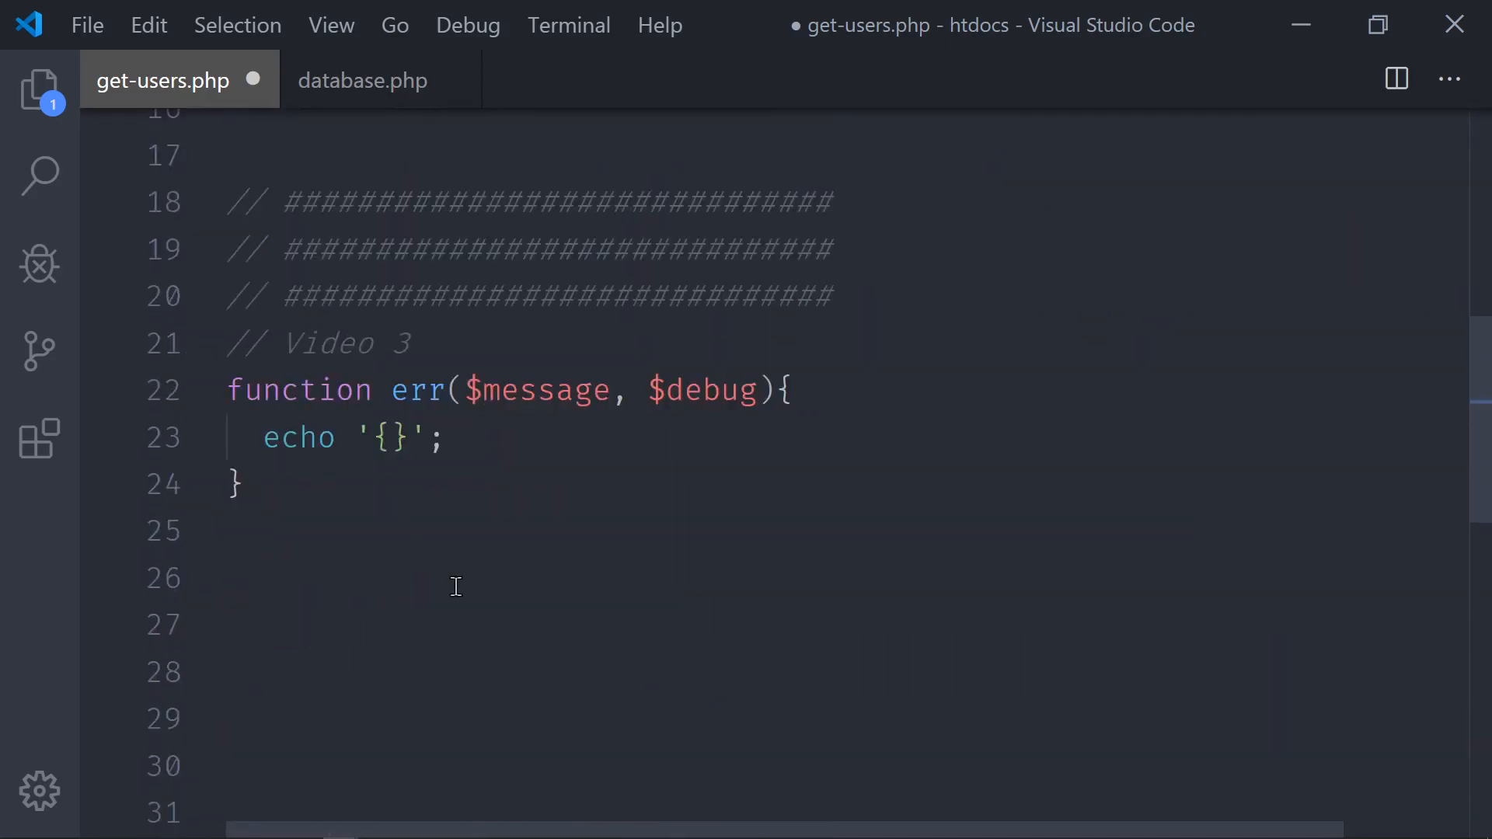
pyautogui.write('"status"')
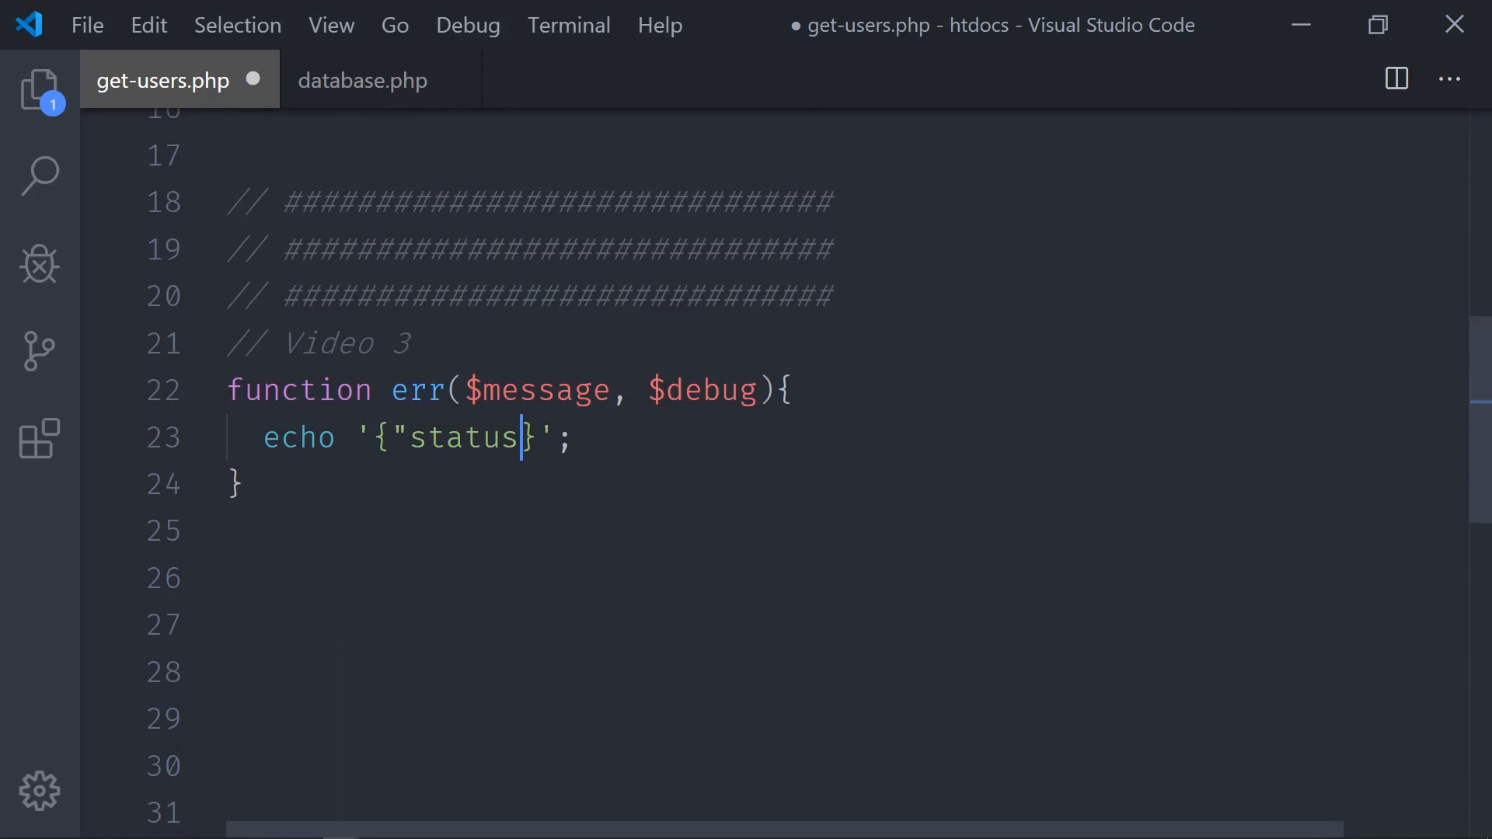
pyautogui.write(':0,')
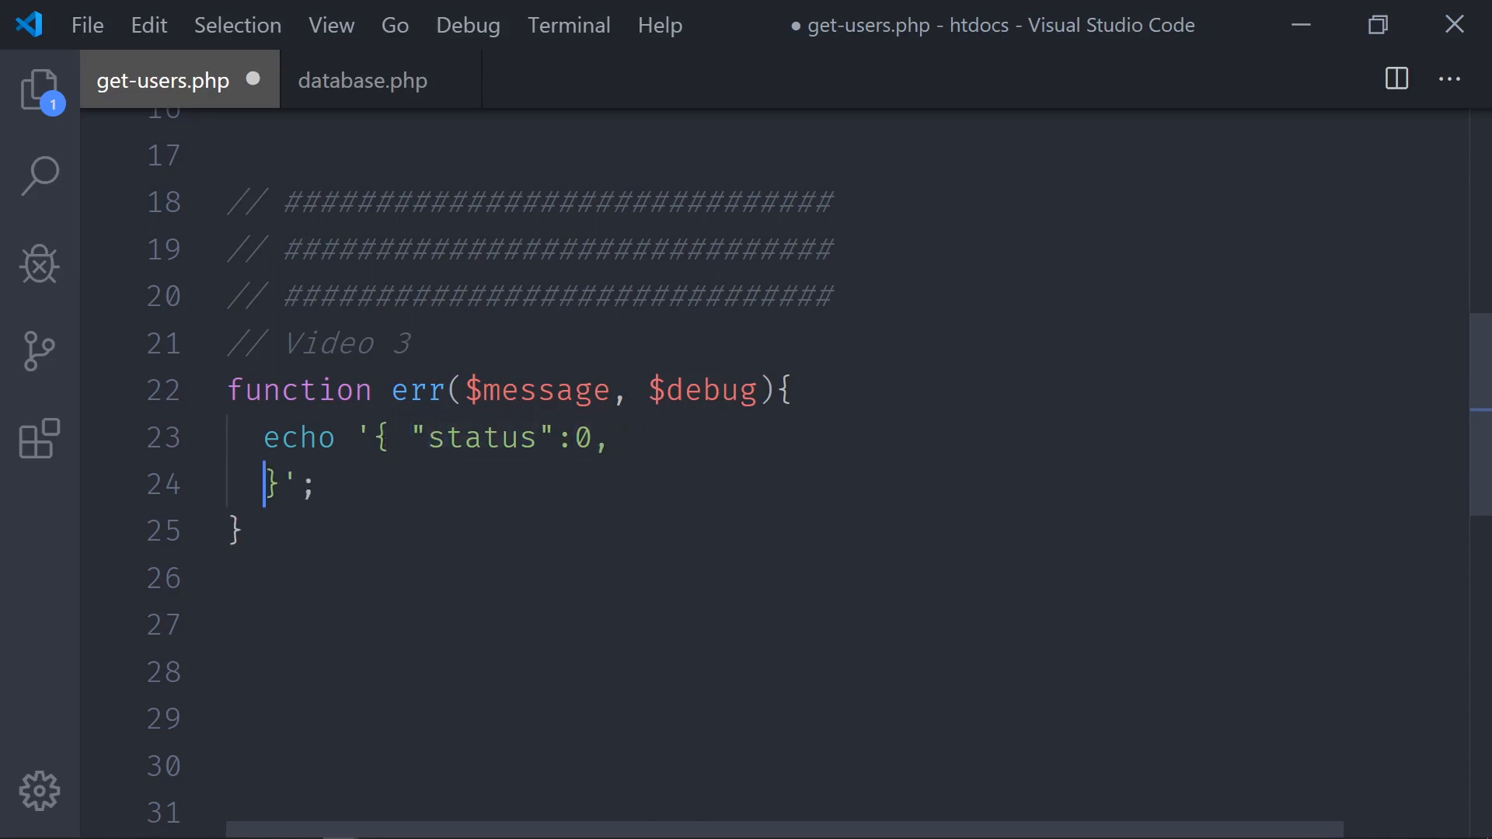
# - On a new line inside the JSON string, start the "message": key
pyautogui.press('Enter')
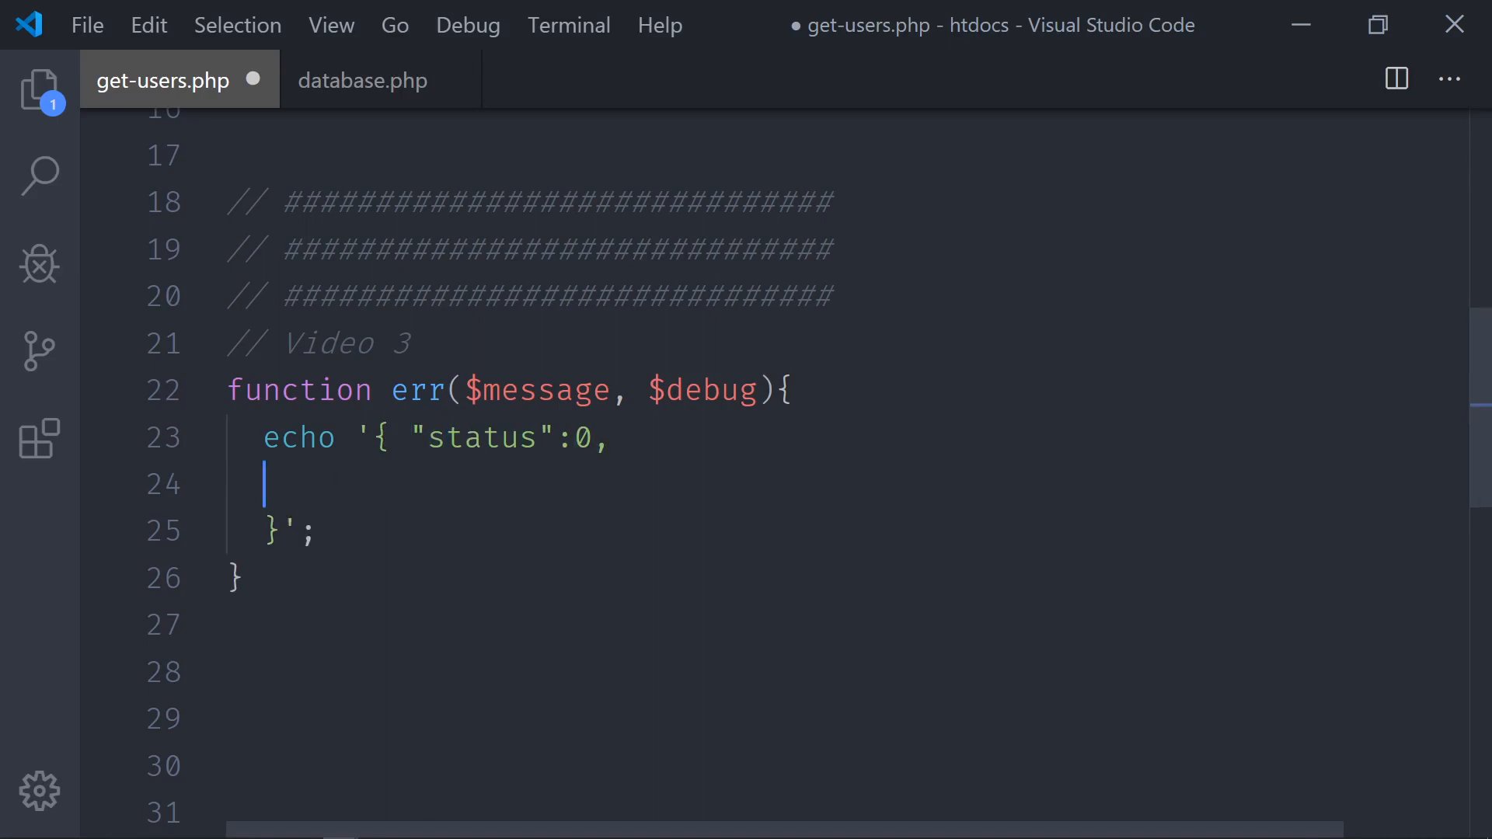
pyautogui.write('"me')
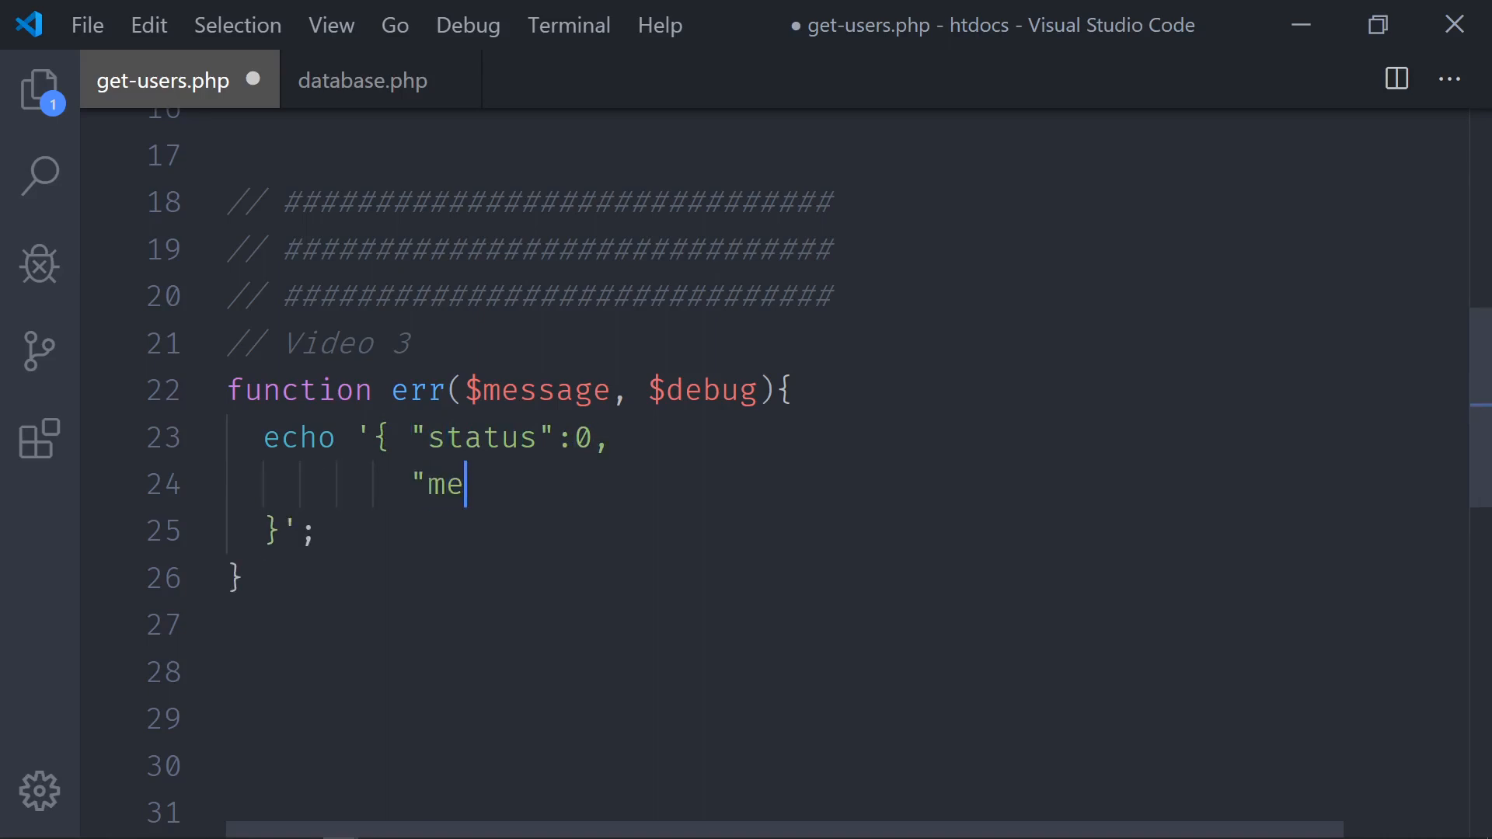
pyautogui.write('ssage":')
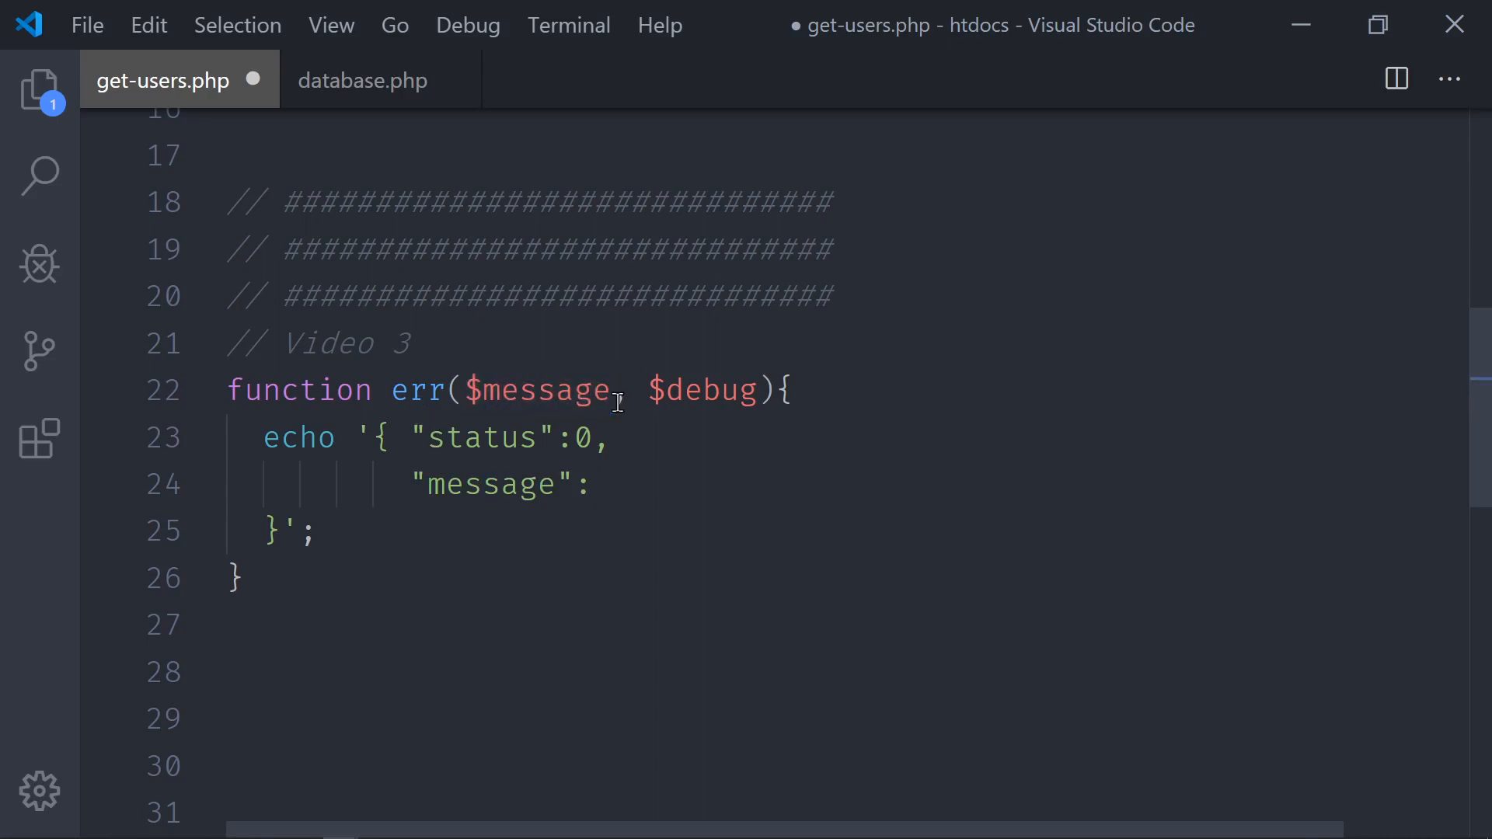
# - Give err default parameters $message = 'error' and $debug = 0, then return to the message key
pyautogui.write("= ''")
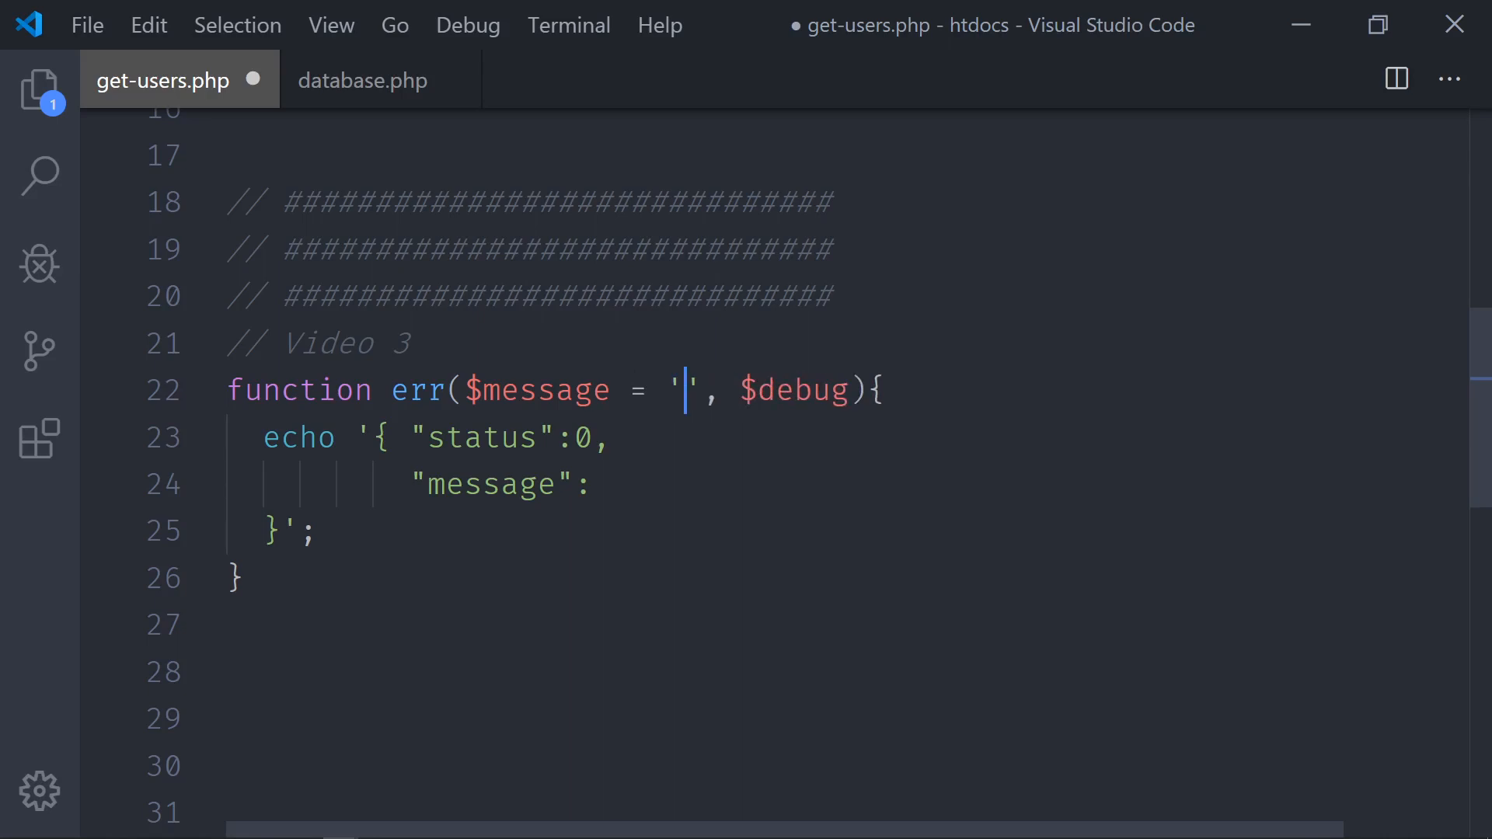
pyautogui.write('error')
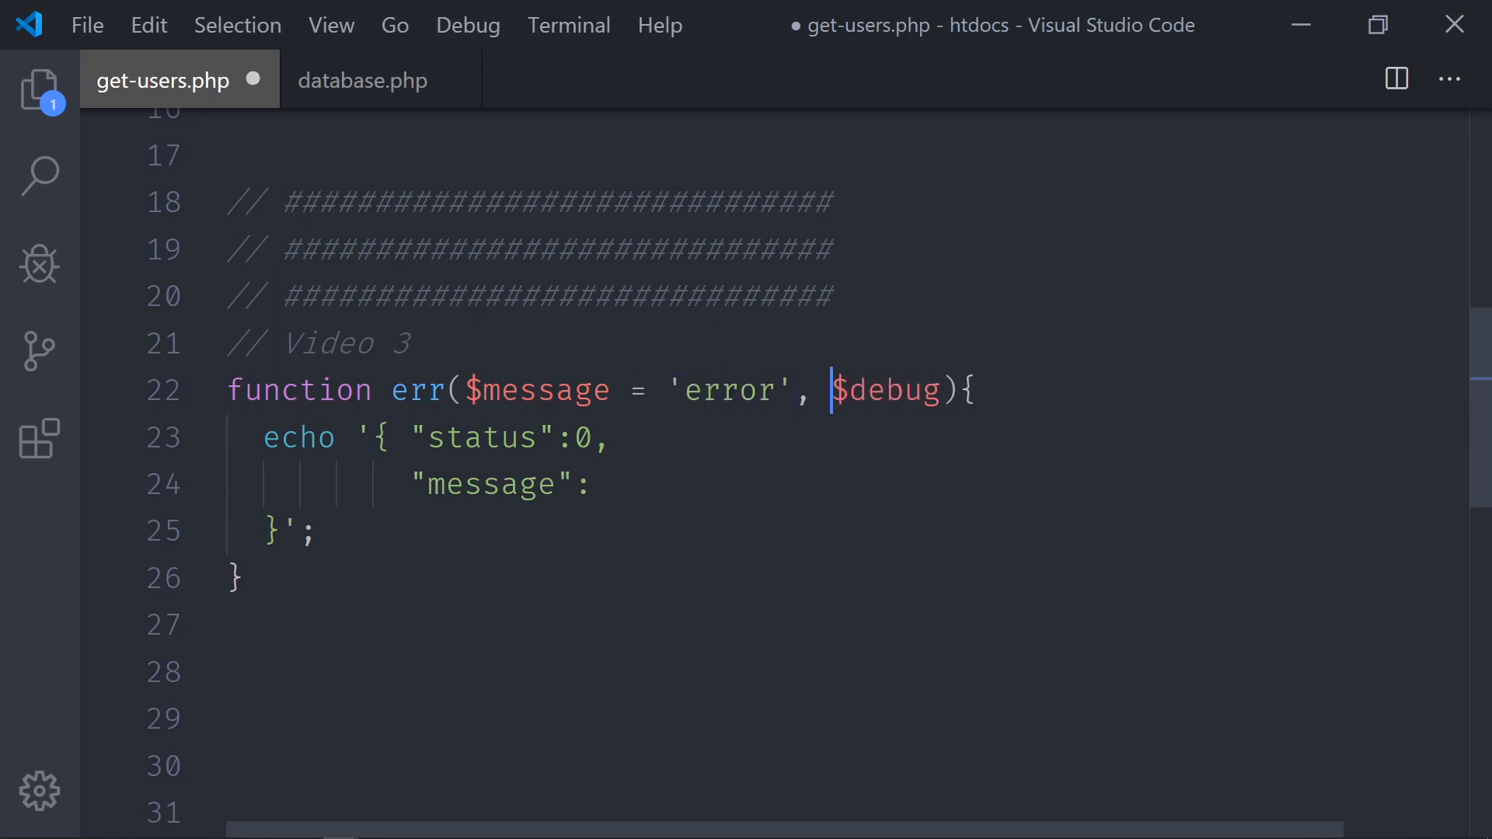
pyautogui.write('=')
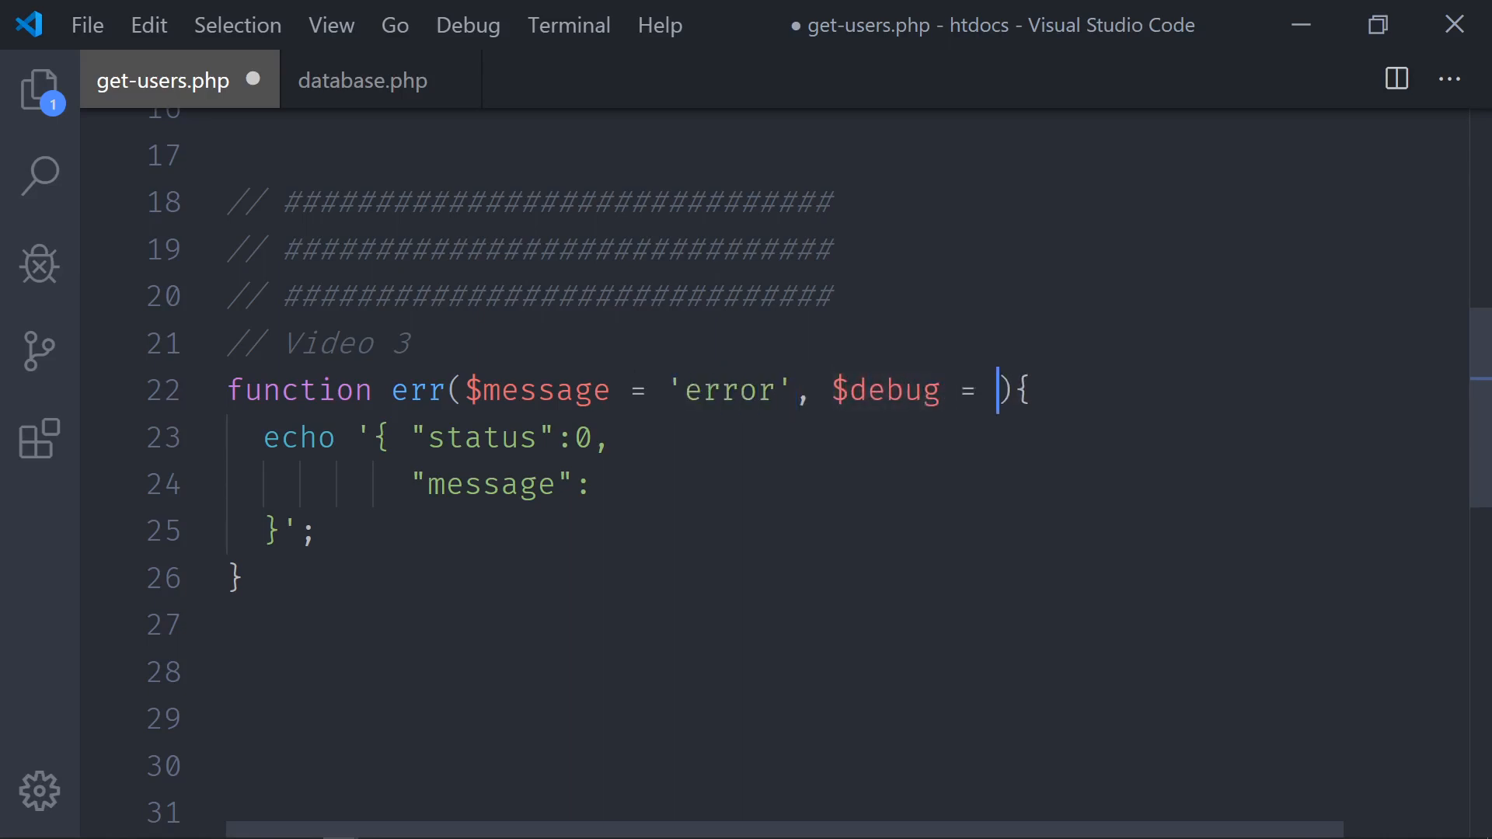
pyautogui.write('0')
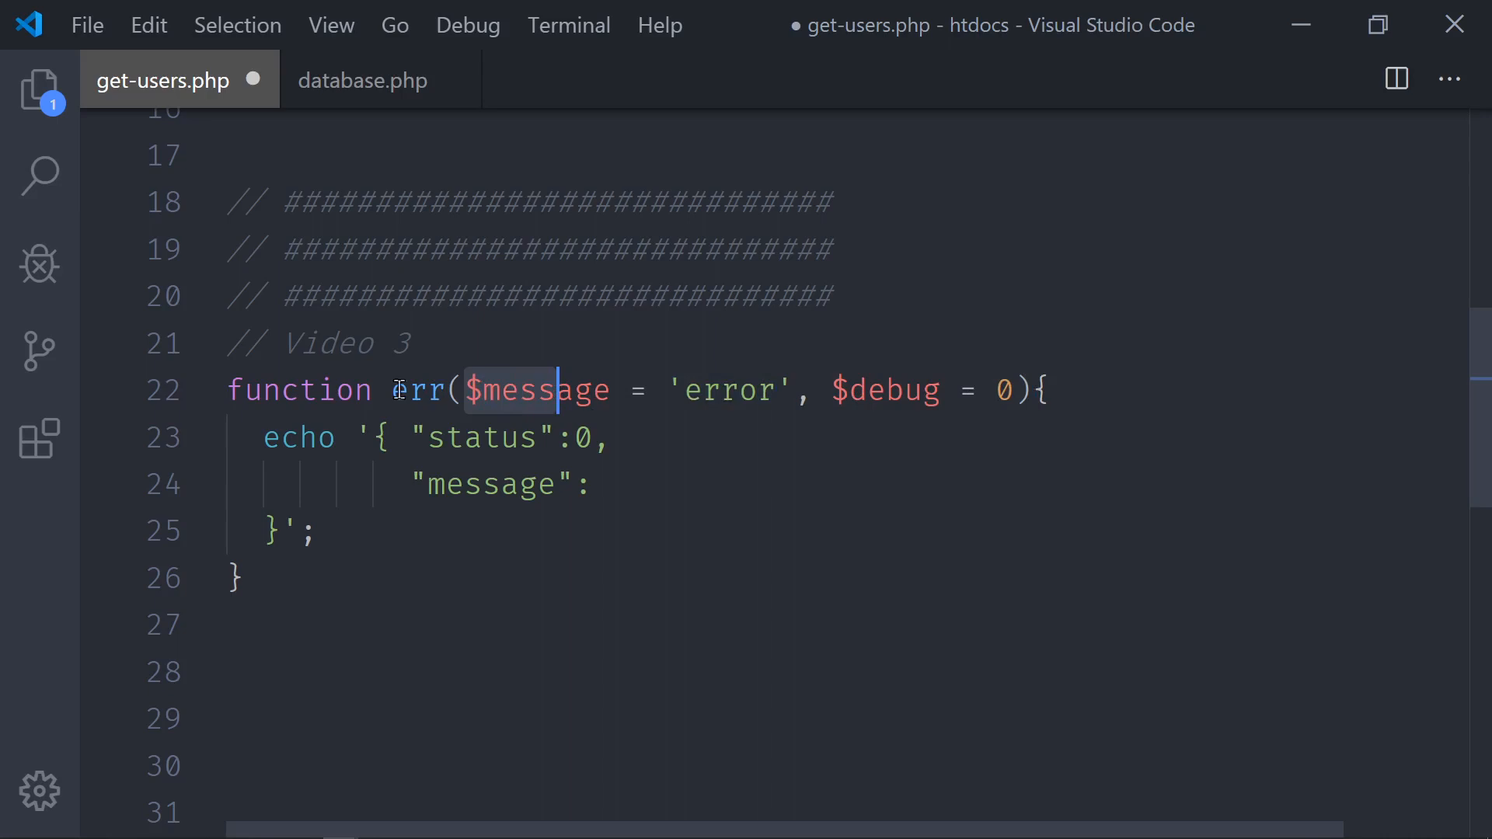
pyautogui.click(604, 482)
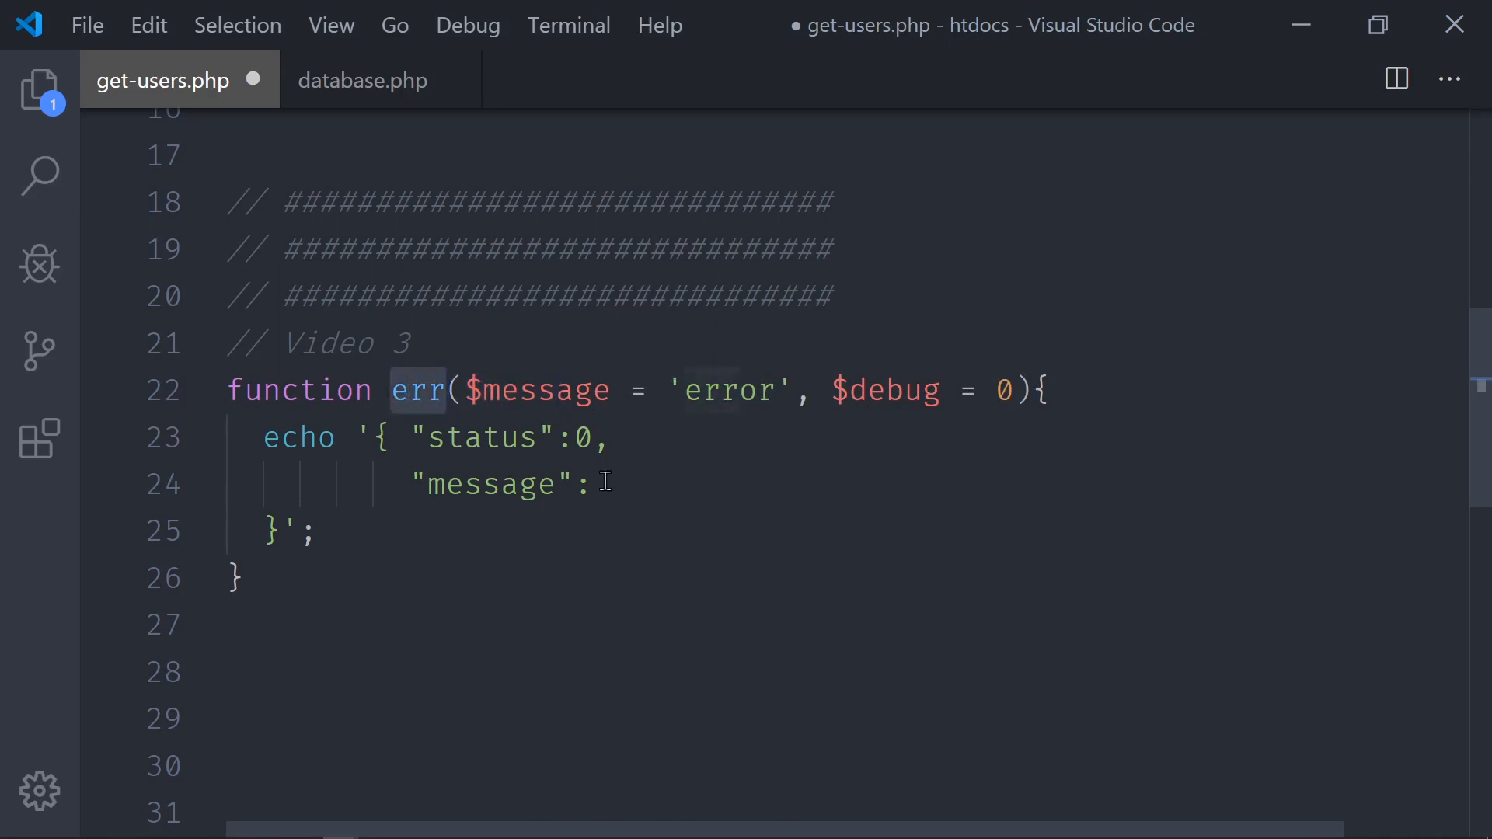
pyautogui.moveTo(629, 422)
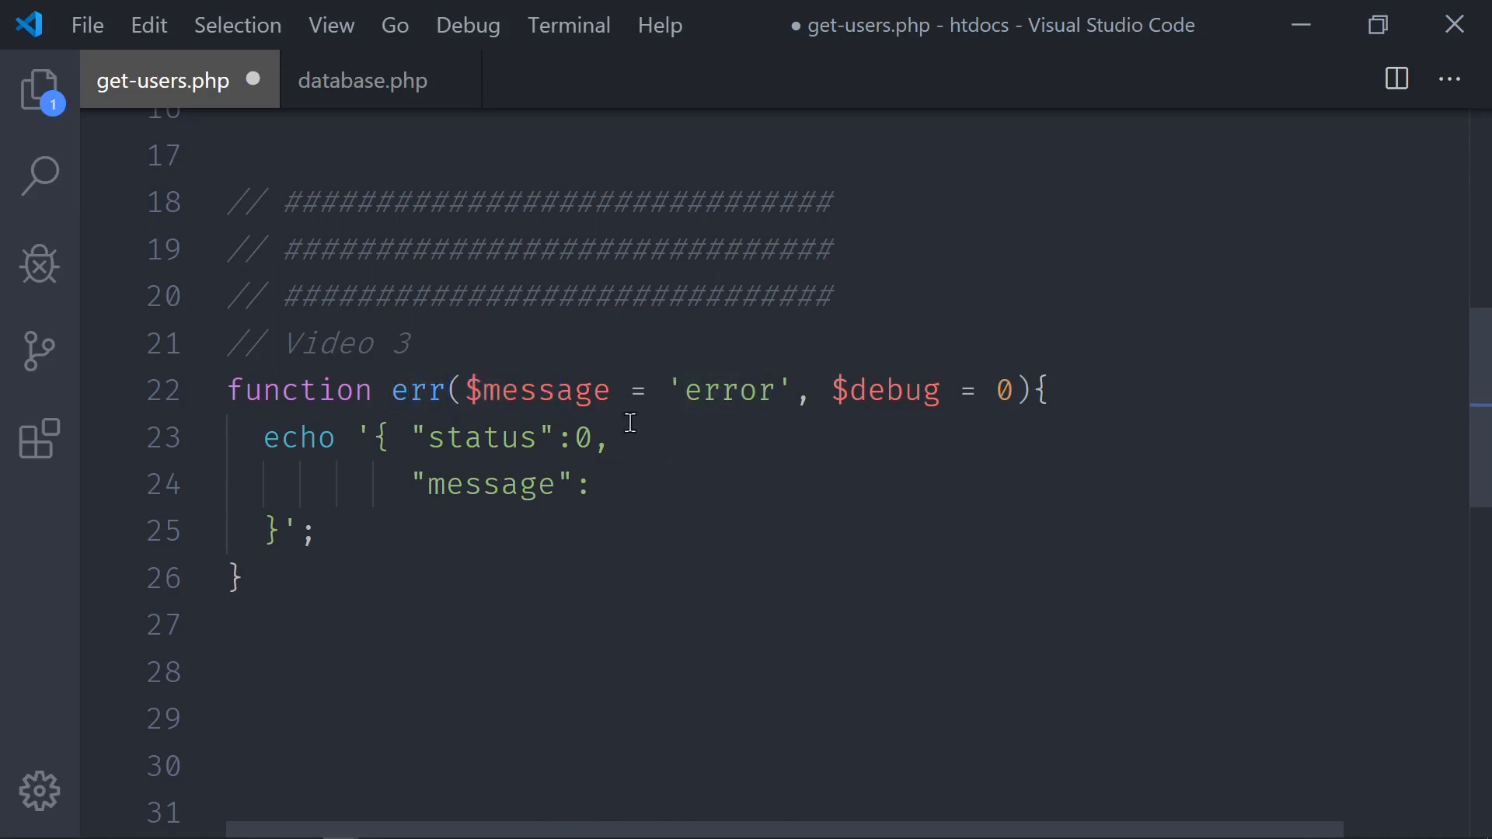
pyautogui.doubleClick(522, 390)
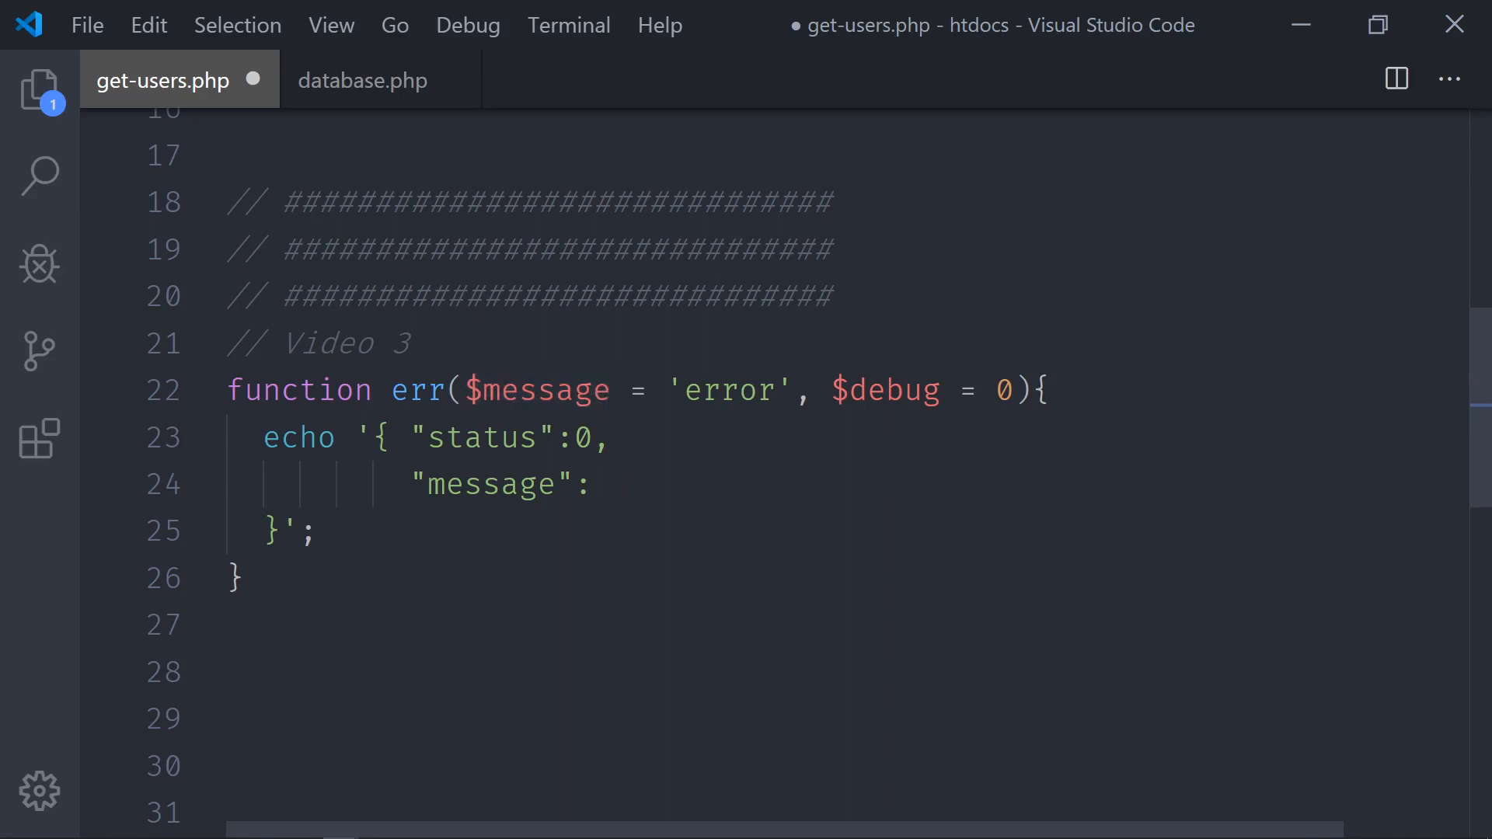
# - Concatenate '.$message.' as message and '.$debug.' as a new debug key, closing the echoed object
pyautogui.write('""')
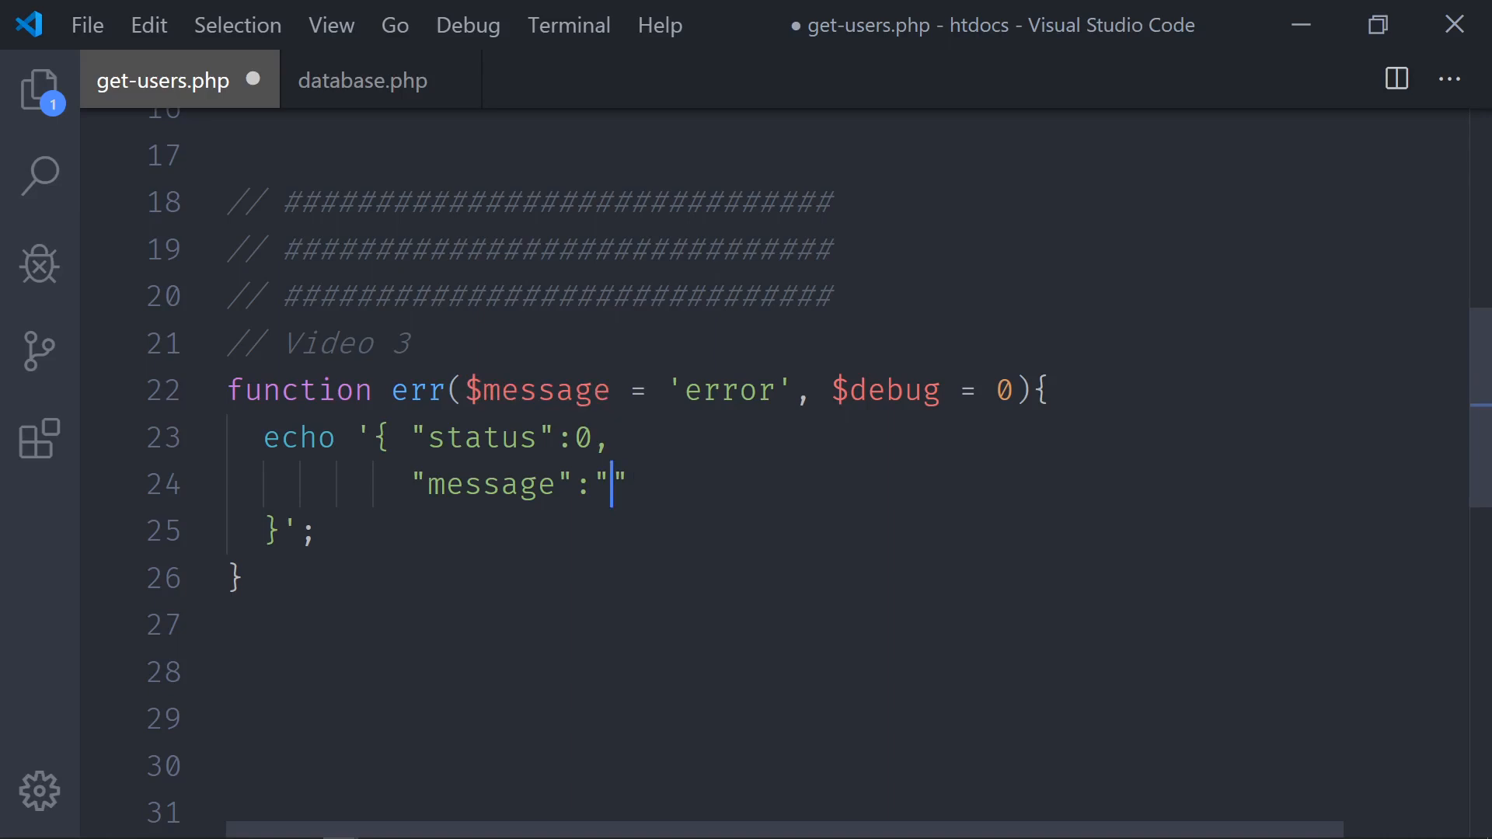
pyautogui.write("'..")
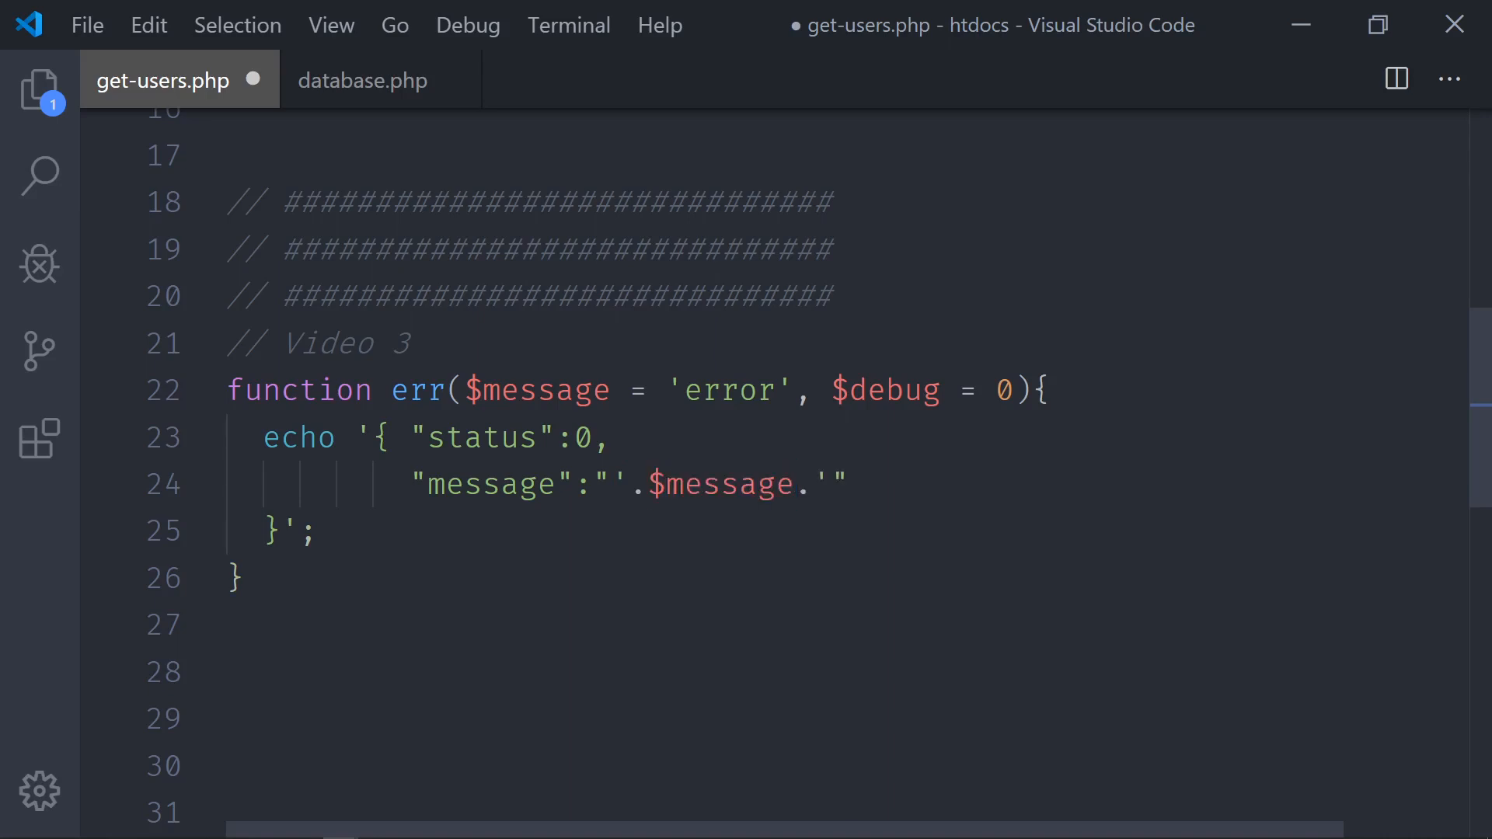
pyautogui.write(',')
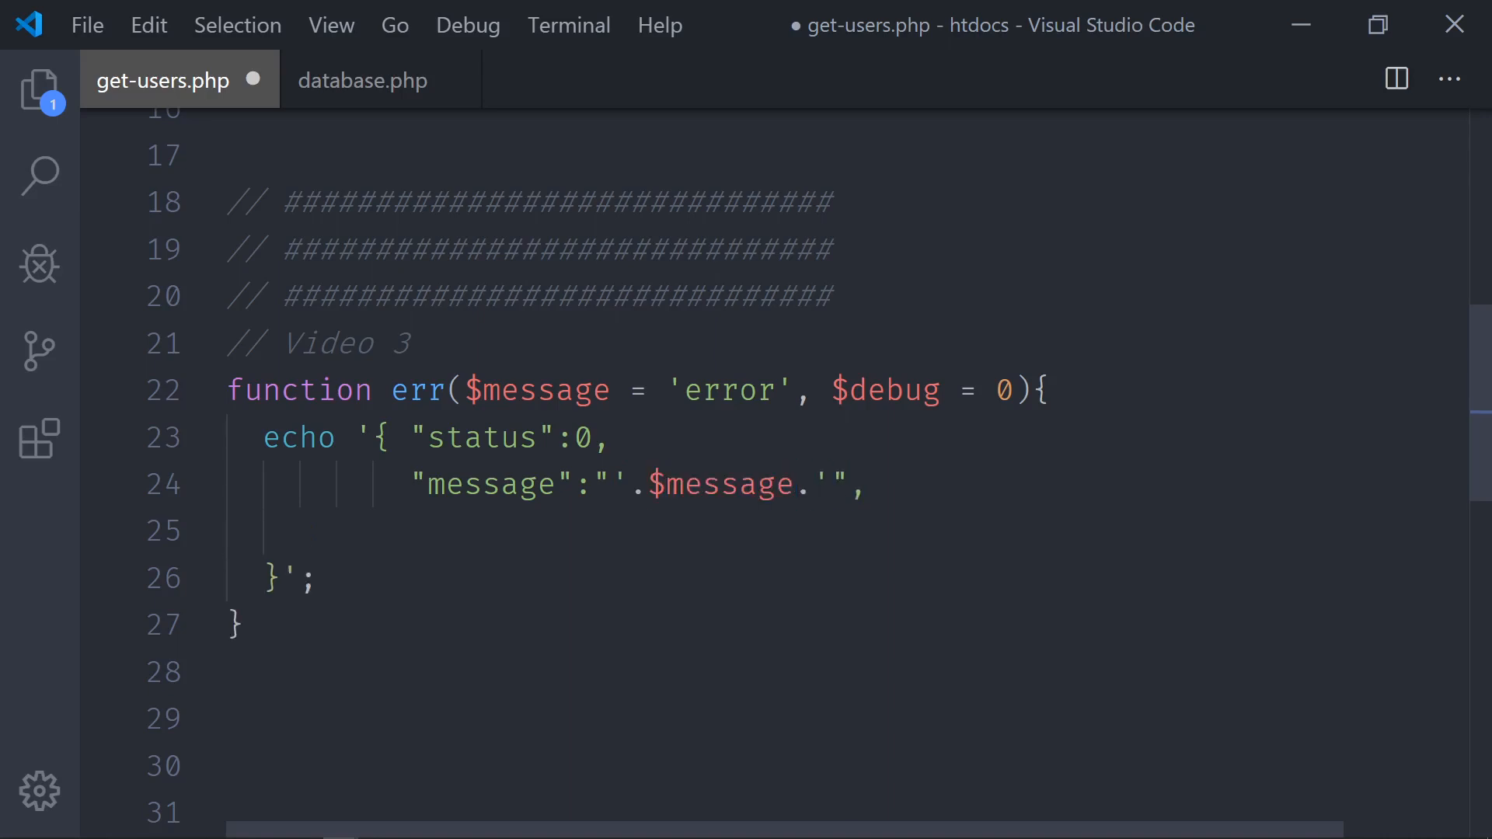
pyautogui.write('""')
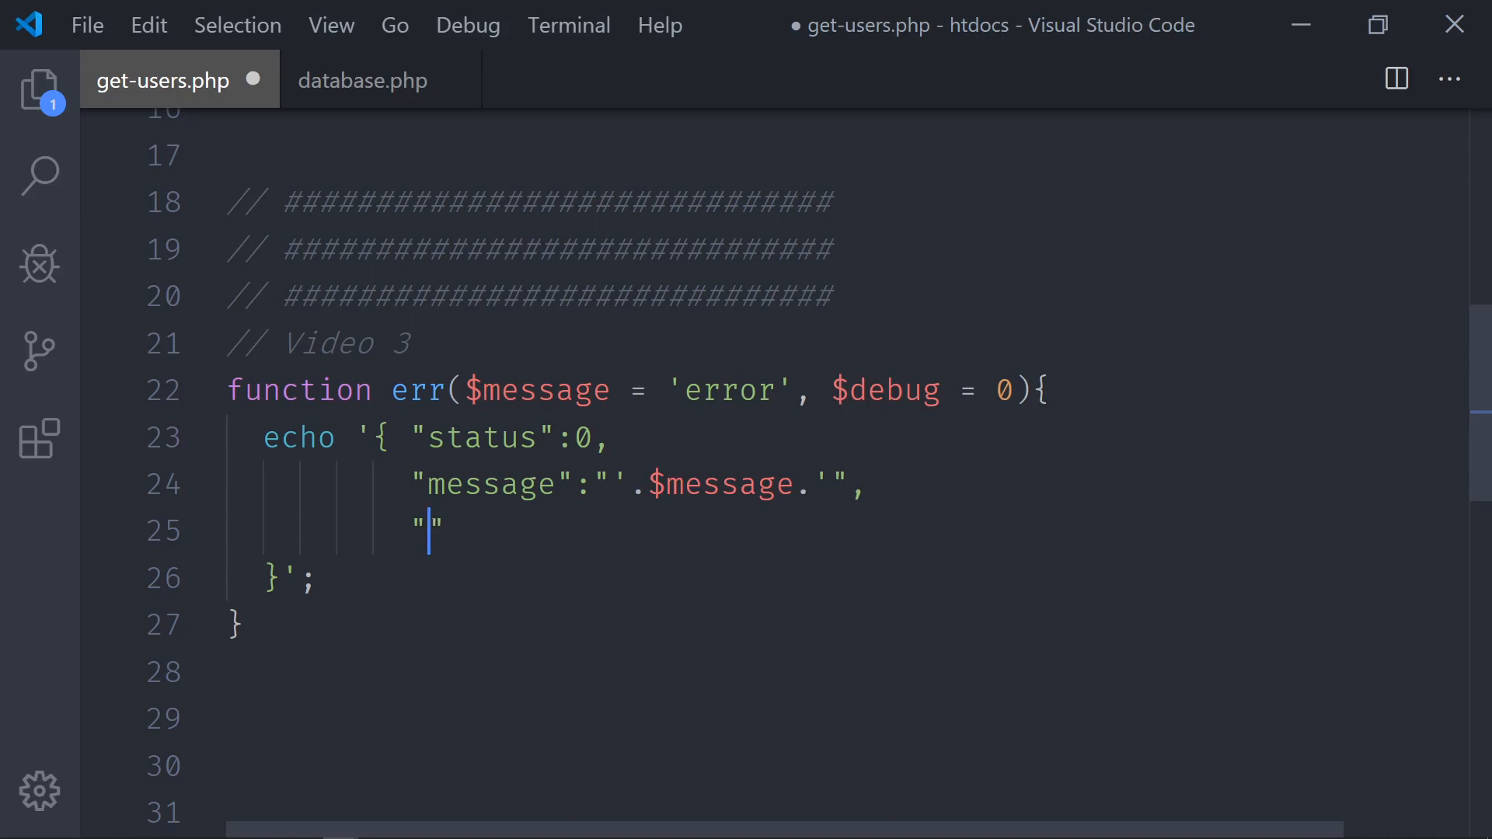
pyautogui.write('debug')
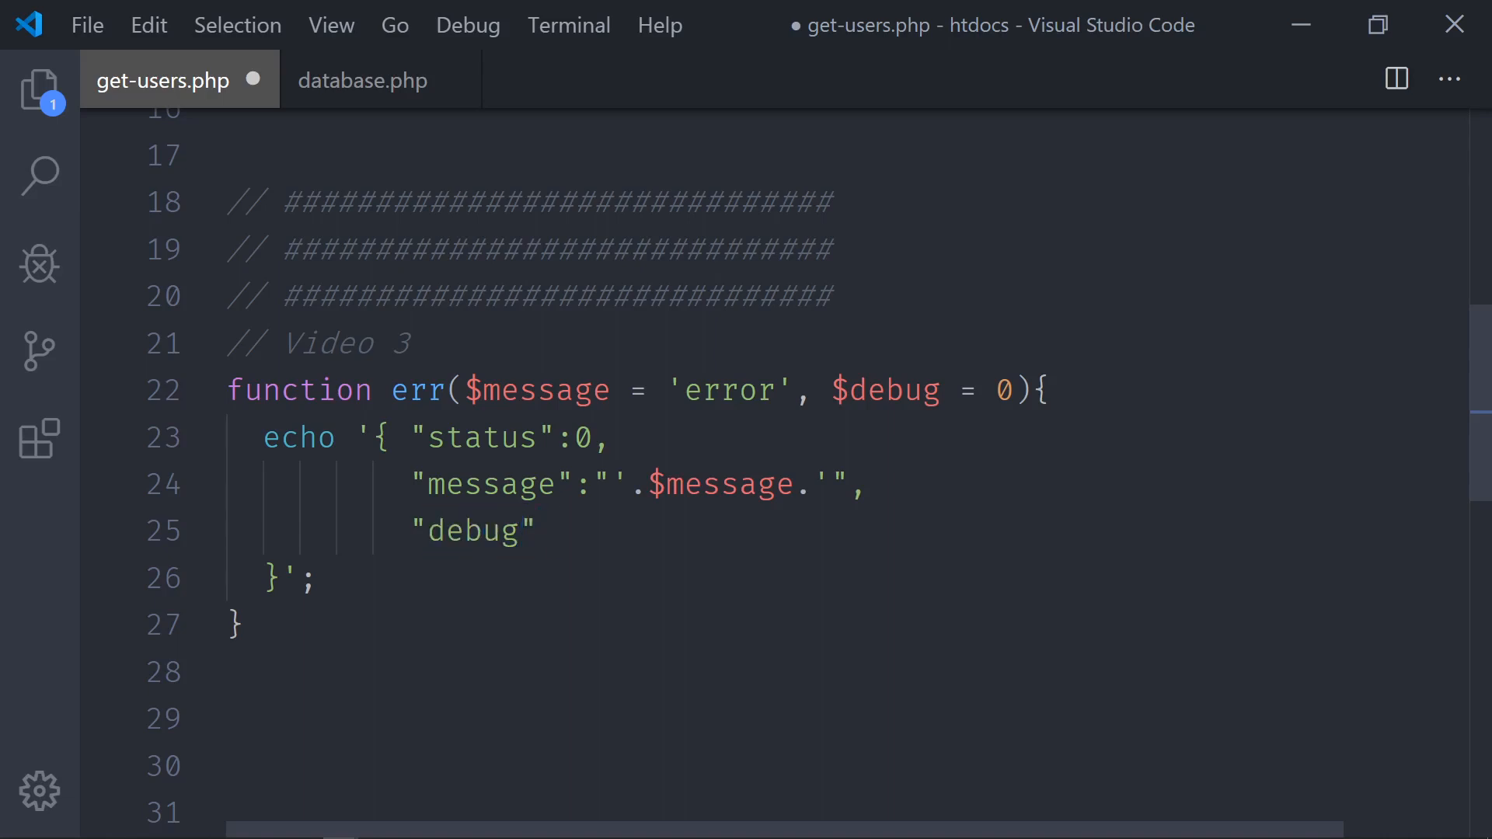
pyautogui.write(':19')
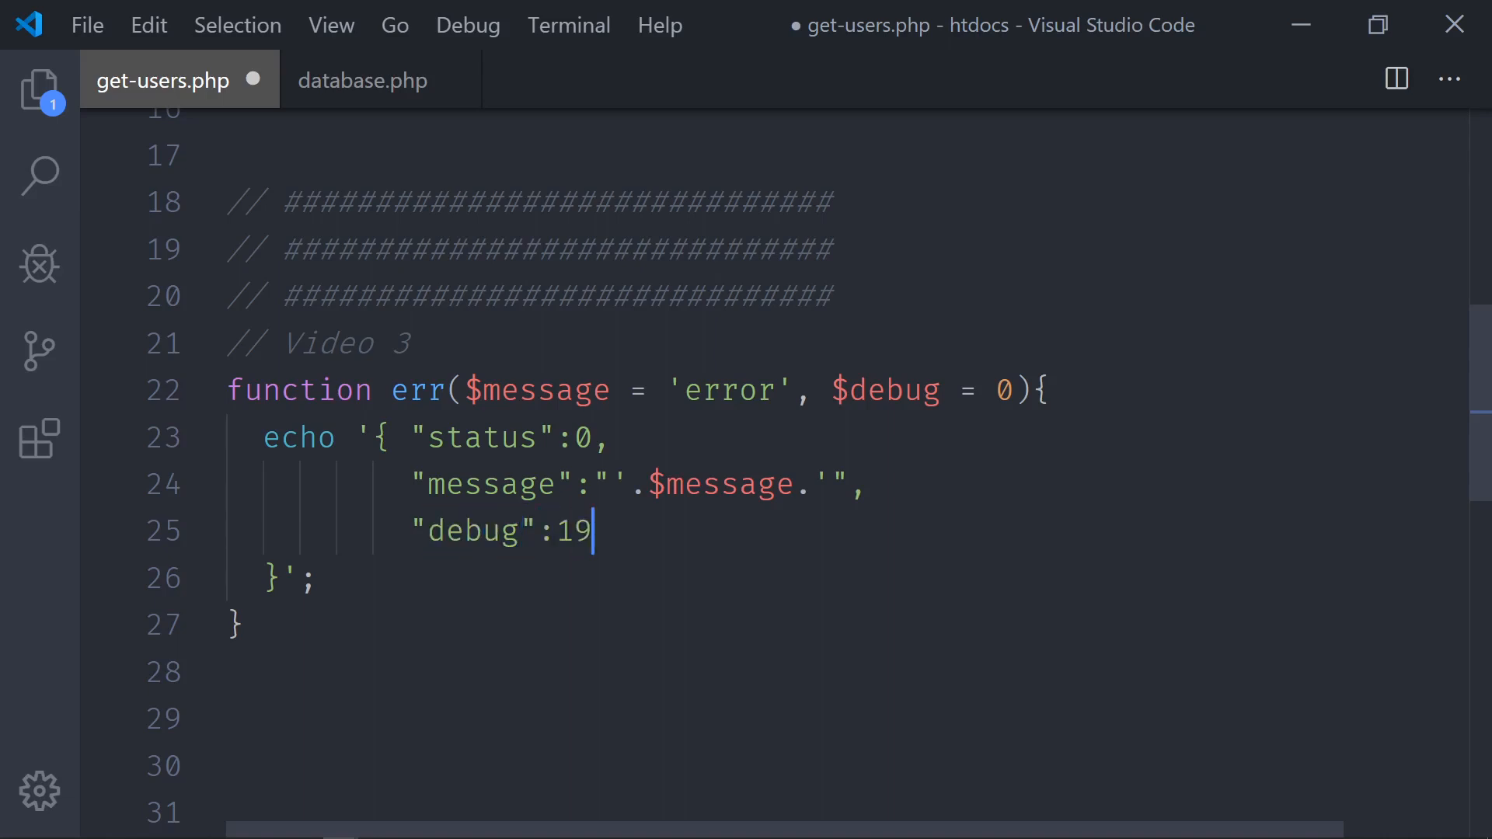
pyautogui.press('Backspace')
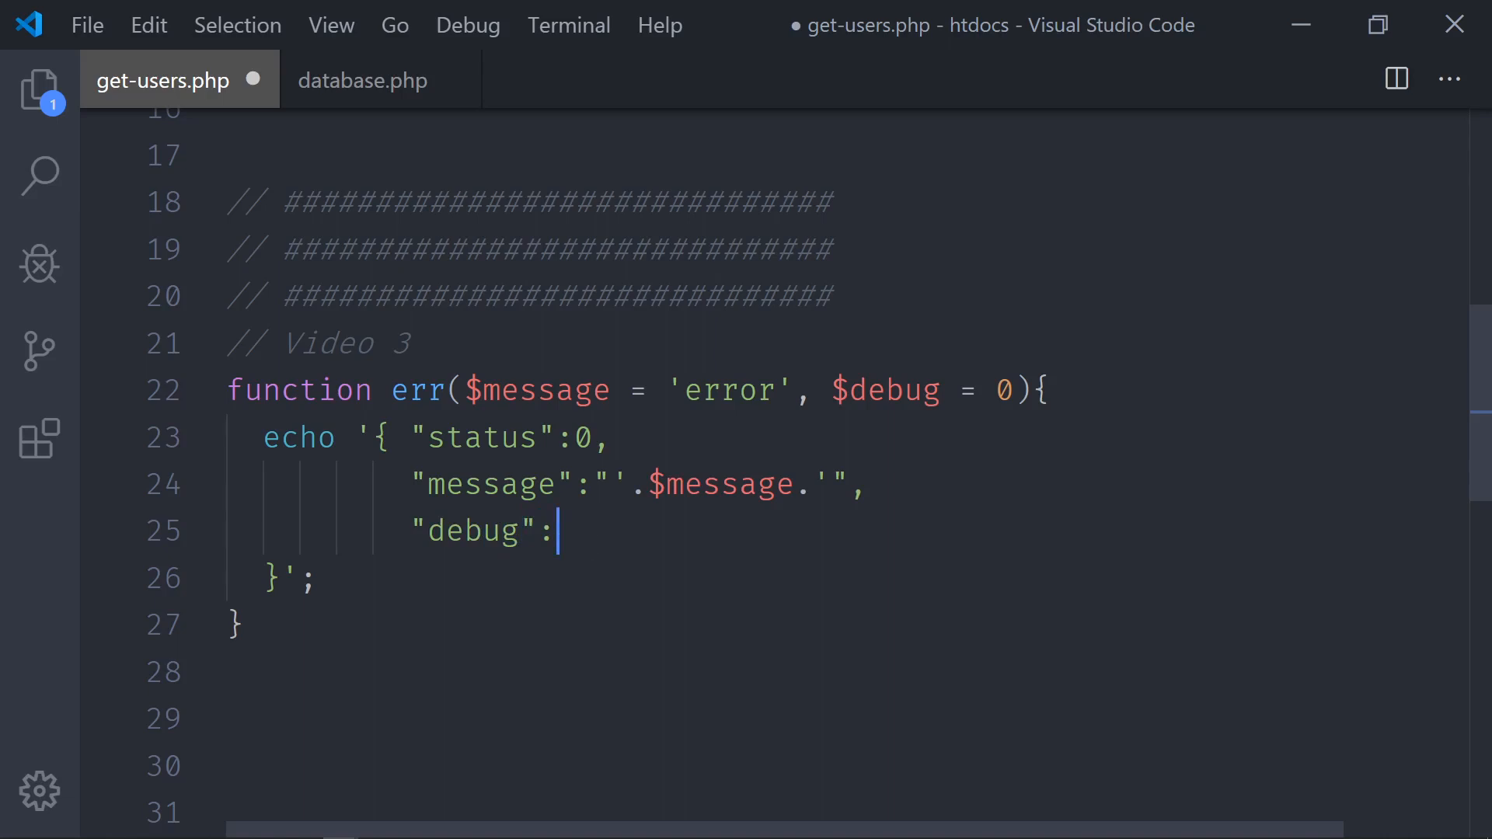
pyautogui.write("'..'")
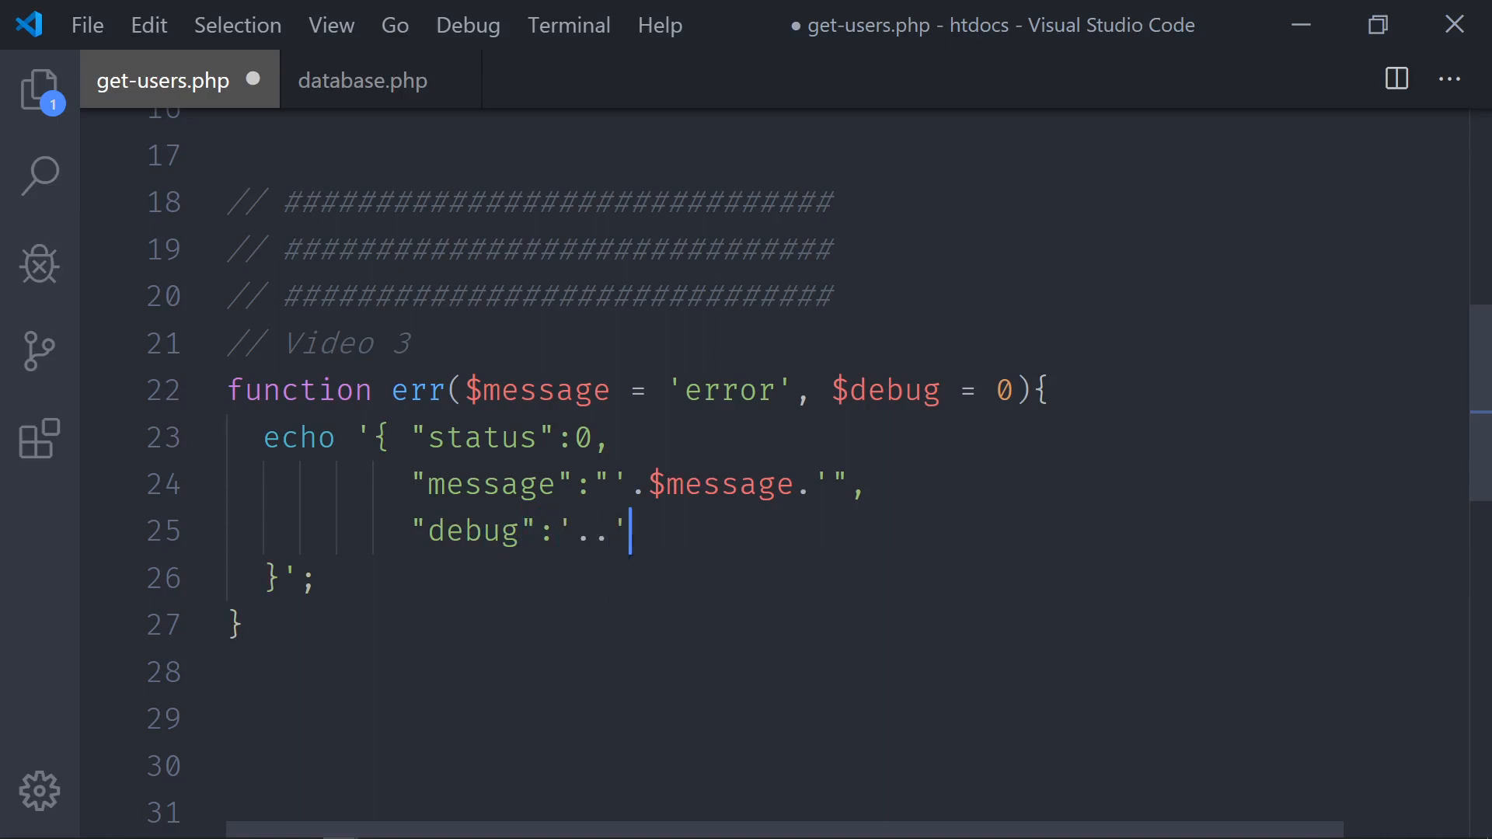
pyautogui.write('$debug')
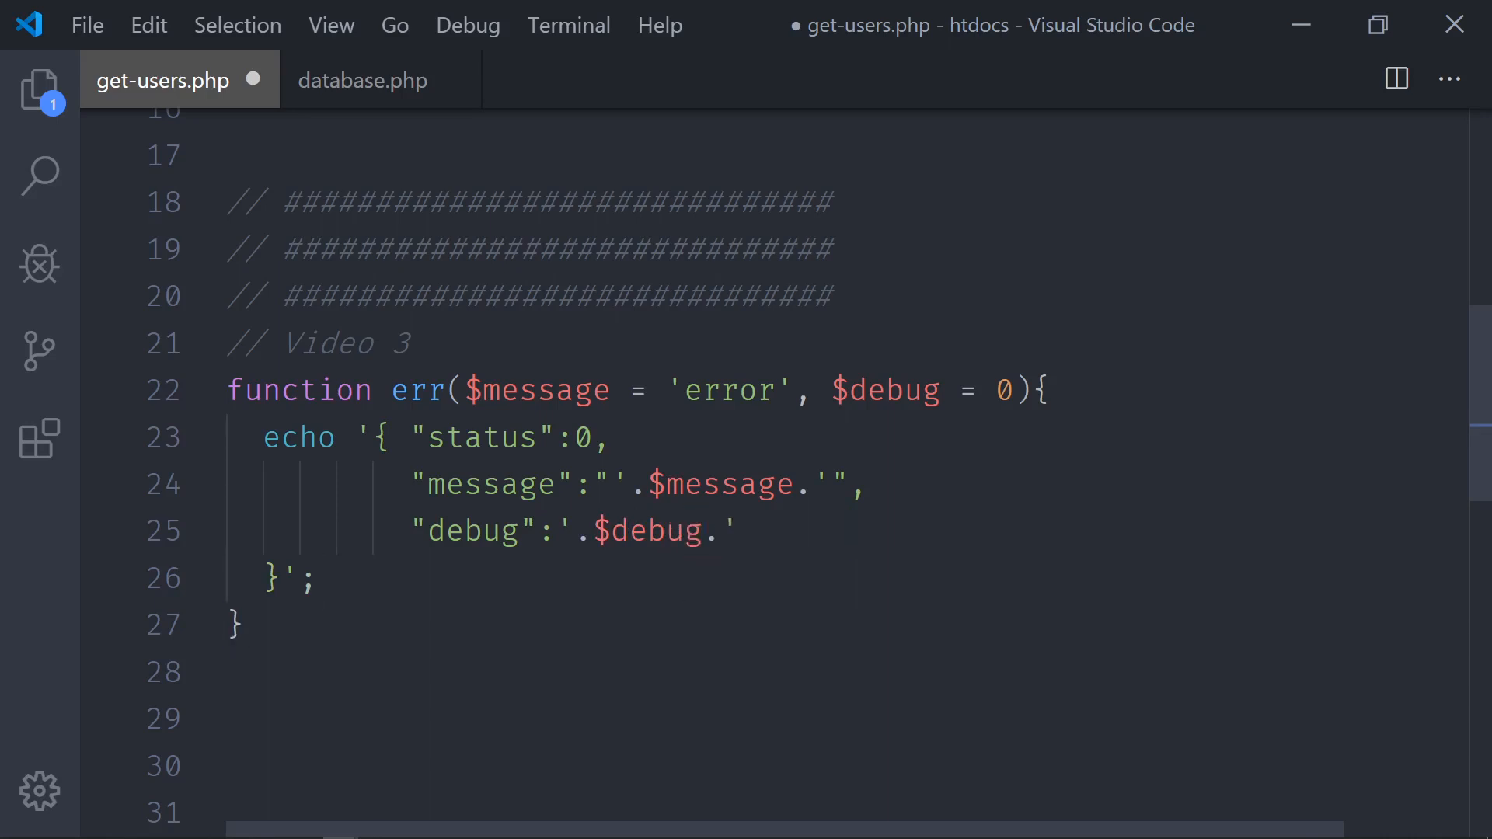
pyautogui.press('Backspace')
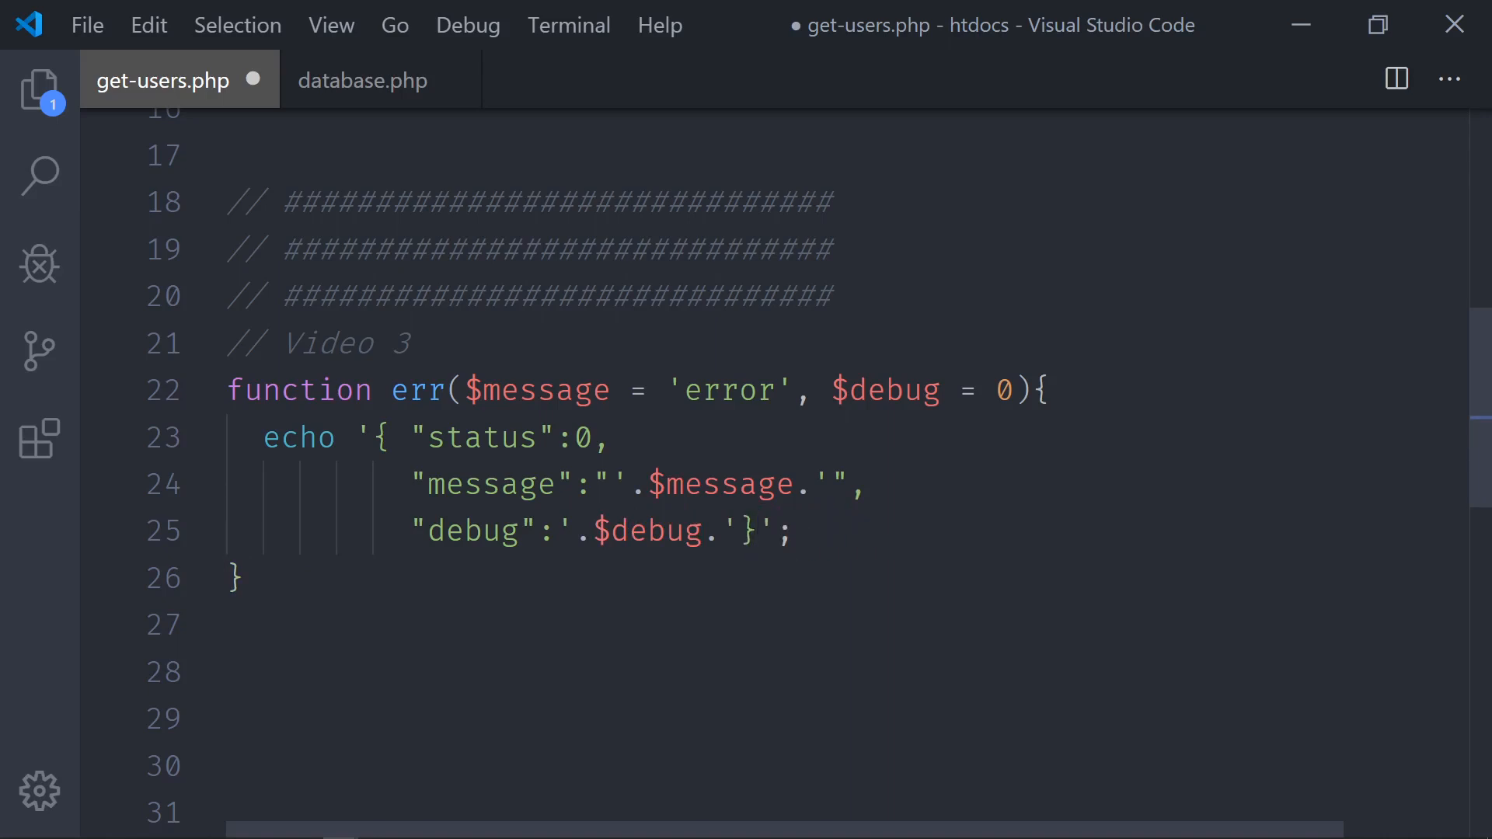
pyautogui.press('enter')
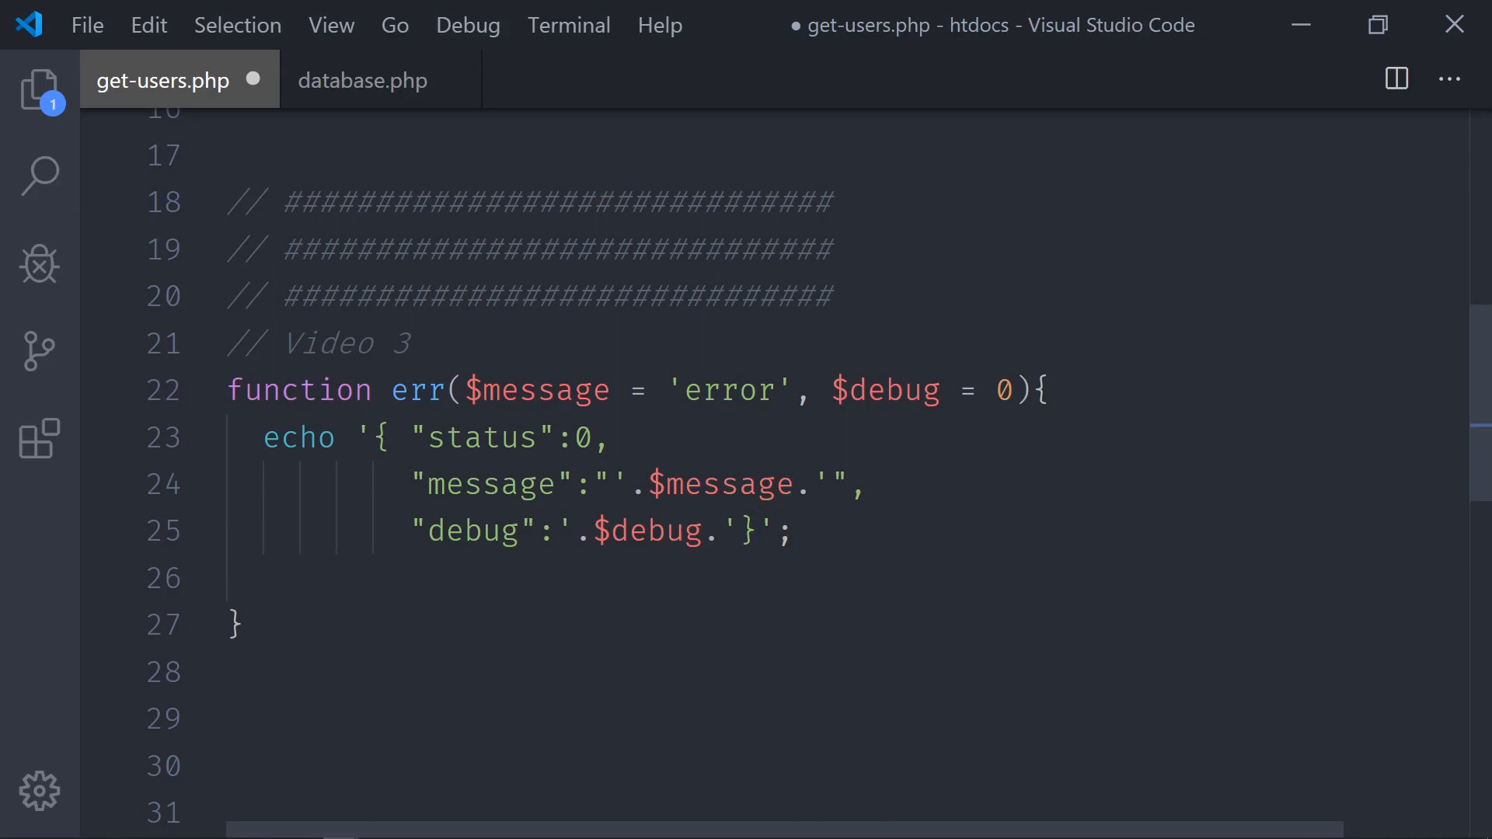
# - End err with exit();, save get-users.php, and scroll back up to the try/catch block
pyautogui.write('exit();')
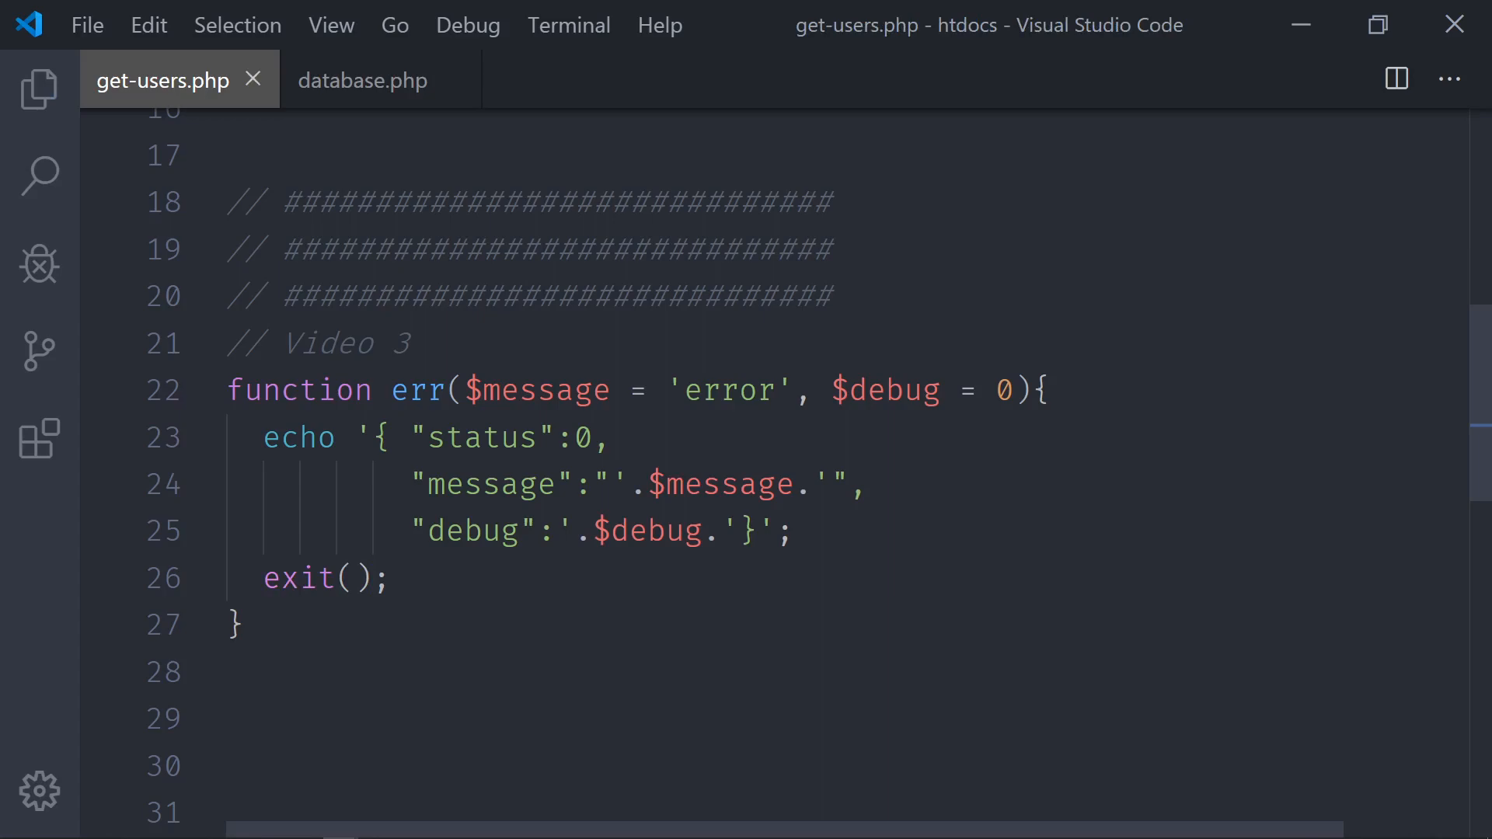
pyautogui.click(228, 201)
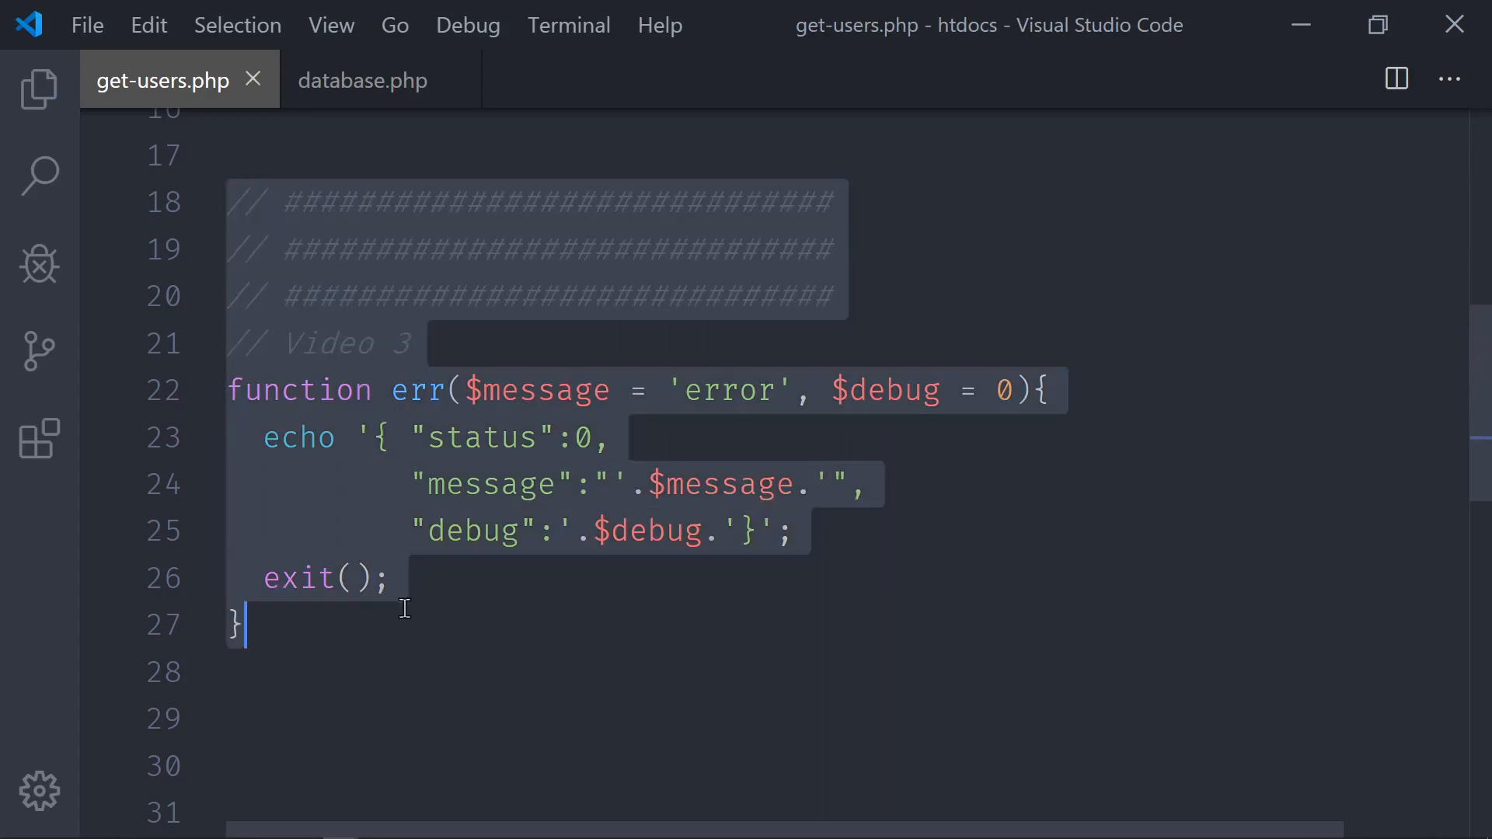
pyautogui.scroll(3)
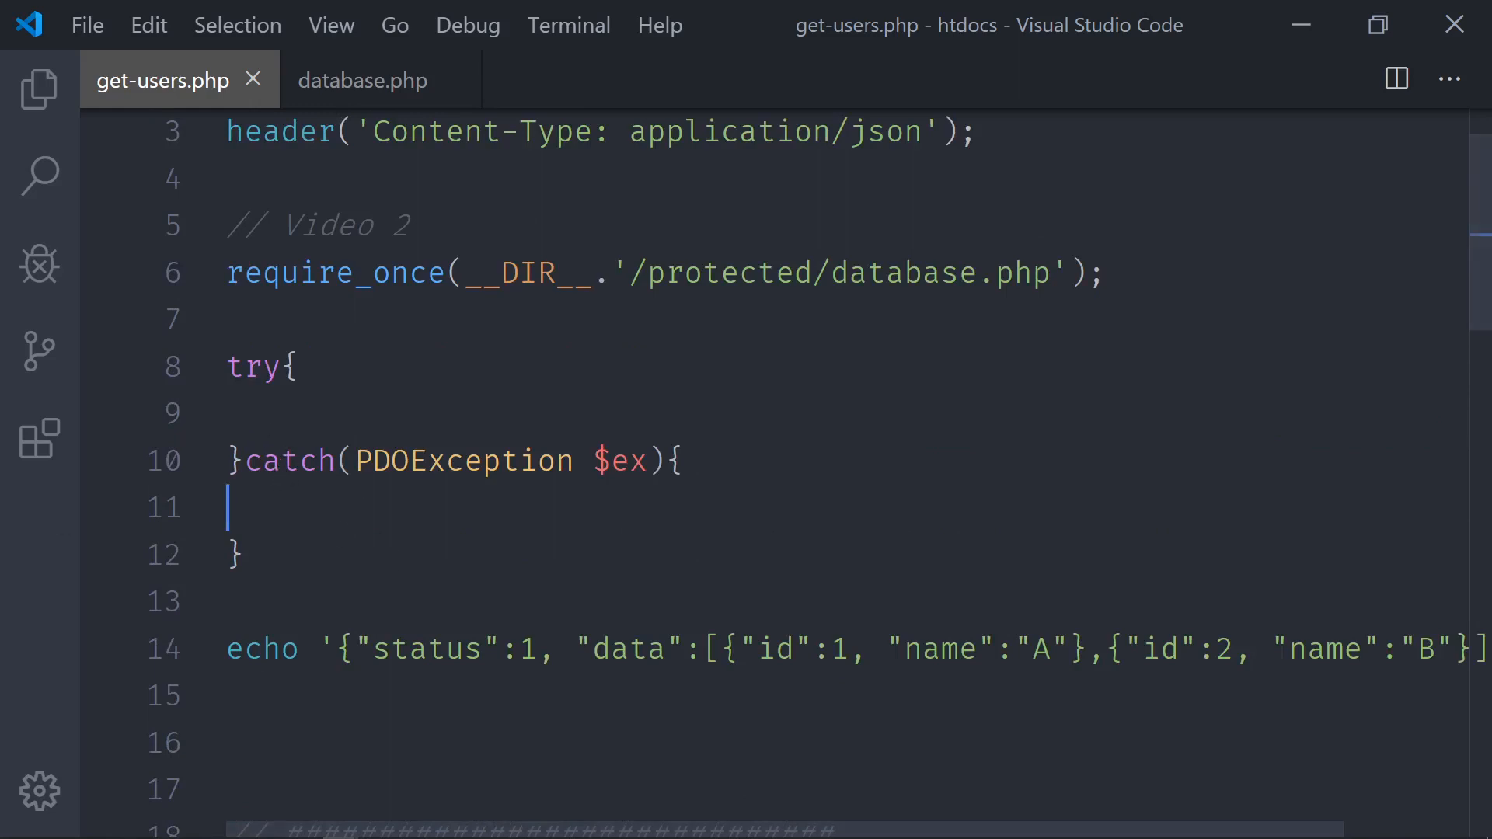
# - Call err from the catch block with the message 'error executing query'
pyautogui.write('e')
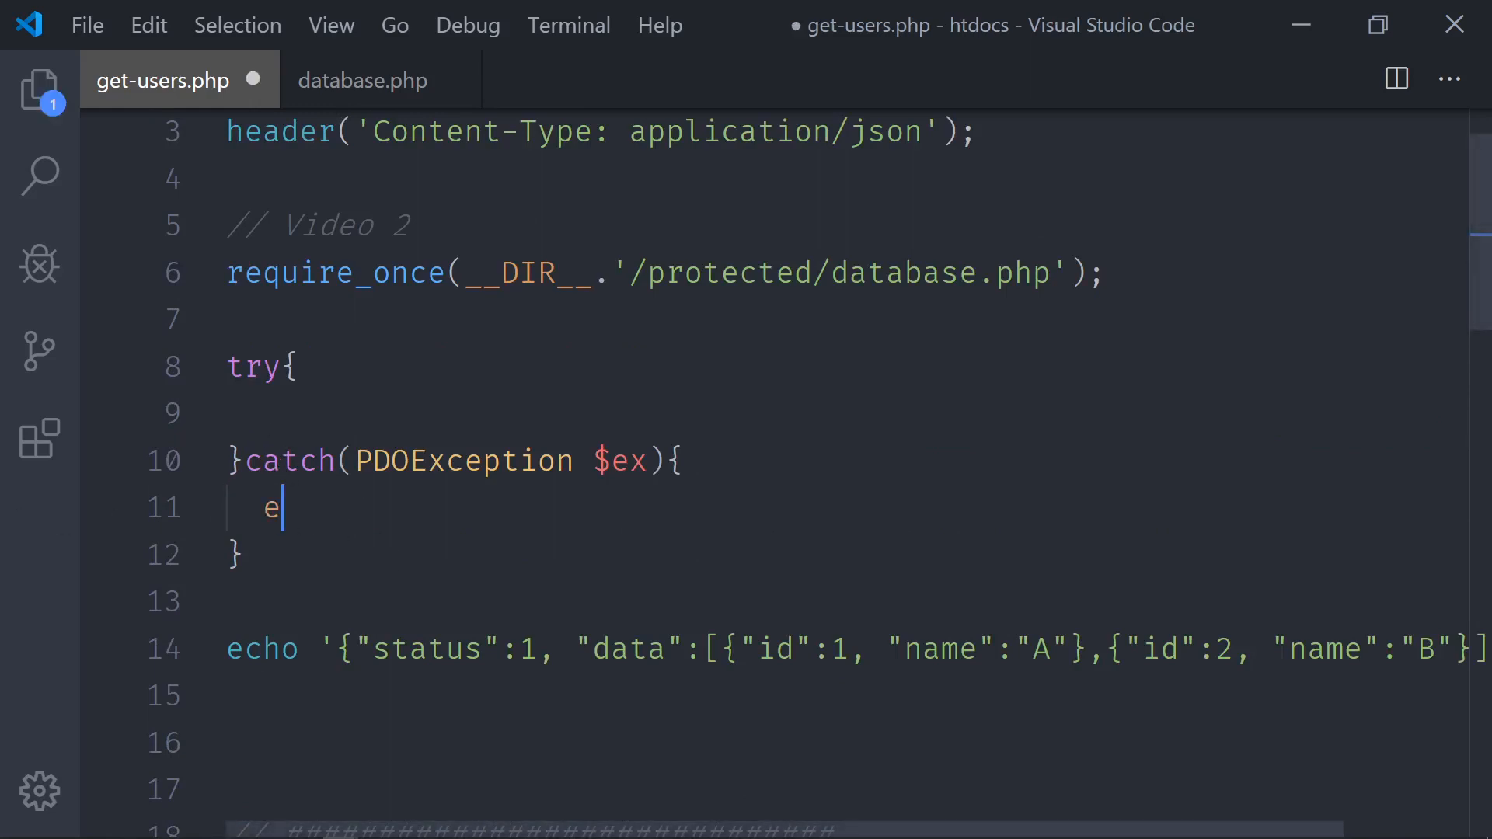
pyautogui.write('rr();')
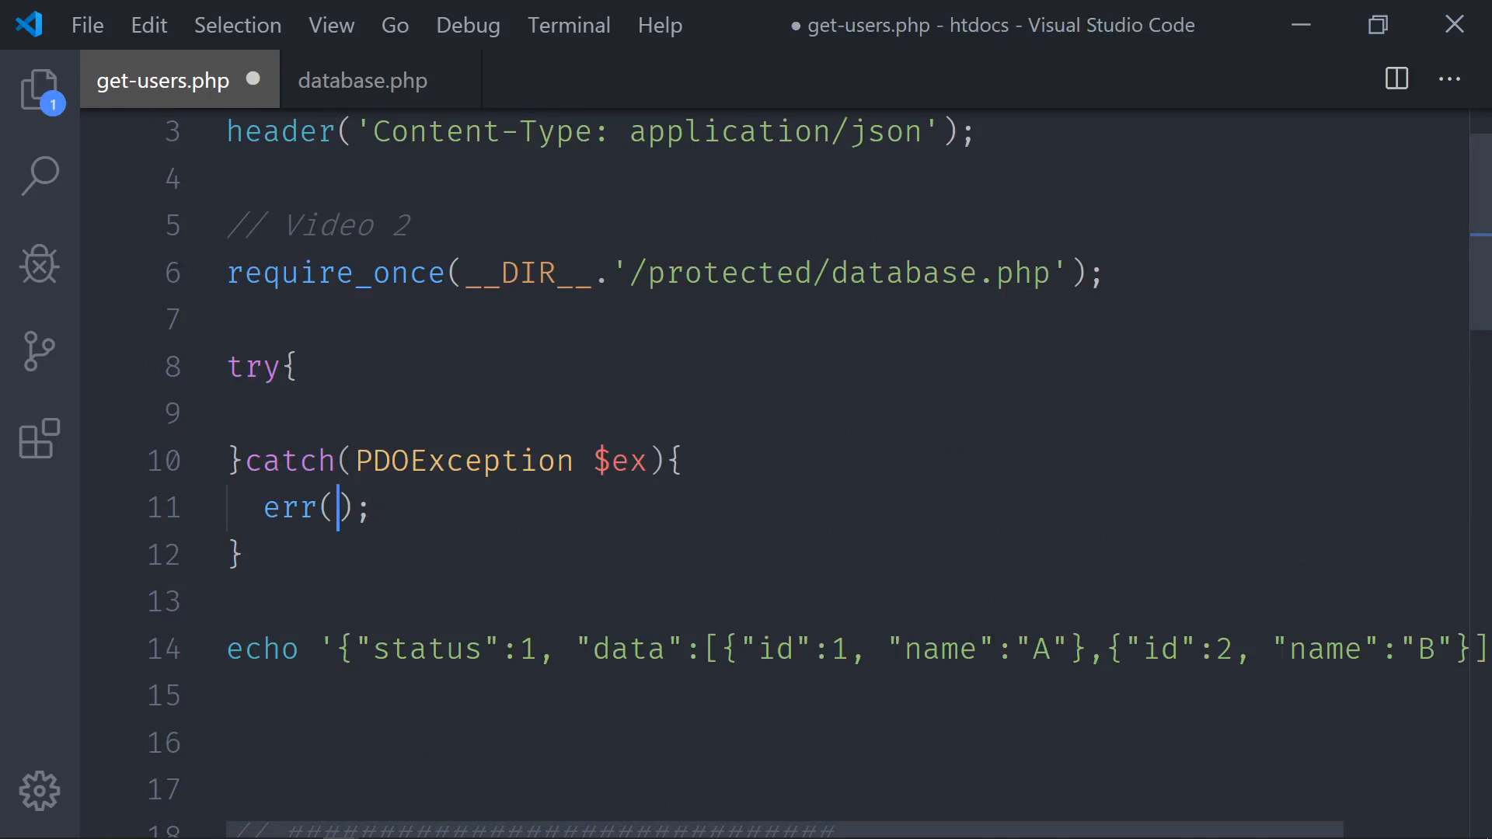
pyautogui.write('$')
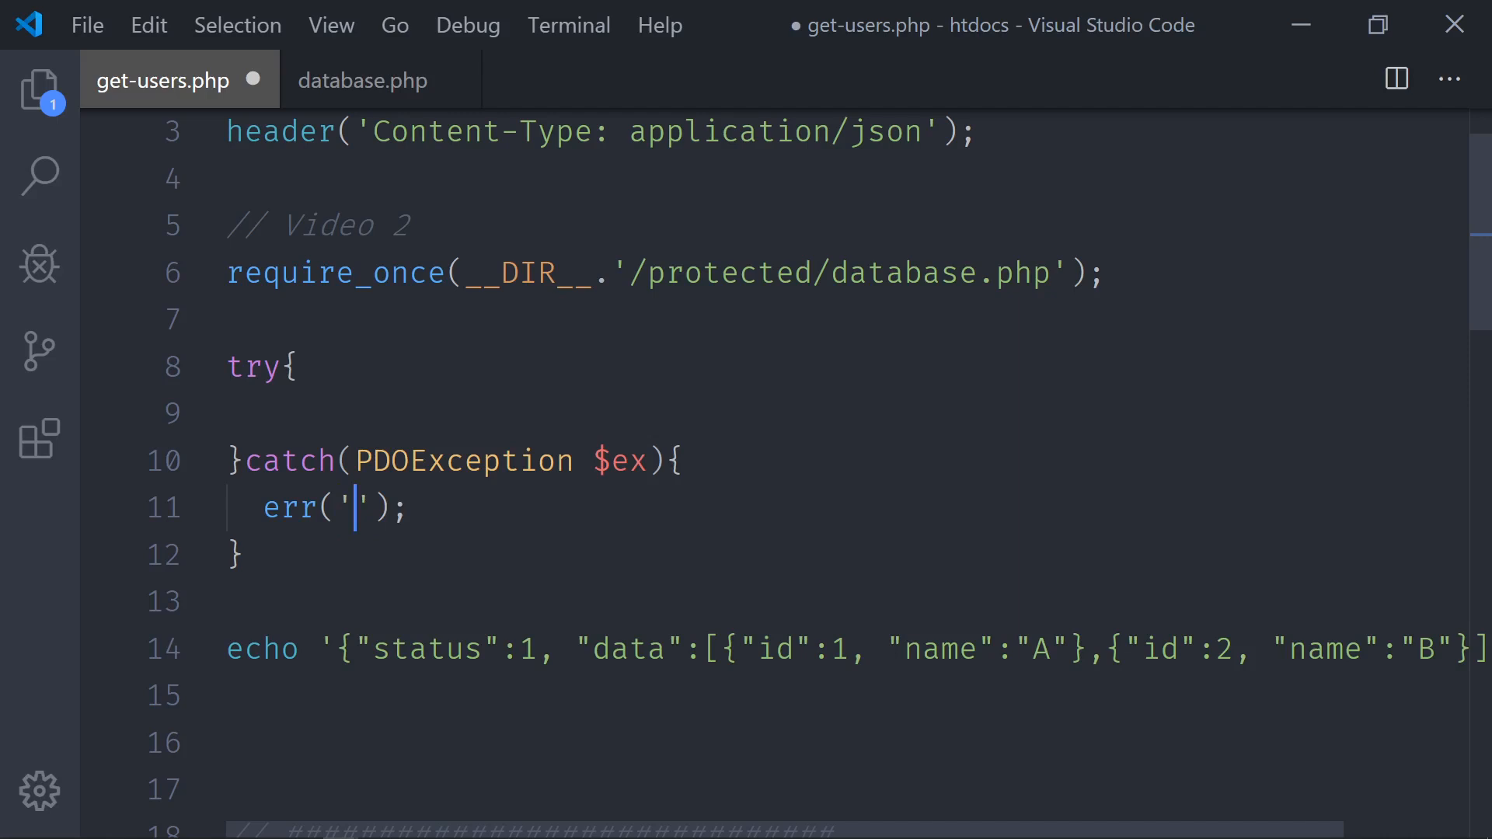
pyautogui.write(',')
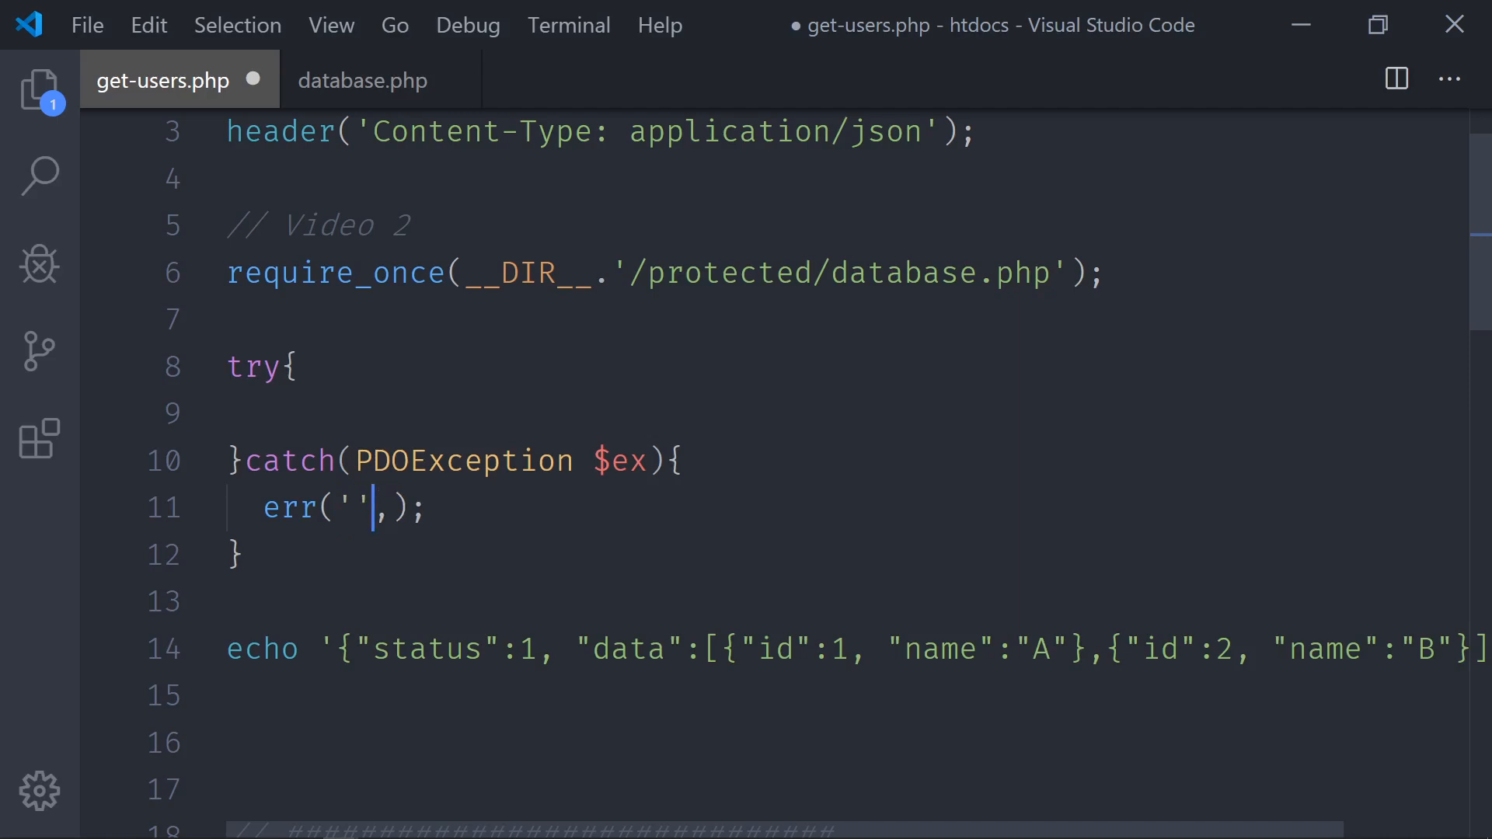
pyautogui.write('e')
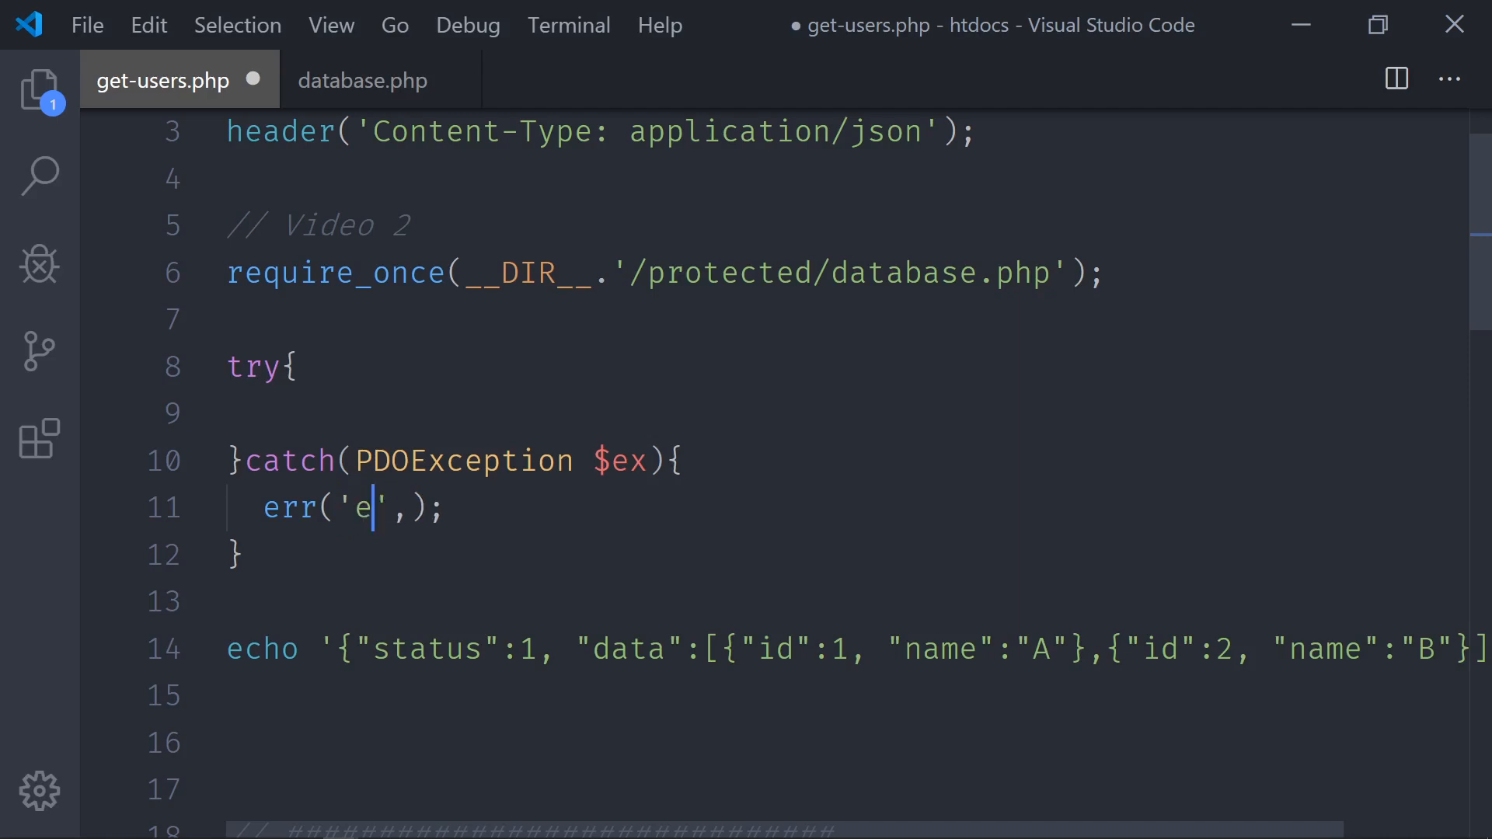
pyautogui.write('rror')
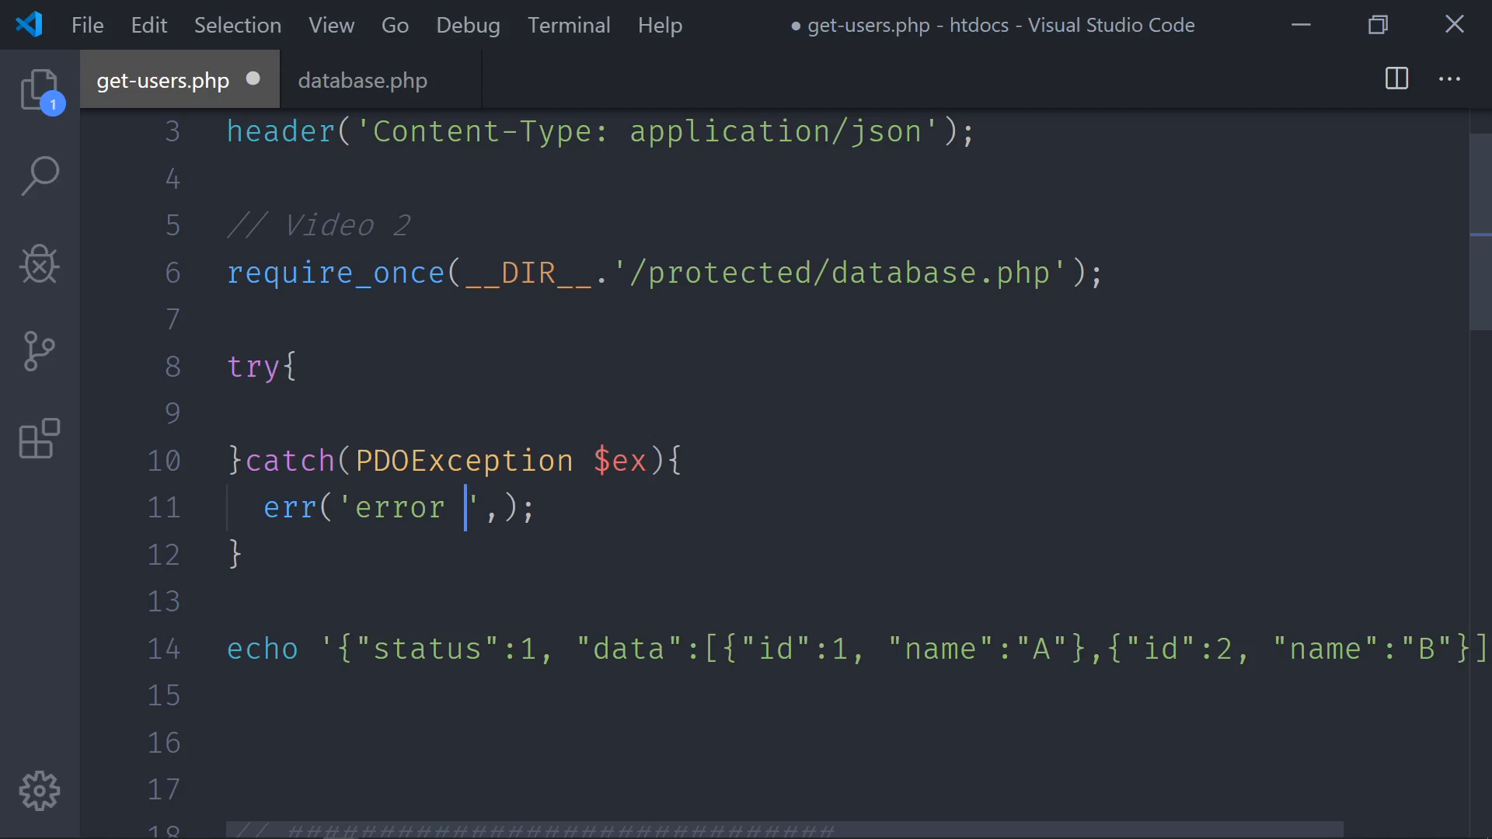
pyautogui.write('executing query')
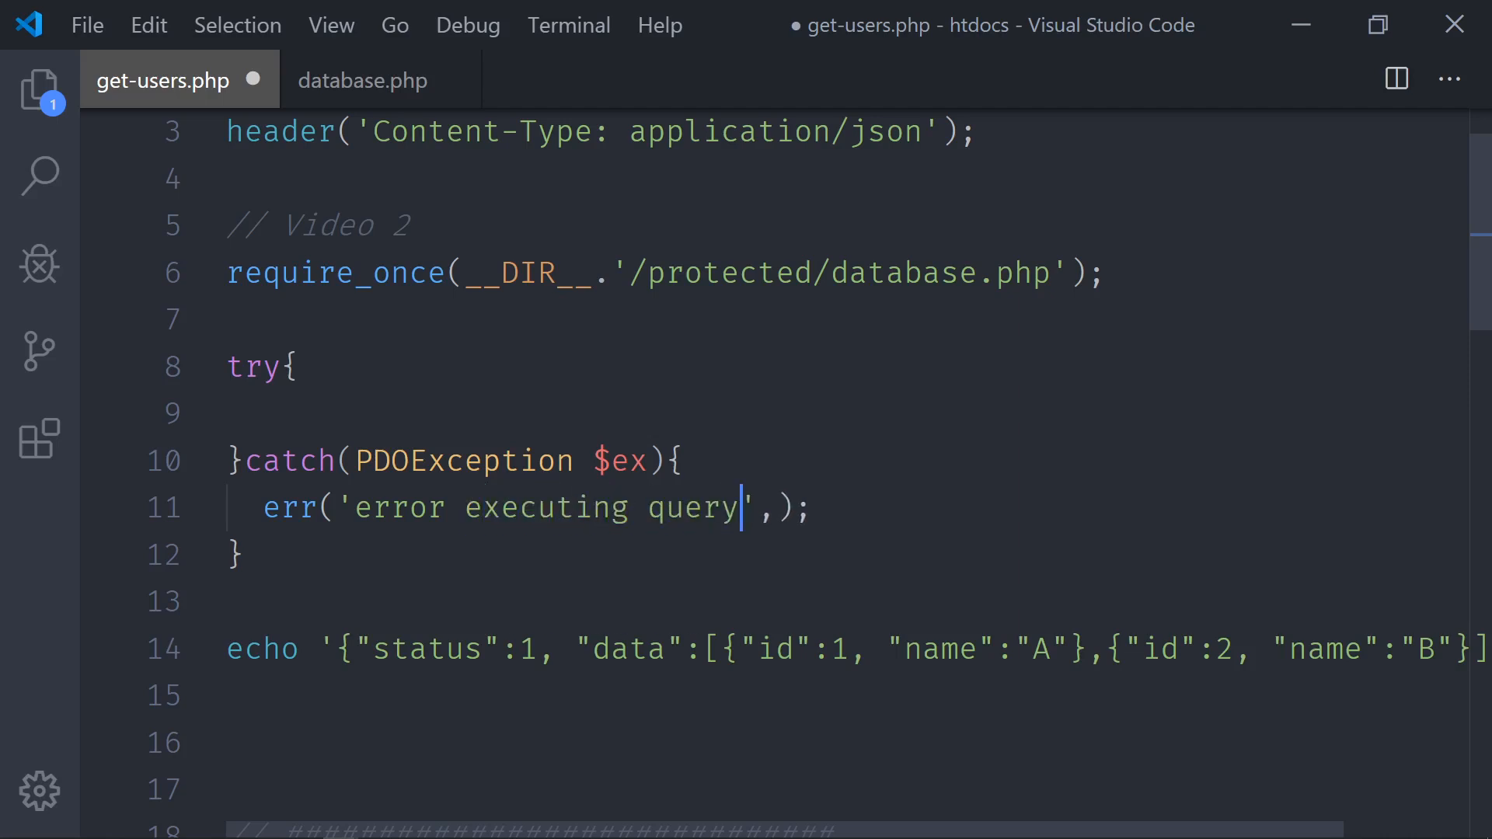
# - Add __LINE__ as err's second argument after glancing at the empty try block
pyautogui.click(317, 410)
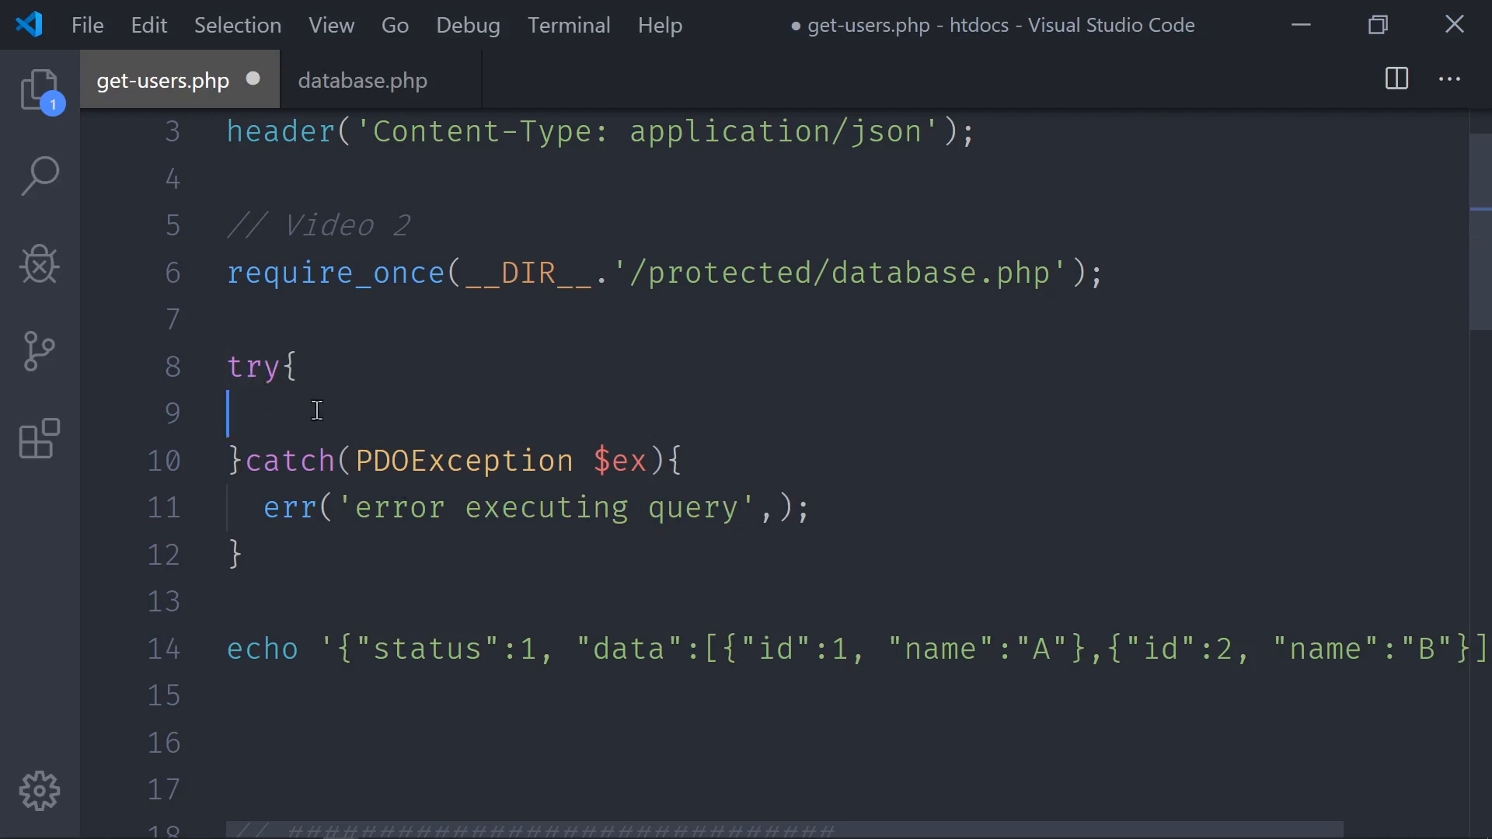
pyautogui.click(791, 507)
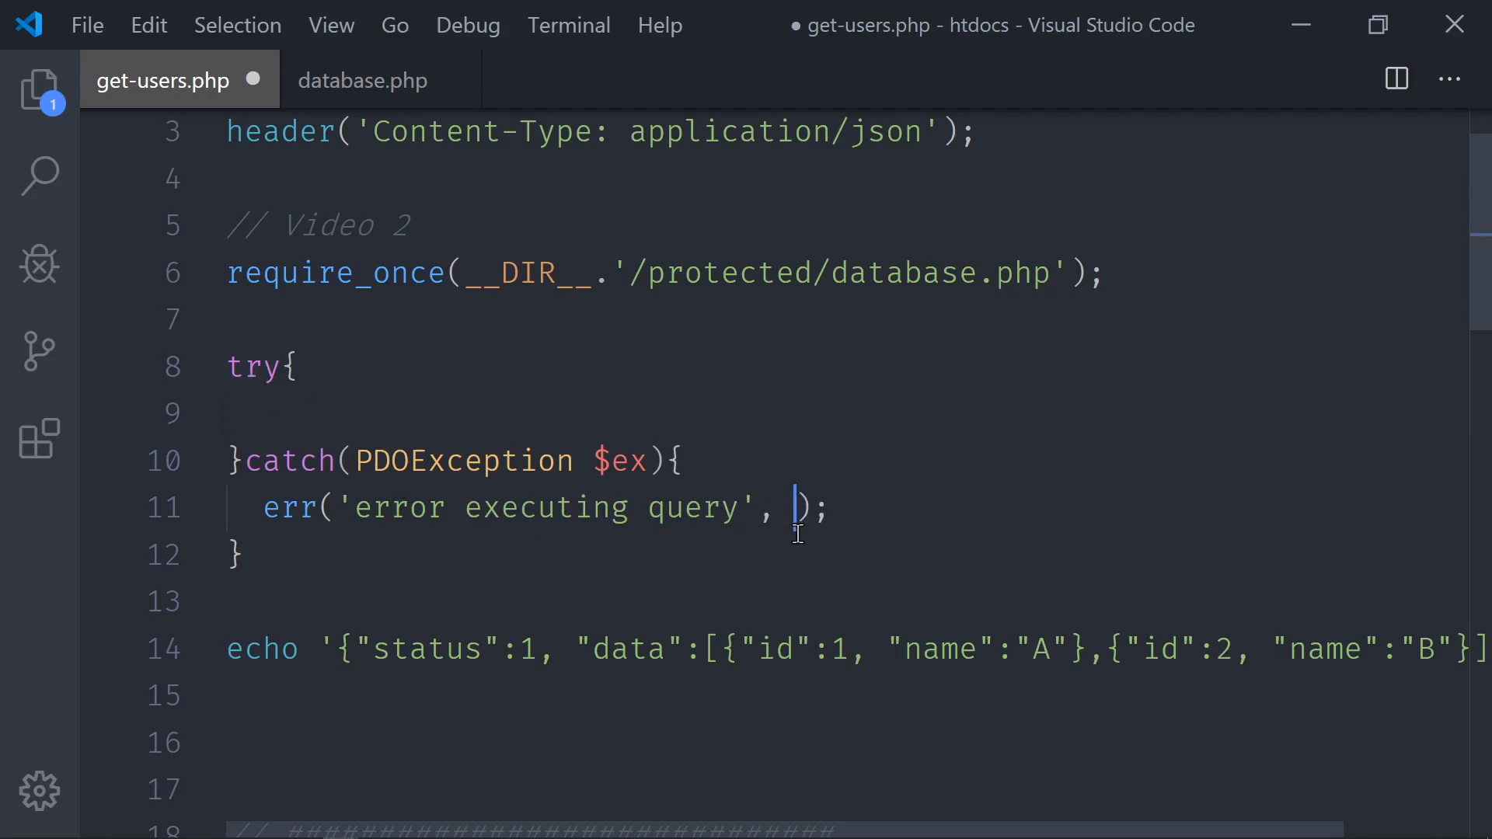
pyautogui.write('__LINE__')
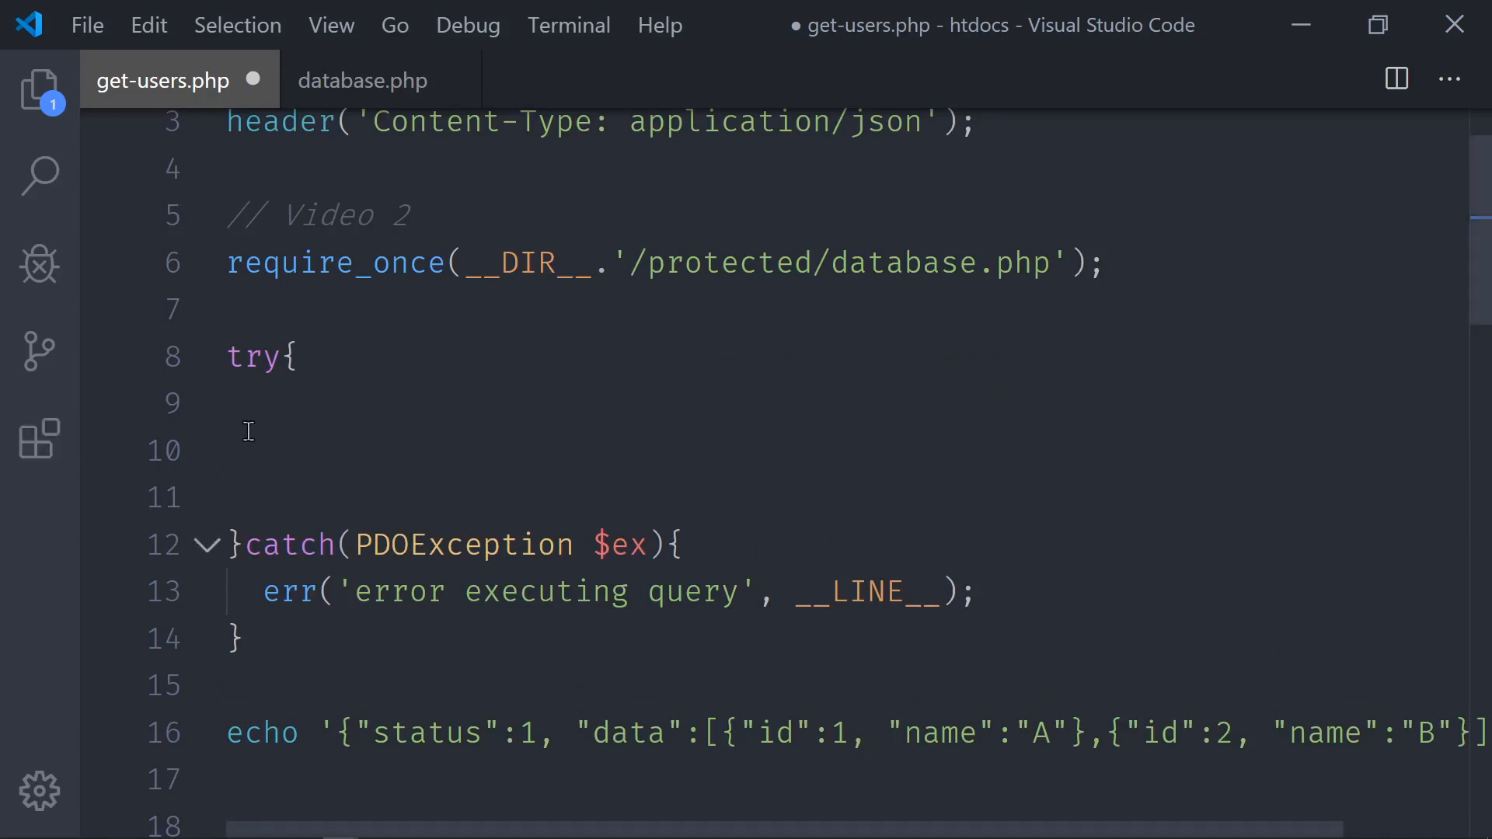
# - Start the try block with $q = $db->, renaming the variable from $query to $q
pyautogui.write('$')
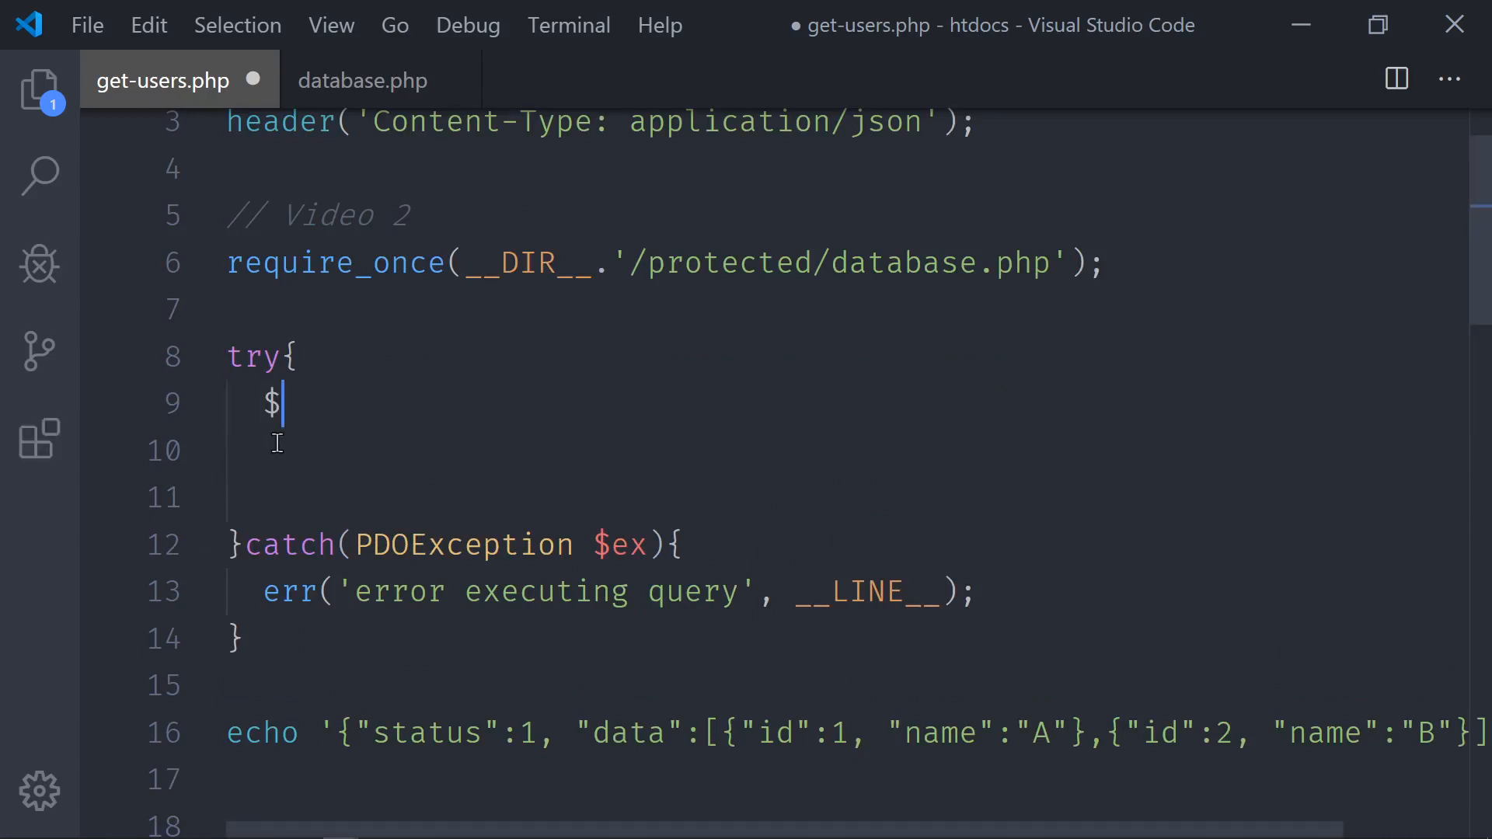
pyautogui.write('query')
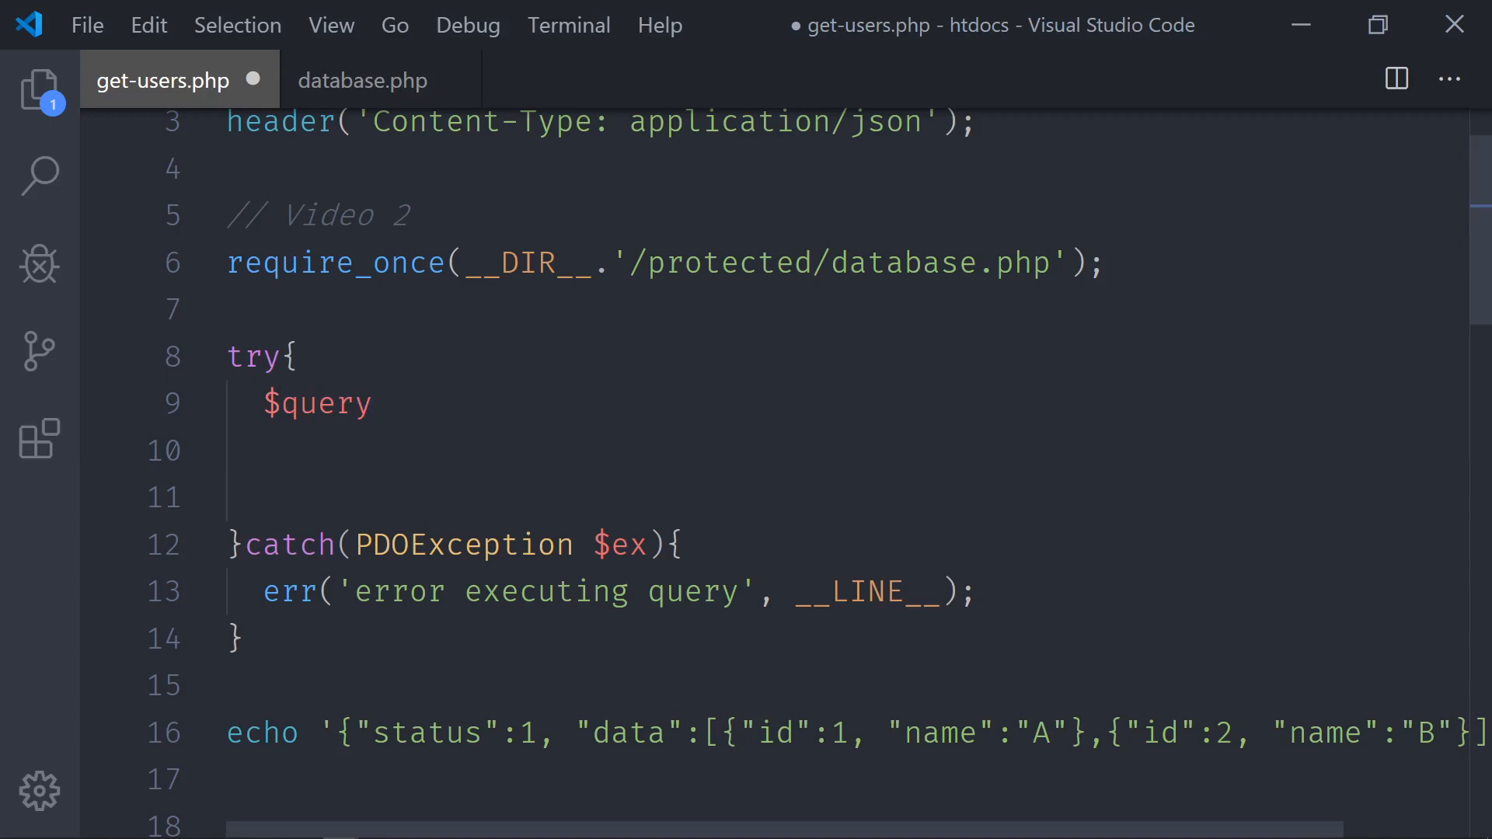
pyautogui.press('Backspace')
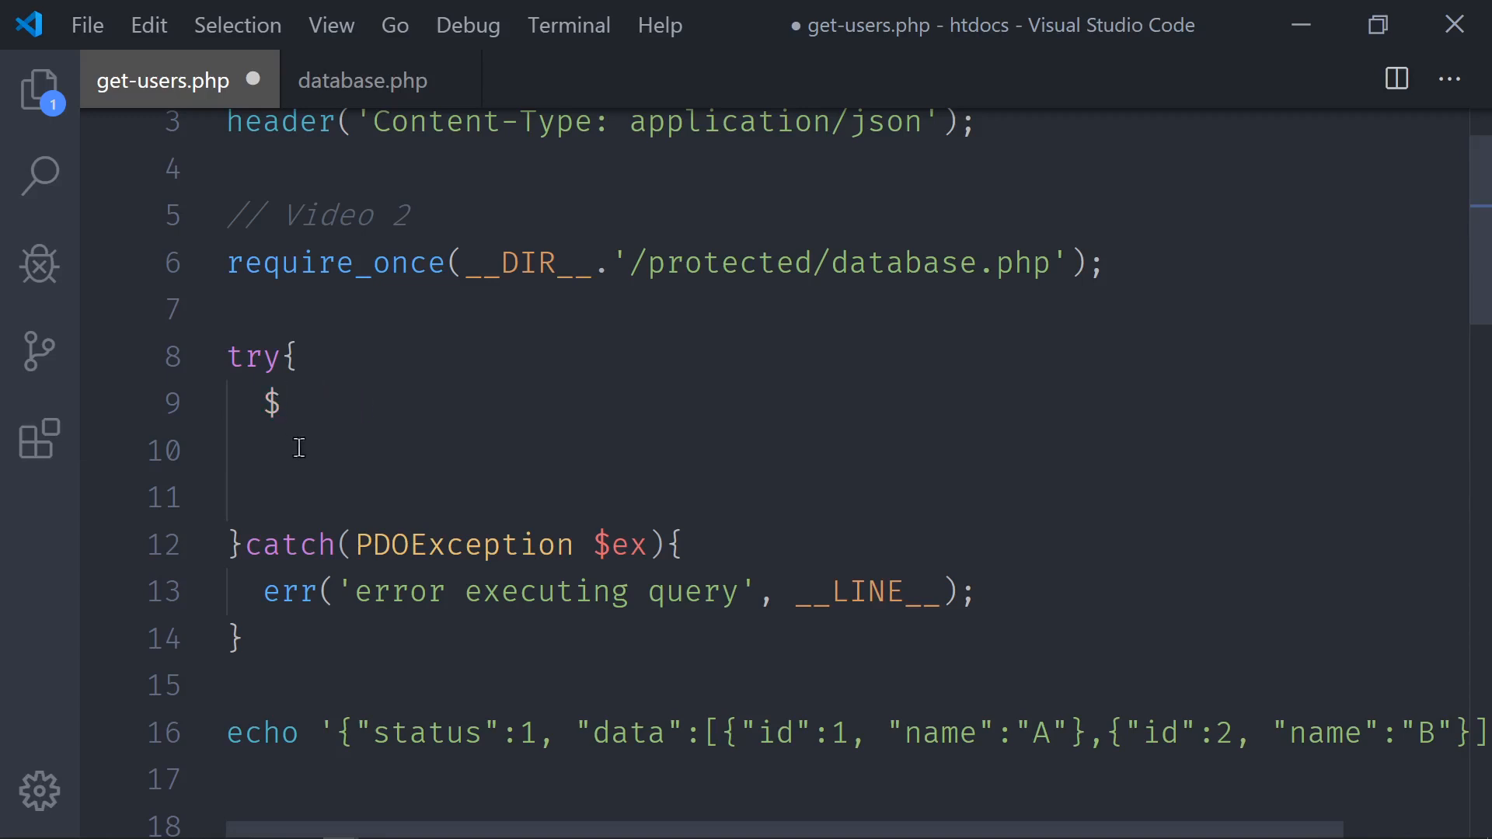
pyautogui.write('q')
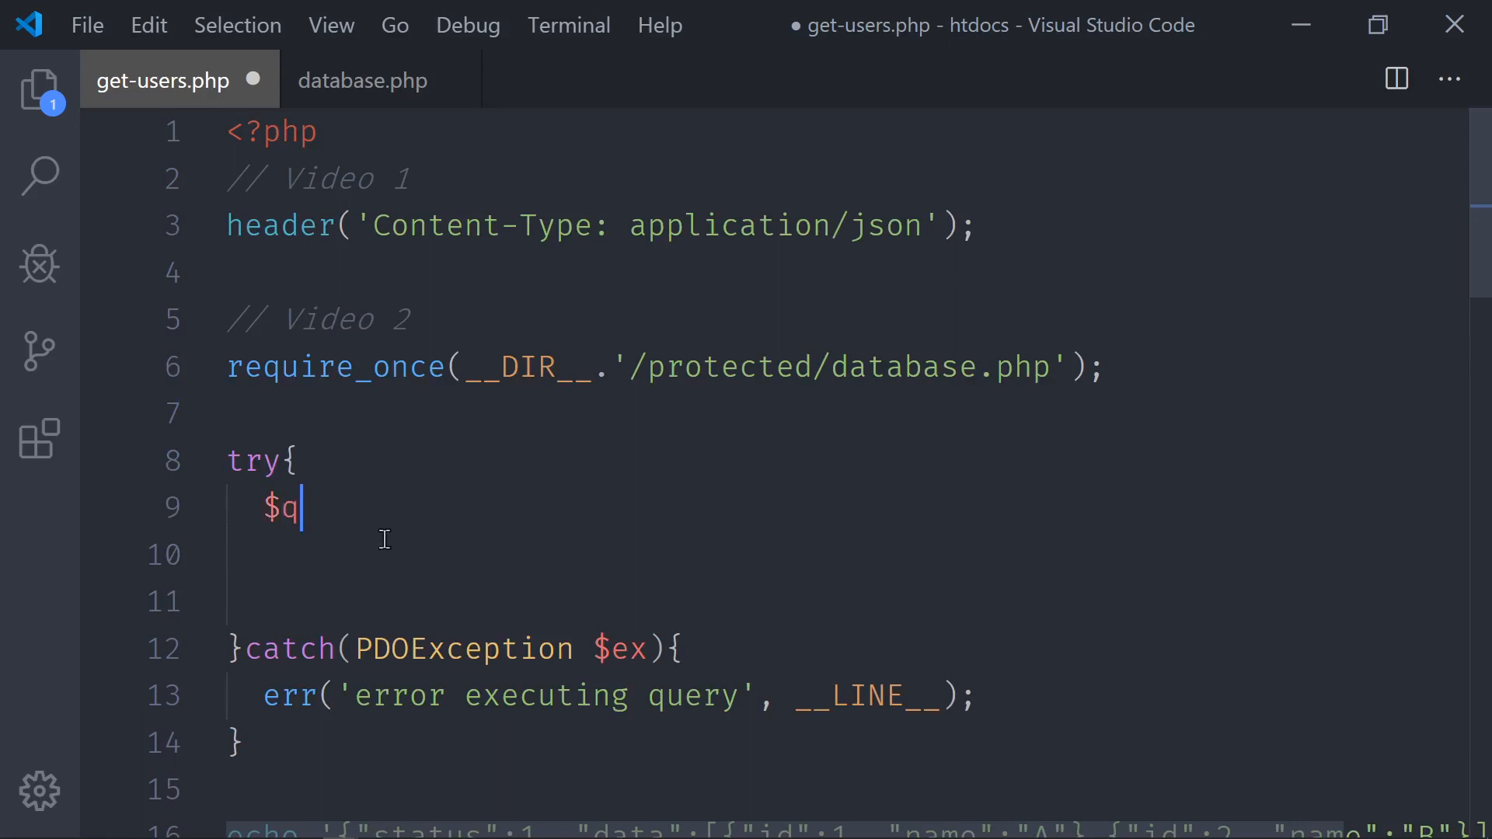
pyautogui.write('=')
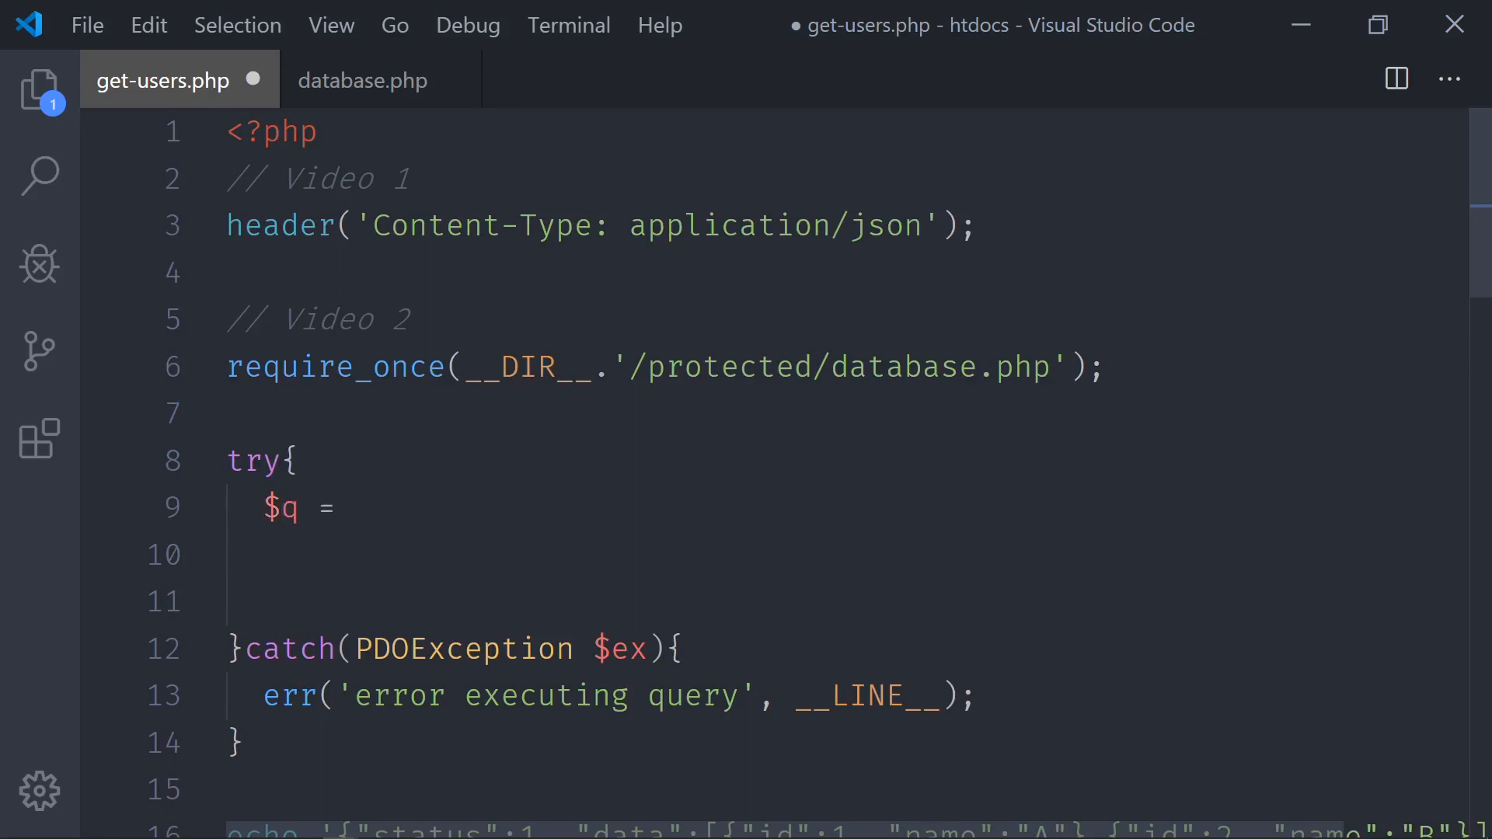
pyautogui.write('$db->')
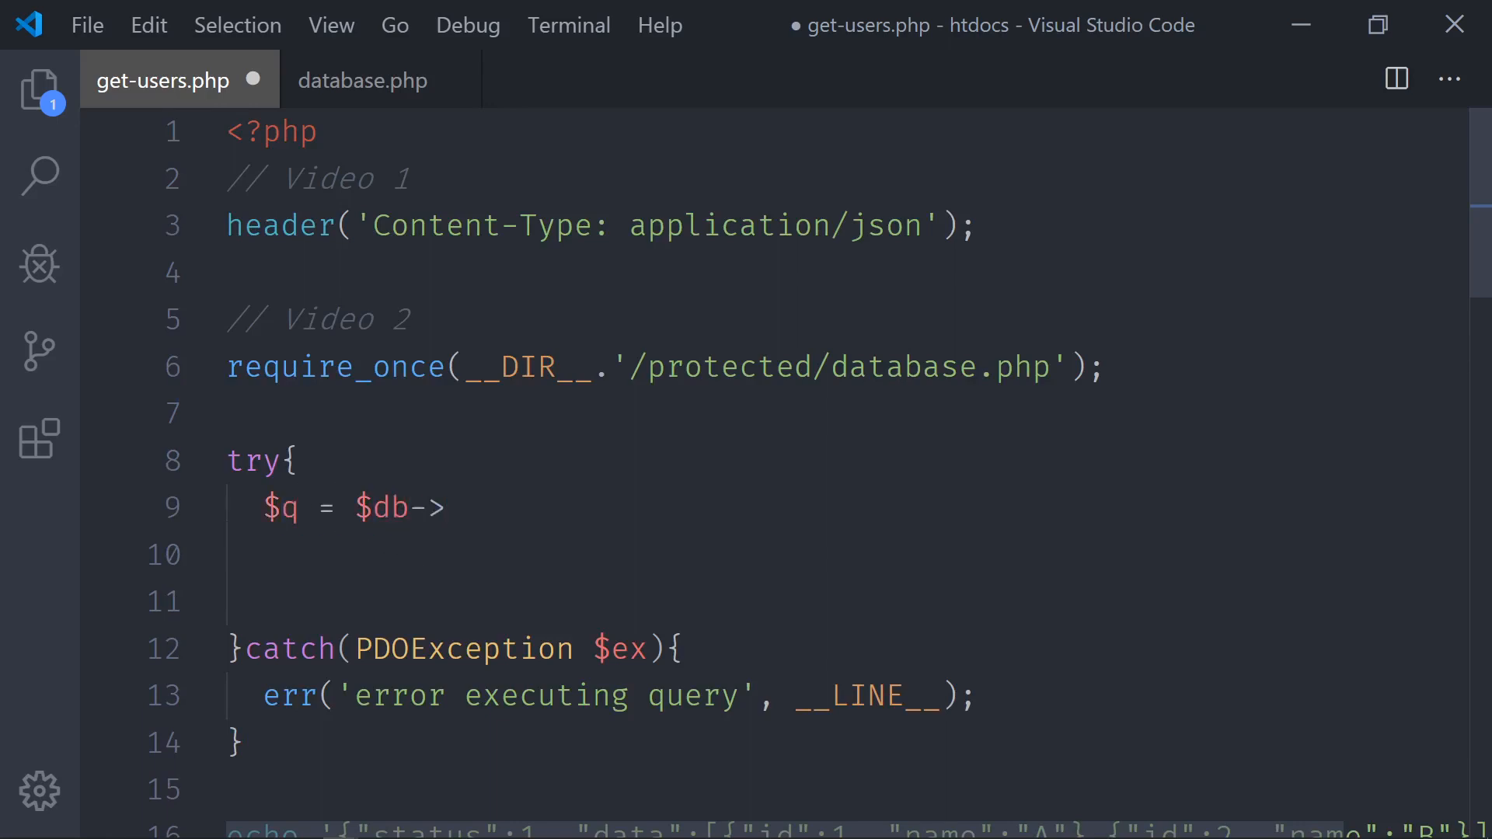
# - Confirm $db's name in database.php and finish the line as $db->prepare(); // PDO
pyautogui.click(264, 366)
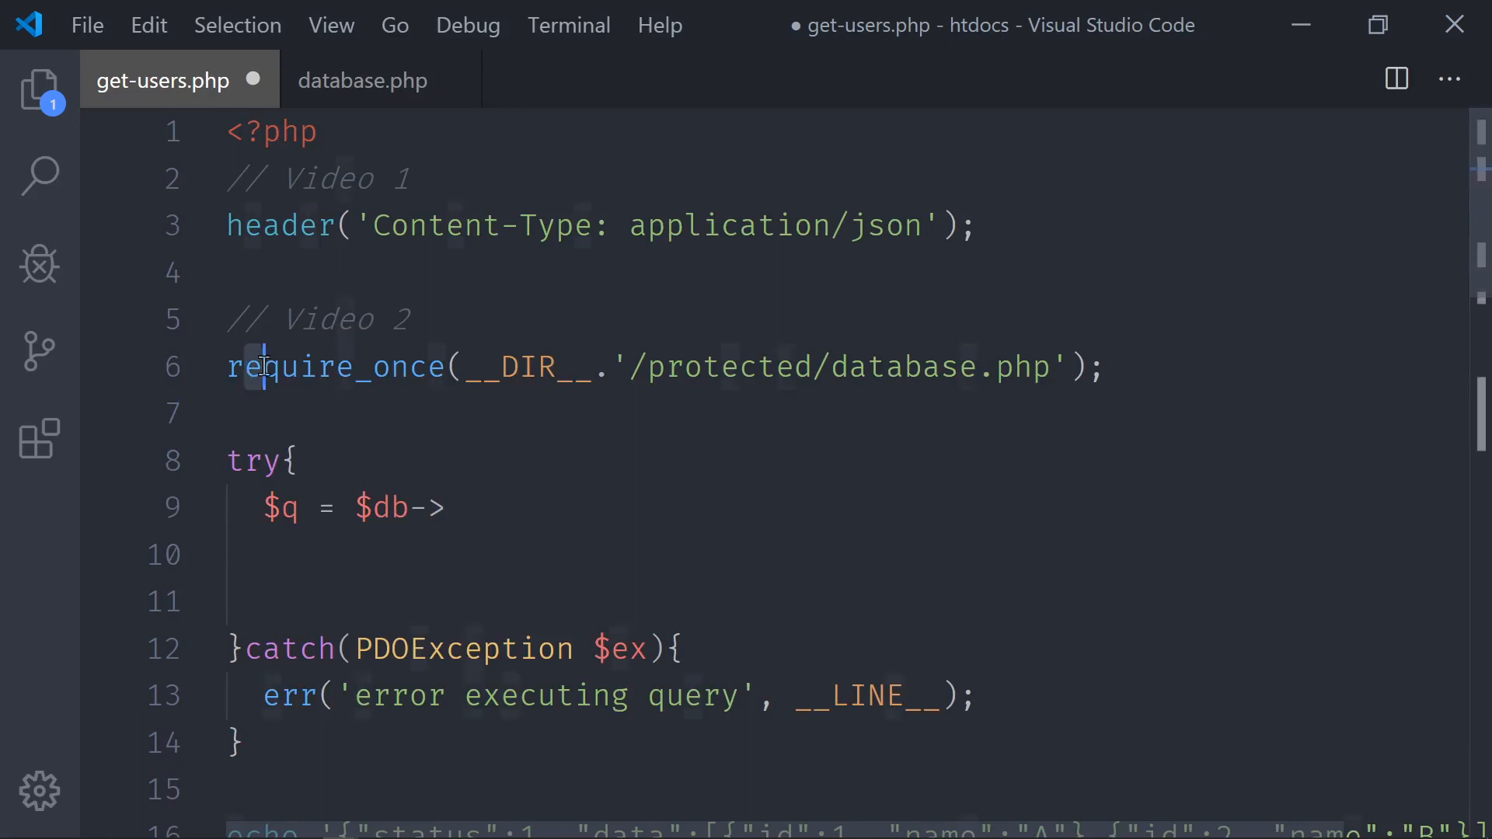
pyautogui.click(362, 79)
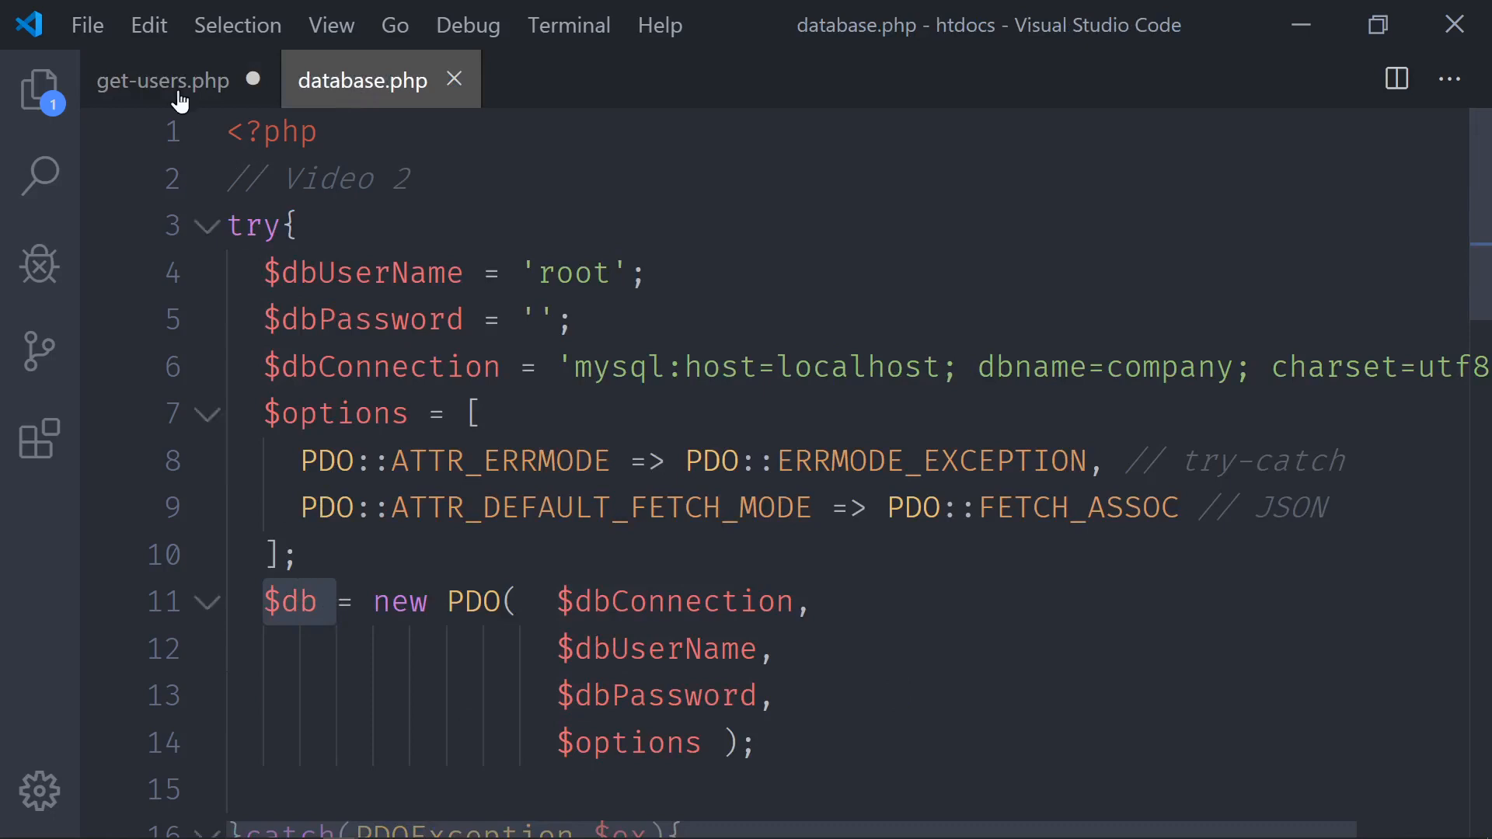
pyautogui.click(161, 79)
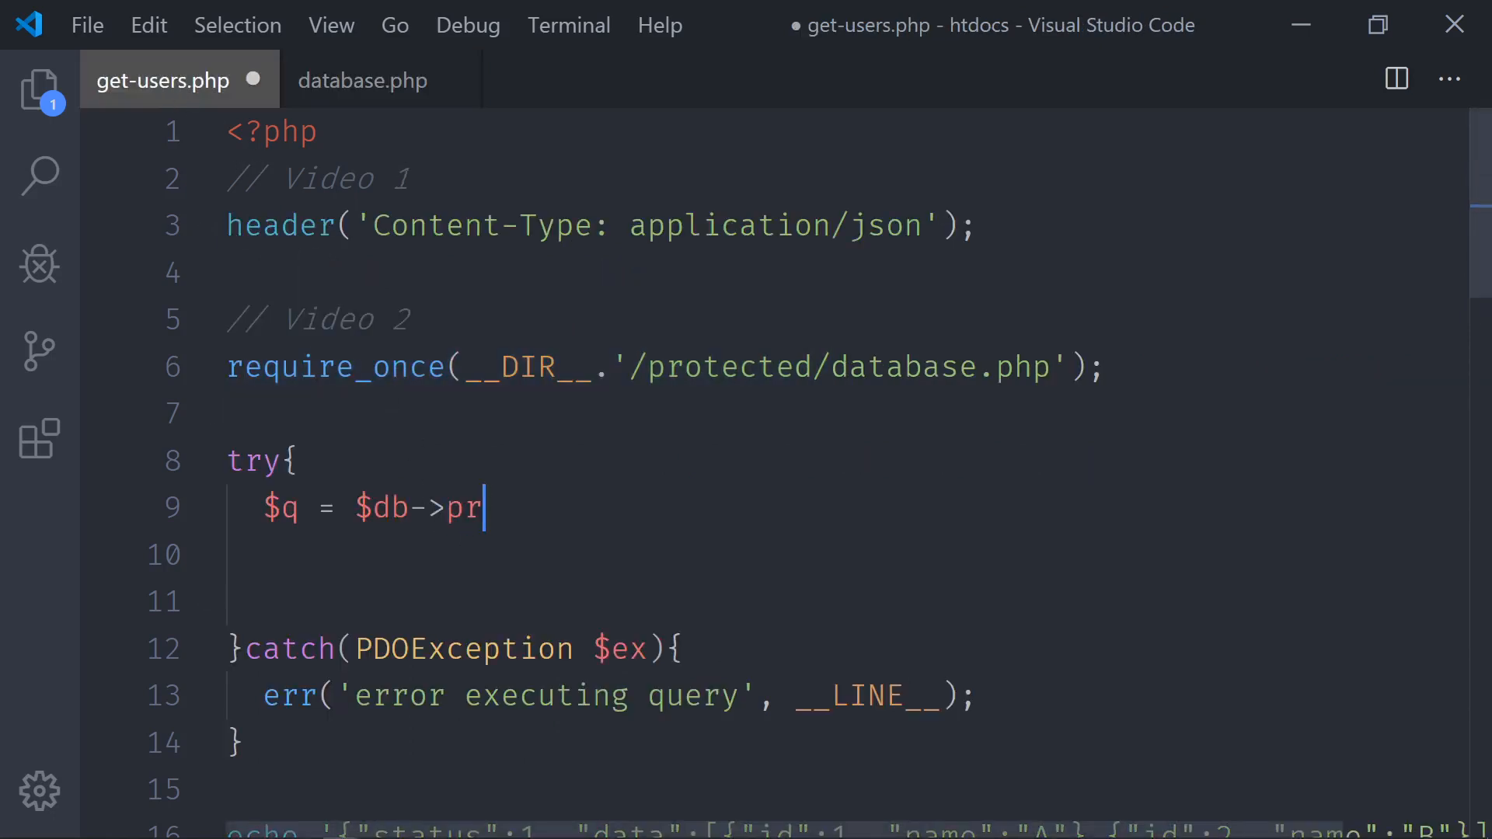
pyautogui.write('epare();')
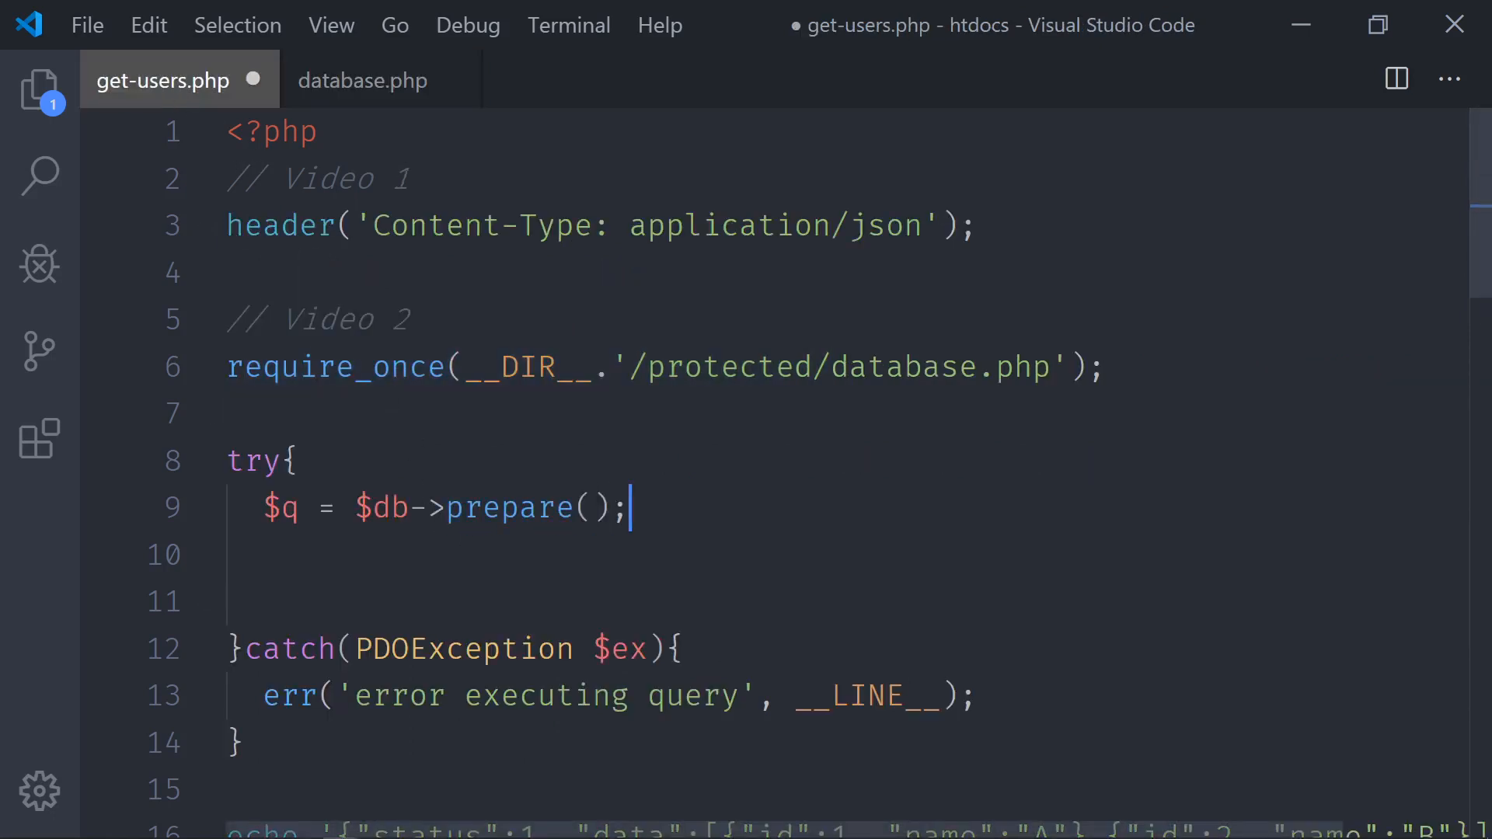
pyautogui.write('//')
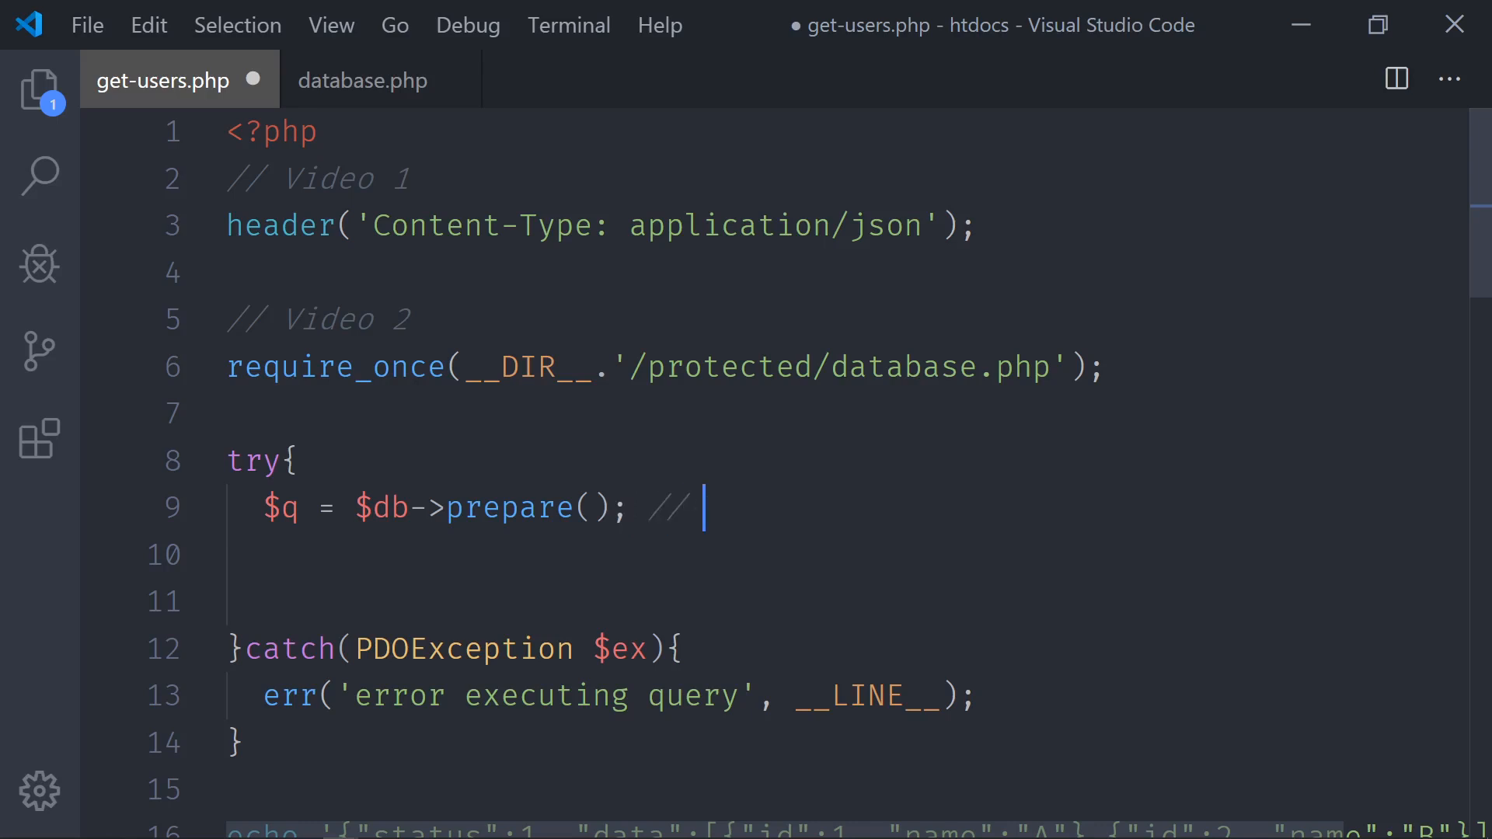
pyautogui.write('PDO')
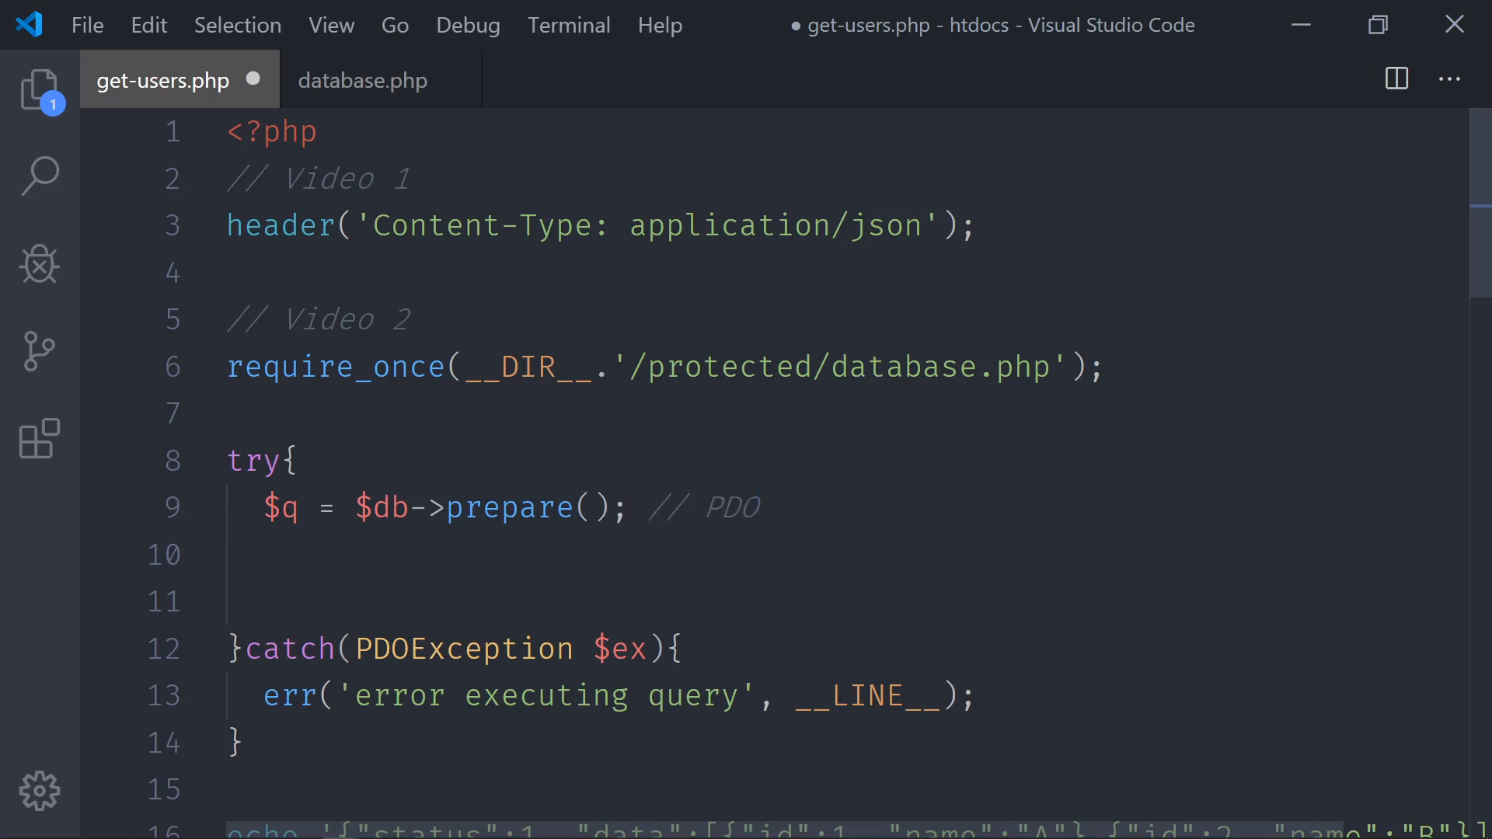
# - Put an empty '' string in prepare, begin typing SELECT, then select it for removal
pyautogui.click(684, 507)
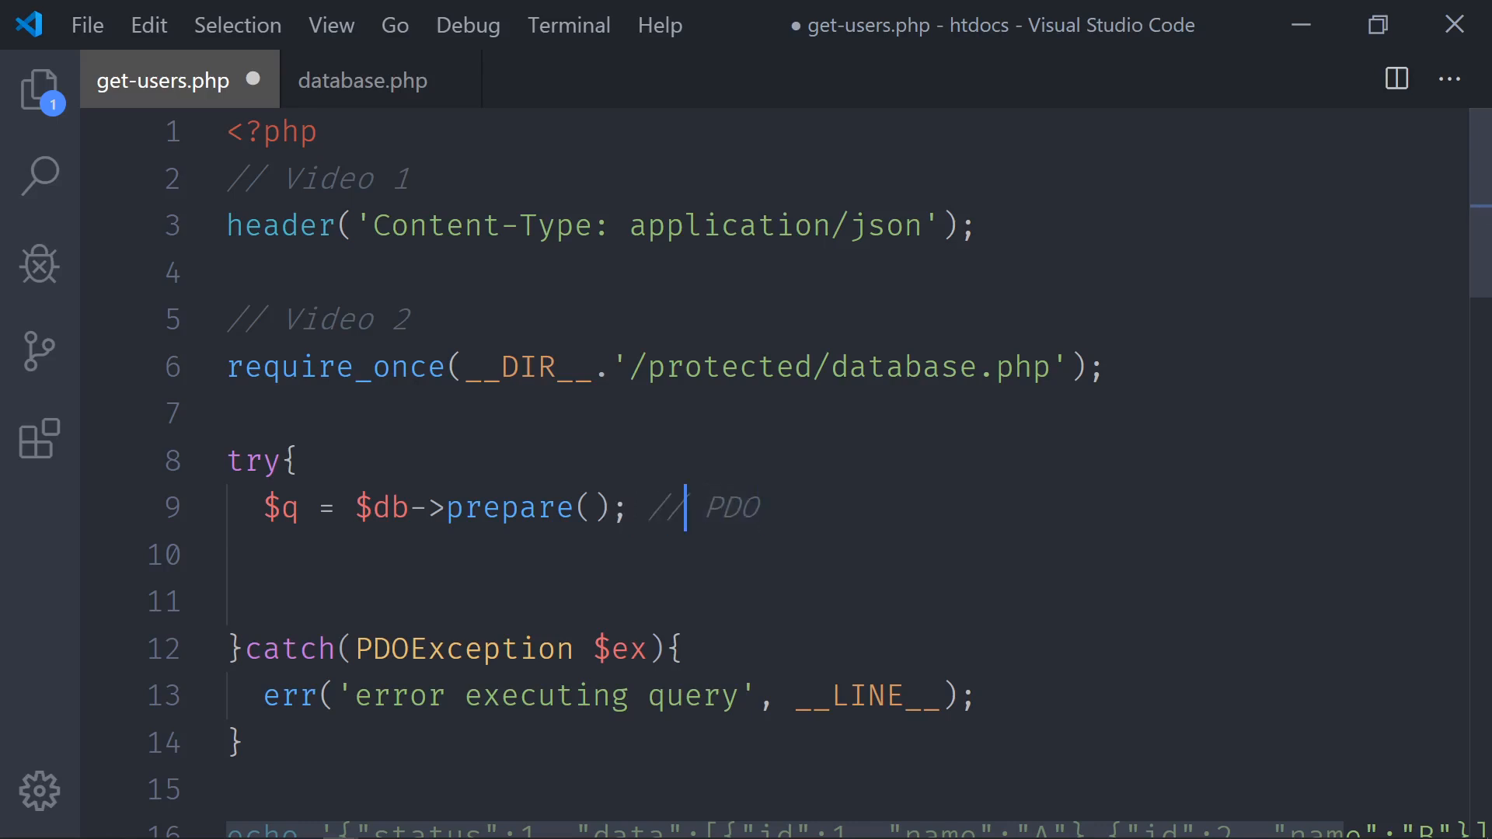
pyautogui.click(592, 507)
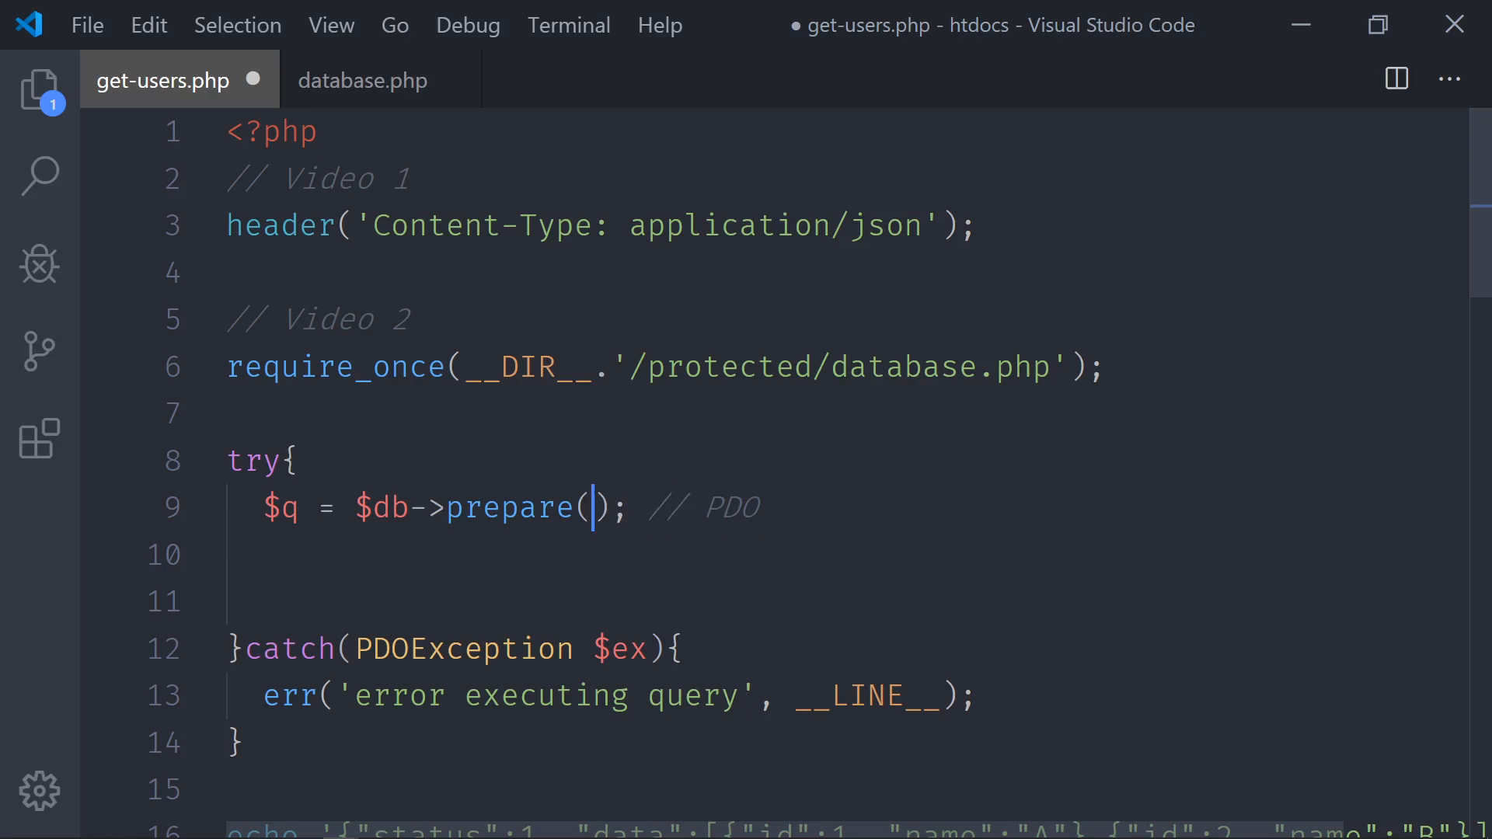
pyautogui.write("''")
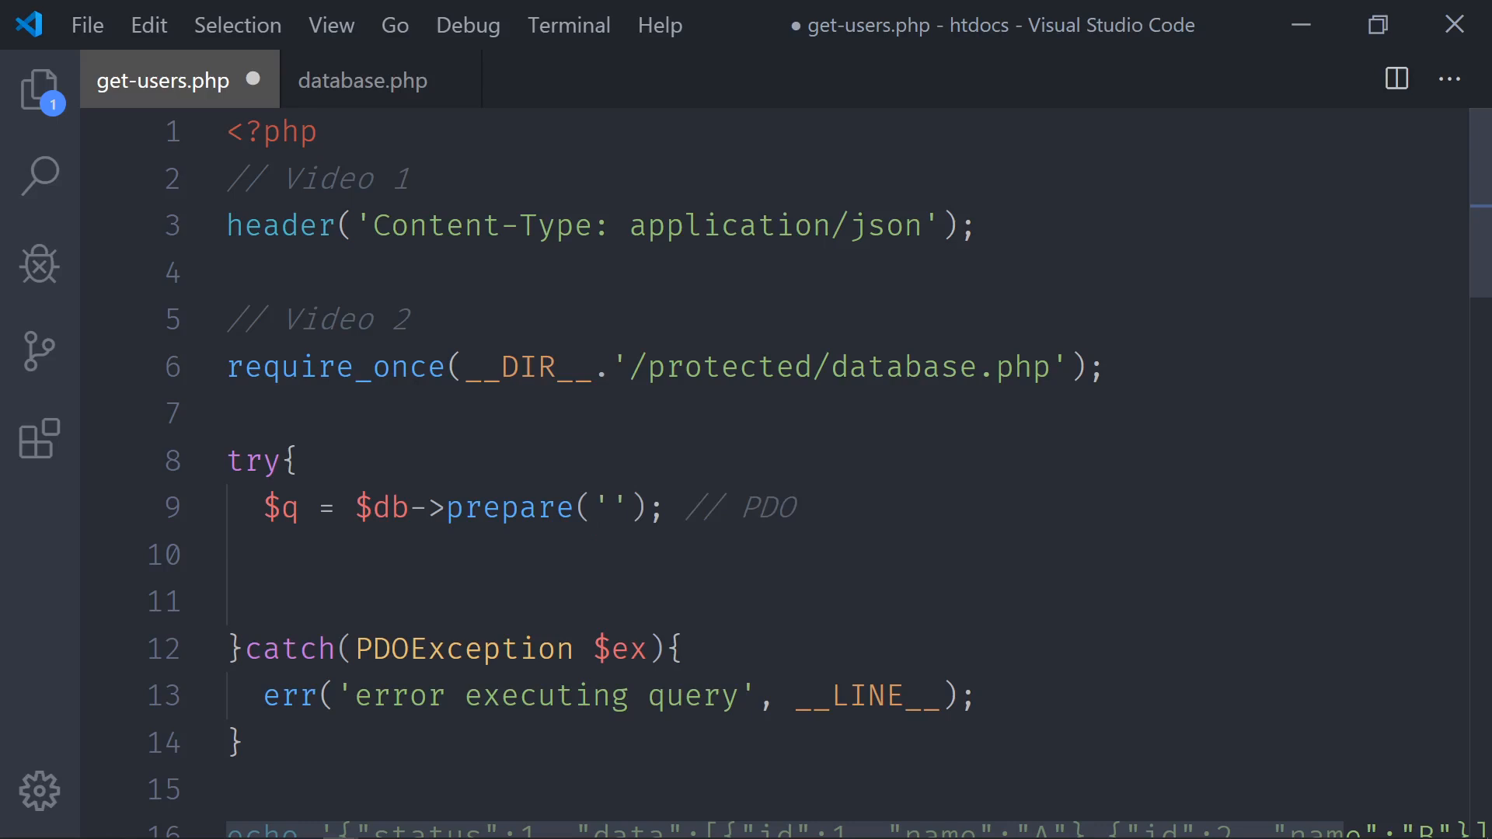
pyautogui.write('SELEC')
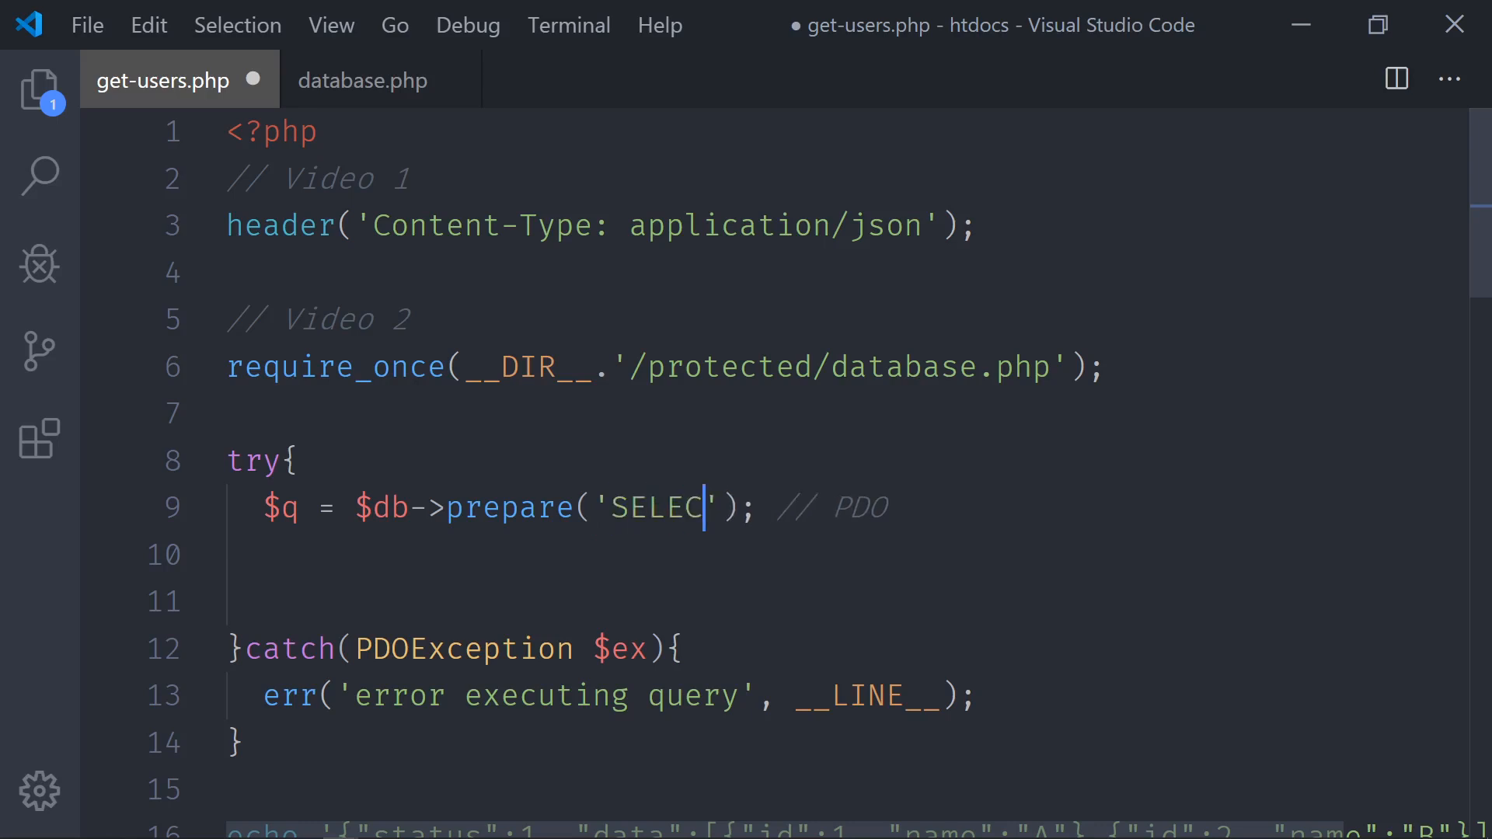
pyautogui.write('T')
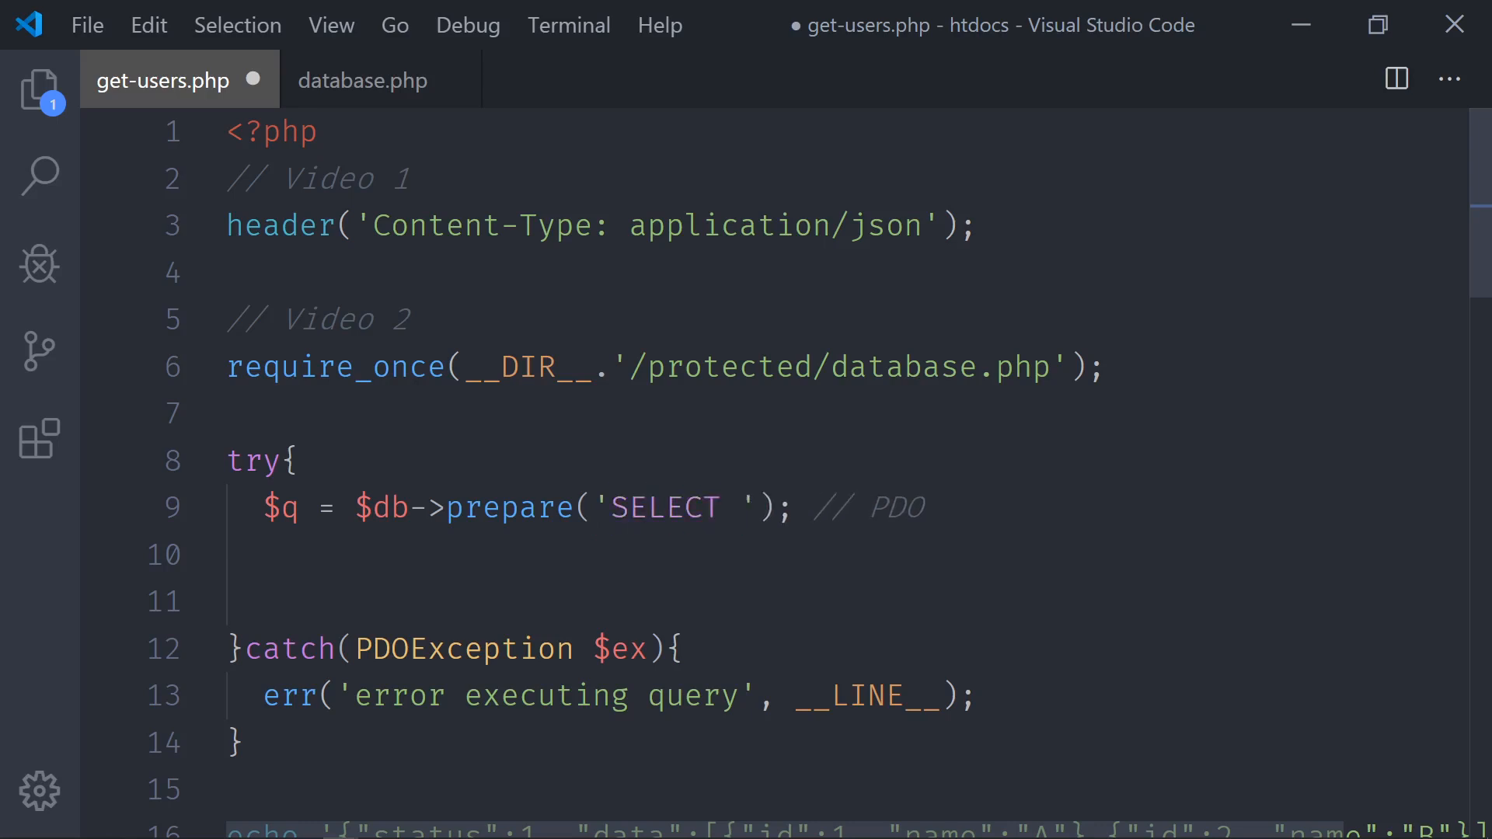
pyautogui.doubleClick(677, 507)
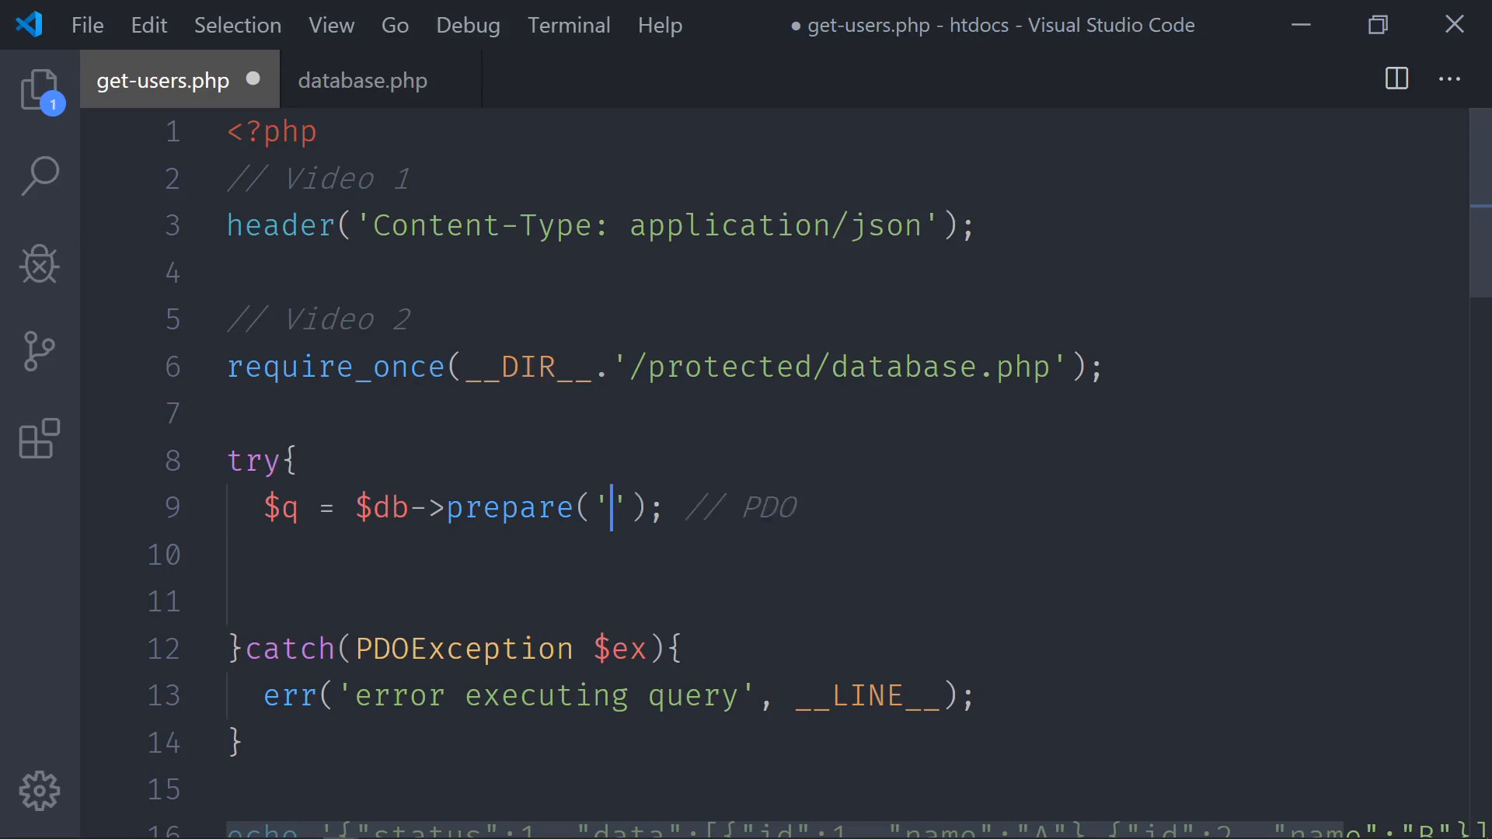
# - Run SELECT * FROM users in phpMyAdmin's SQL tab, returning rows A and B
pyautogui.write('SELECT')
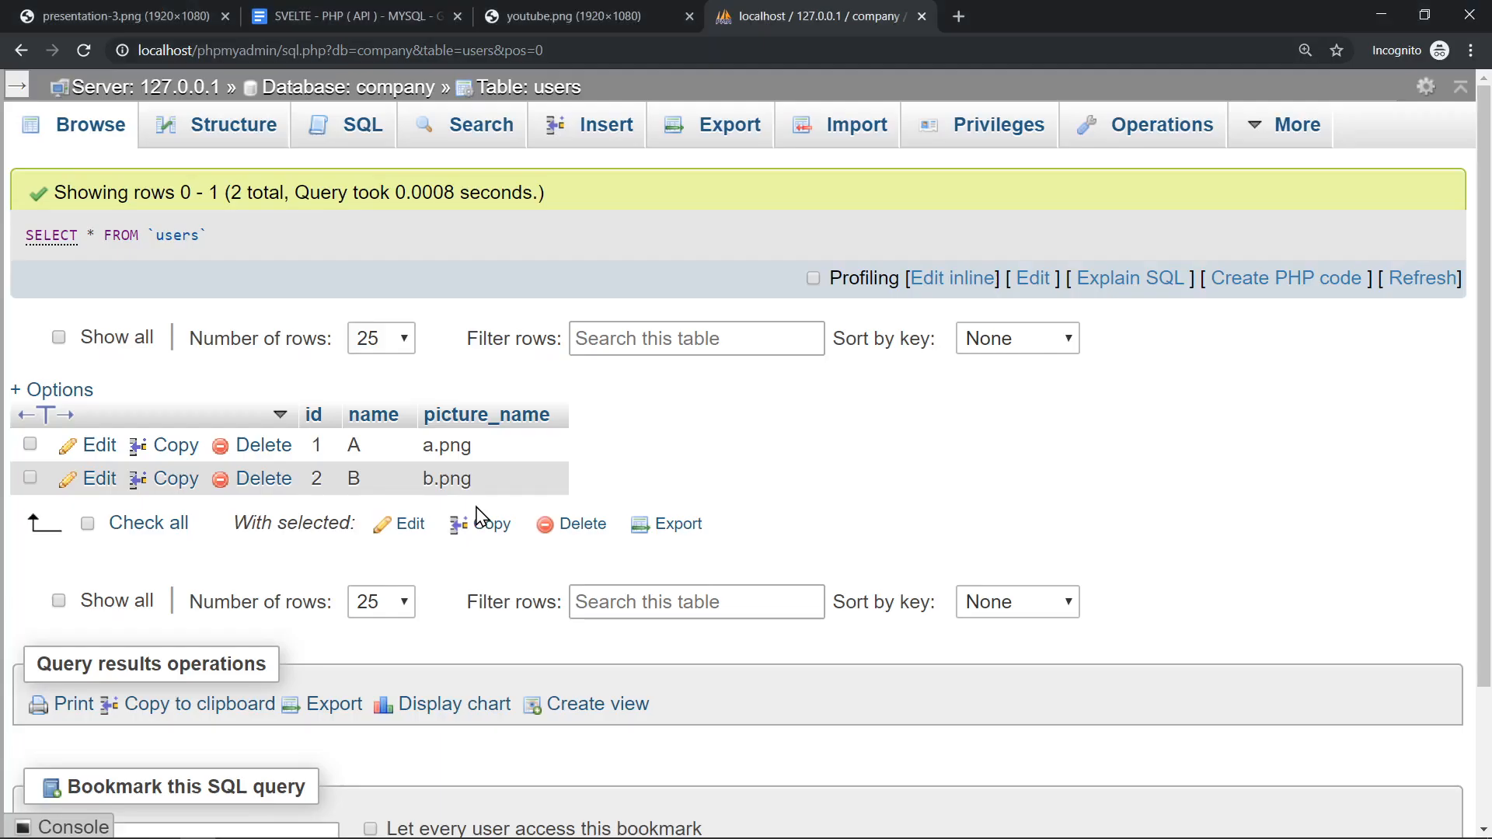
pyautogui.click(362, 125)
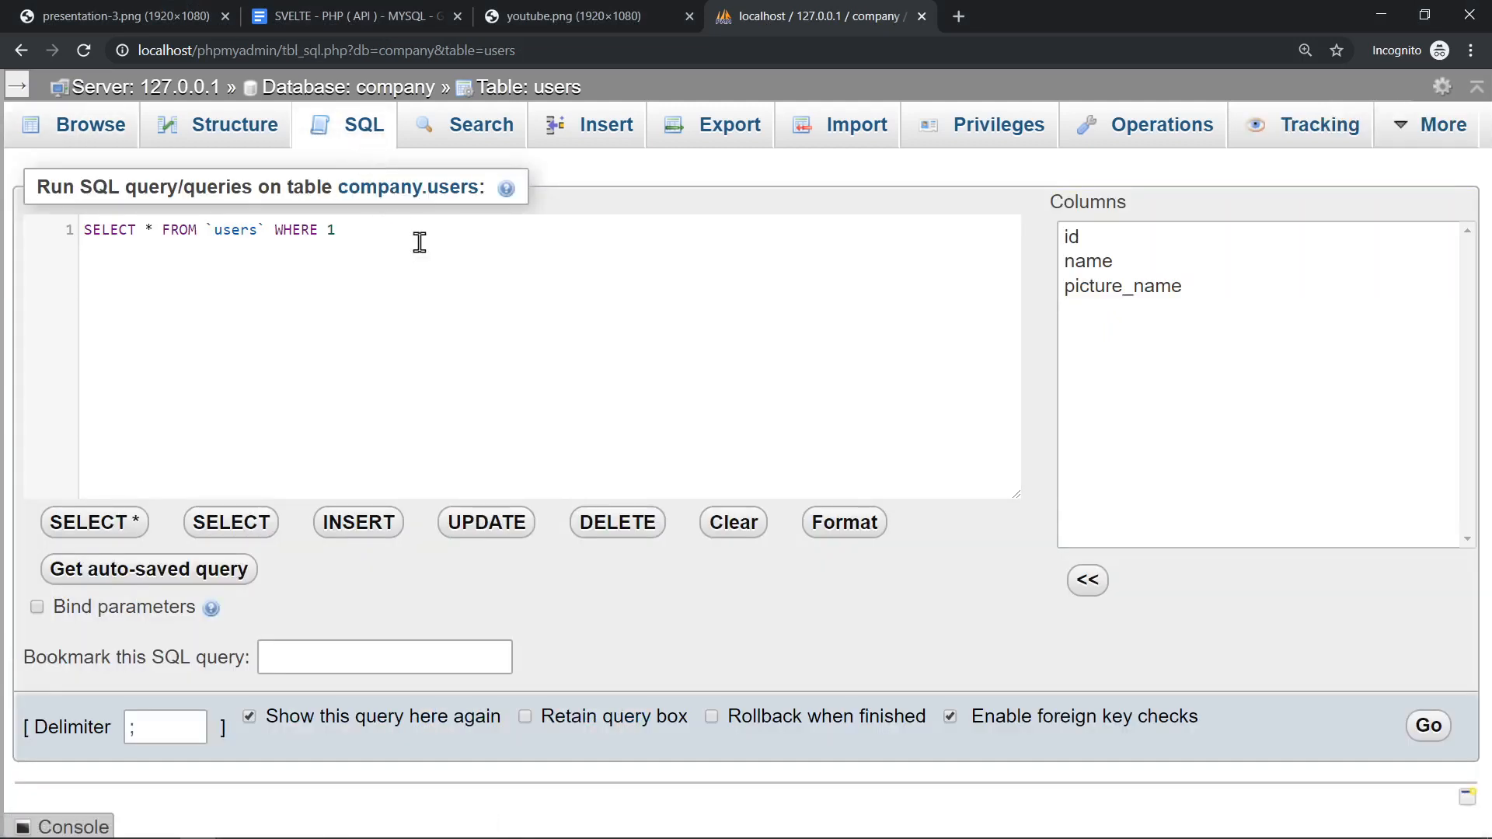
pyautogui.click(732, 523)
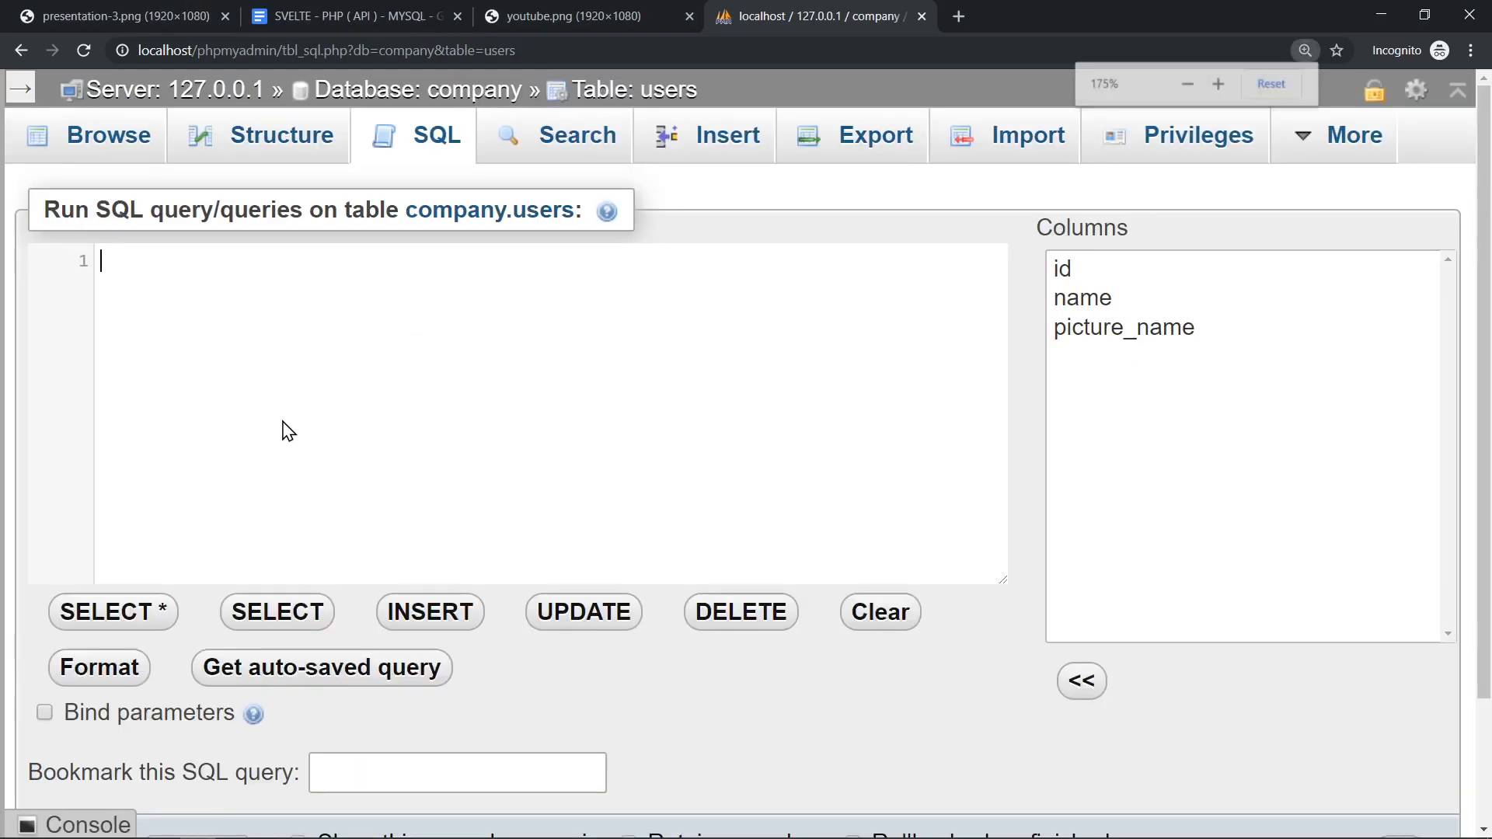
pyautogui.write('SELECT')
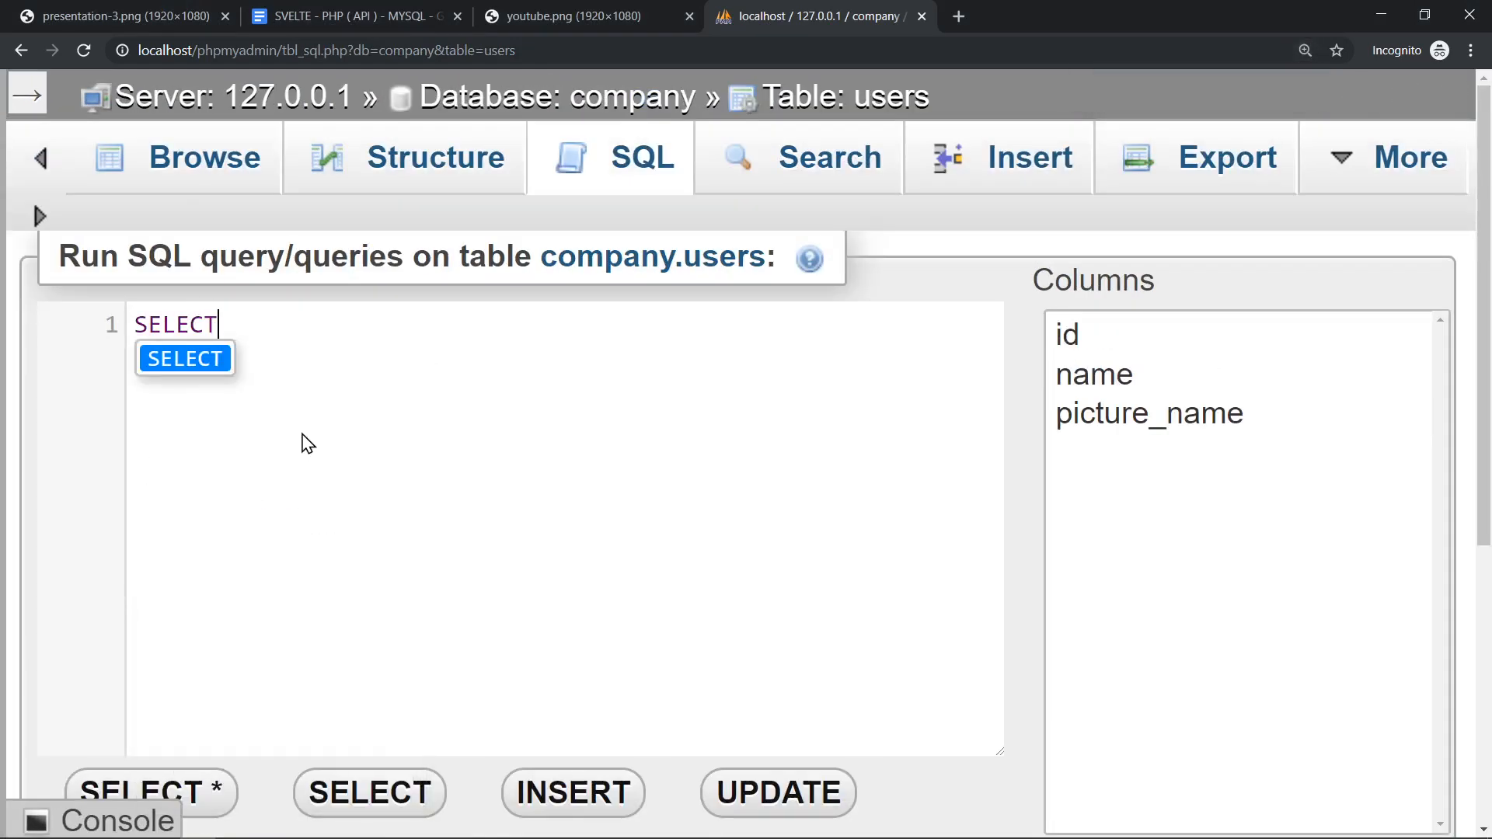
pyautogui.write('* FROM')
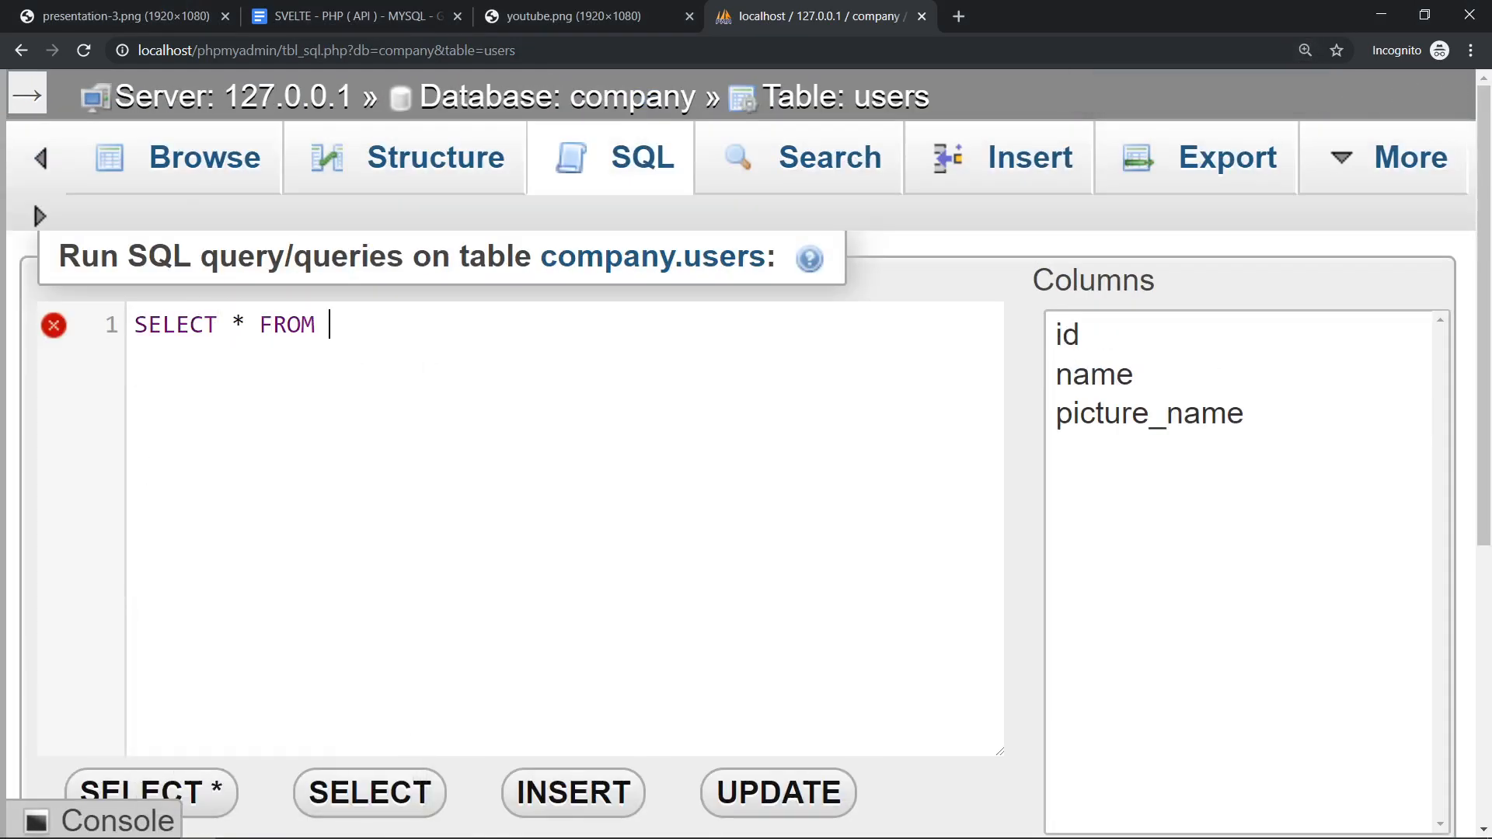
pyautogui.write('users')
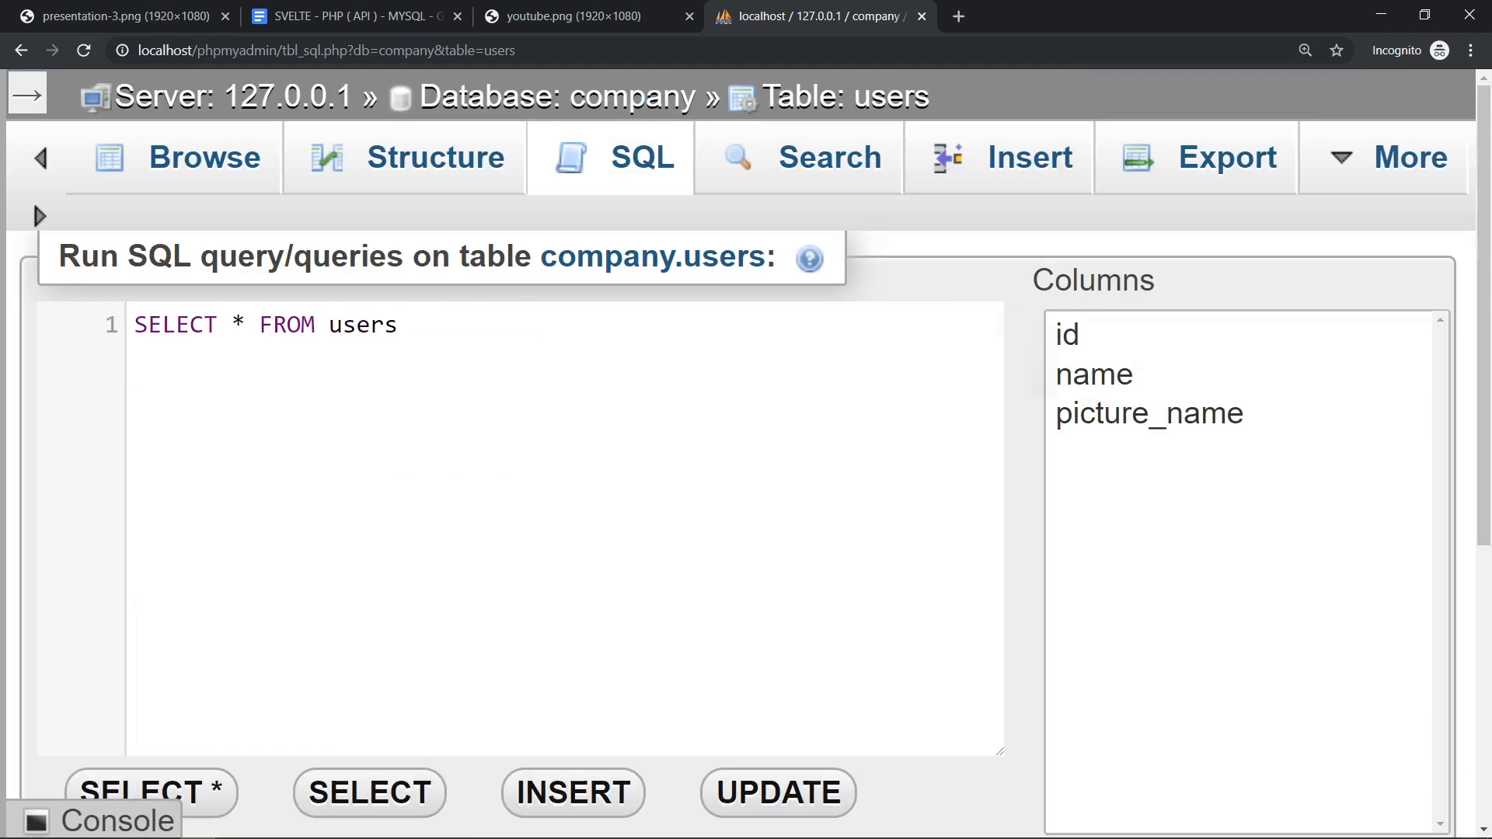
pyautogui.click(148, 791)
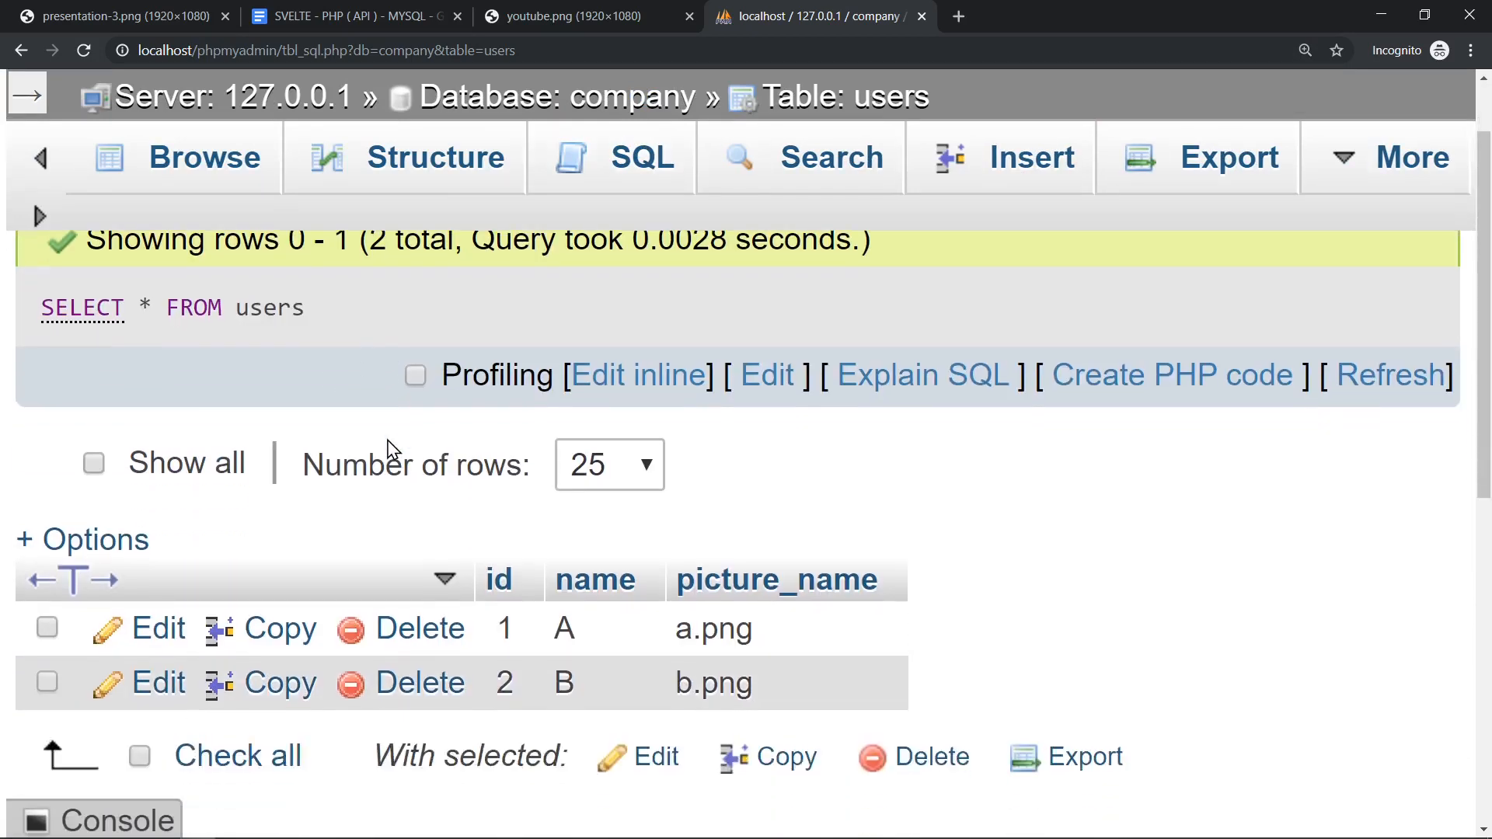
pyautogui.moveTo(743, 485)
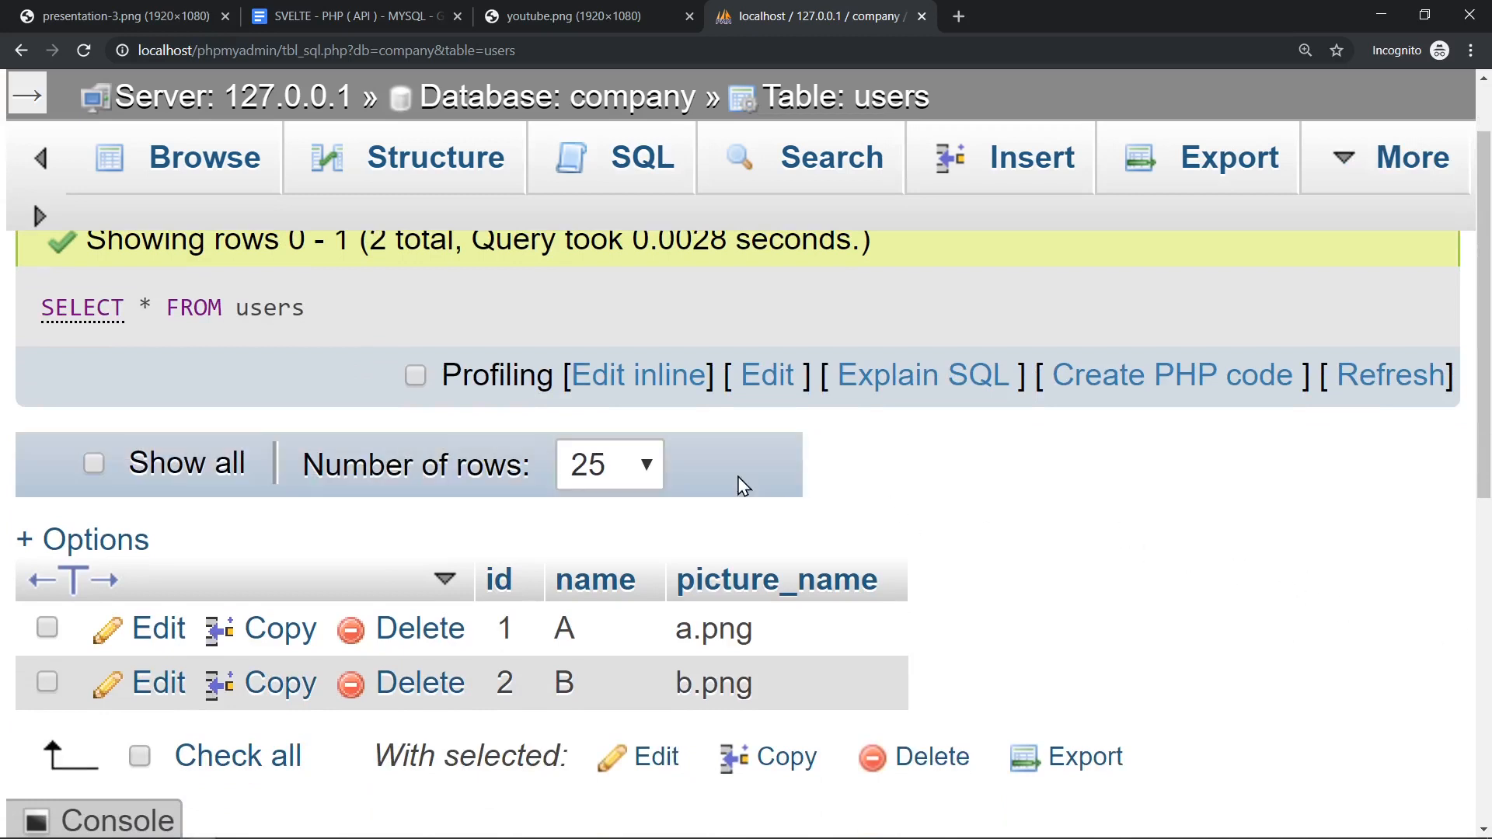
pyautogui.scroll(3)
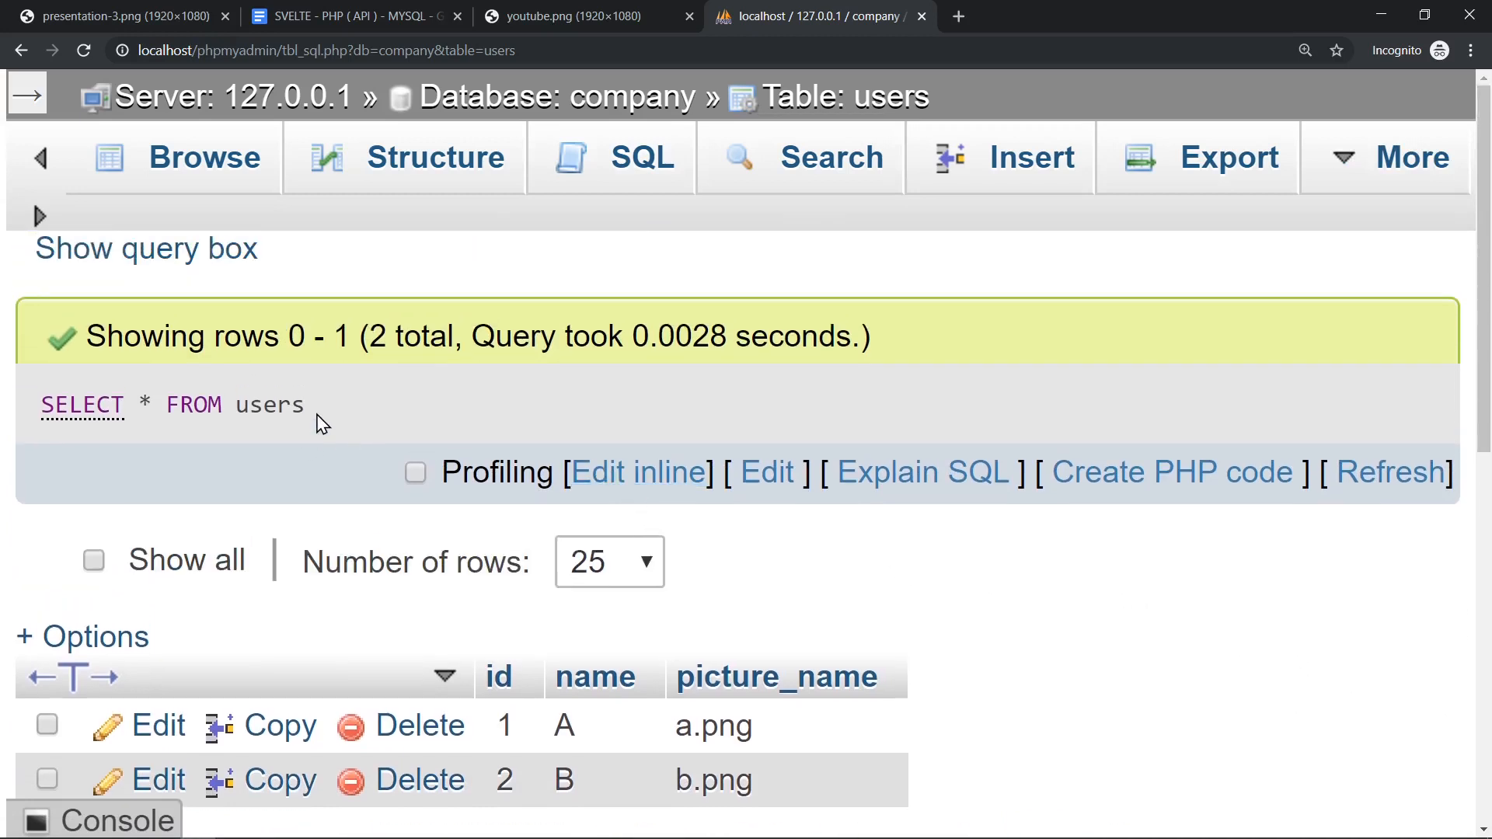
pyautogui.moveTo(673, 676)
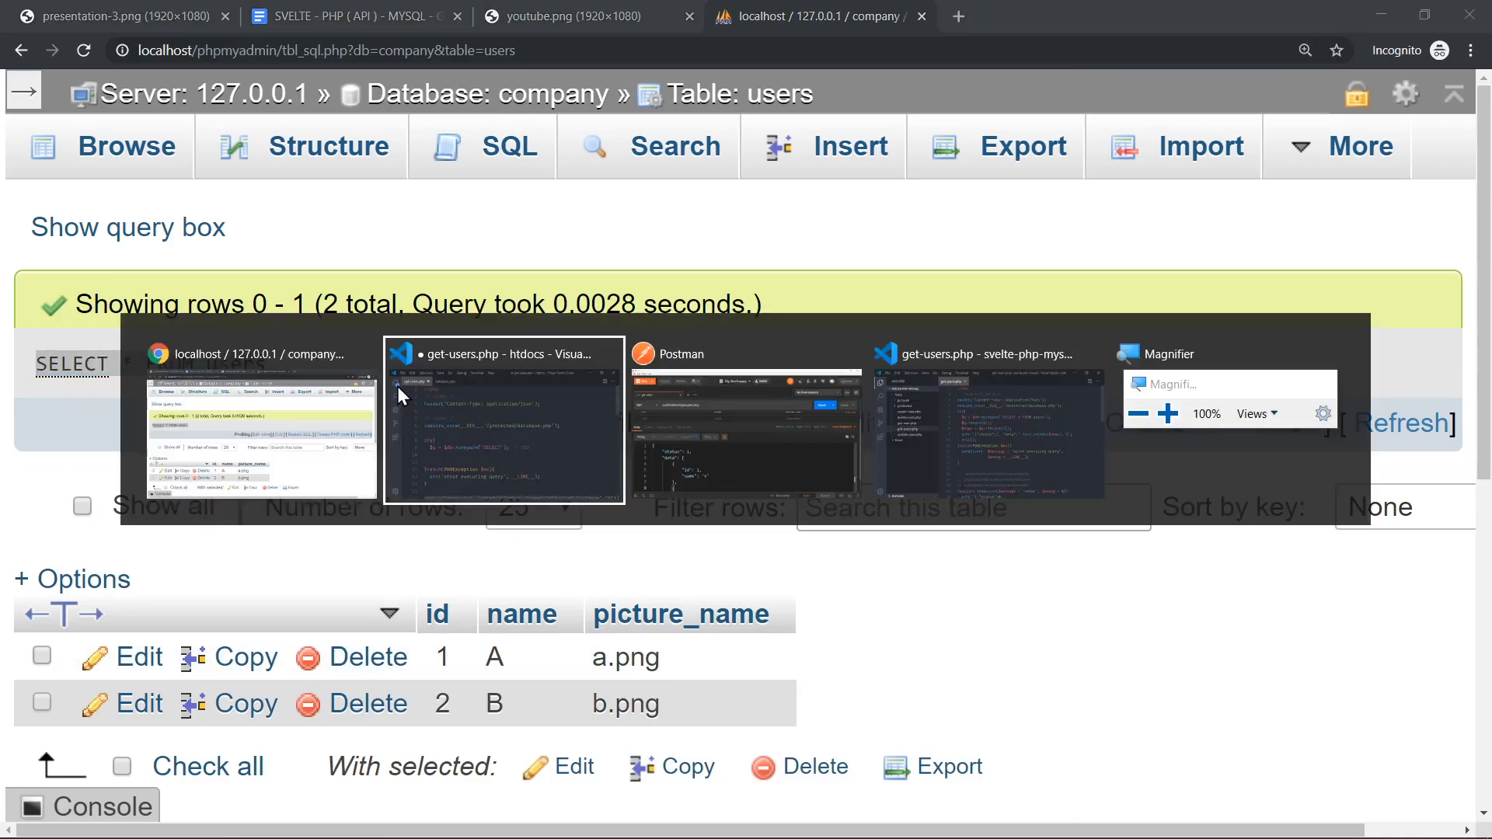
# - Fill the prepare call with 'SELECT * FROM users' and follow it with $q->execute();
pyautogui.click(502, 418)
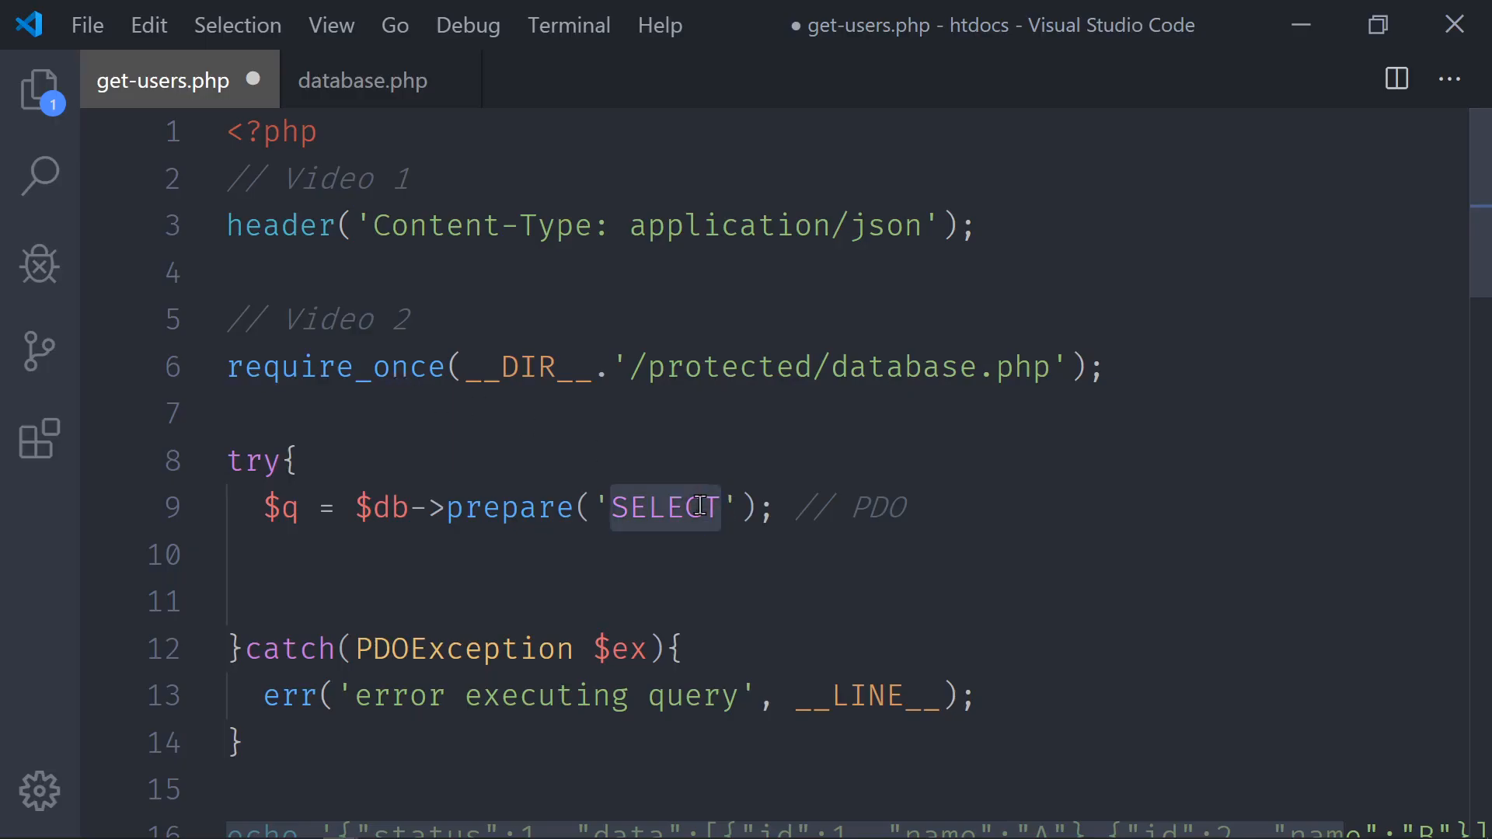
pyautogui.write('* FROM users')
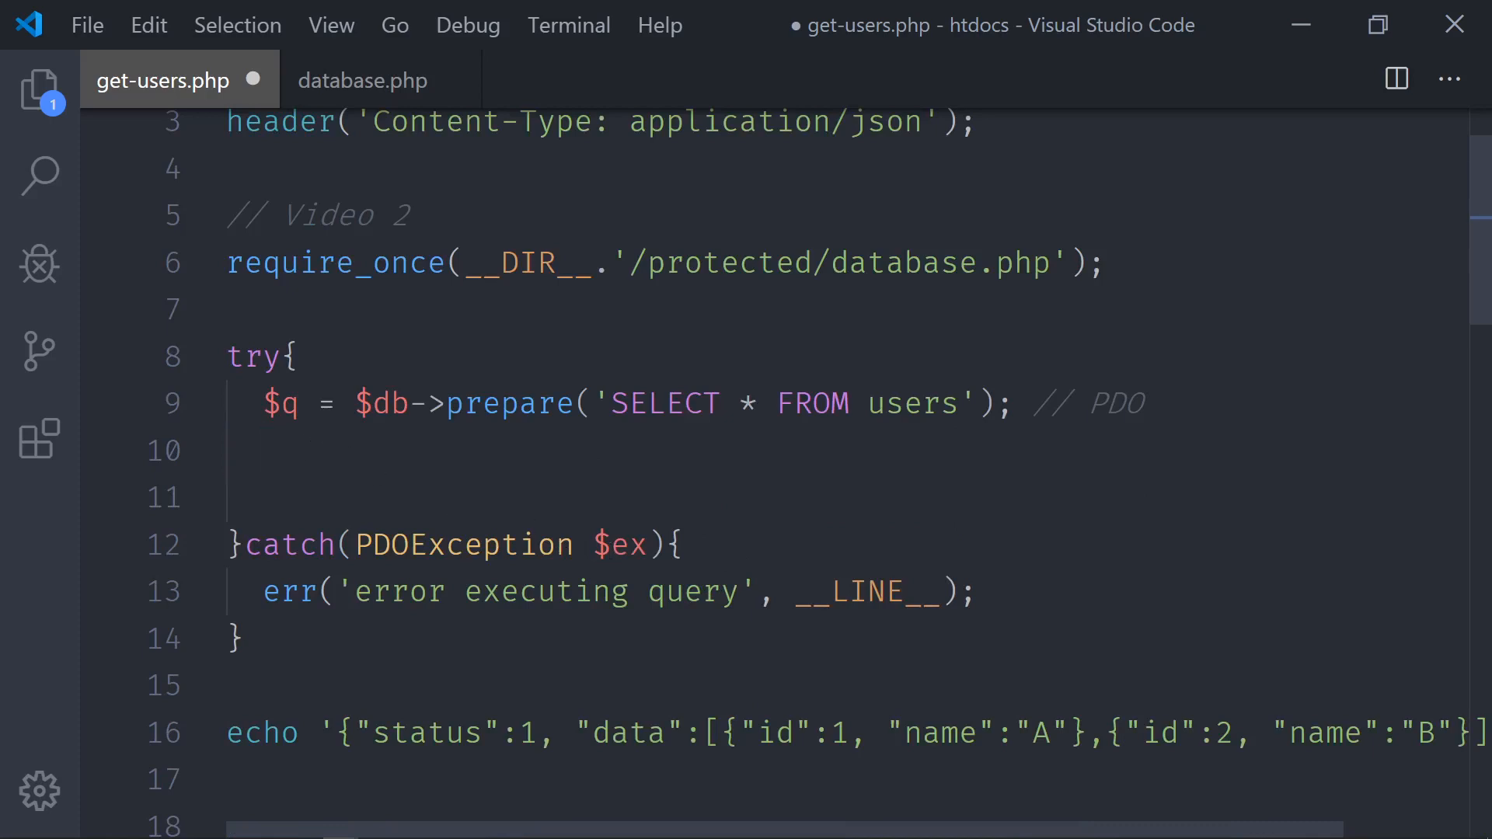
pyautogui.write('$')
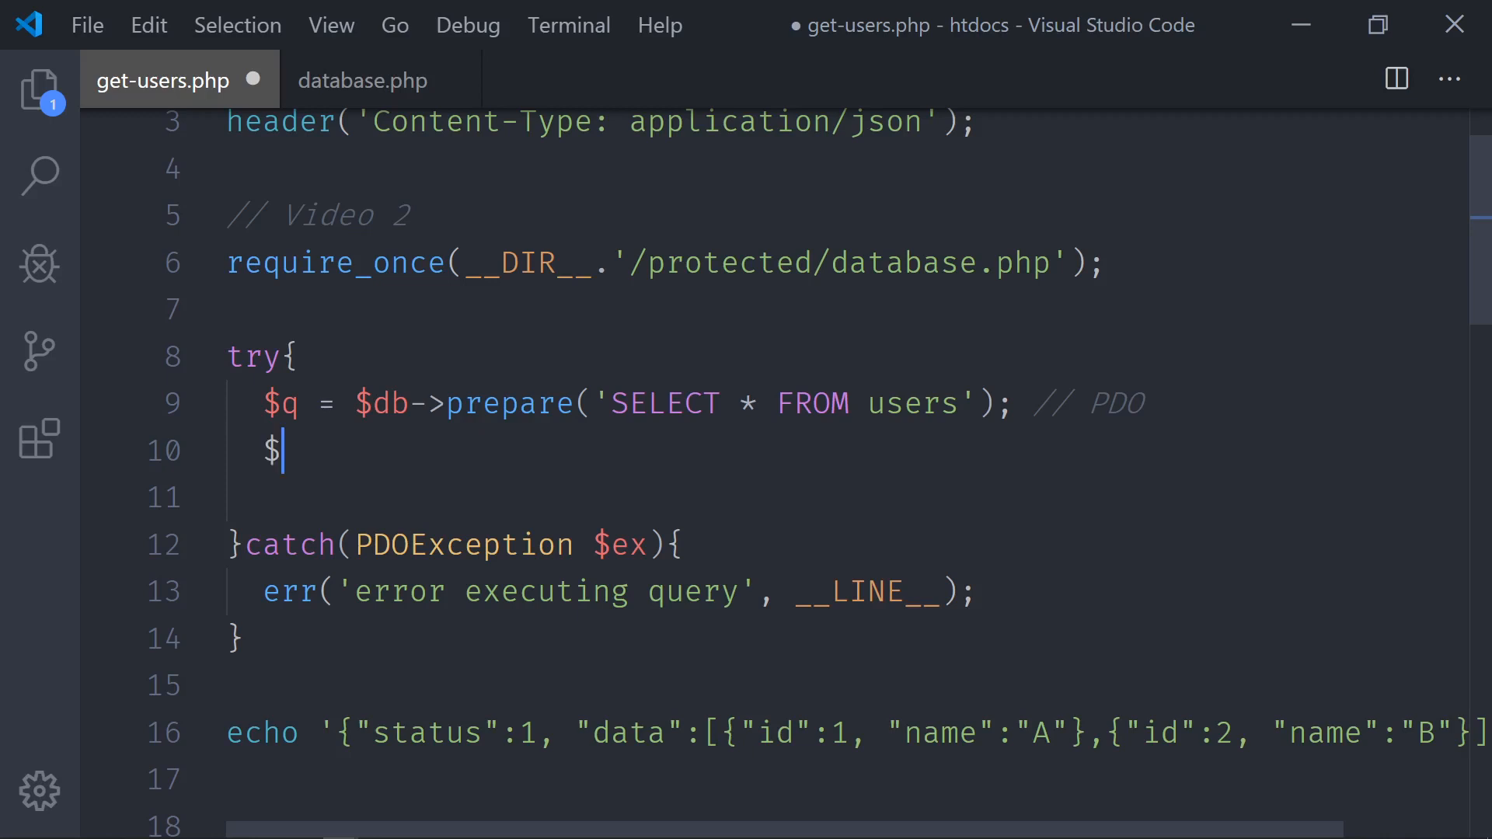
pyautogui.write('q->e')
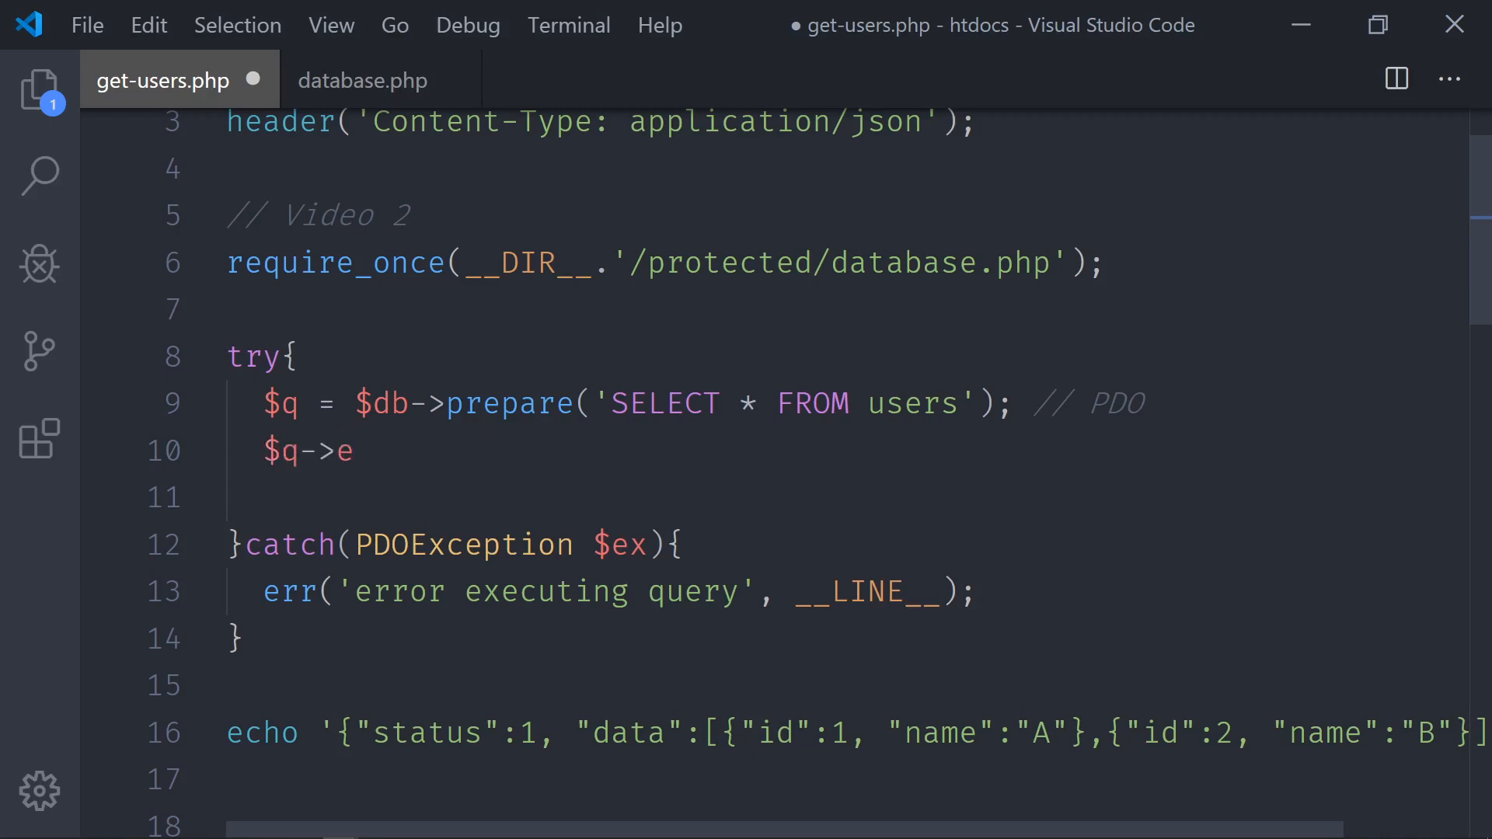
pyautogui.write('xecute')
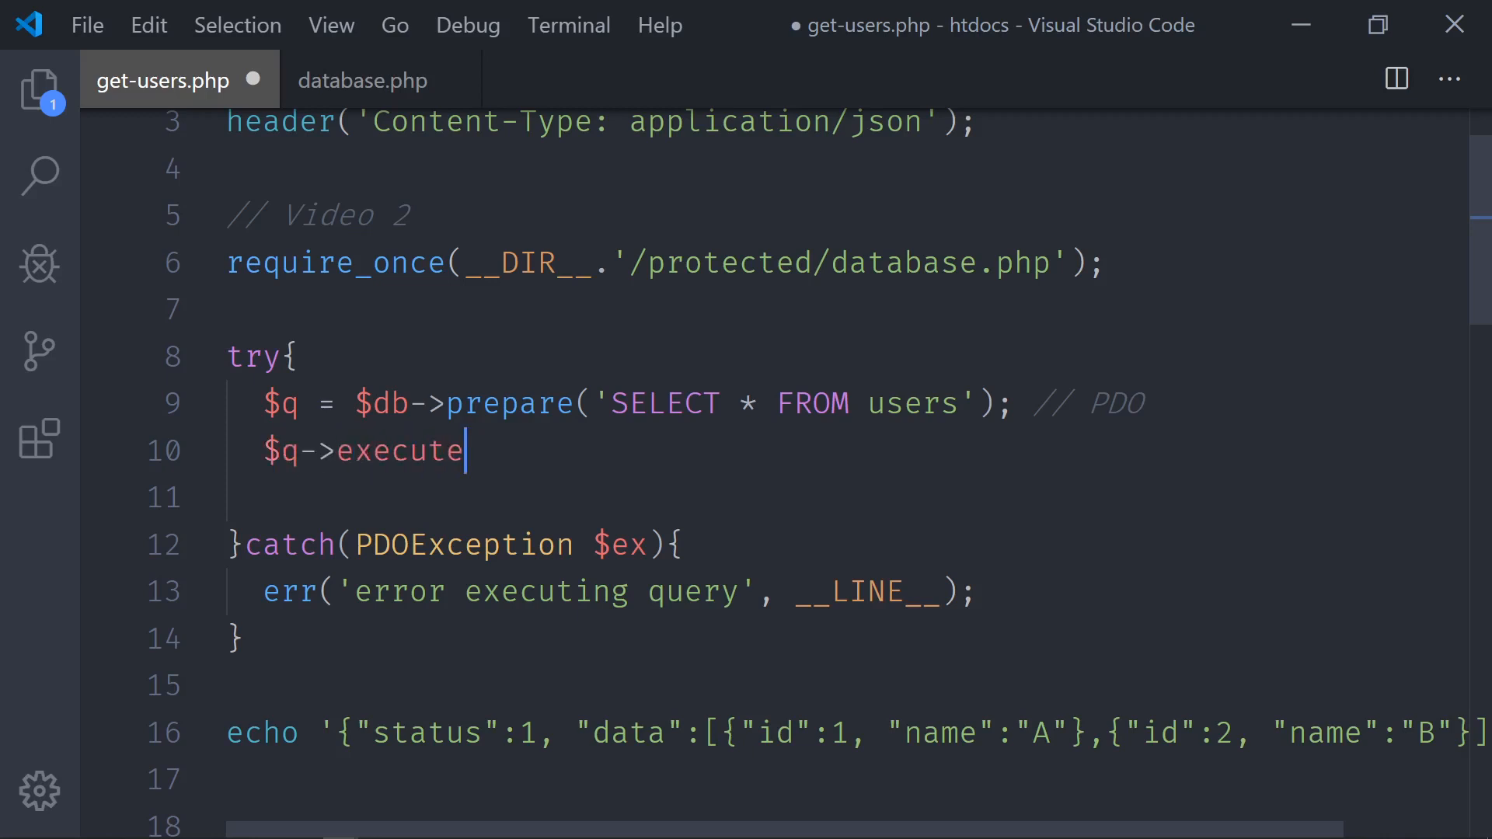
pyautogui.write('();')
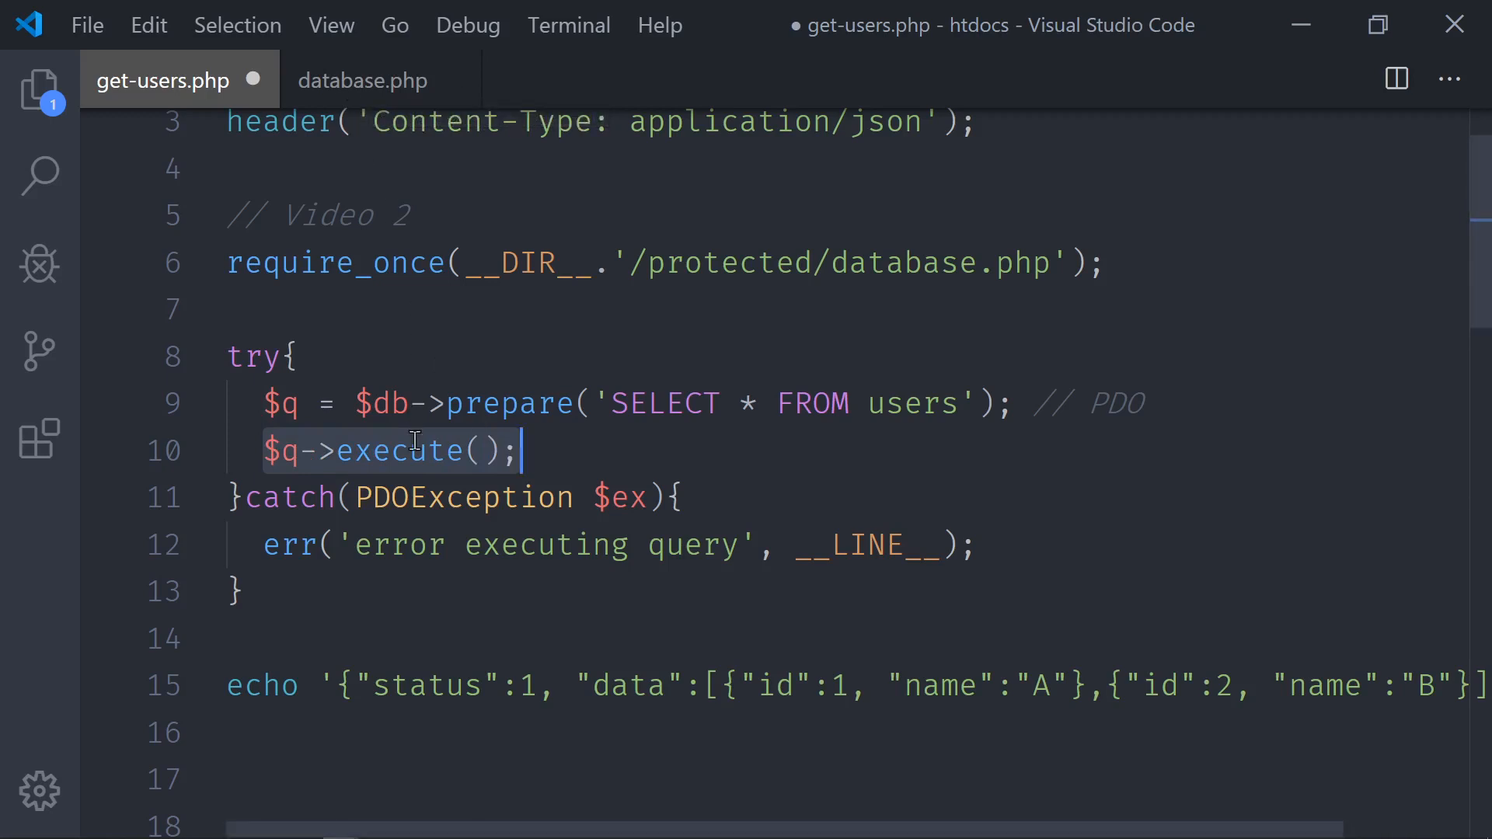
# - Check the PDO options in database.php, then start a $rows line after execute()
pyautogui.click(362, 79)
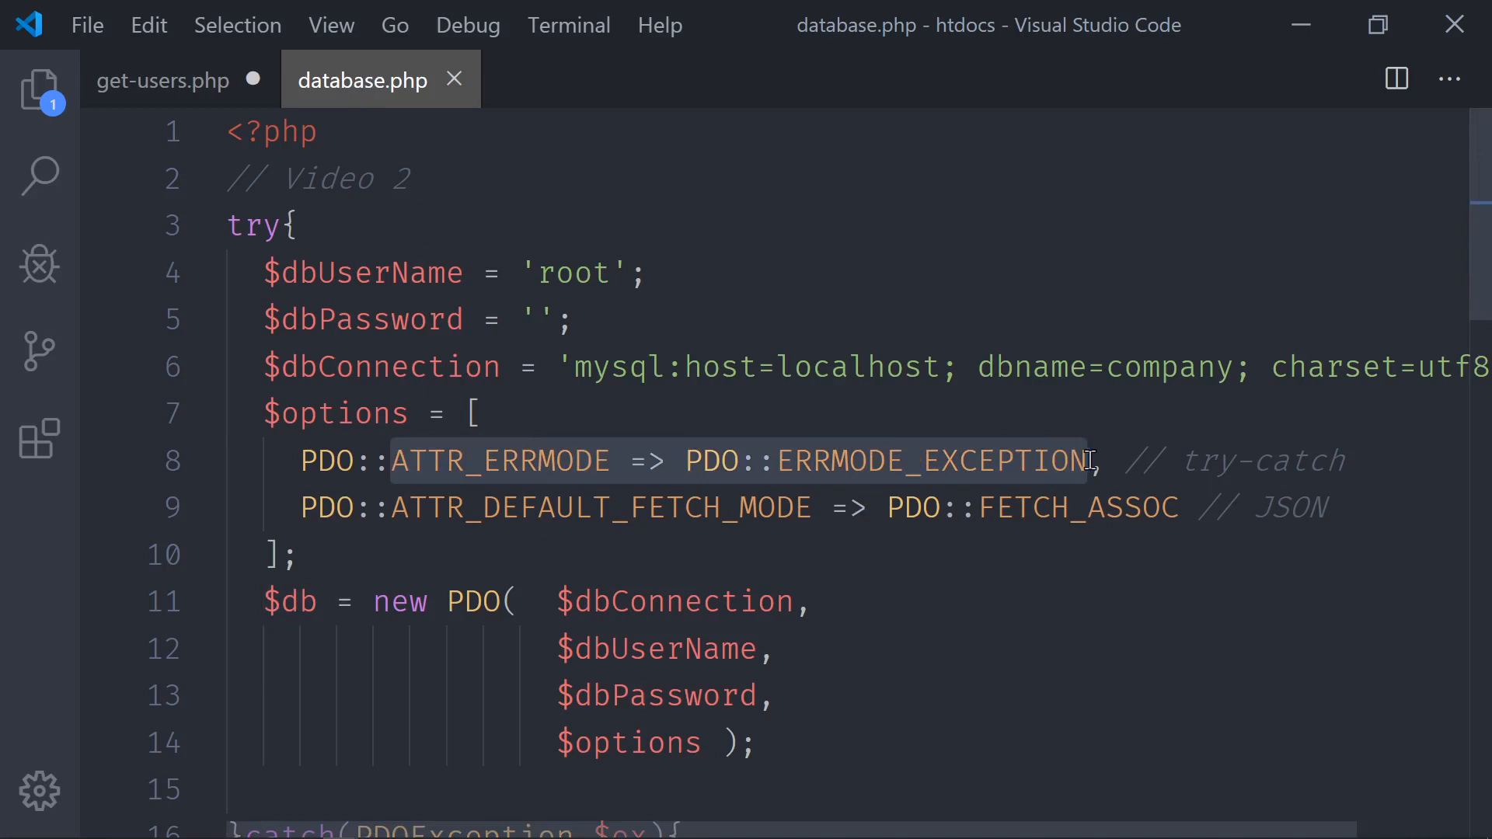
pyautogui.moveTo(952, 465)
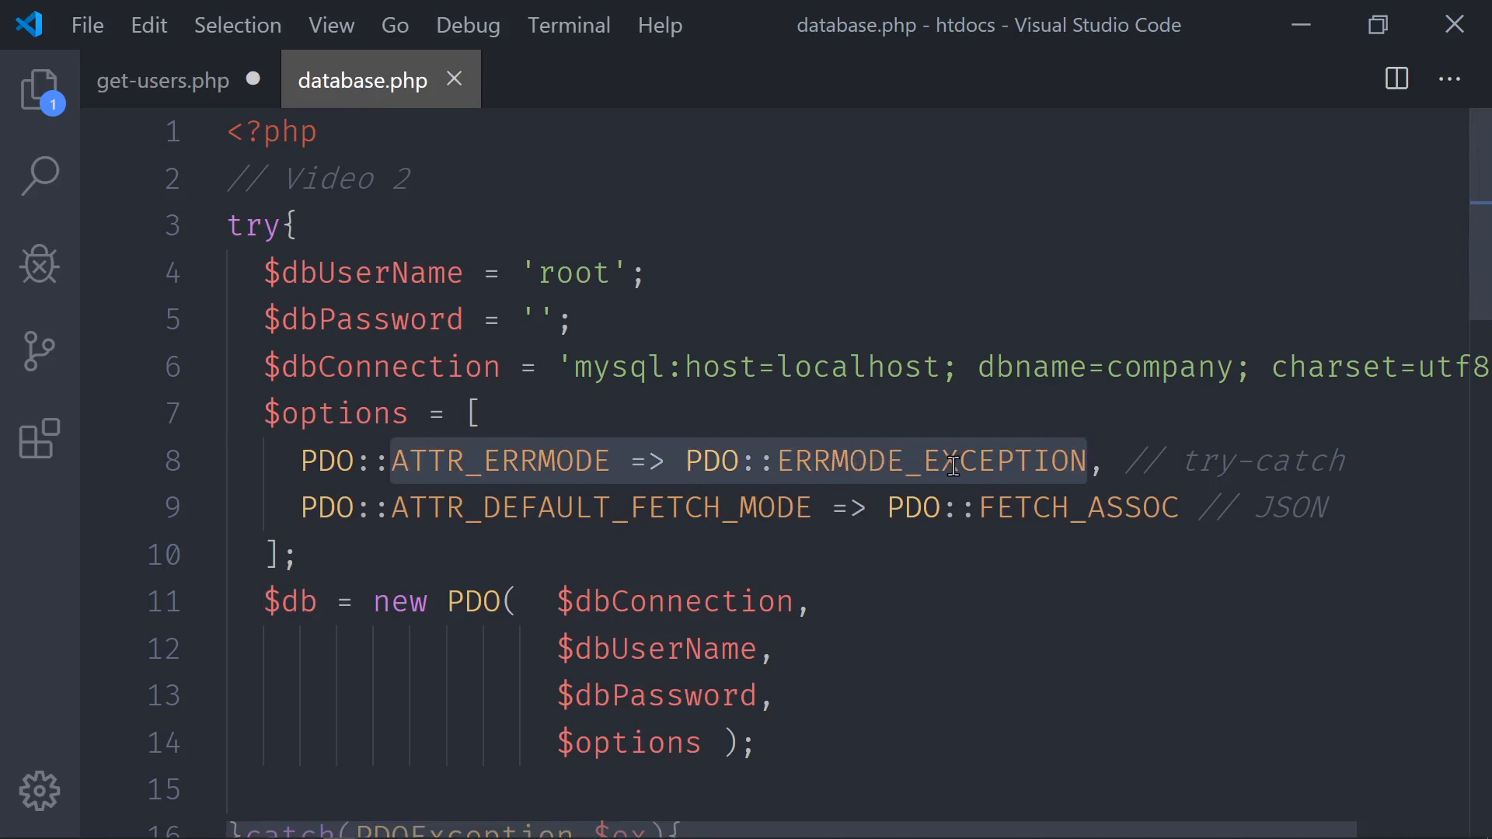
pyautogui.click(162, 80)
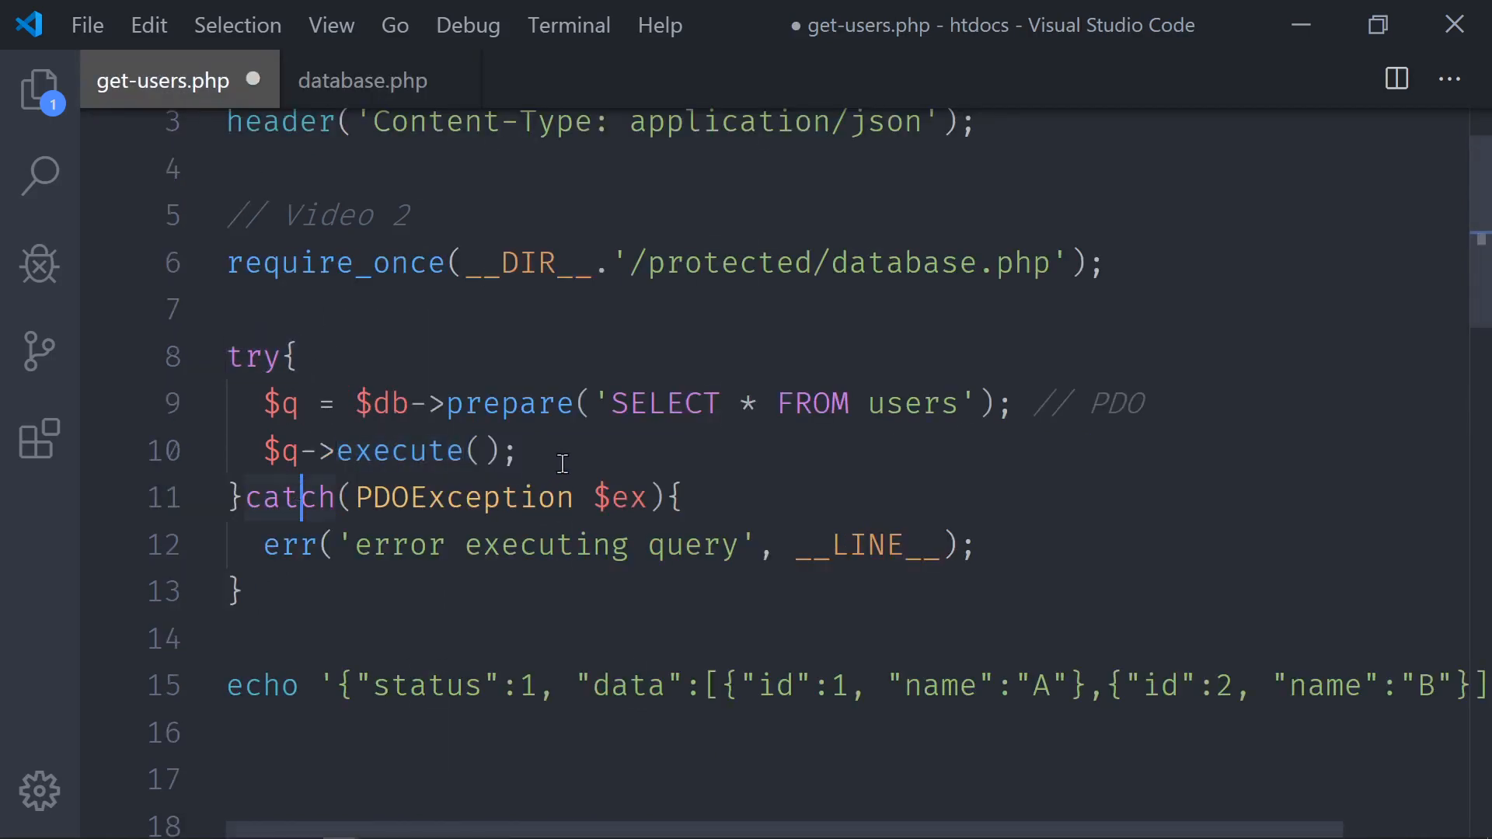
pyautogui.press('Enter')
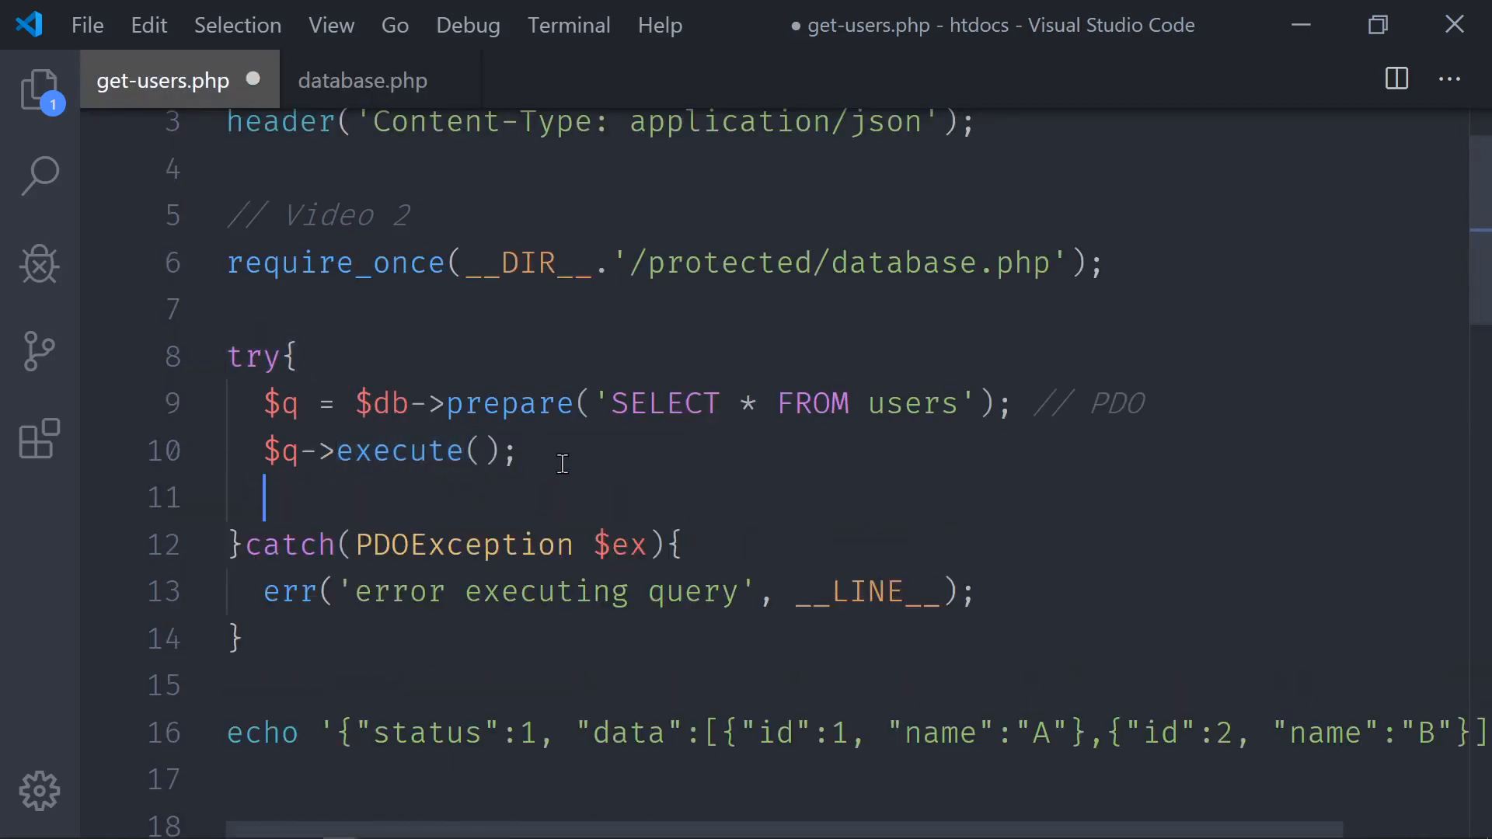
pyautogui.write('$ro')
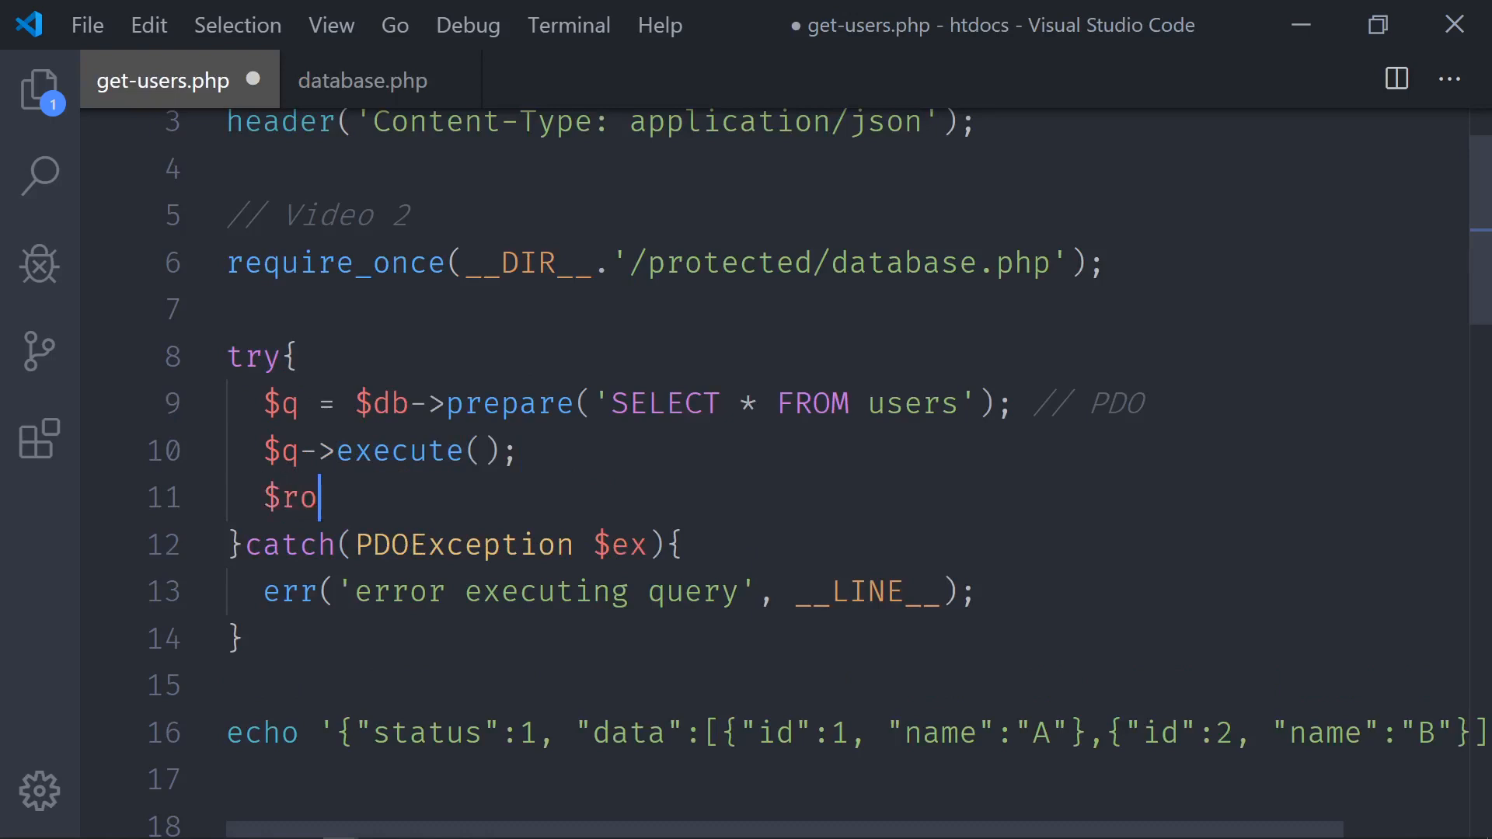
pyautogui.write('ws')
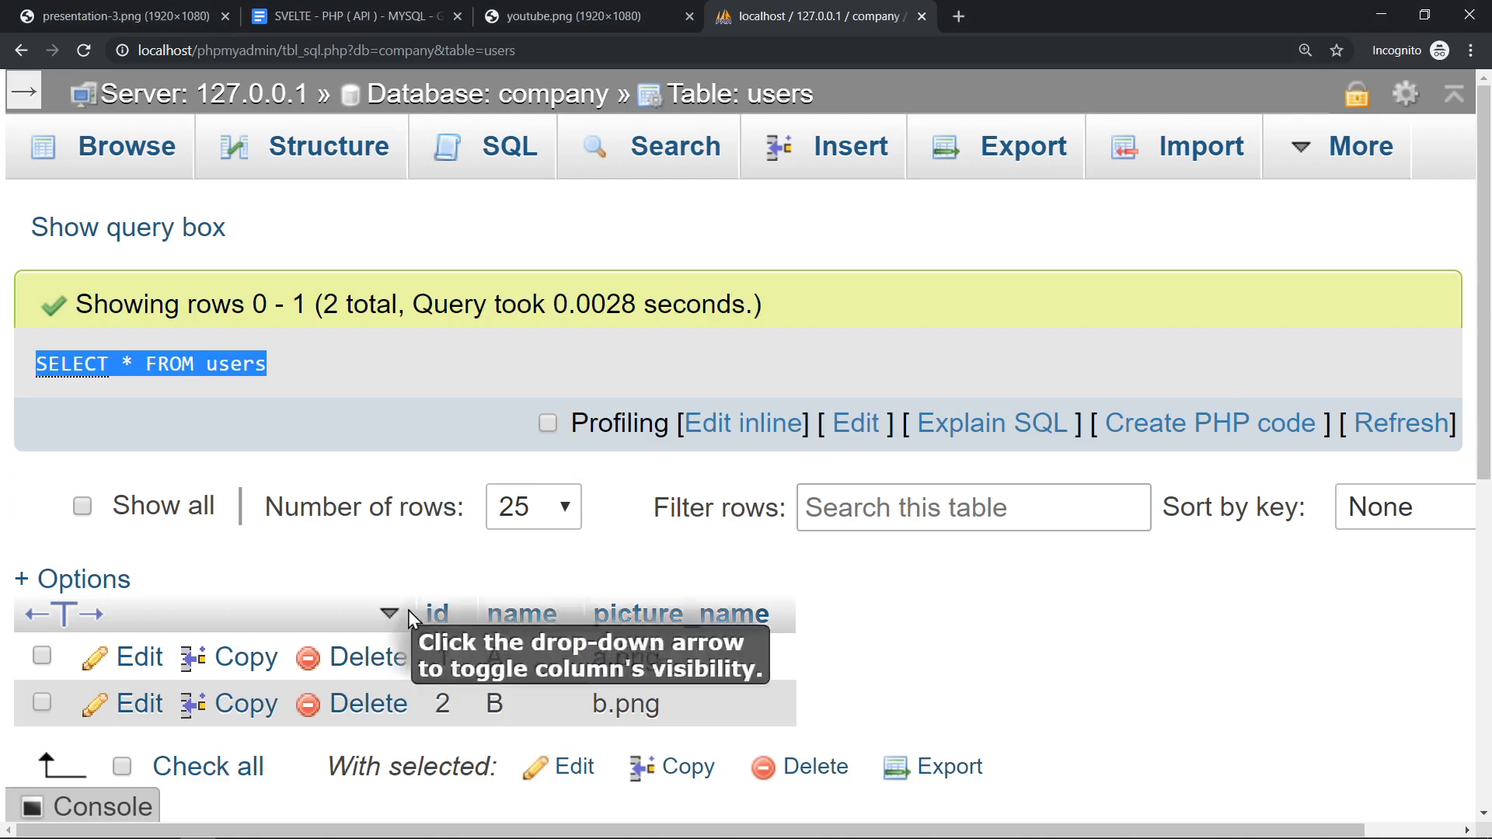
pyautogui.scroll(-3)
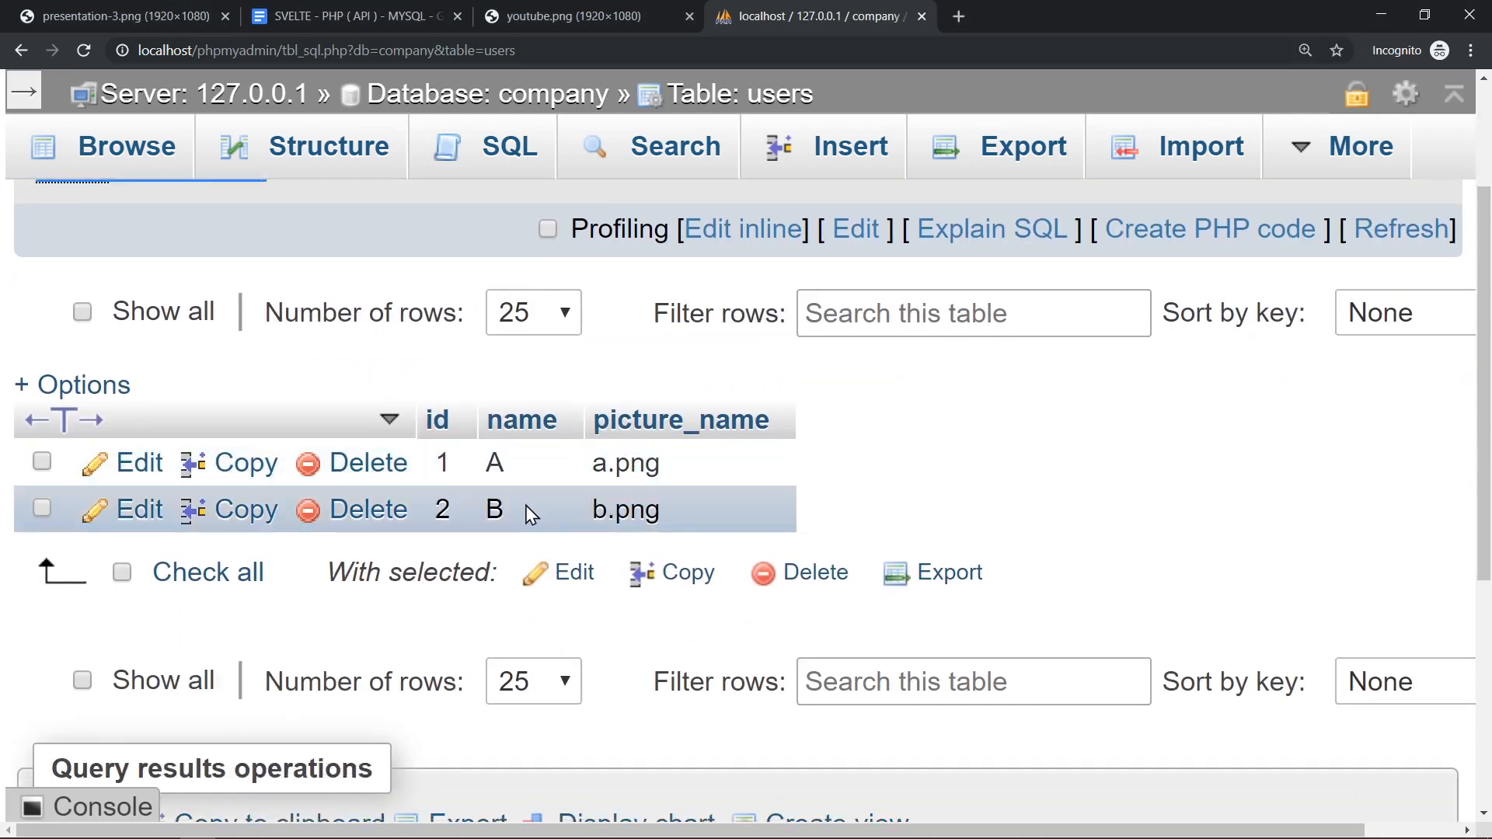
pyautogui.moveTo(180, 16)
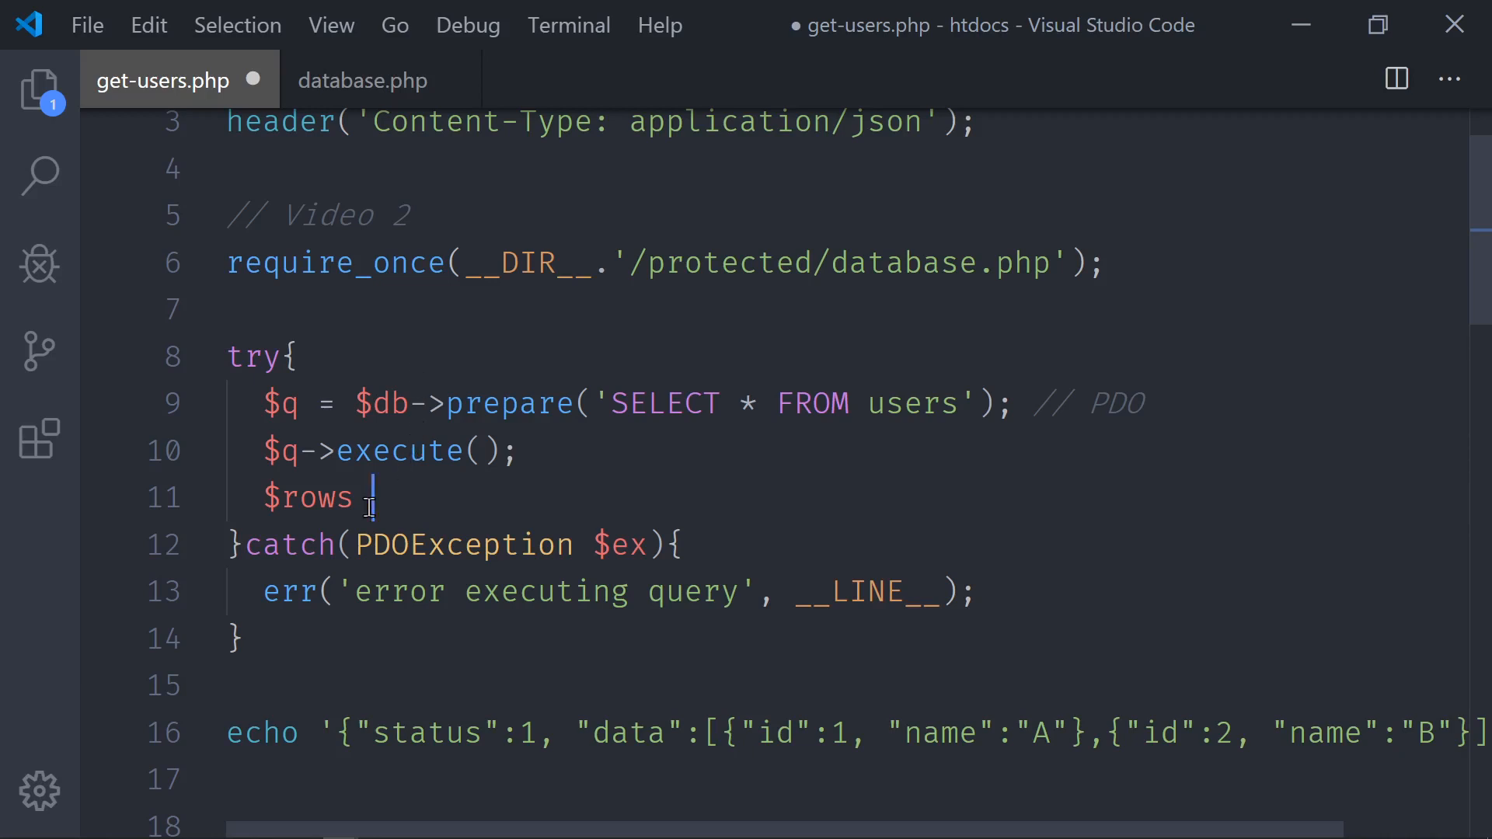
# - Complete the line as $rows = $q->fetchAll(); to store every returned user row
pyautogui.write('= $')
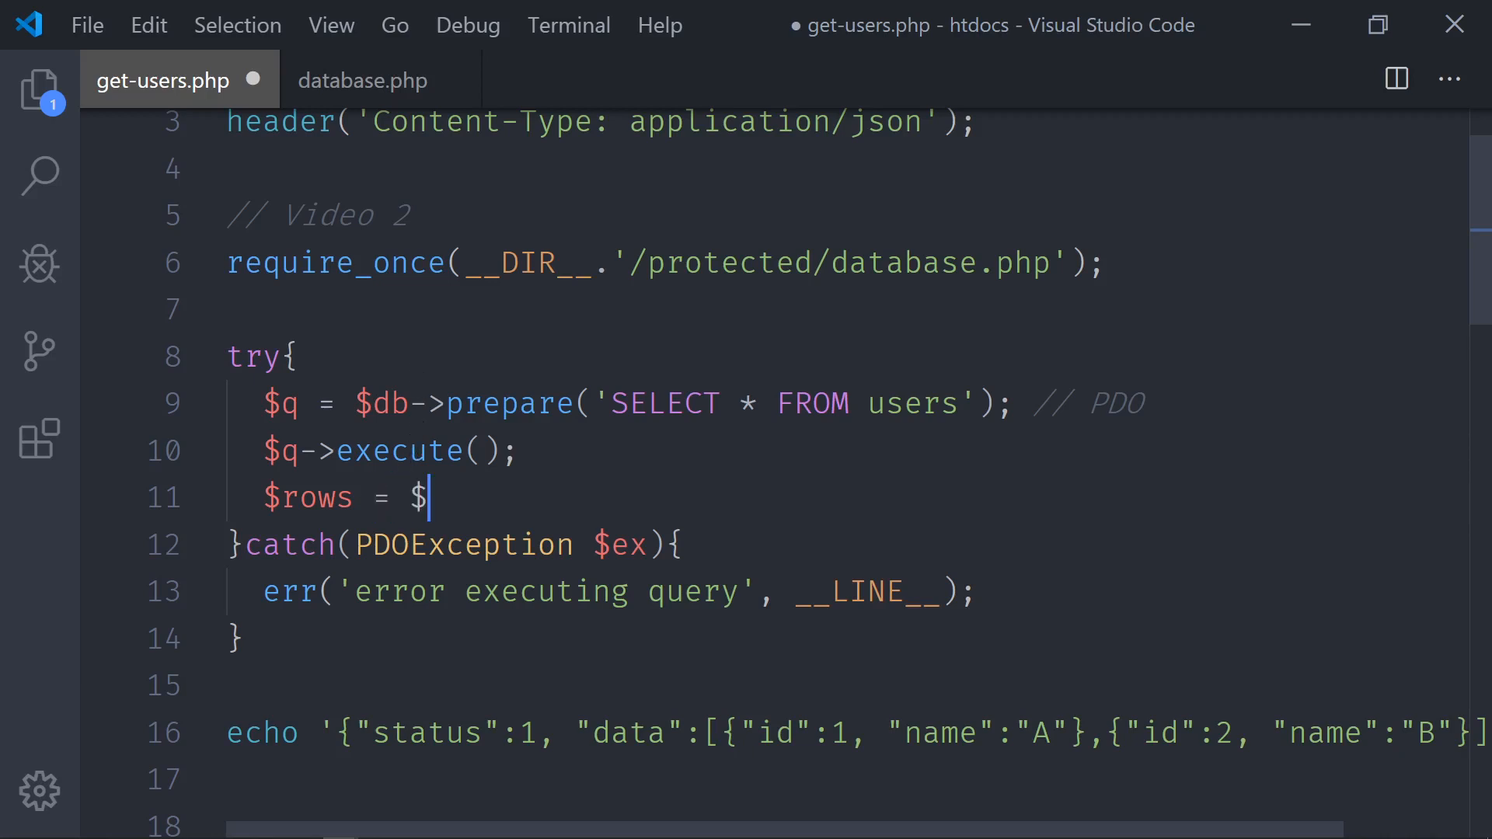
pyautogui.write('q->fet')
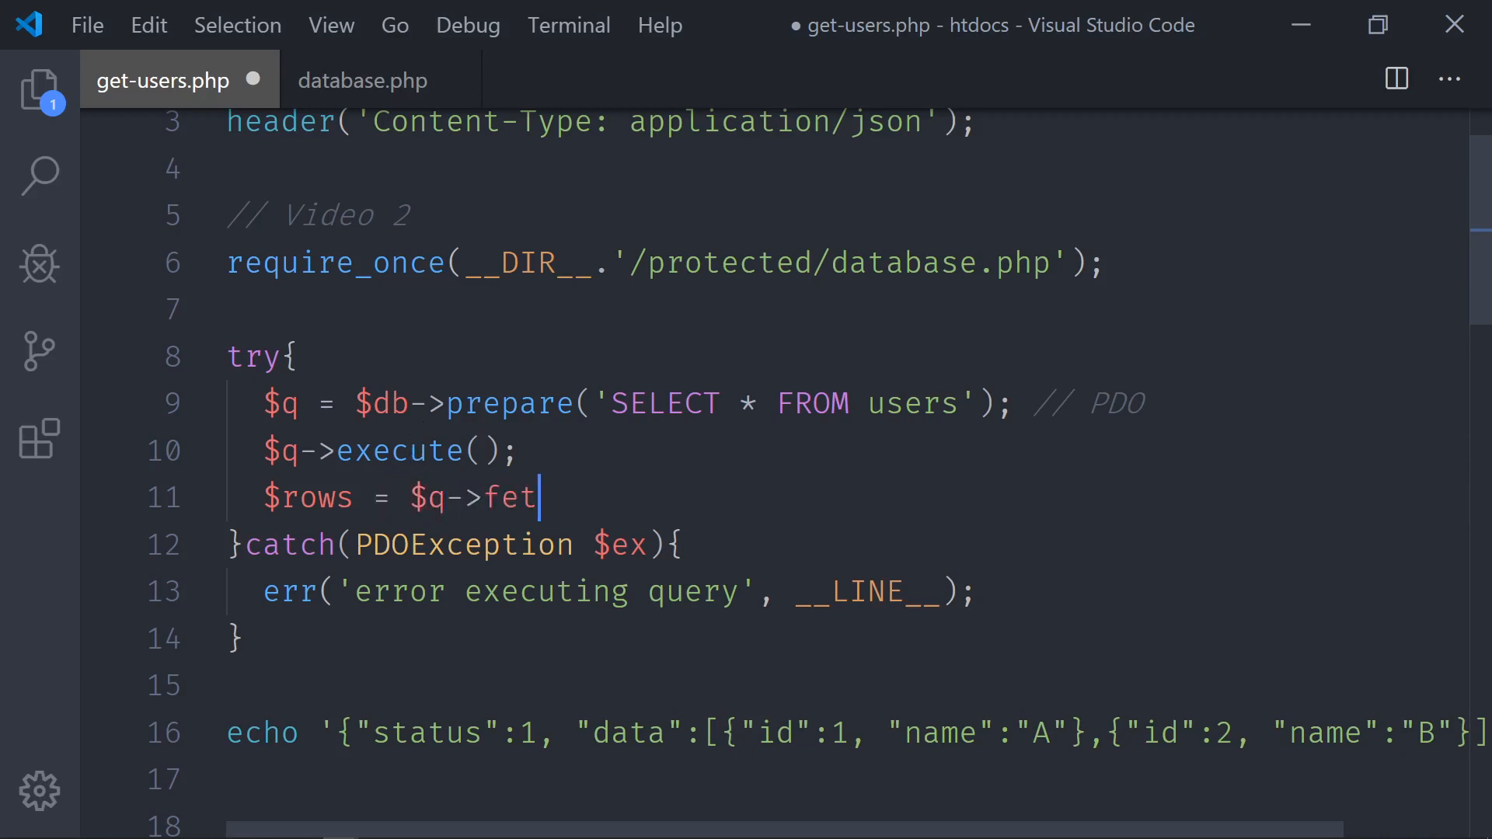
pyautogui.write('chAll();')
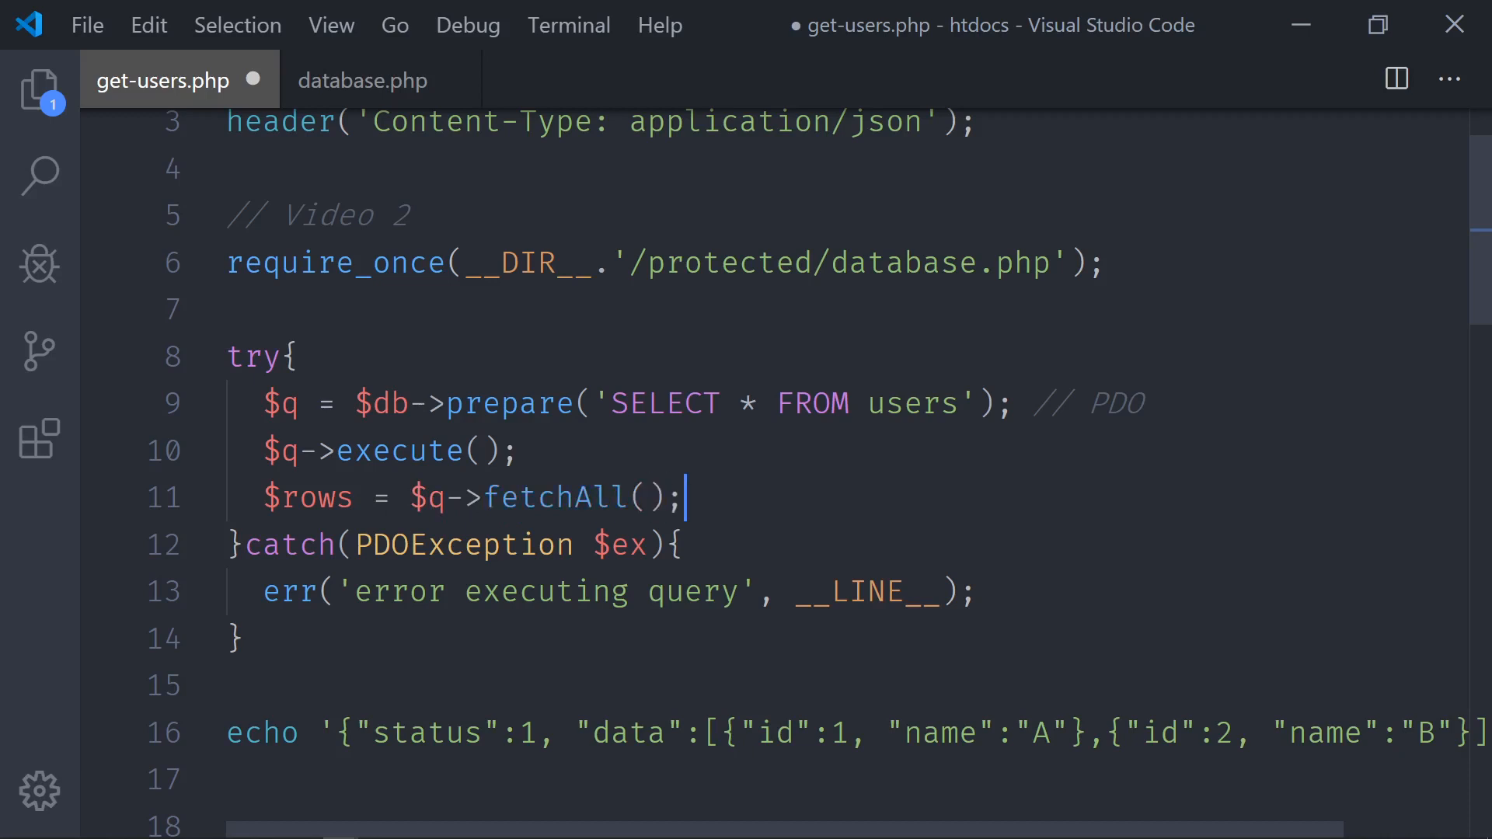
pyautogui.scroll(-3)
pyautogui.write('e')
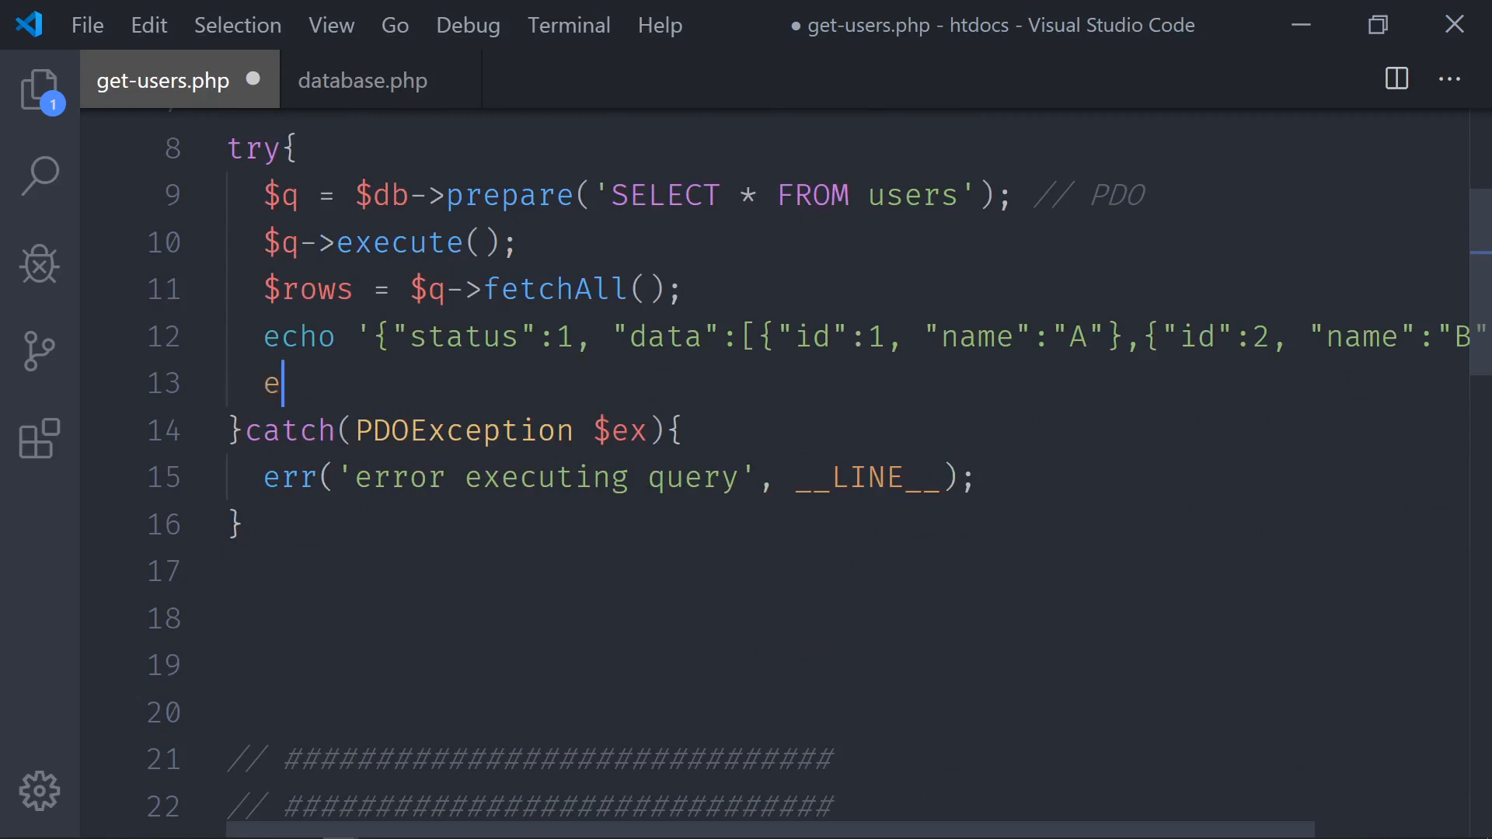
# - Add exit(); after the echo in try and delete the hardcoded user objects from the data array
pyautogui.write('xit();')
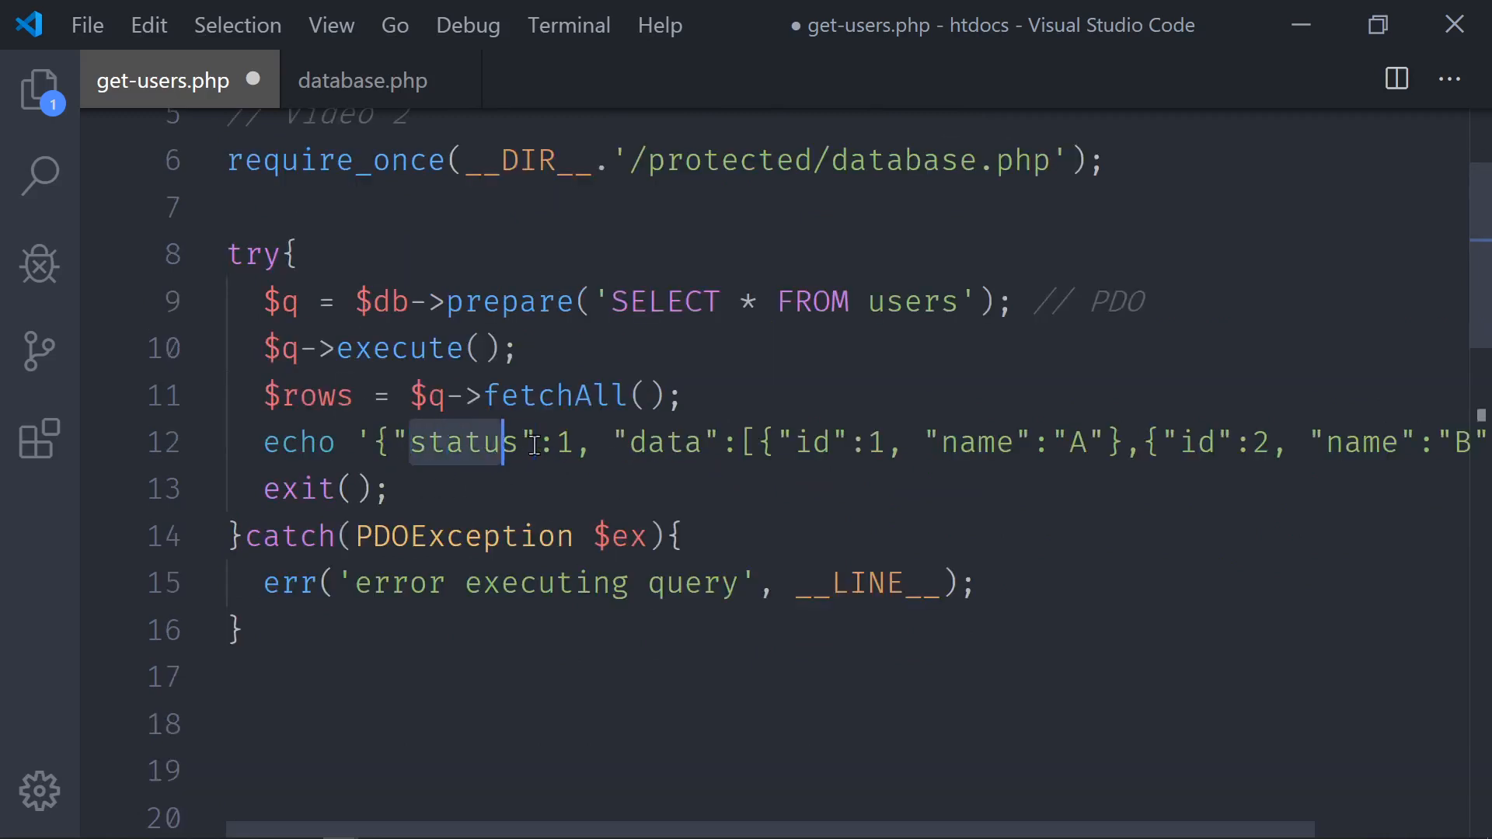
pyautogui.click(769, 443)
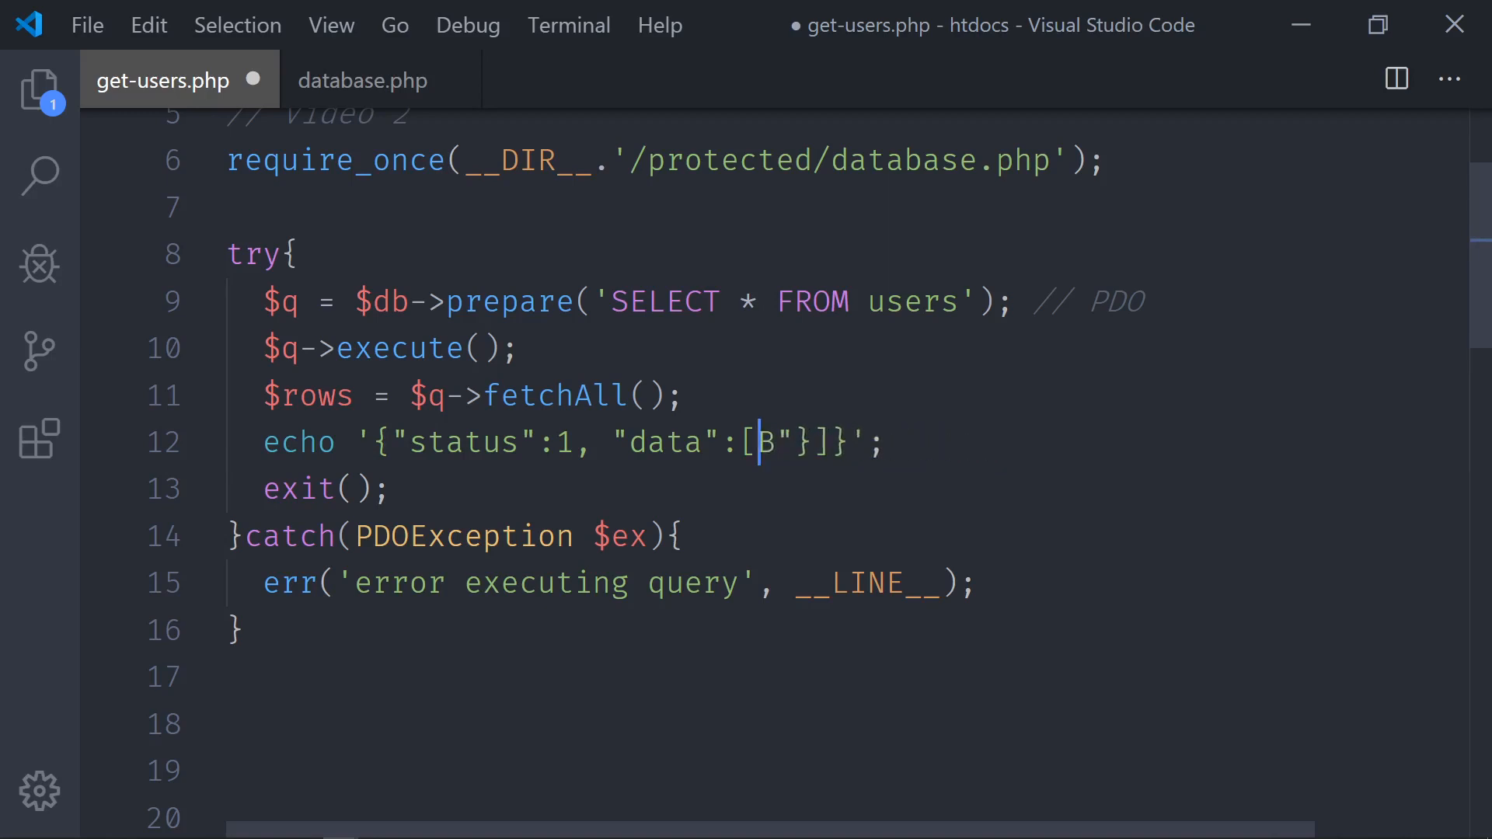
pyautogui.press('Backspace')
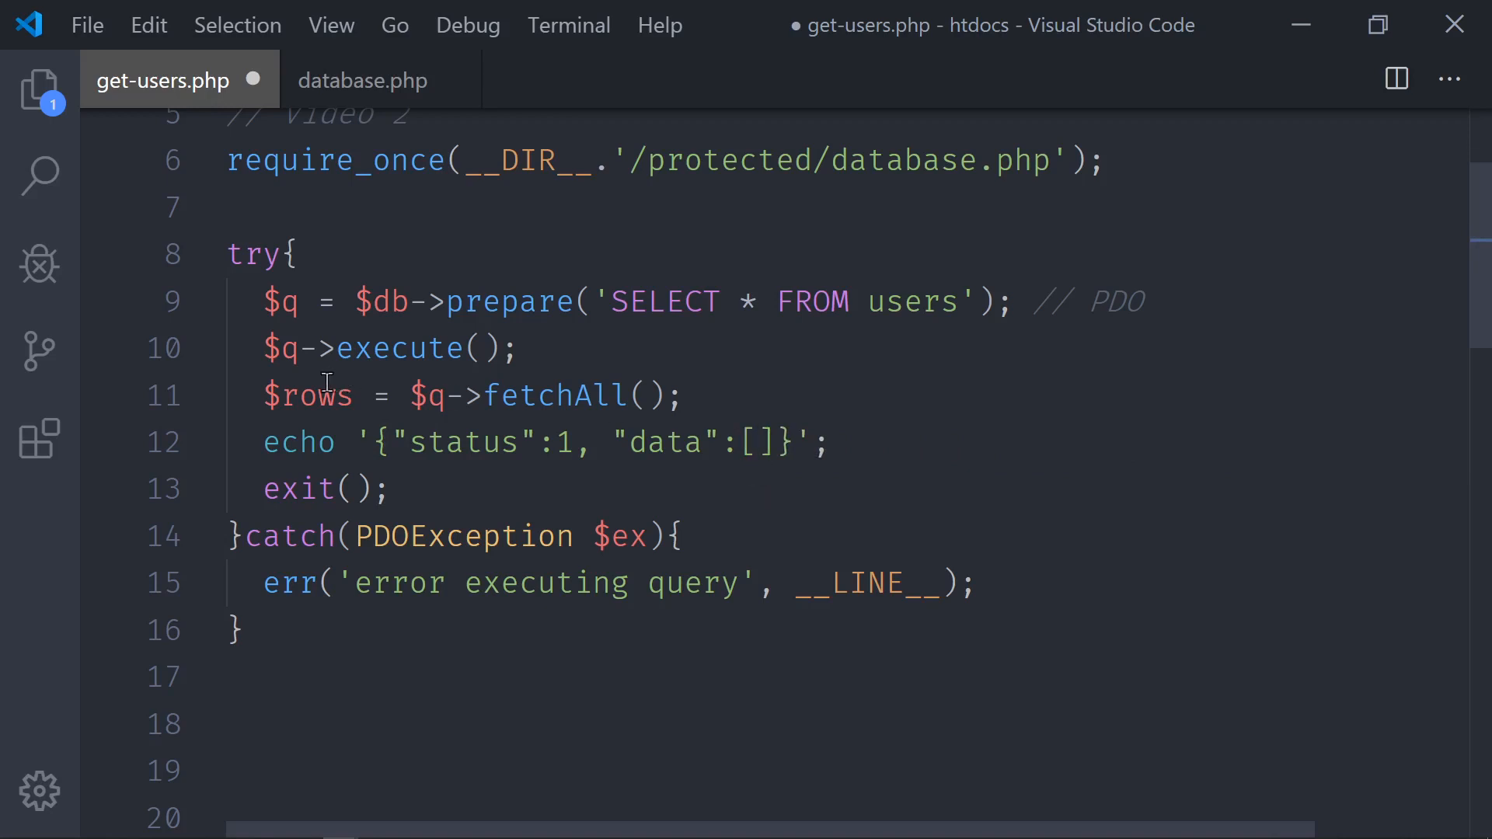
# - Concatenate the fetched $rows into the echoed data brackets and save get-users.php
pyautogui.doubleClick(308, 395)
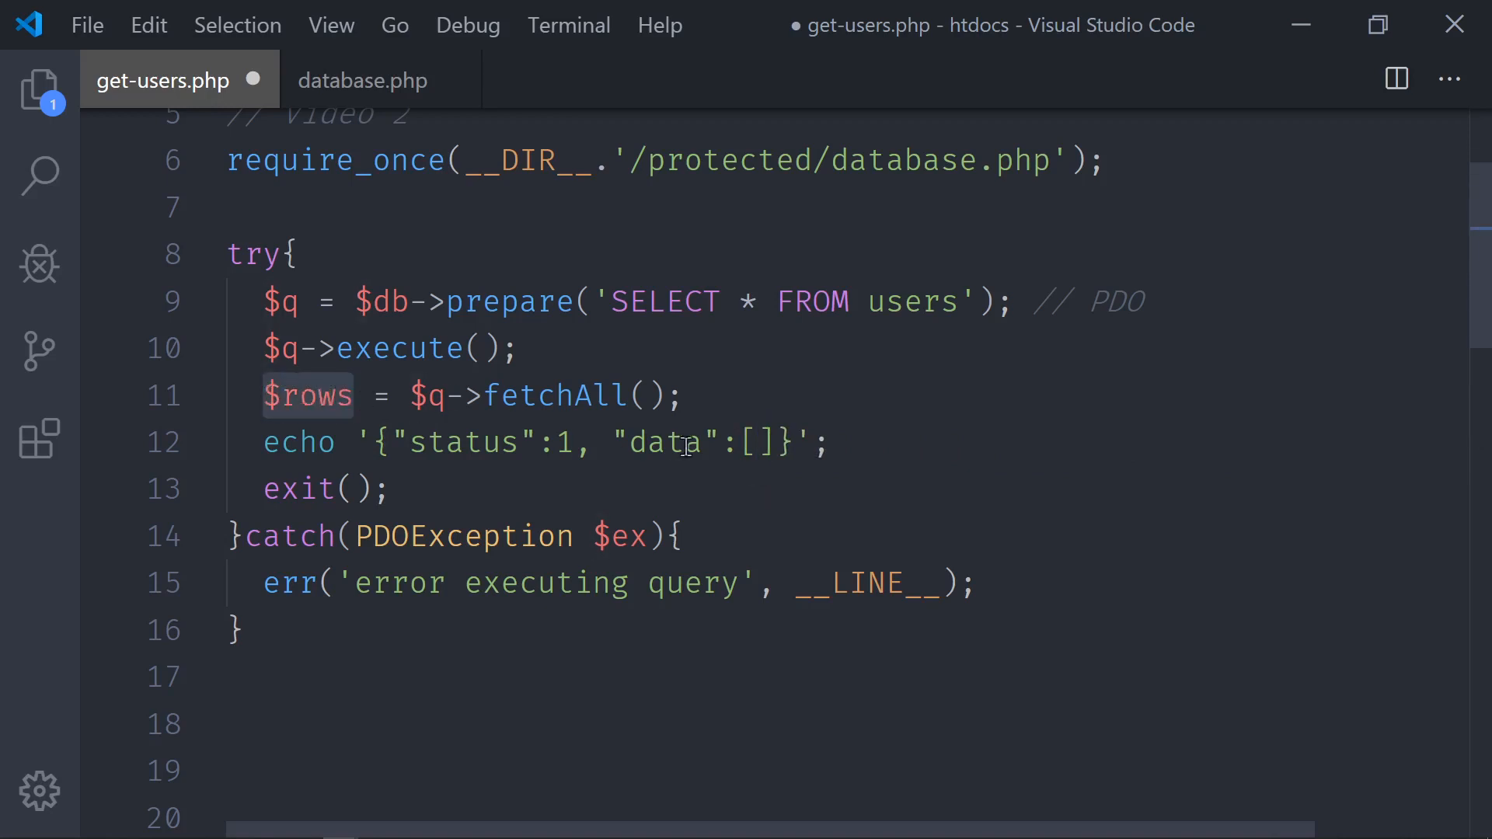
pyautogui.write('$rows')
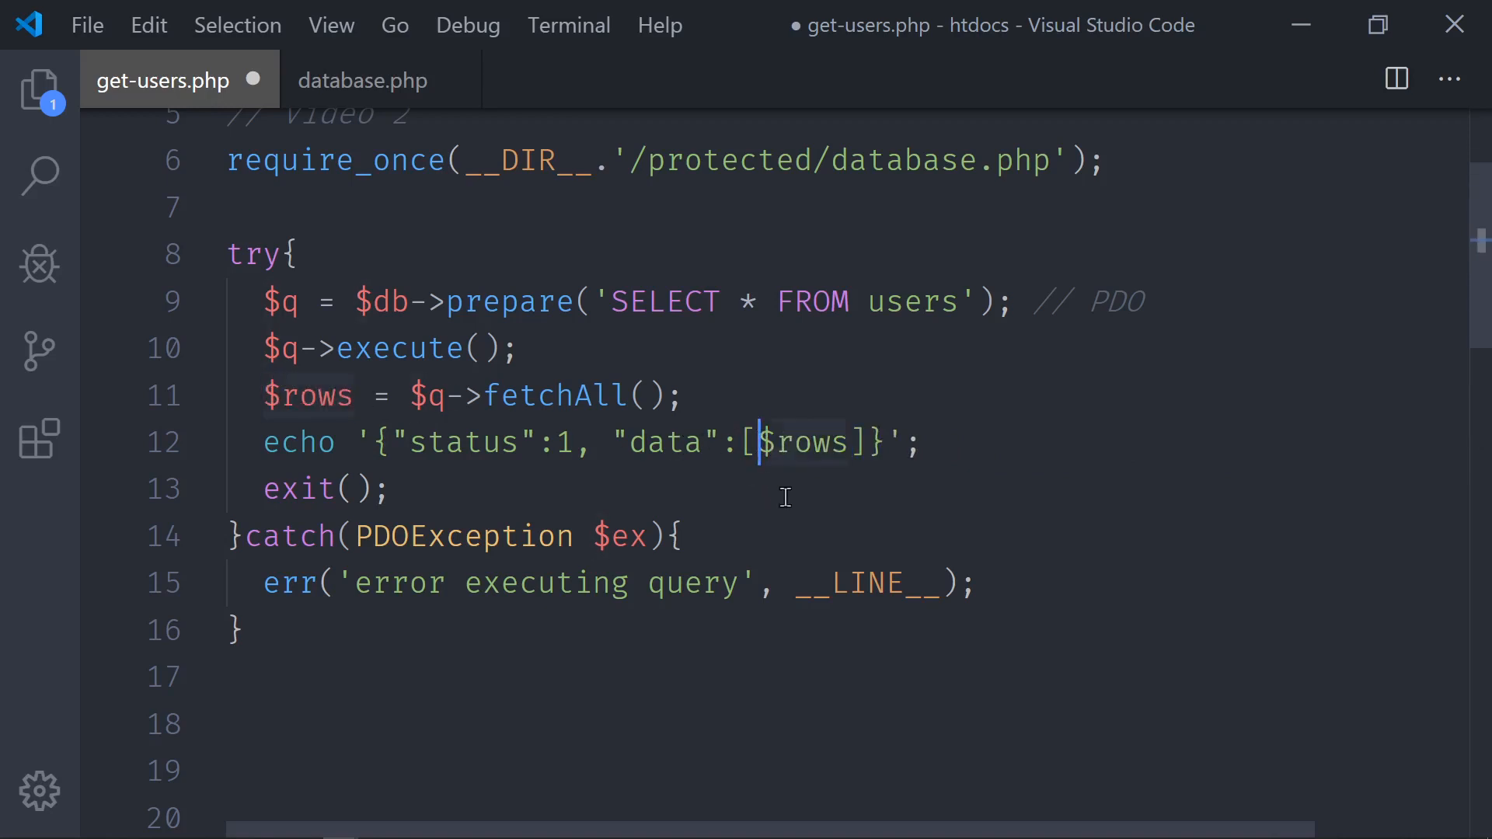
pyautogui.write("'.00")
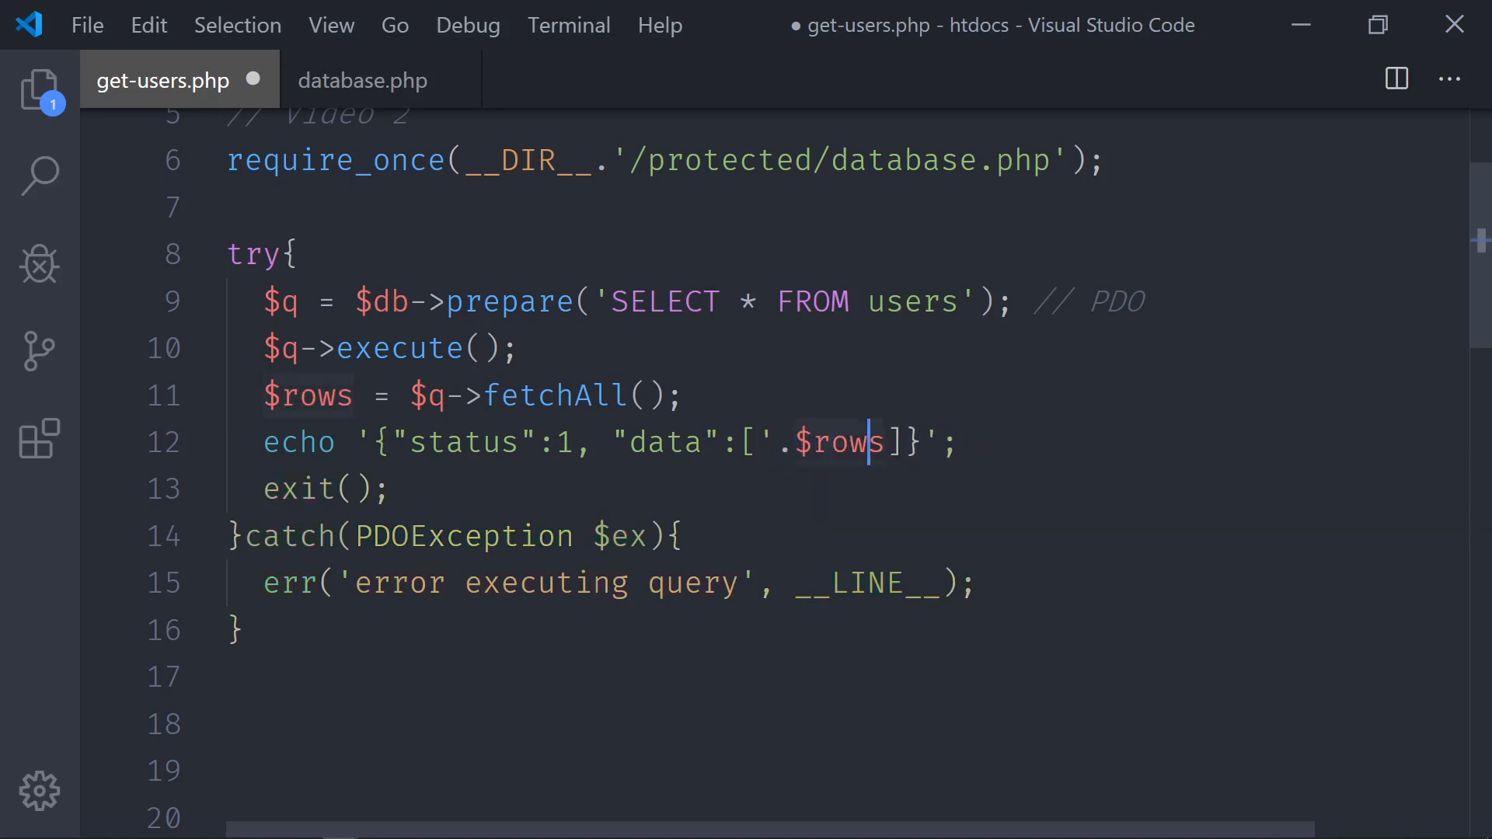
pyautogui.write(".'")
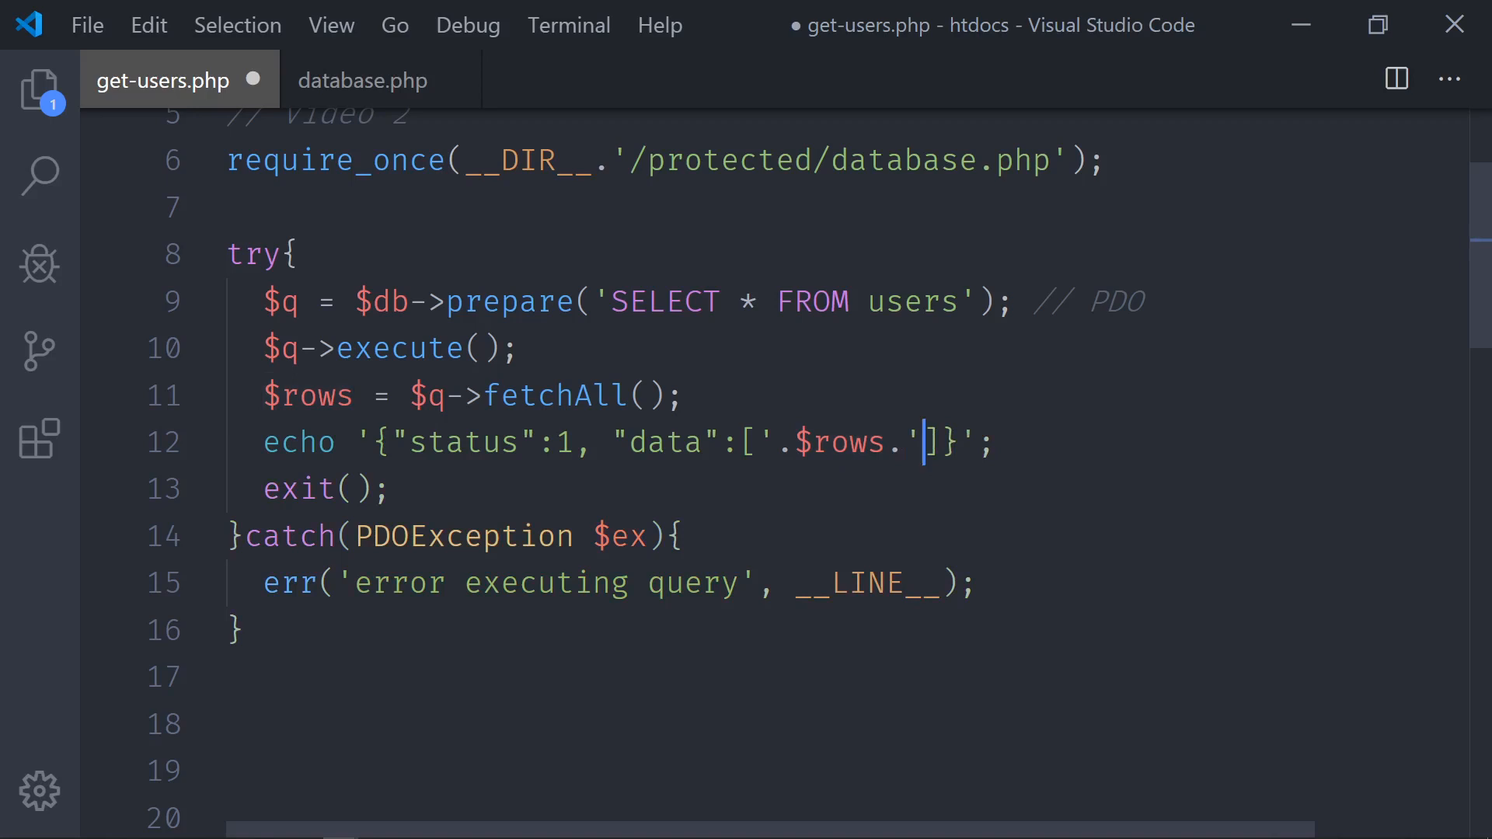
pyautogui.press('ctrl+s')
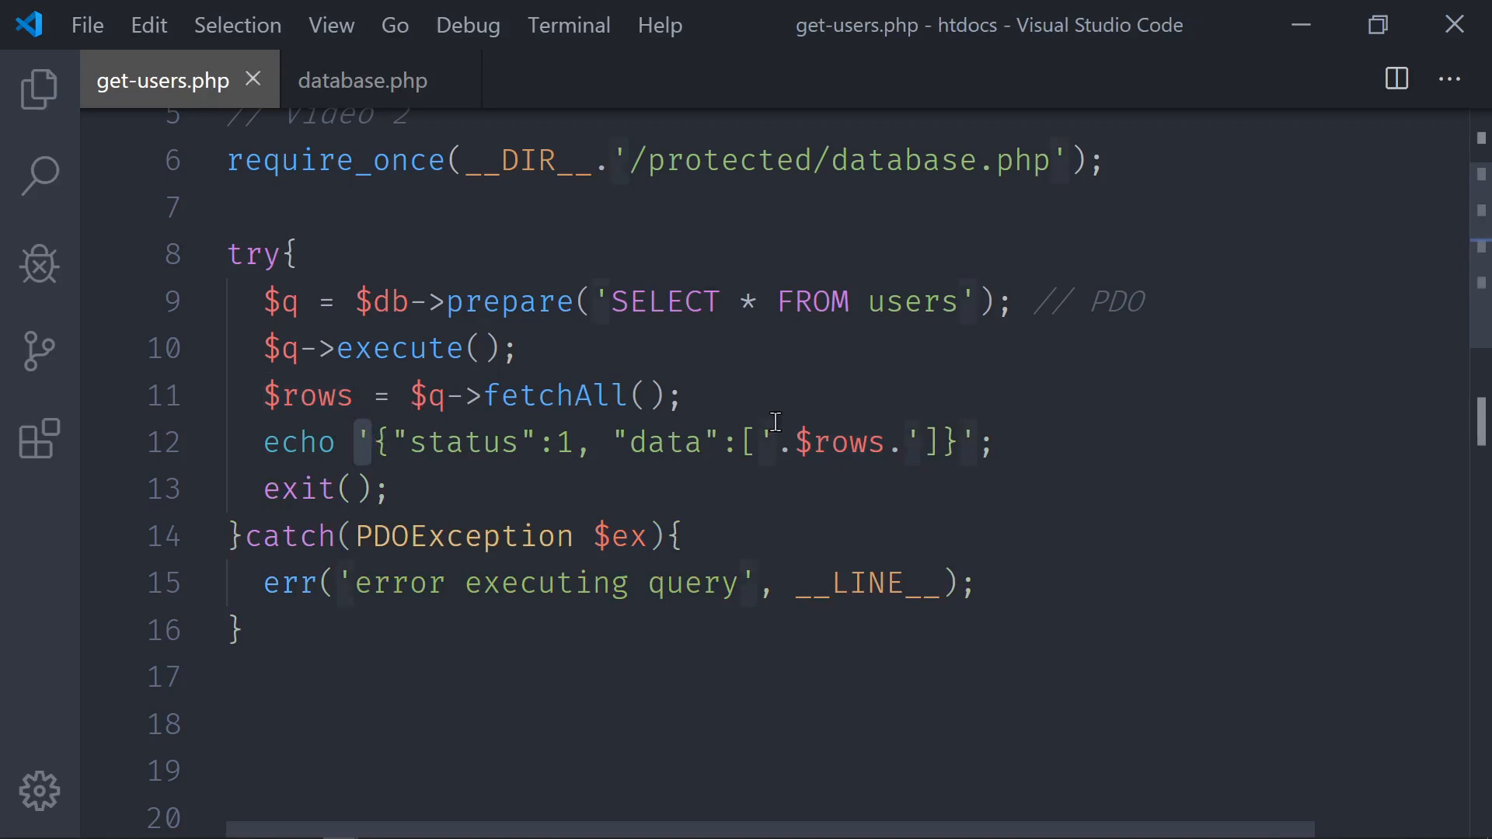
pyautogui.moveTo(857, 440)
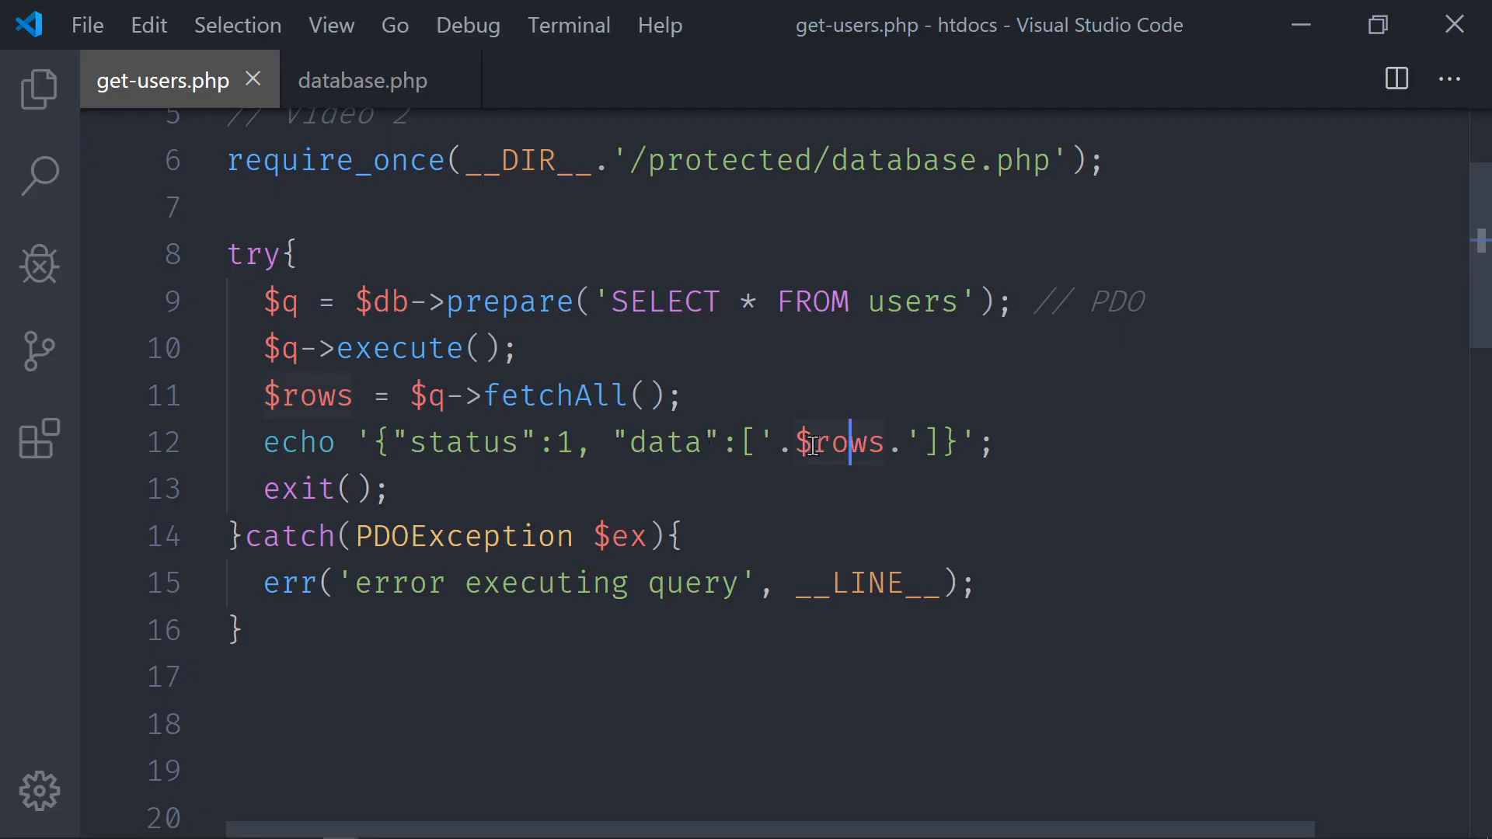
# - Wrap $rows in json_encode( so the data array echoes valid JSON
pyautogui.write('json')
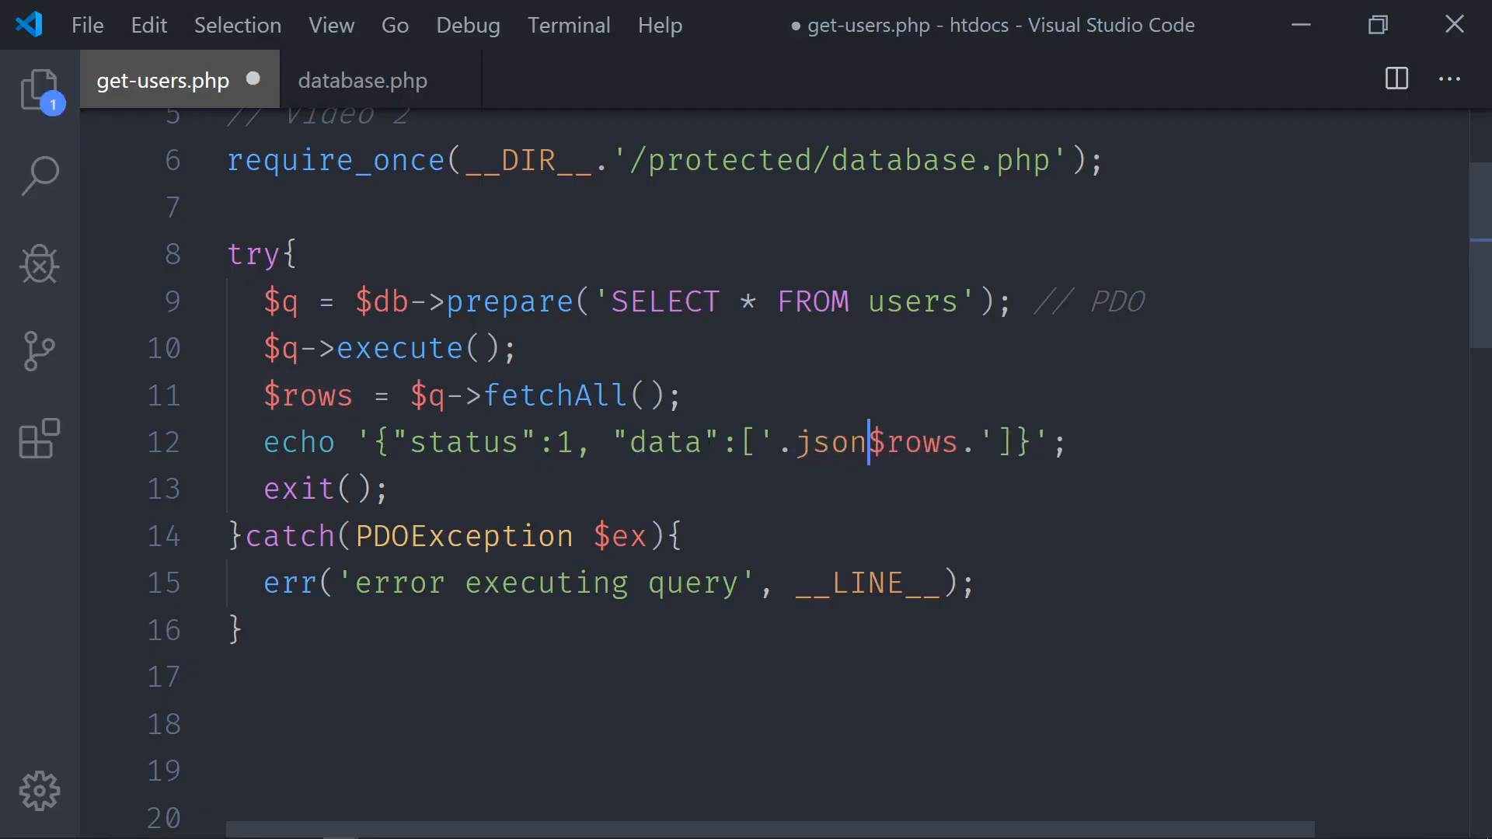
pyautogui.write('_encode(')
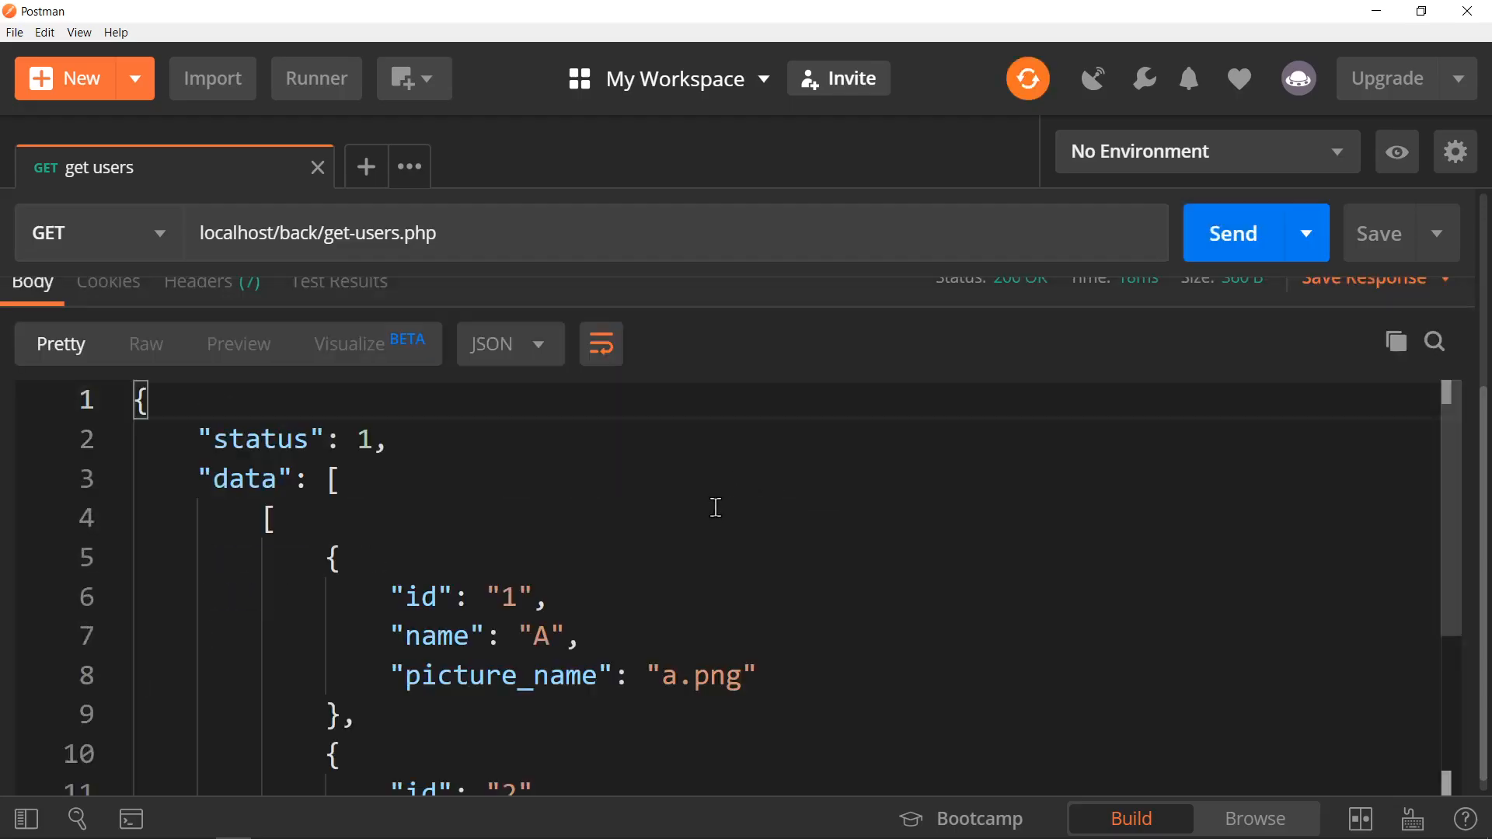
pyautogui.moveTo(484, 498)
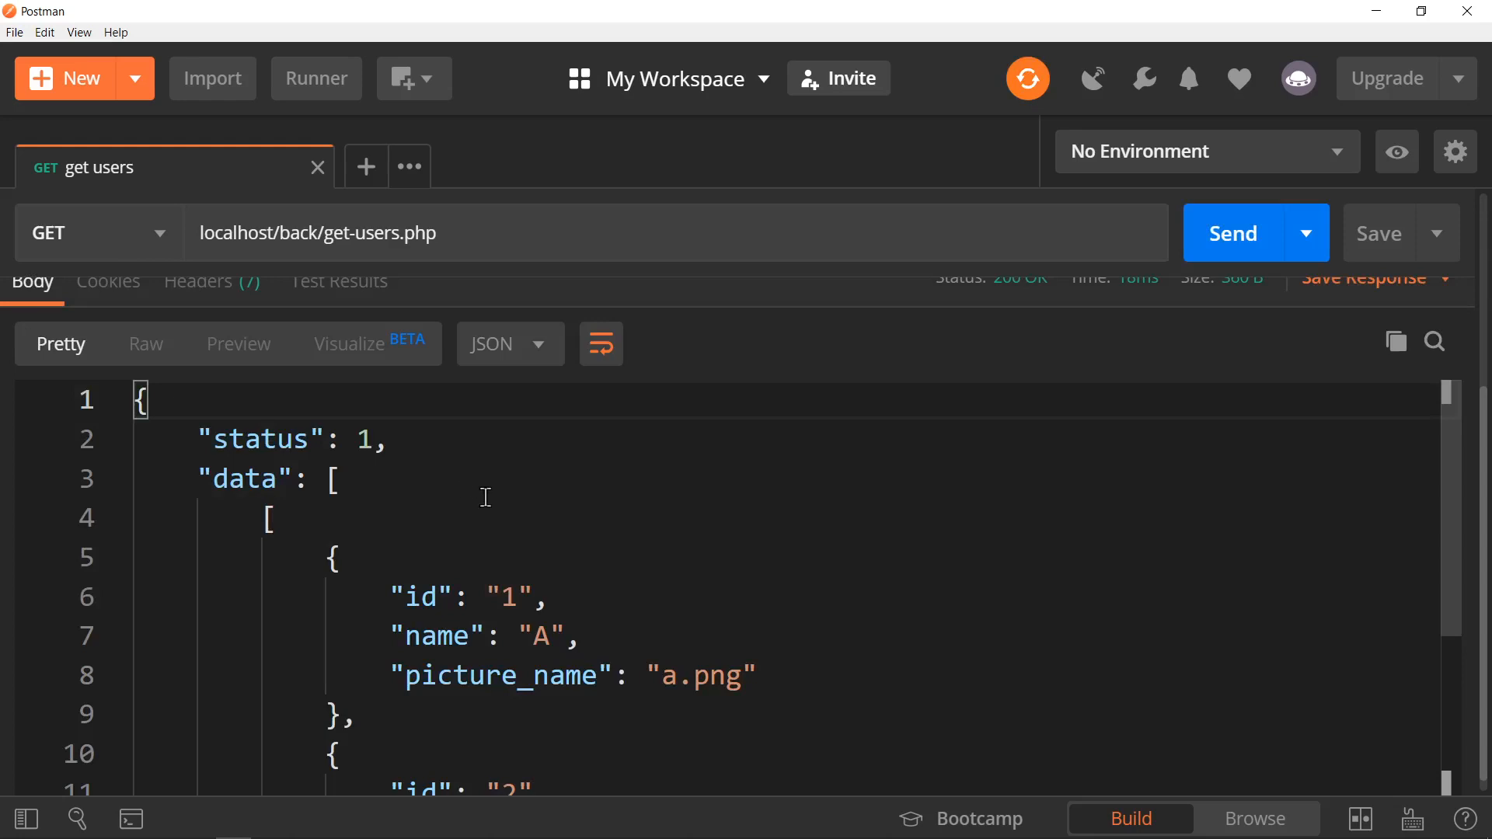
pyautogui.moveTo(231, 479)
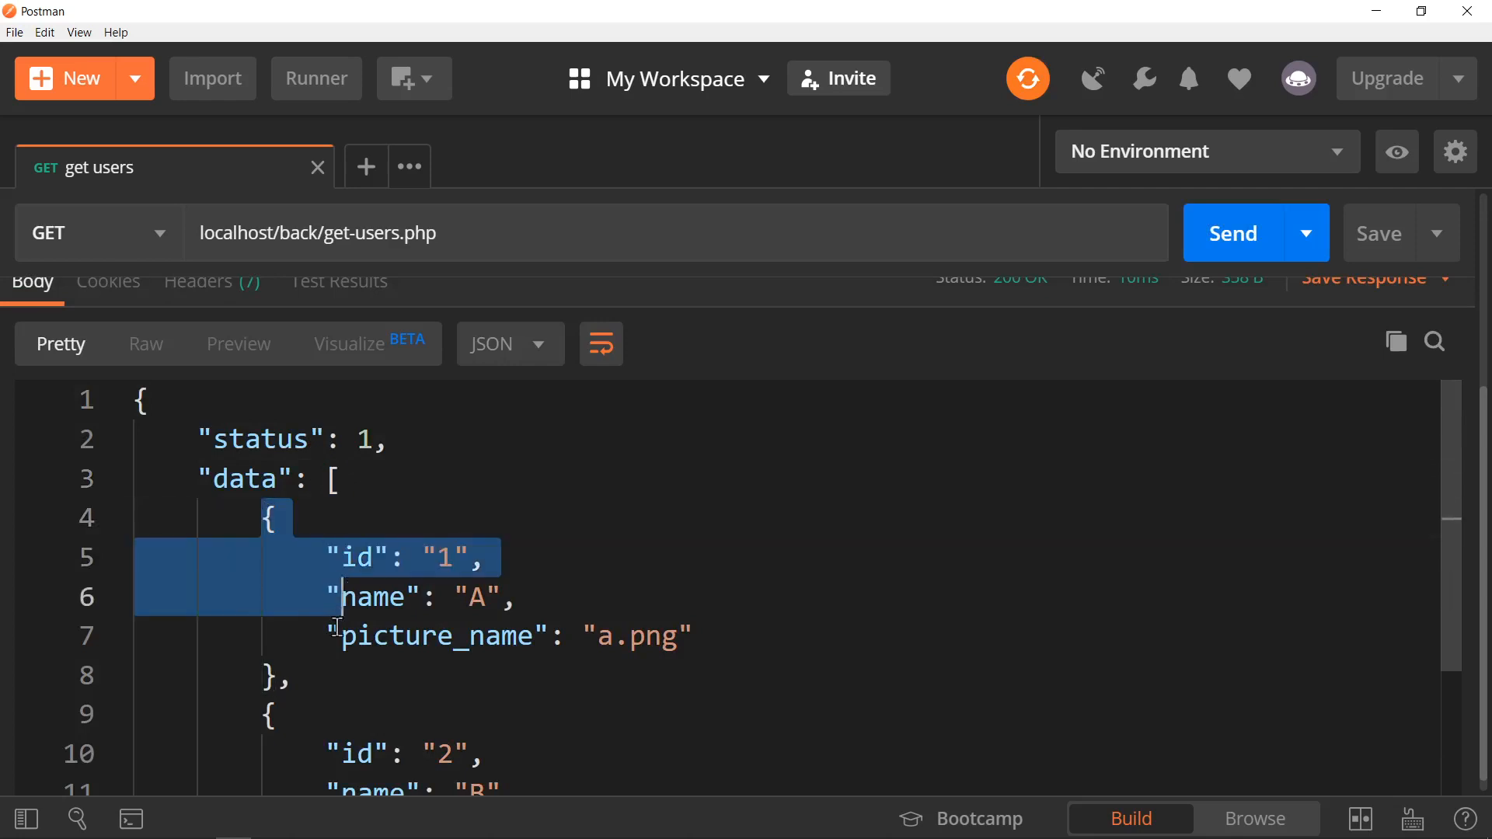
# - Review the clean id, name and picture_name user objects in Postman, then return to get-users.php
pyautogui.scroll(-3)
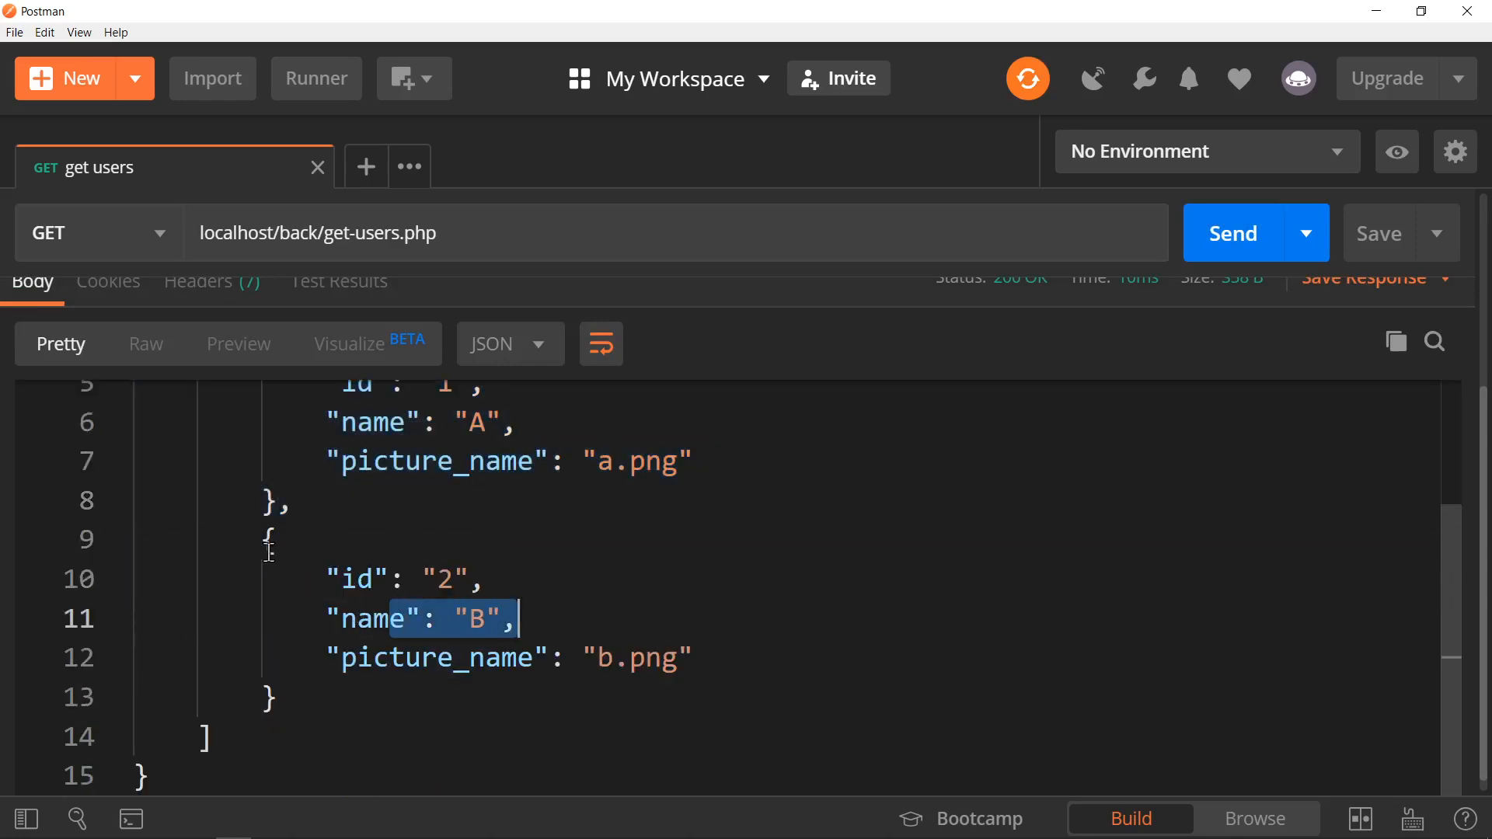
pyautogui.press('alt+tab')
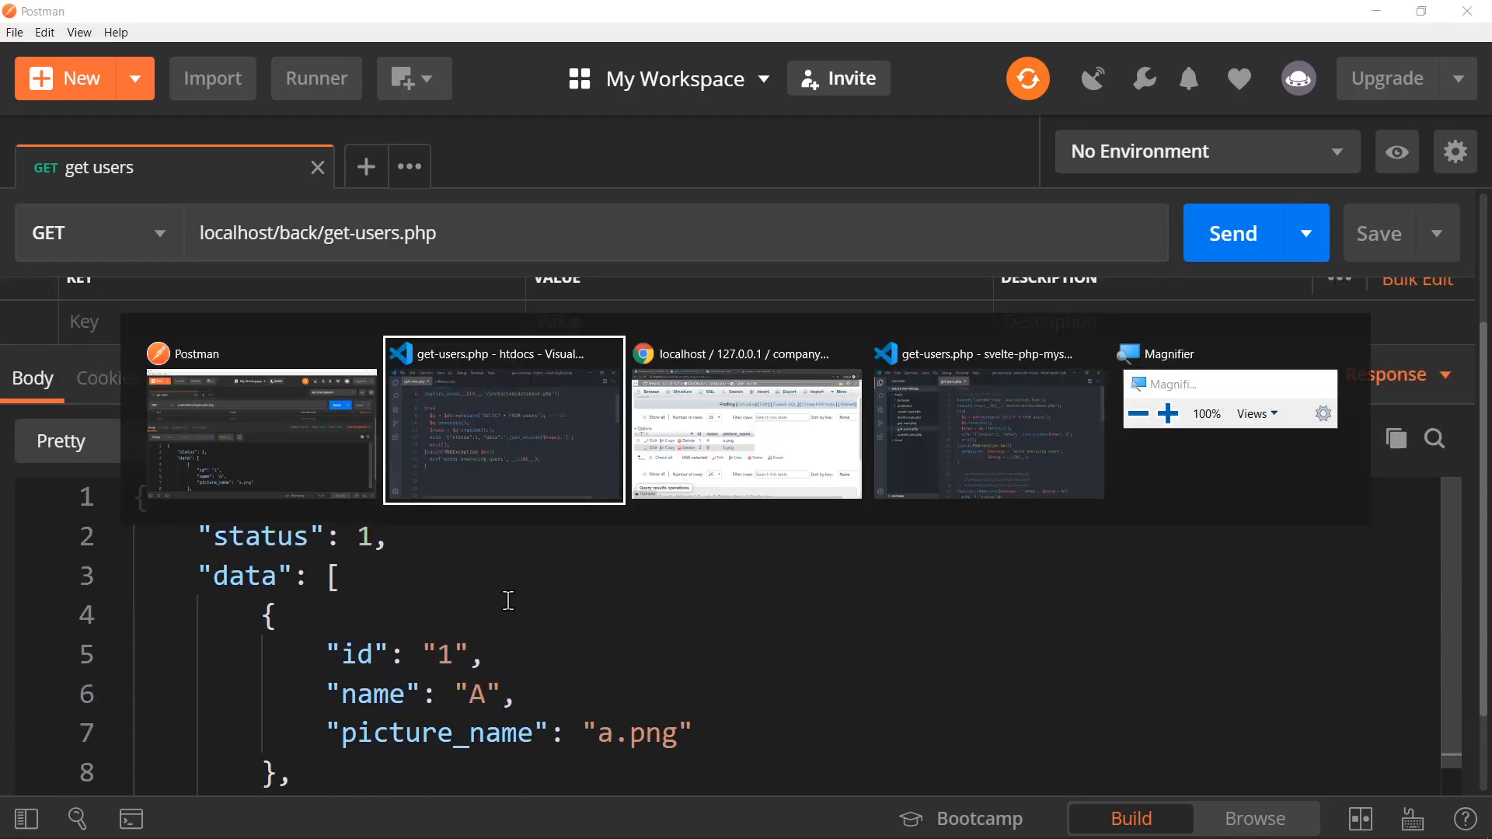
pyautogui.click(503, 421)
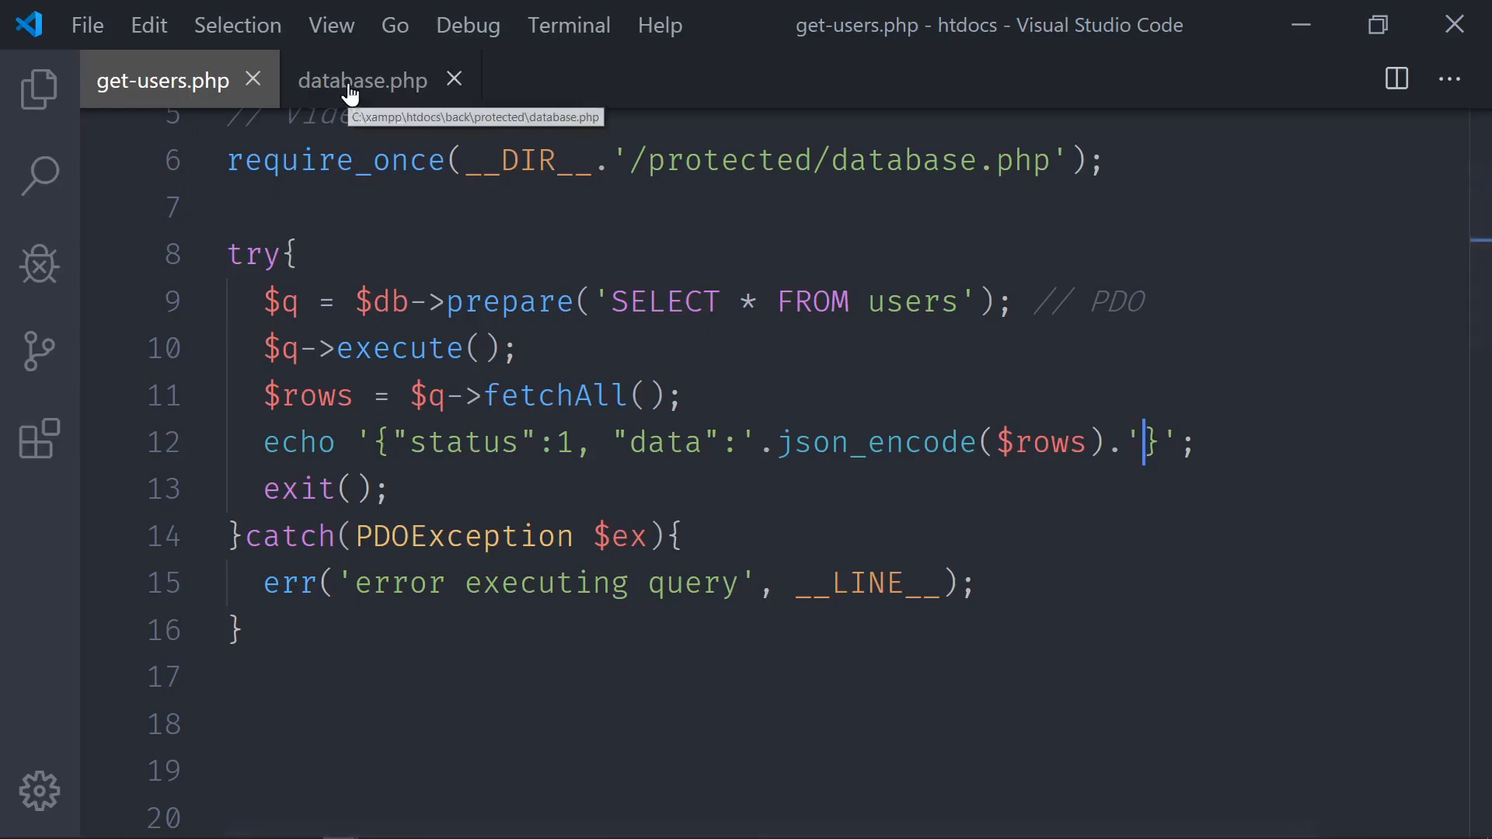
# - Comment out the ATTR_DEFAULT_FETCH_MODE option in database.php so rows carry numeric keys
pyautogui.click(363, 80)
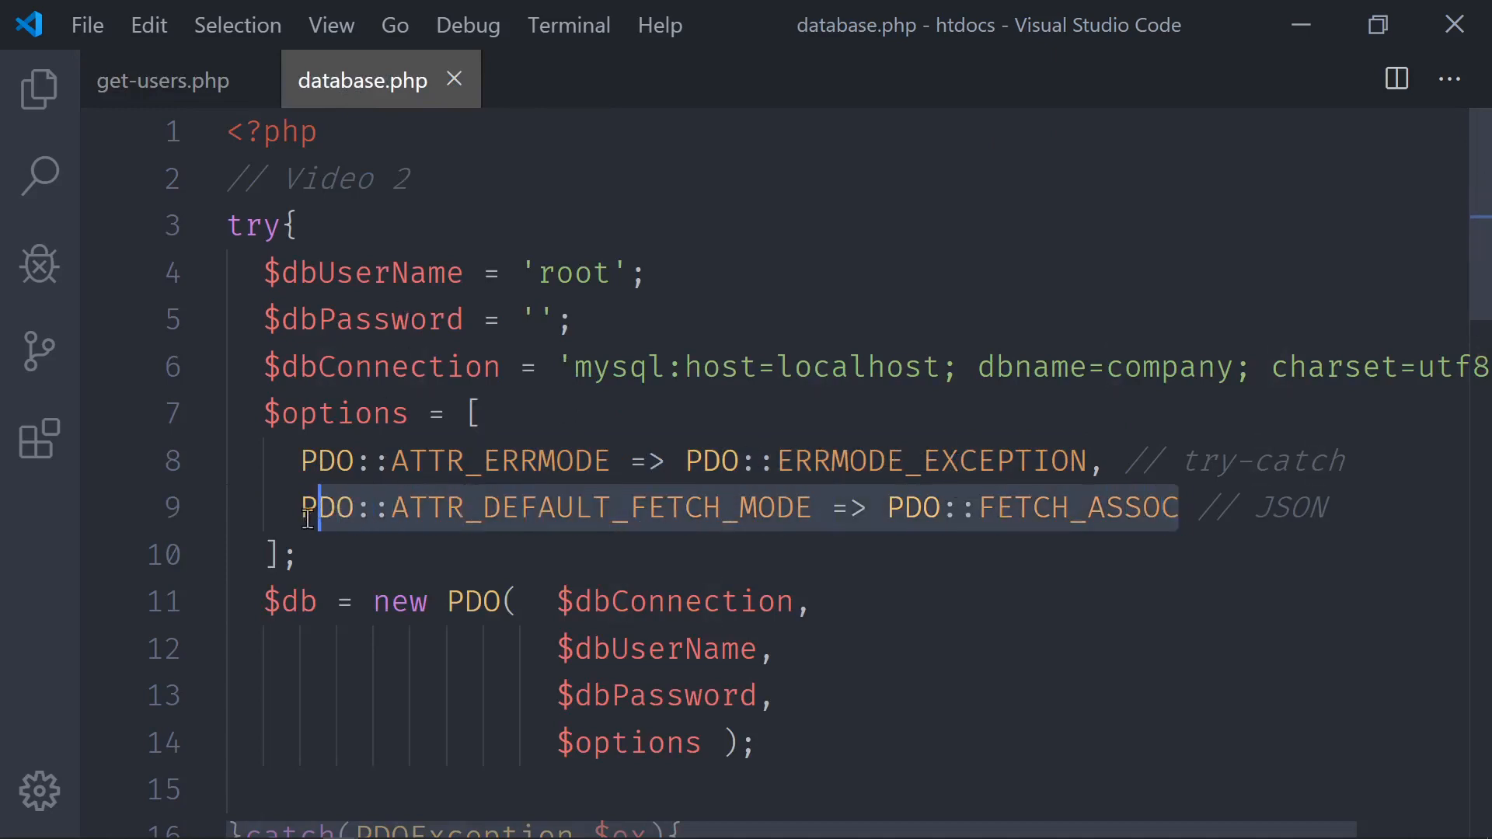
pyautogui.press('ctrl+/')
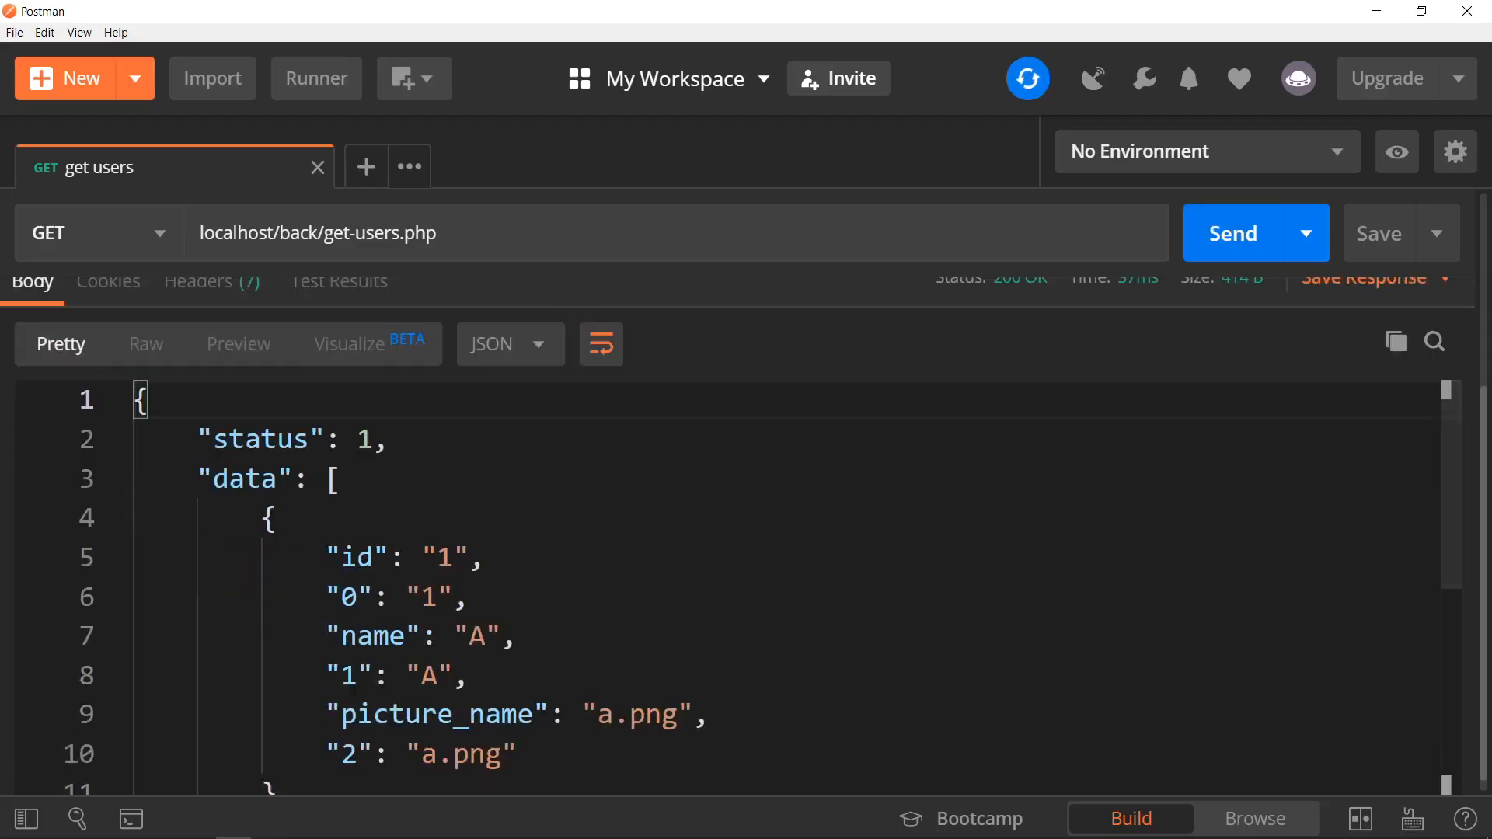
# - Highlight the duplicated key 2, name and picture_name in Postman's users response, then return to database.php
pyautogui.scroll(-3)
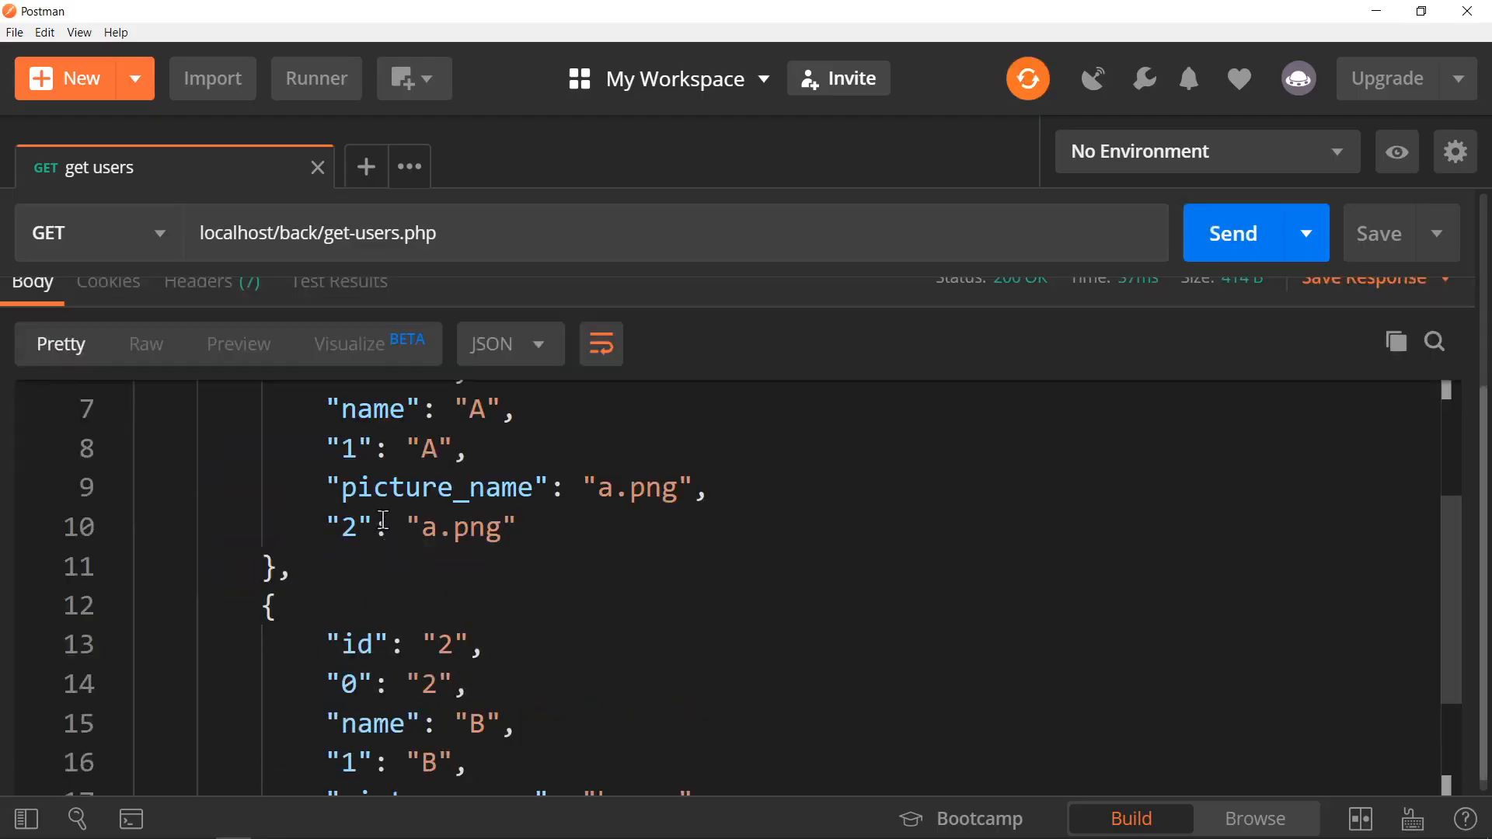
pyautogui.scroll(3)
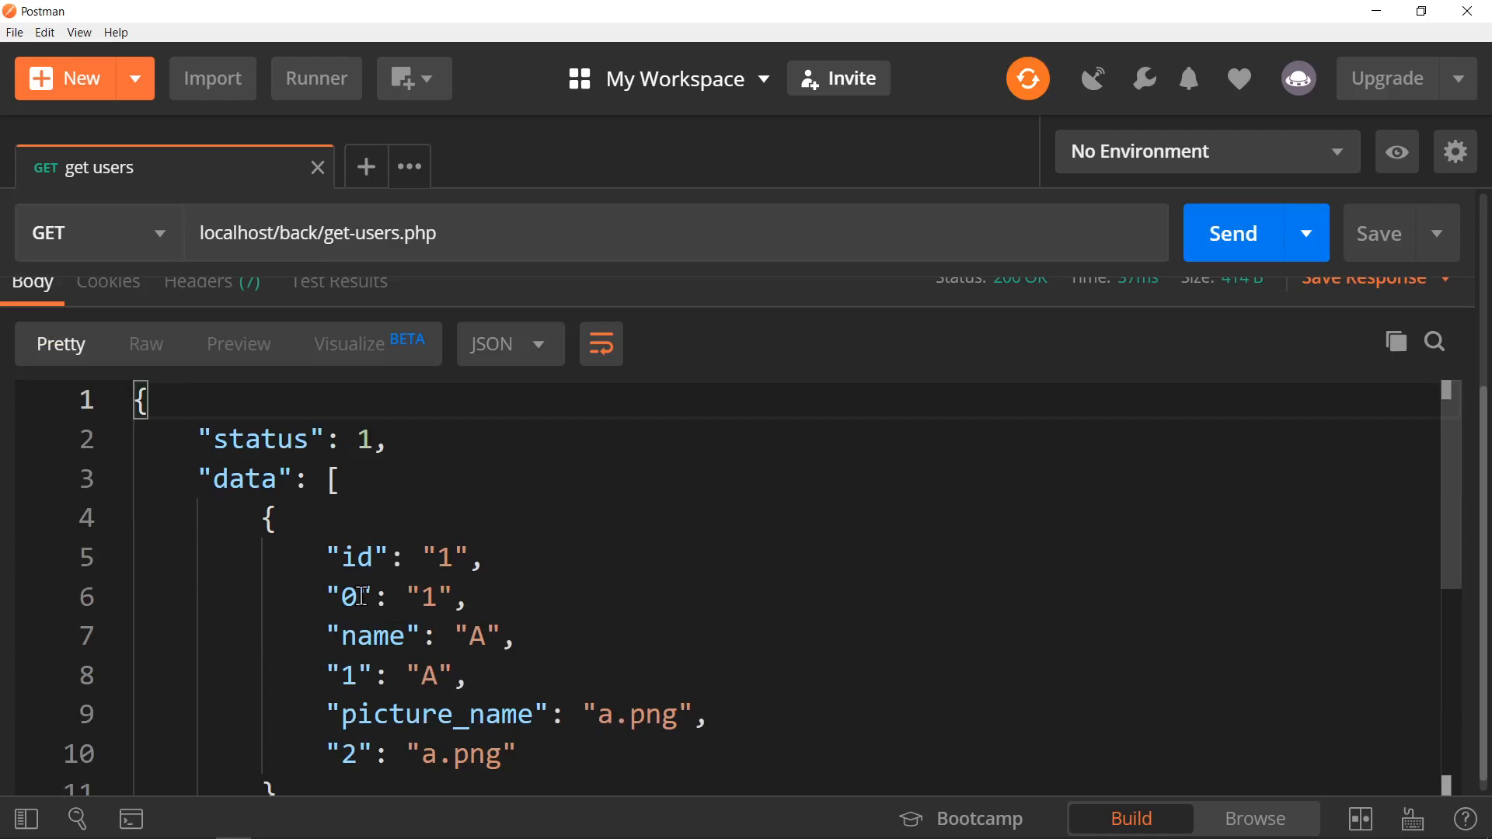
pyautogui.doubleClick(350, 597)
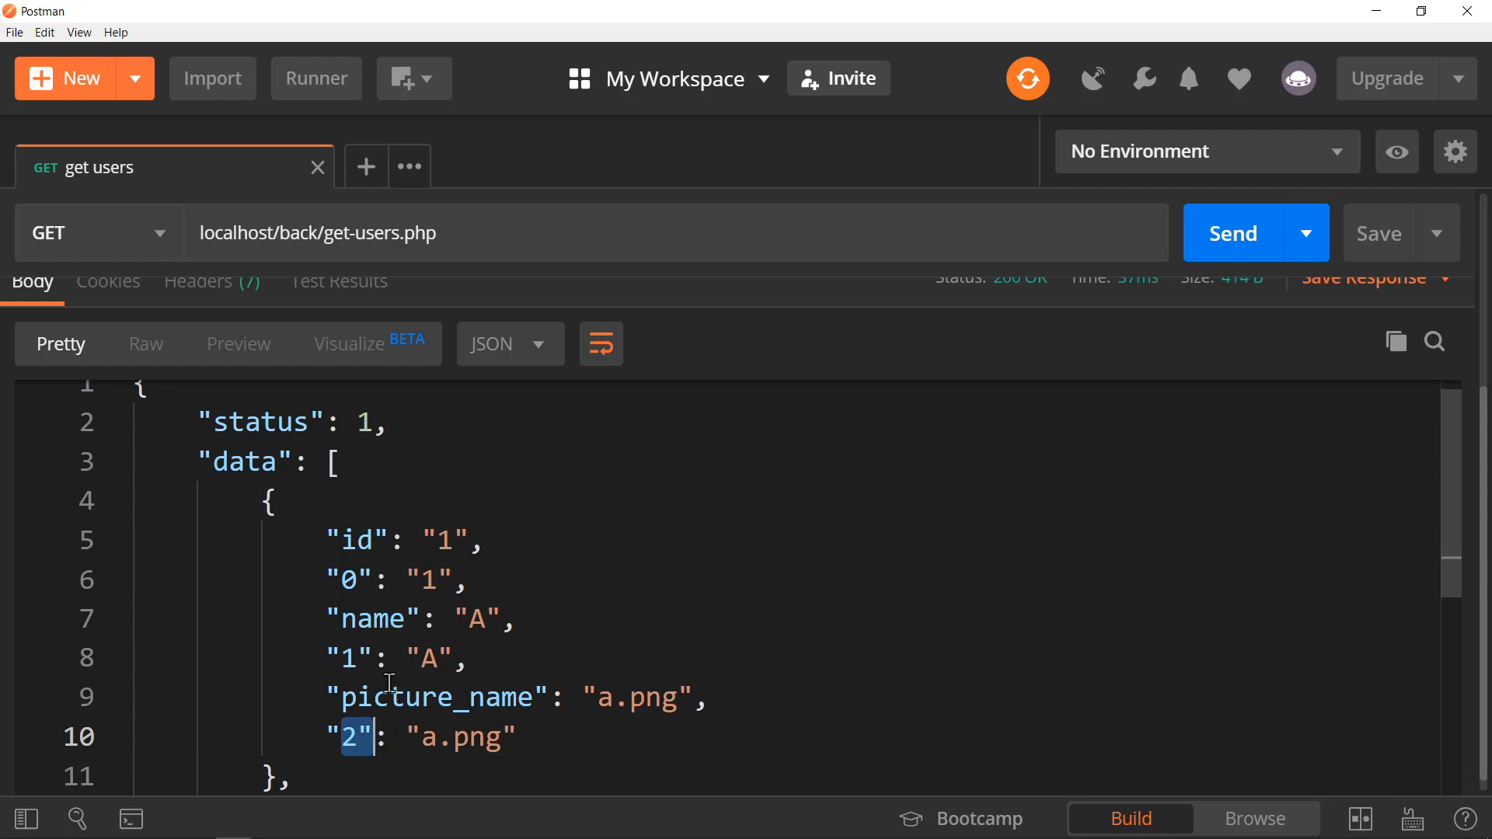
pyautogui.doubleClick(373, 621)
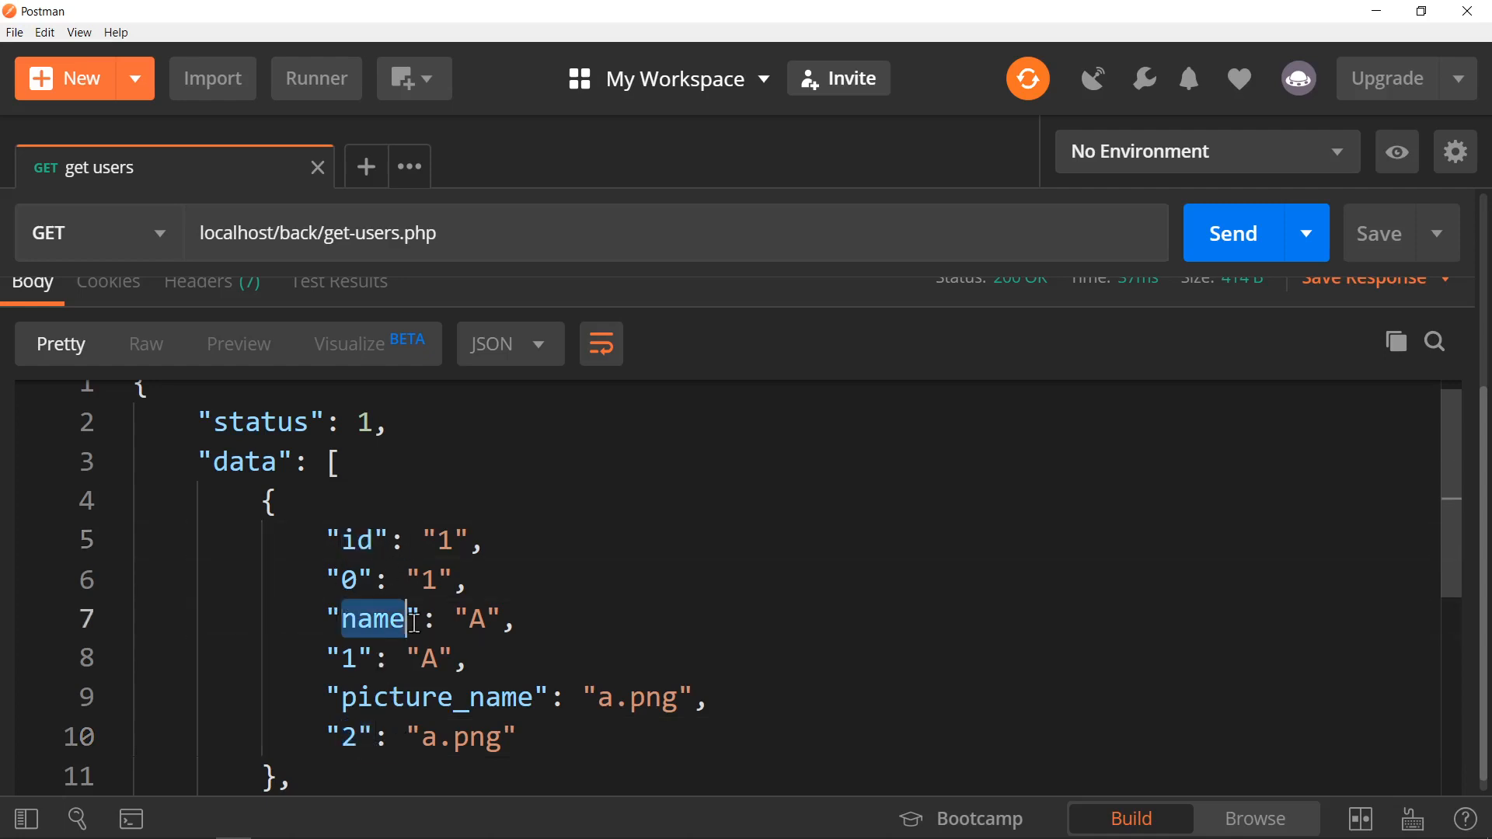
pyautogui.doubleClick(434, 697)
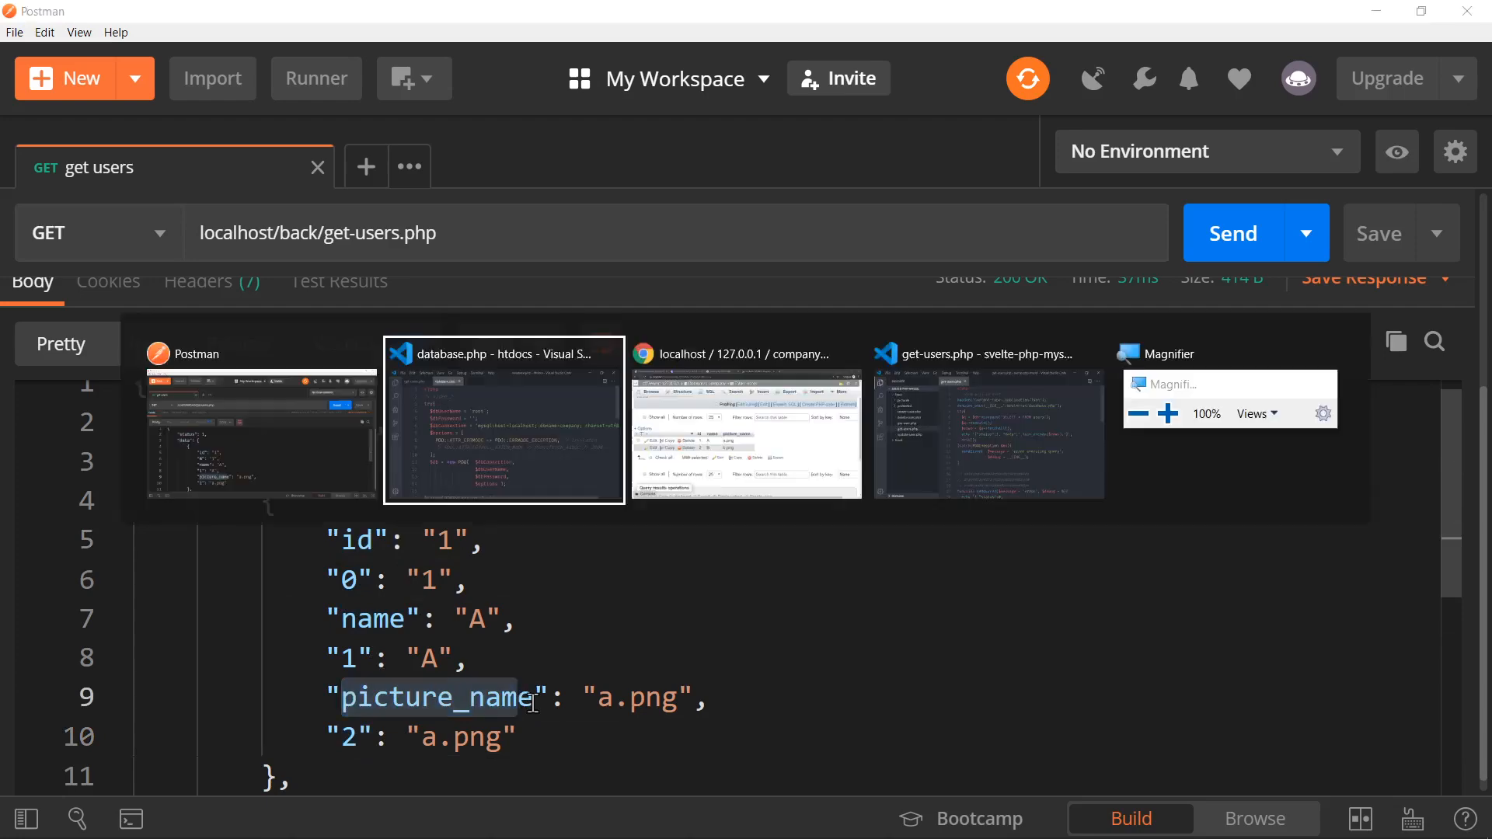
pyautogui.click(503, 422)
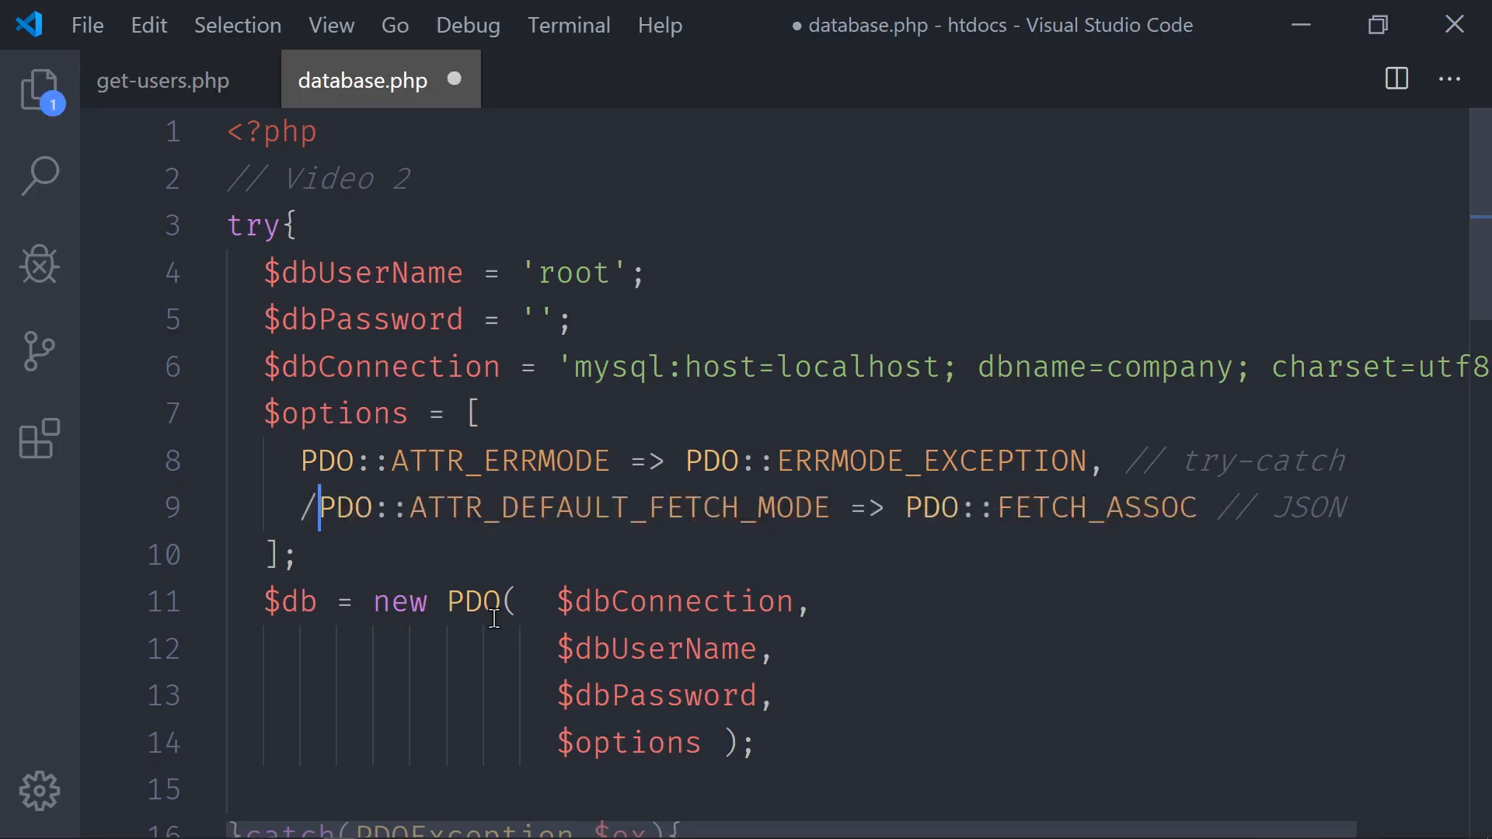
# - Remove the leftover slash to restore the associative fetch mode and resend get users in Postman
pyautogui.press('Backspace')
pyautogui.write(' Video 3')
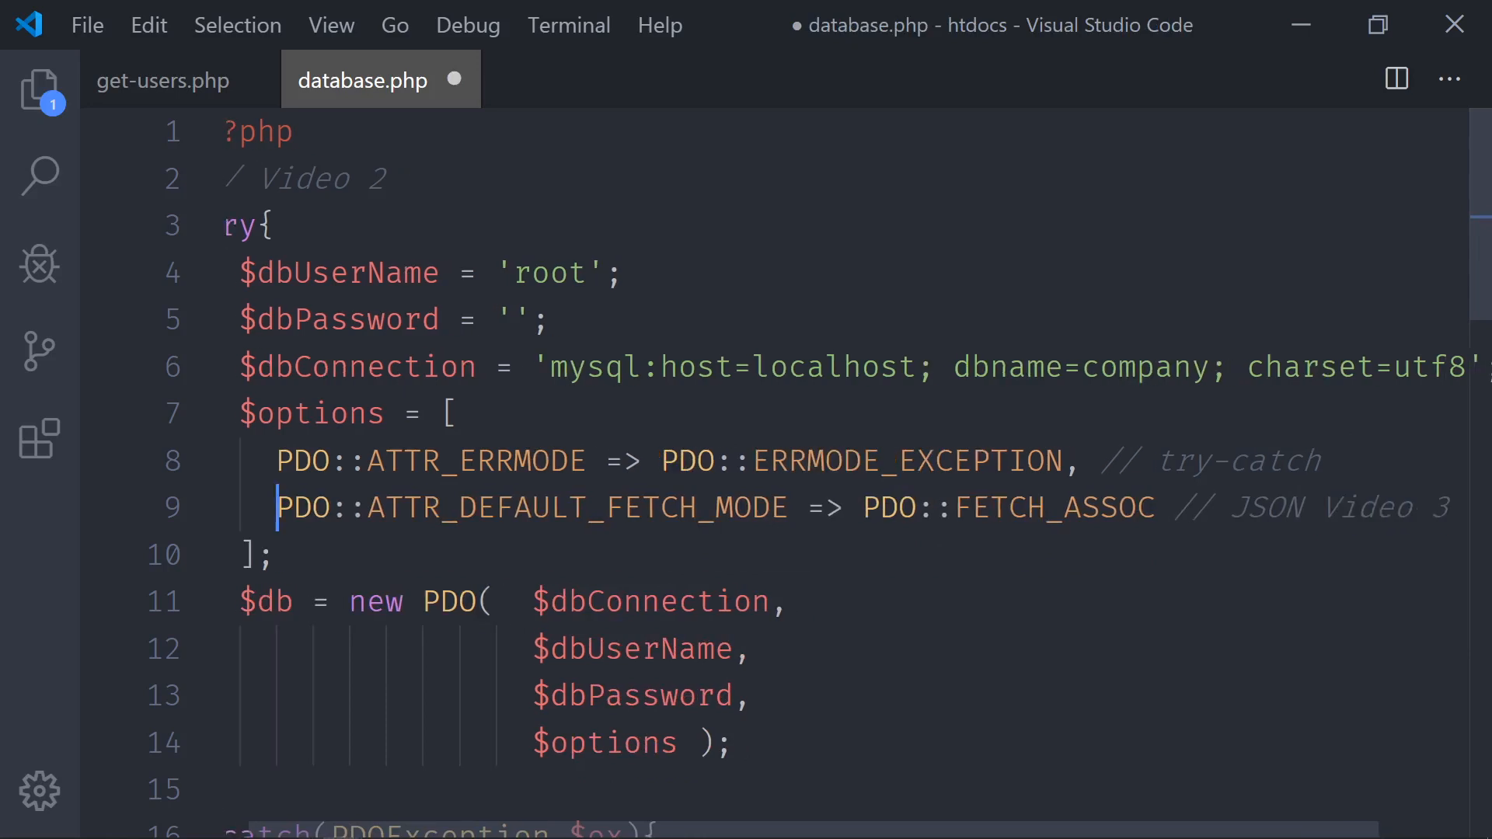
pyautogui.click(163, 79)
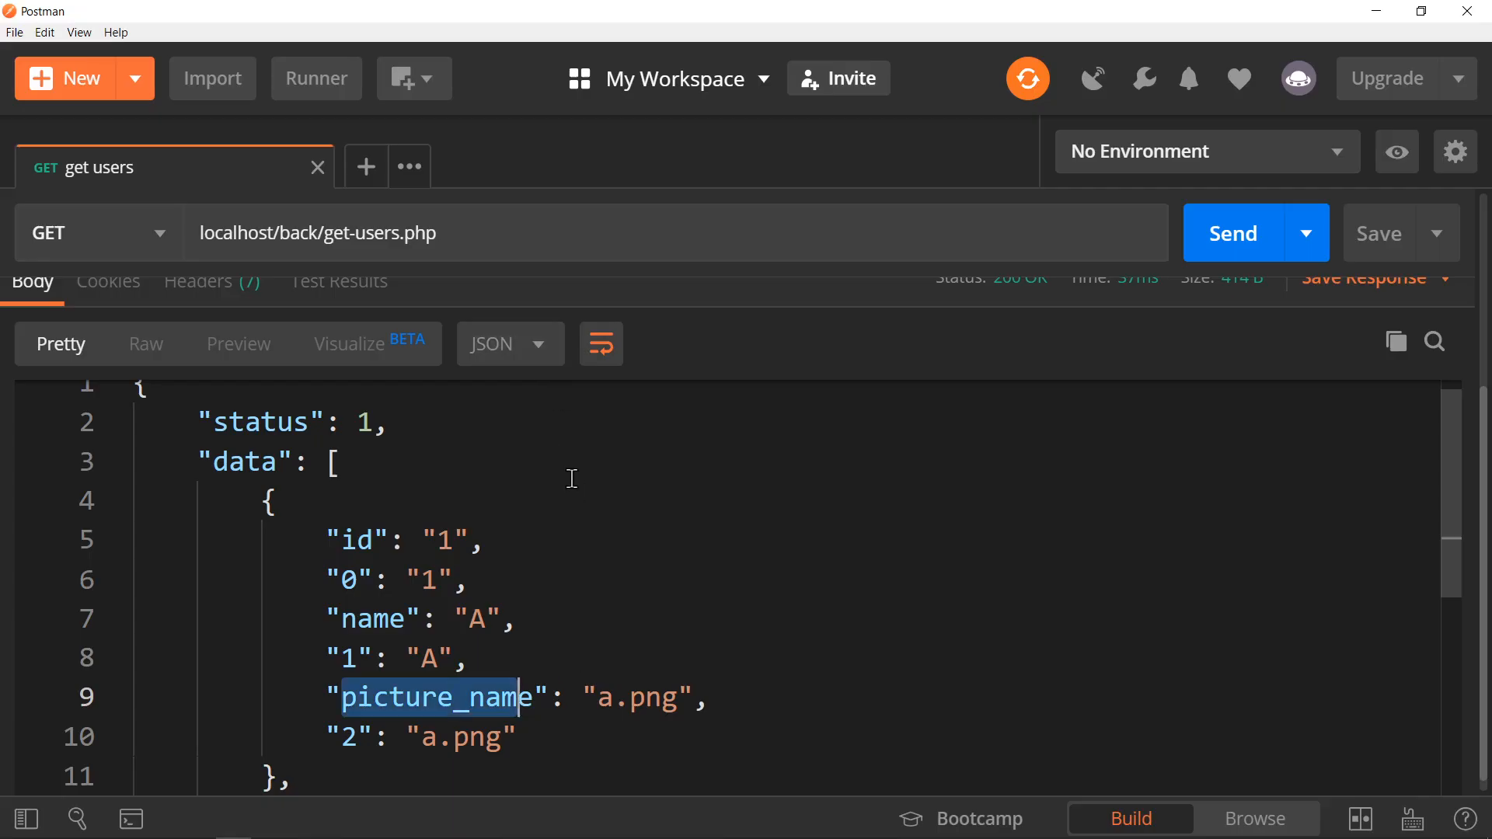
pyautogui.click(1231, 232)
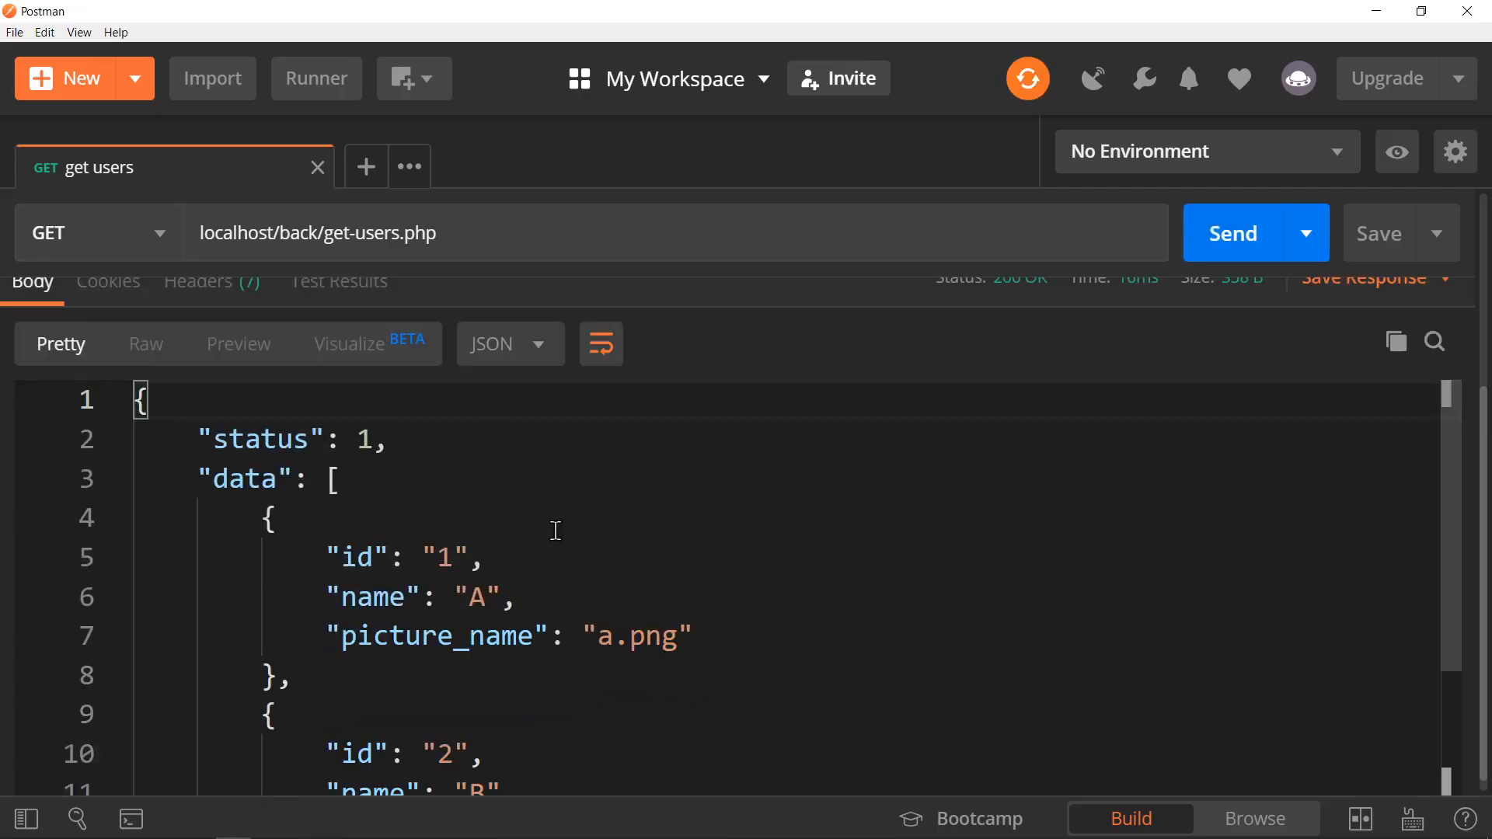
pyautogui.moveTo(520, 580)
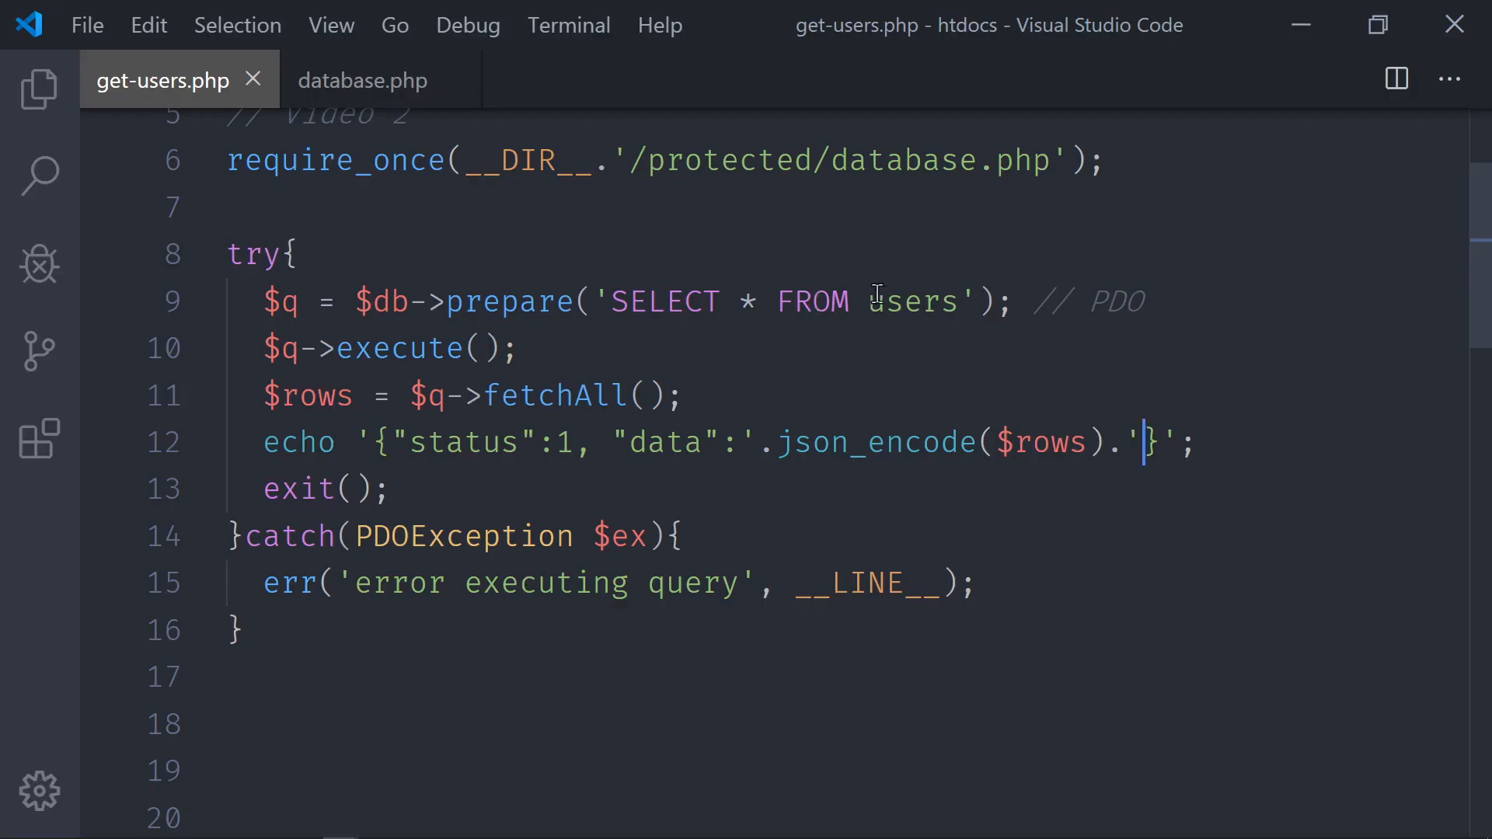
pyautogui.moveTo(960, 300)
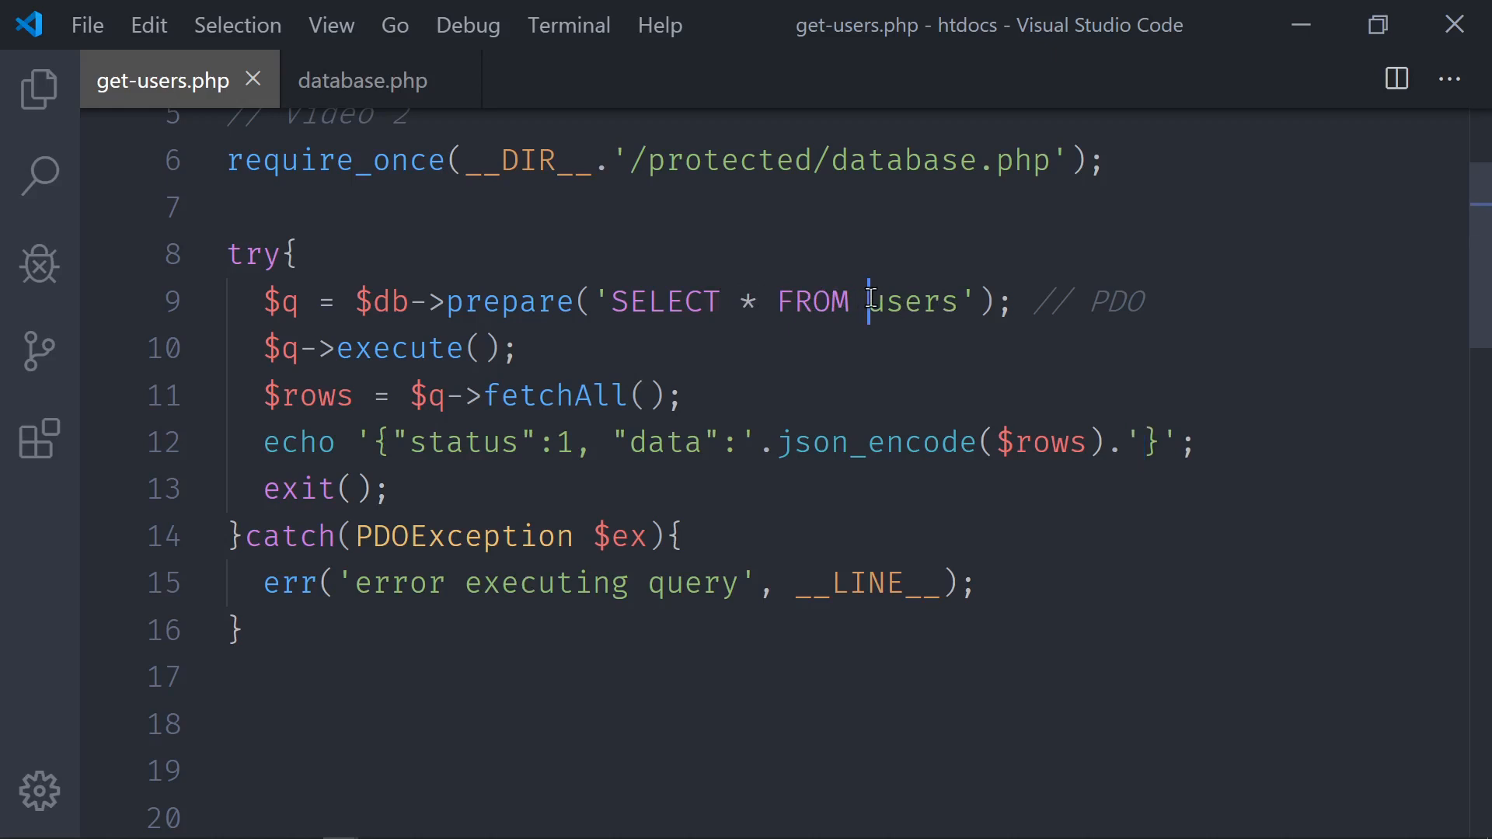
# - Append ALL after users in the SELECT query to break it, then bring up Postman
pyautogui.write('ALL')
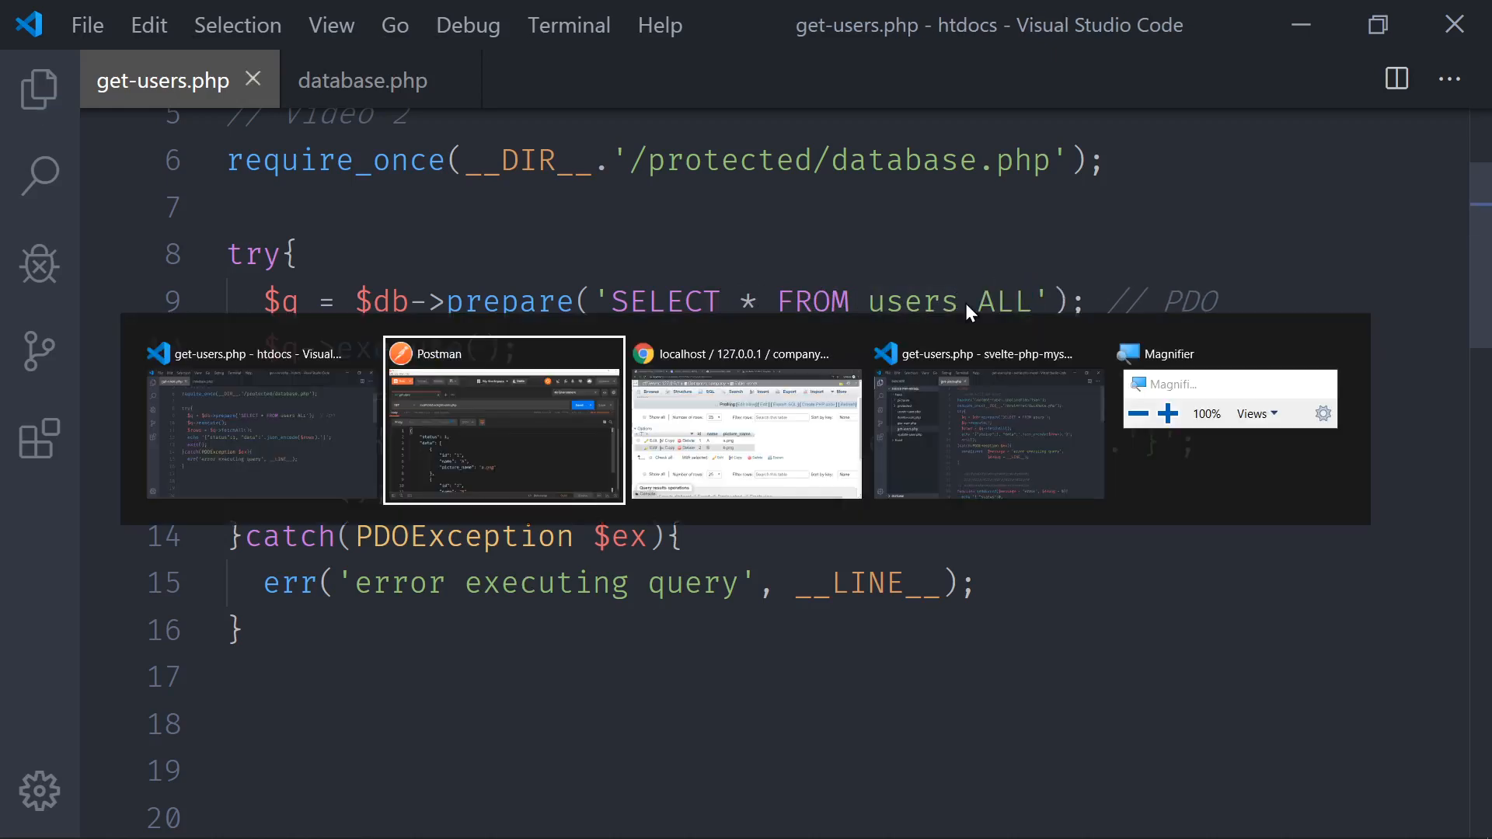
pyautogui.click(502, 422)
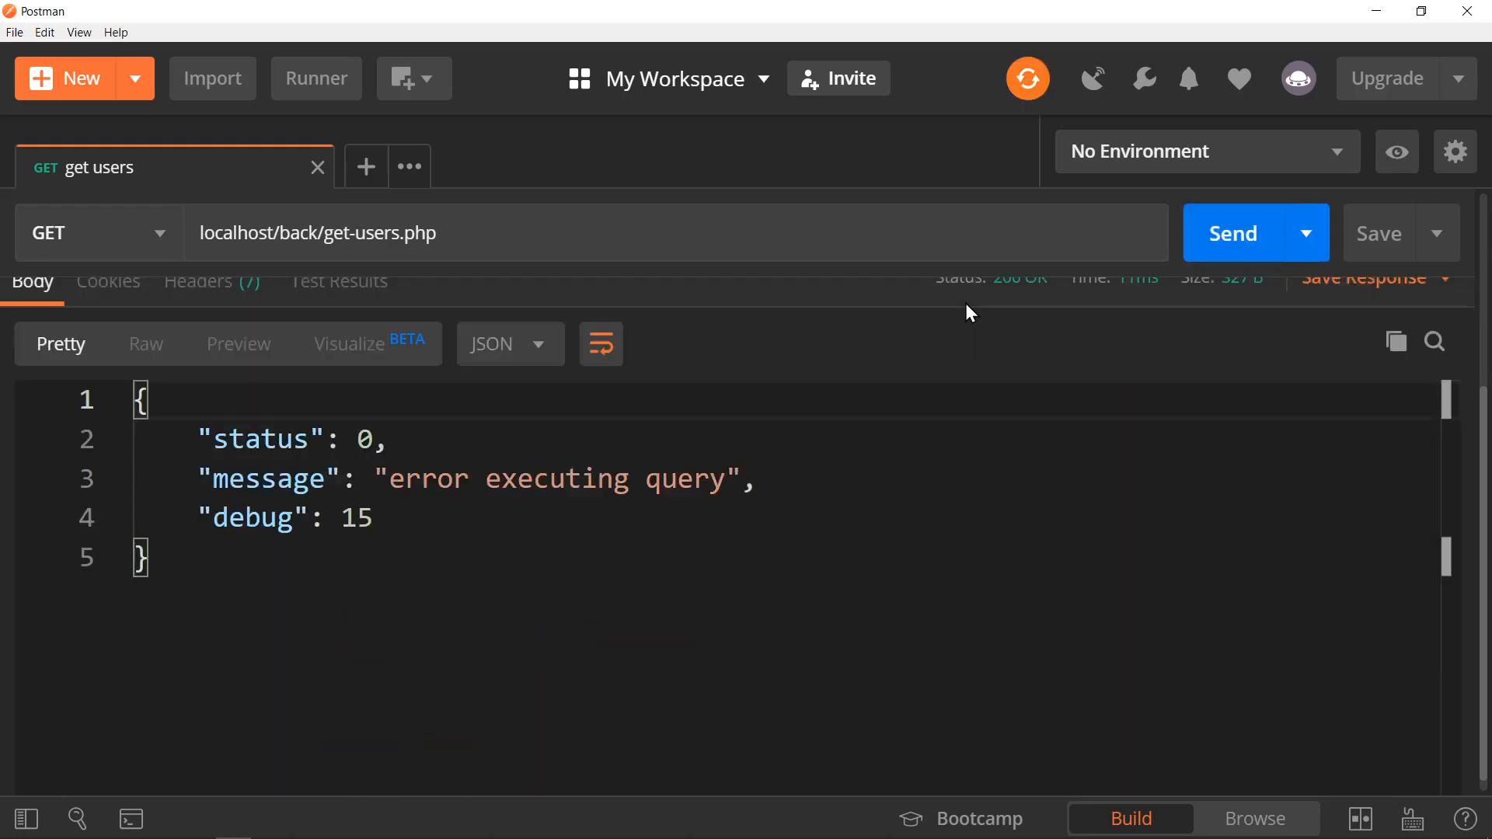
# - Inspect the 'error executing query' response, remove the stray ALL to restore users A and B, then move to Chrome
pyautogui.doubleClick(562, 479)
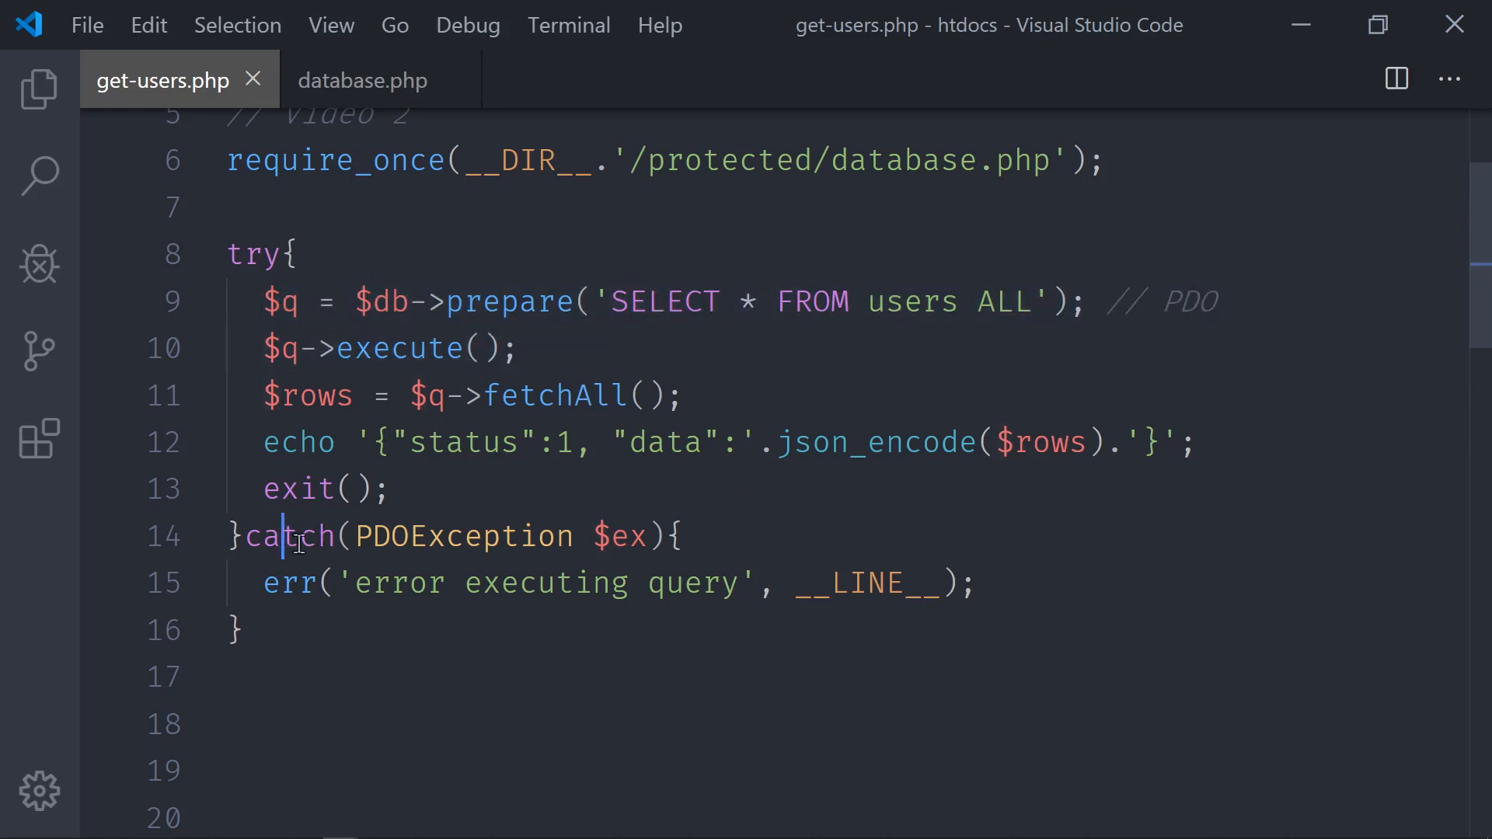
pyautogui.doubleClick(1003, 302)
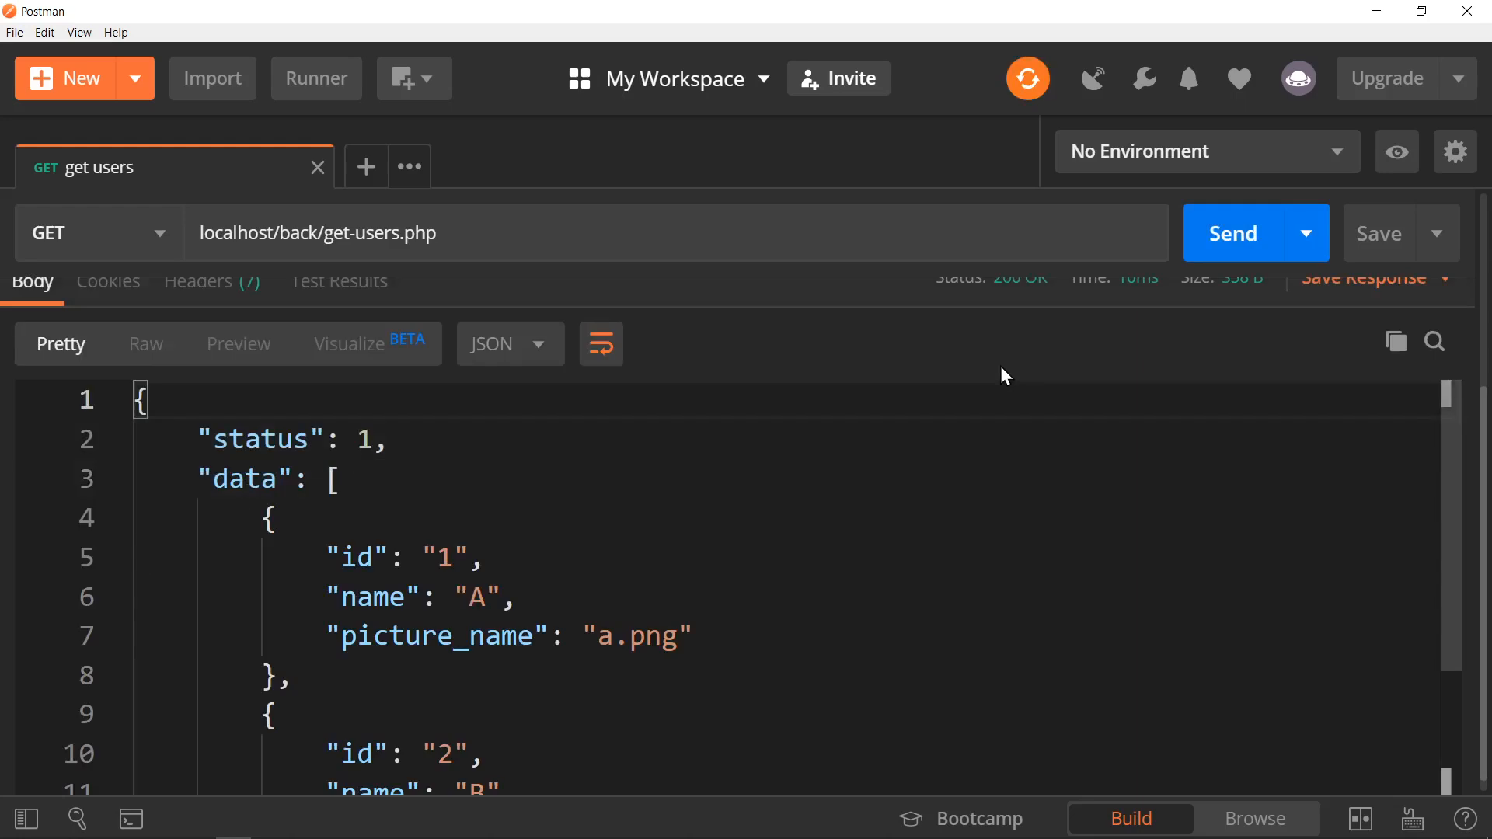
pyautogui.scroll(-3)
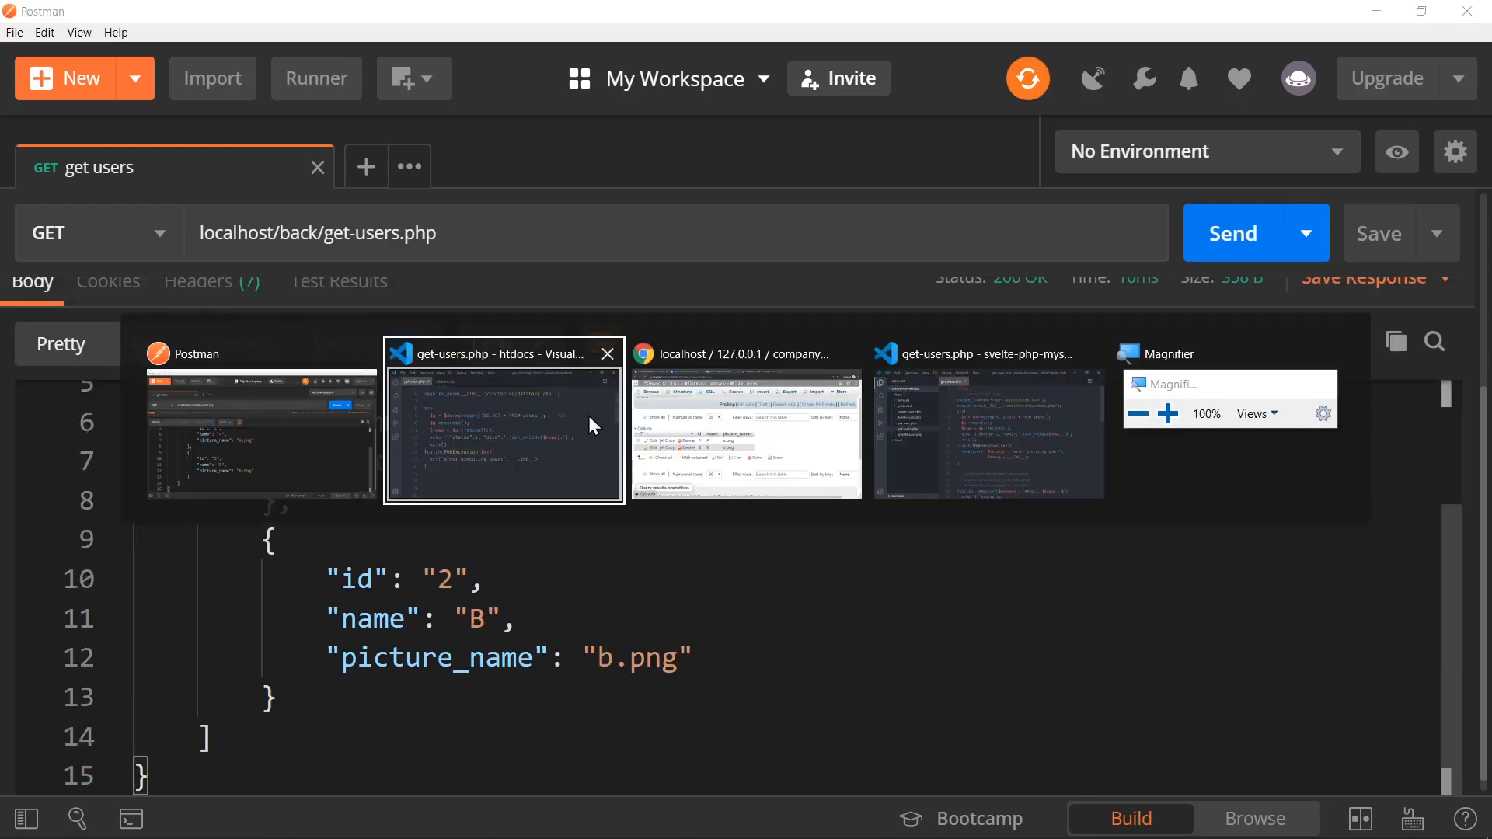
pyautogui.click(746, 423)
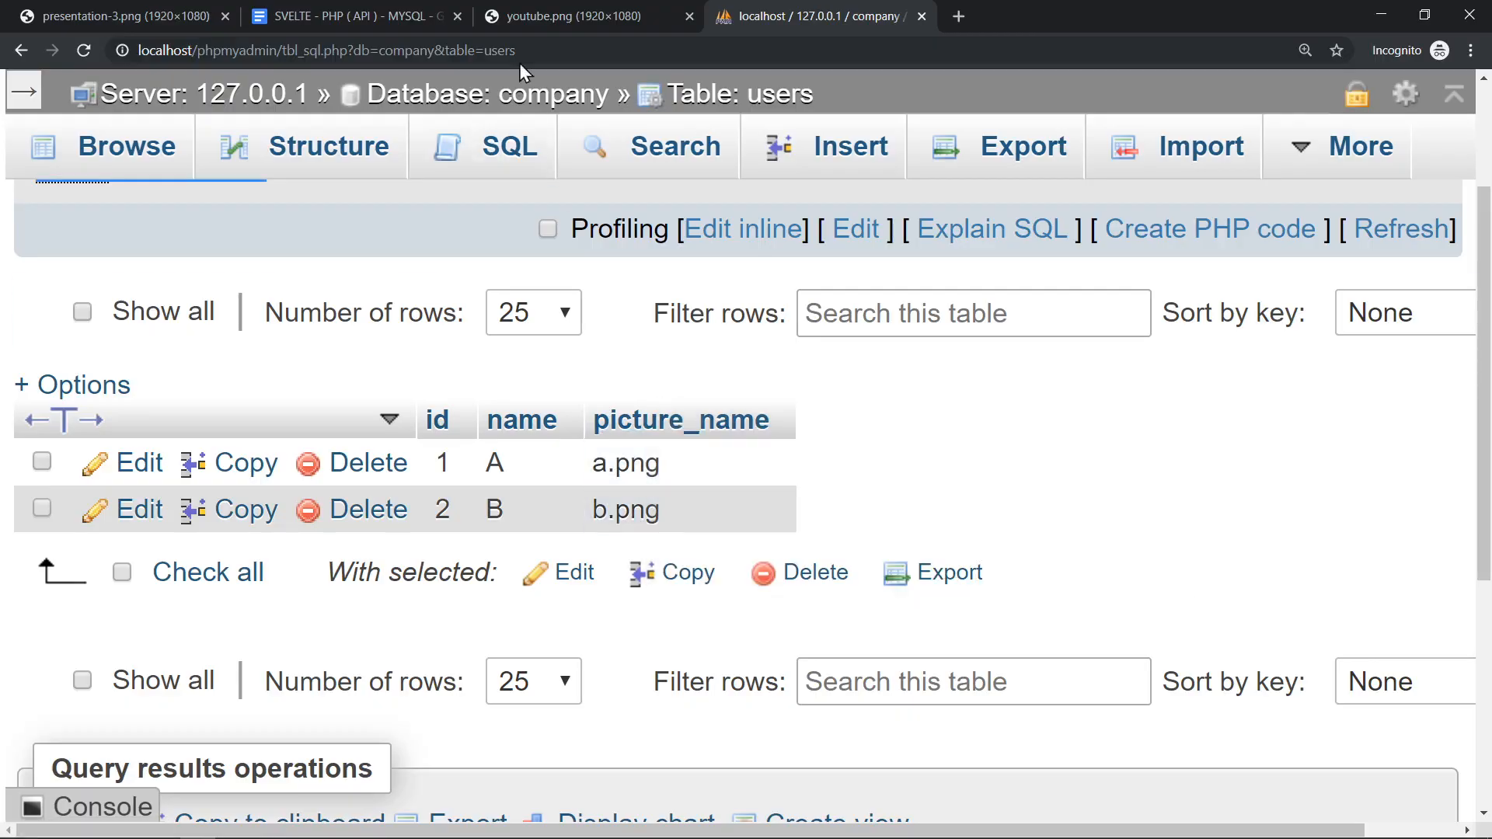
# - Check the course outline's next topic, Get a user, and finish on the subscribe reminder image
pyautogui.click(570, 16)
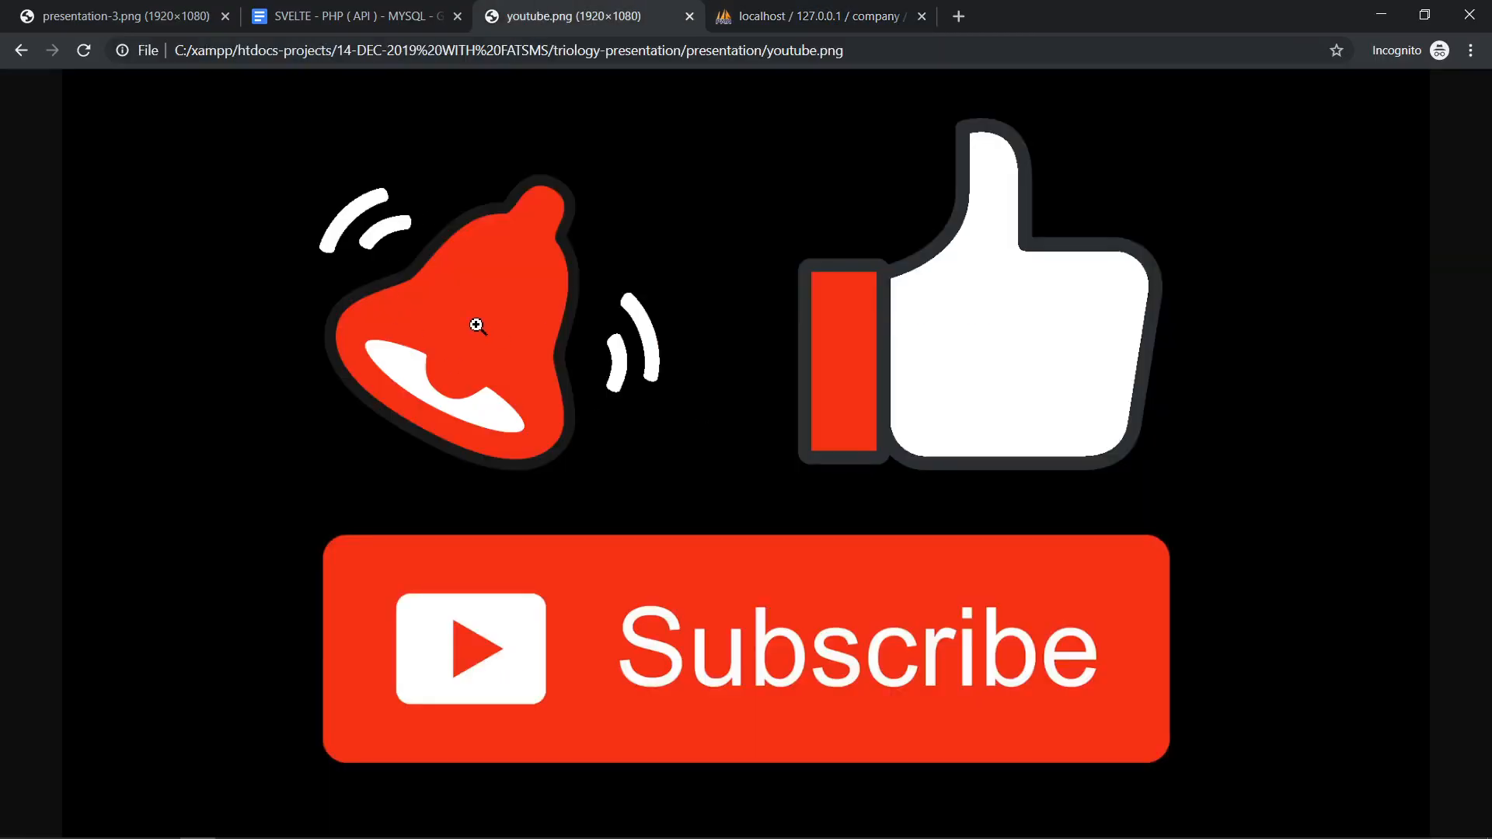
pyautogui.moveTo(466, 327)
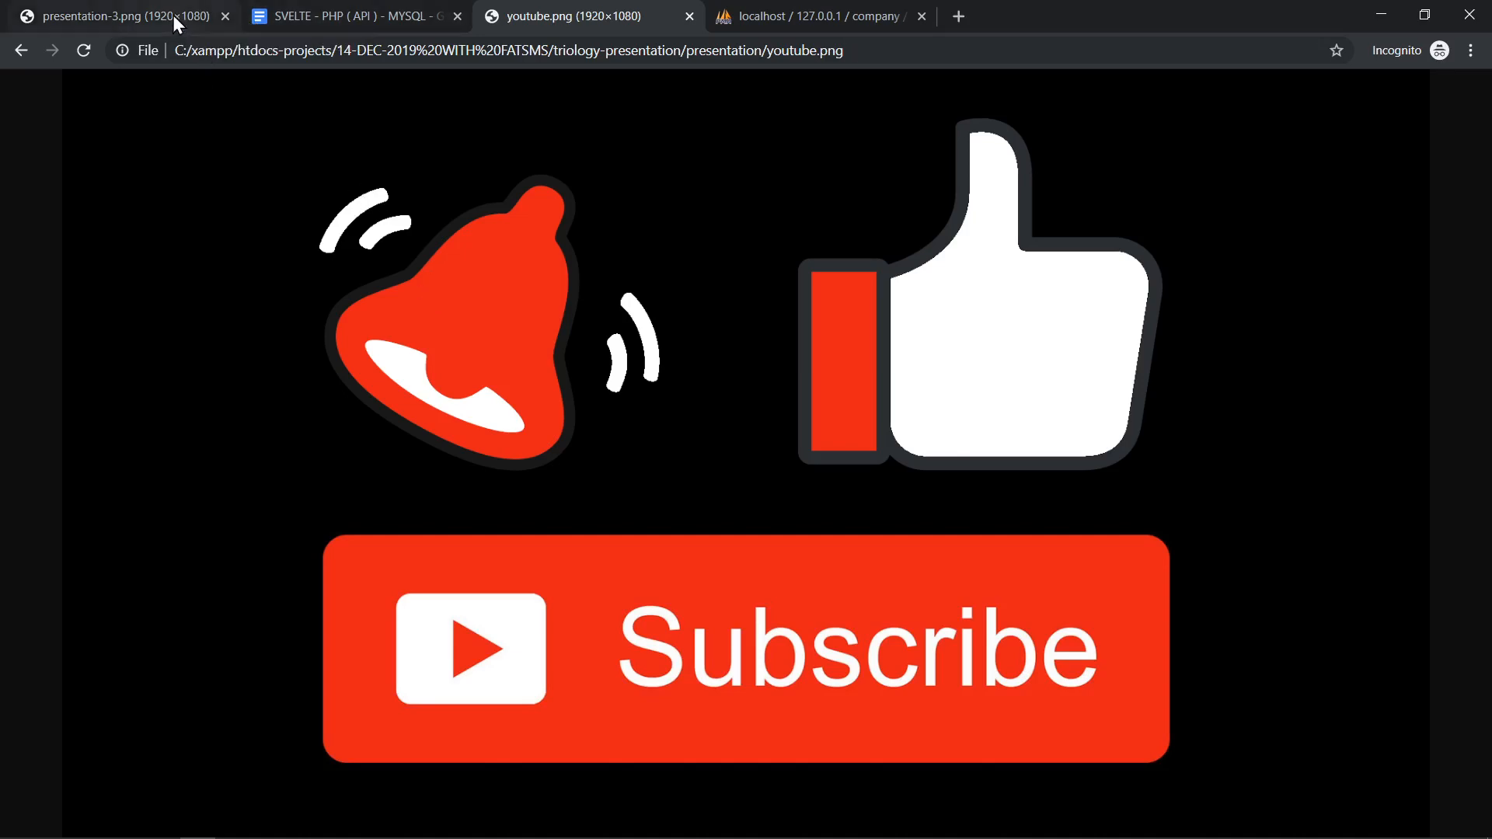
pyautogui.click(353, 15)
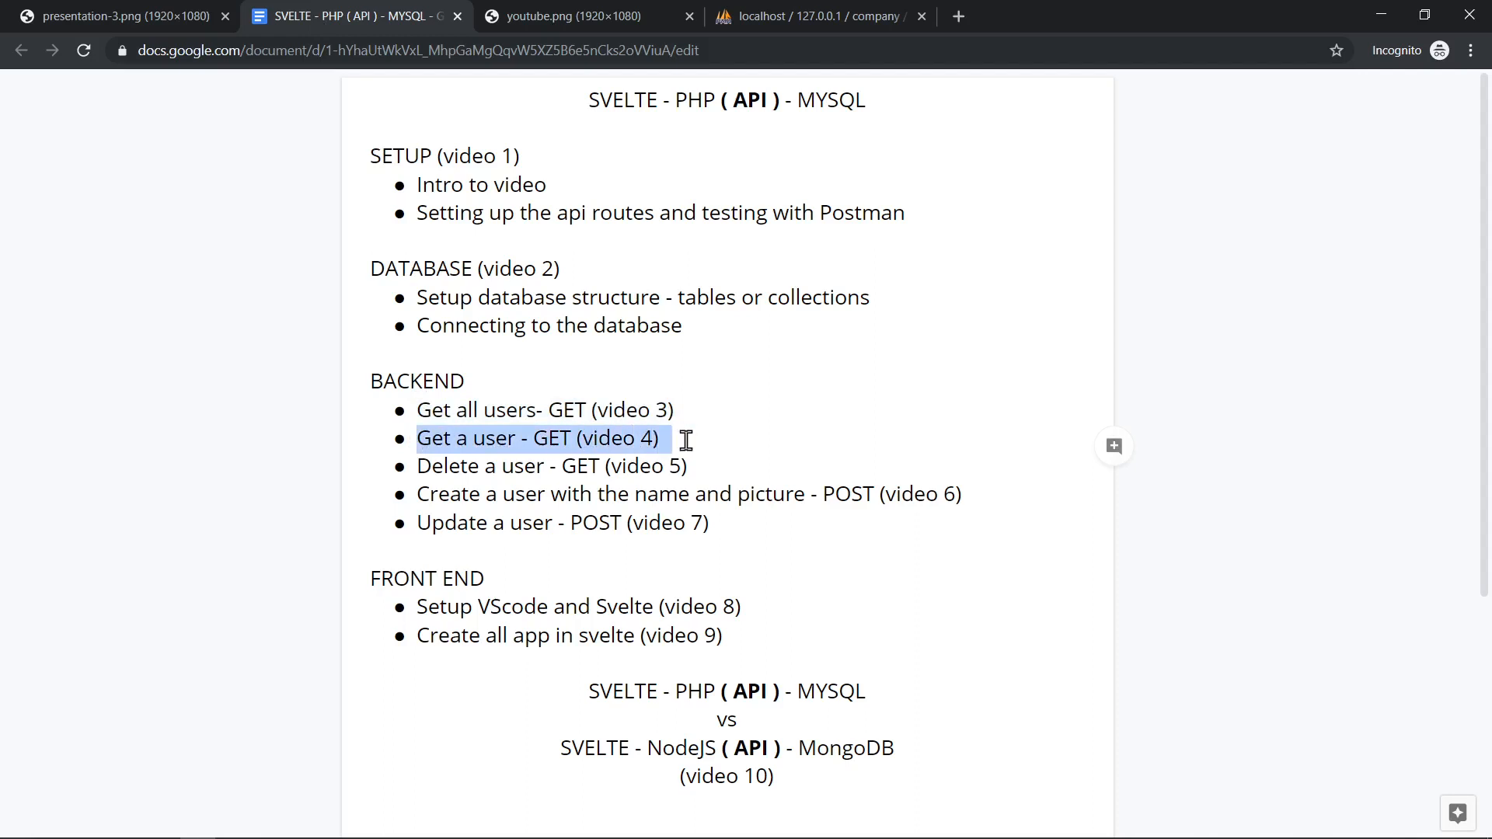
pyautogui.click(568, 16)
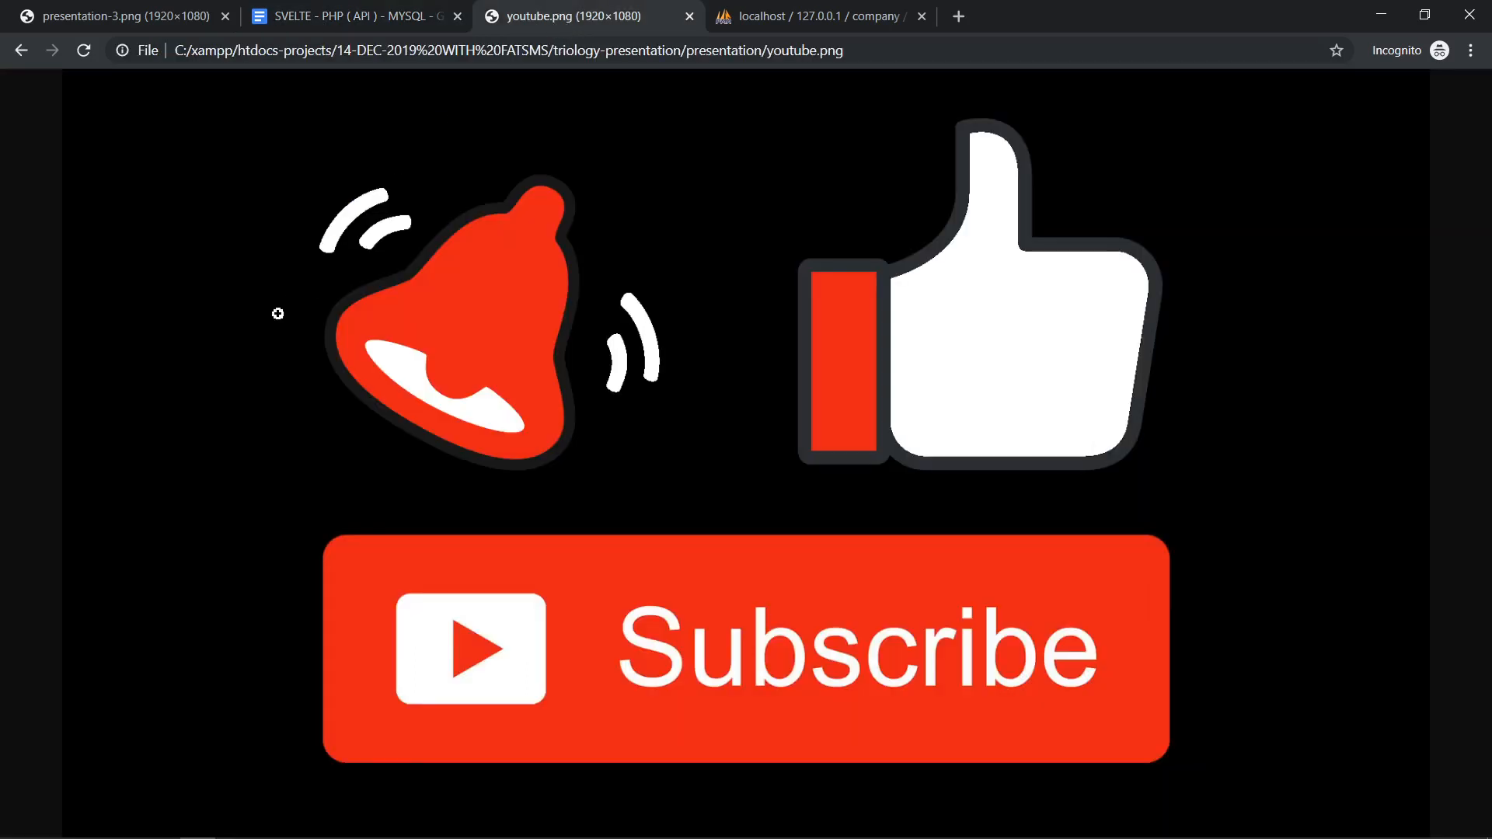